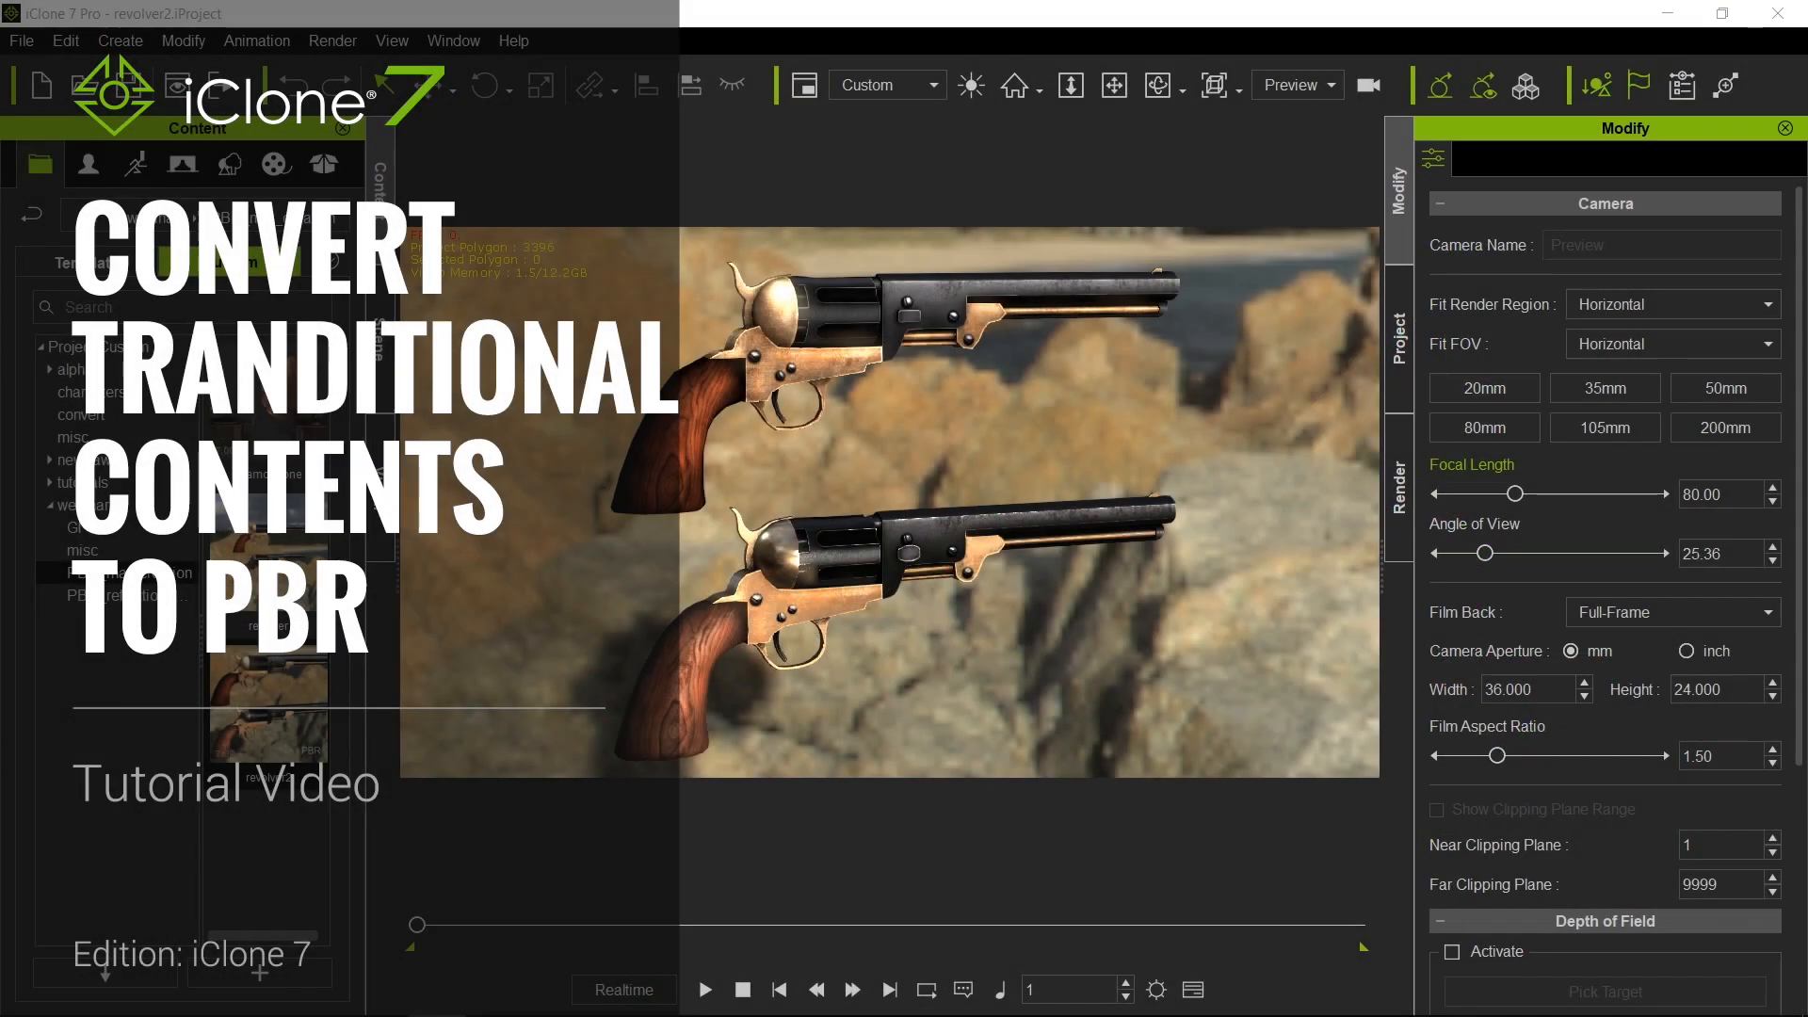
mouse_move(1180, 207)
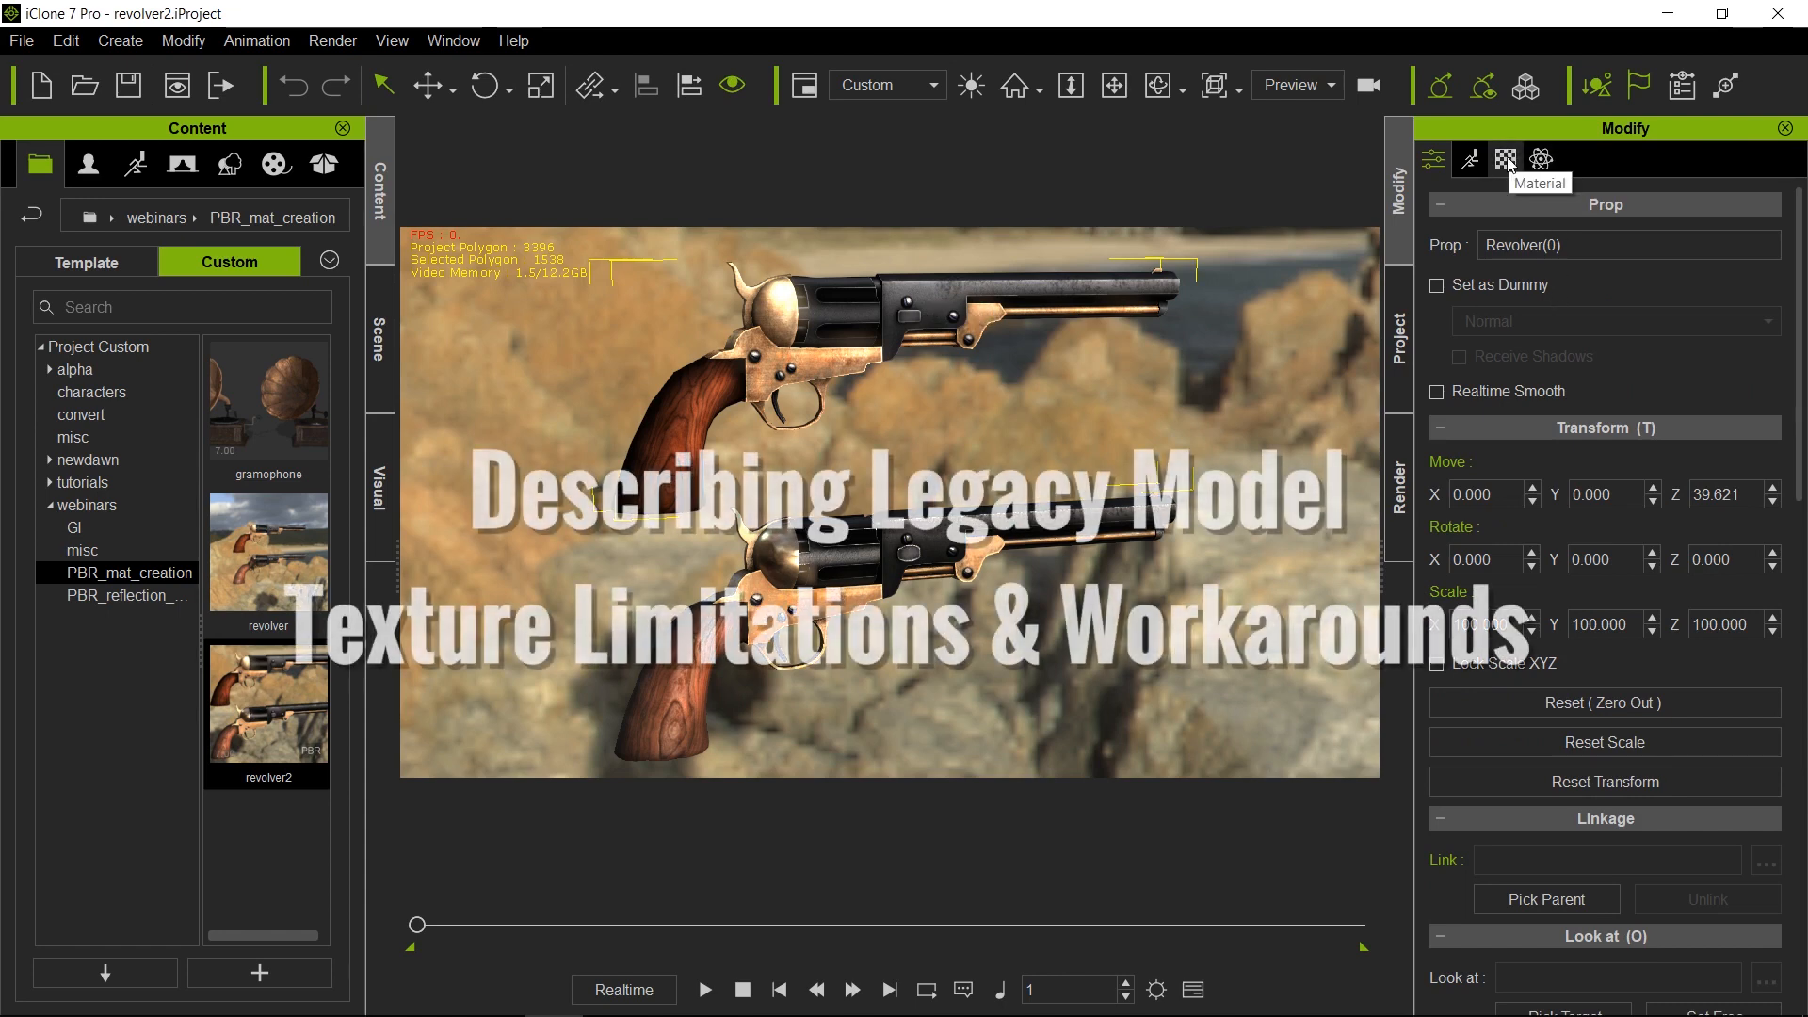
Show the shouqiang material: a Traditional shader holding only a Diffuse texture.
click(1504, 159)
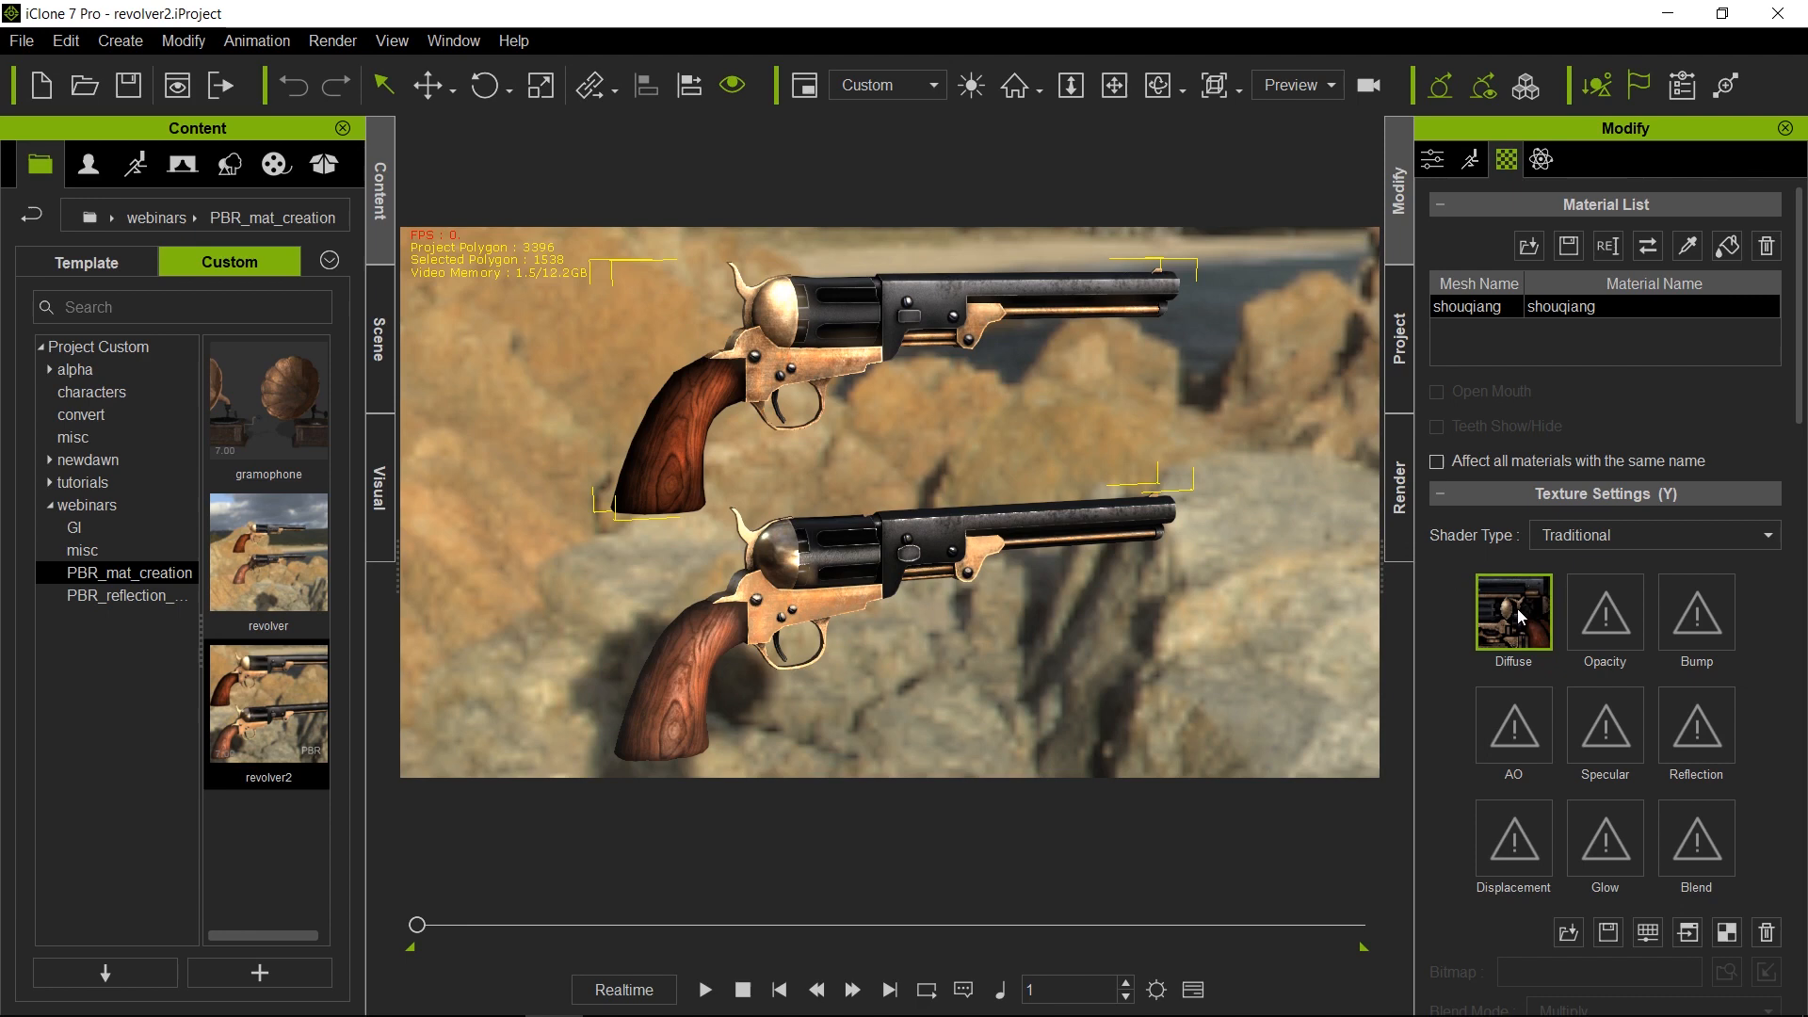
mouse_move(1516, 617)
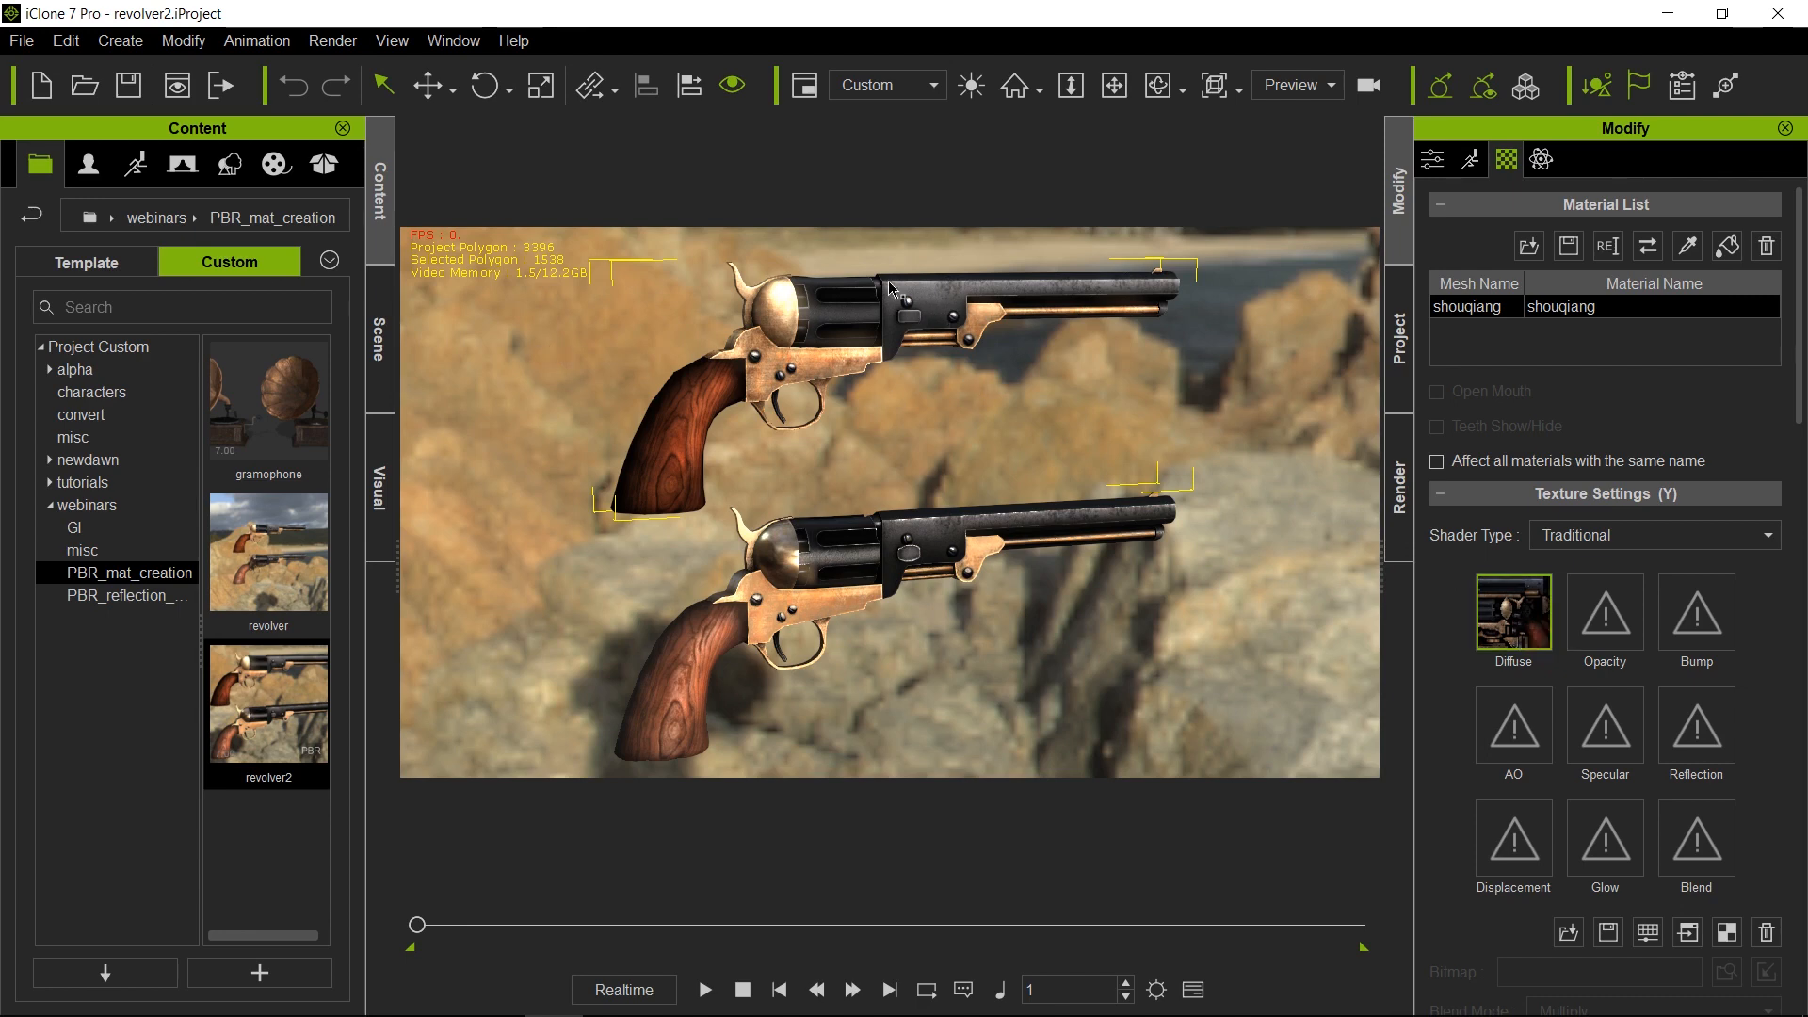
mouse_move(700, 341)
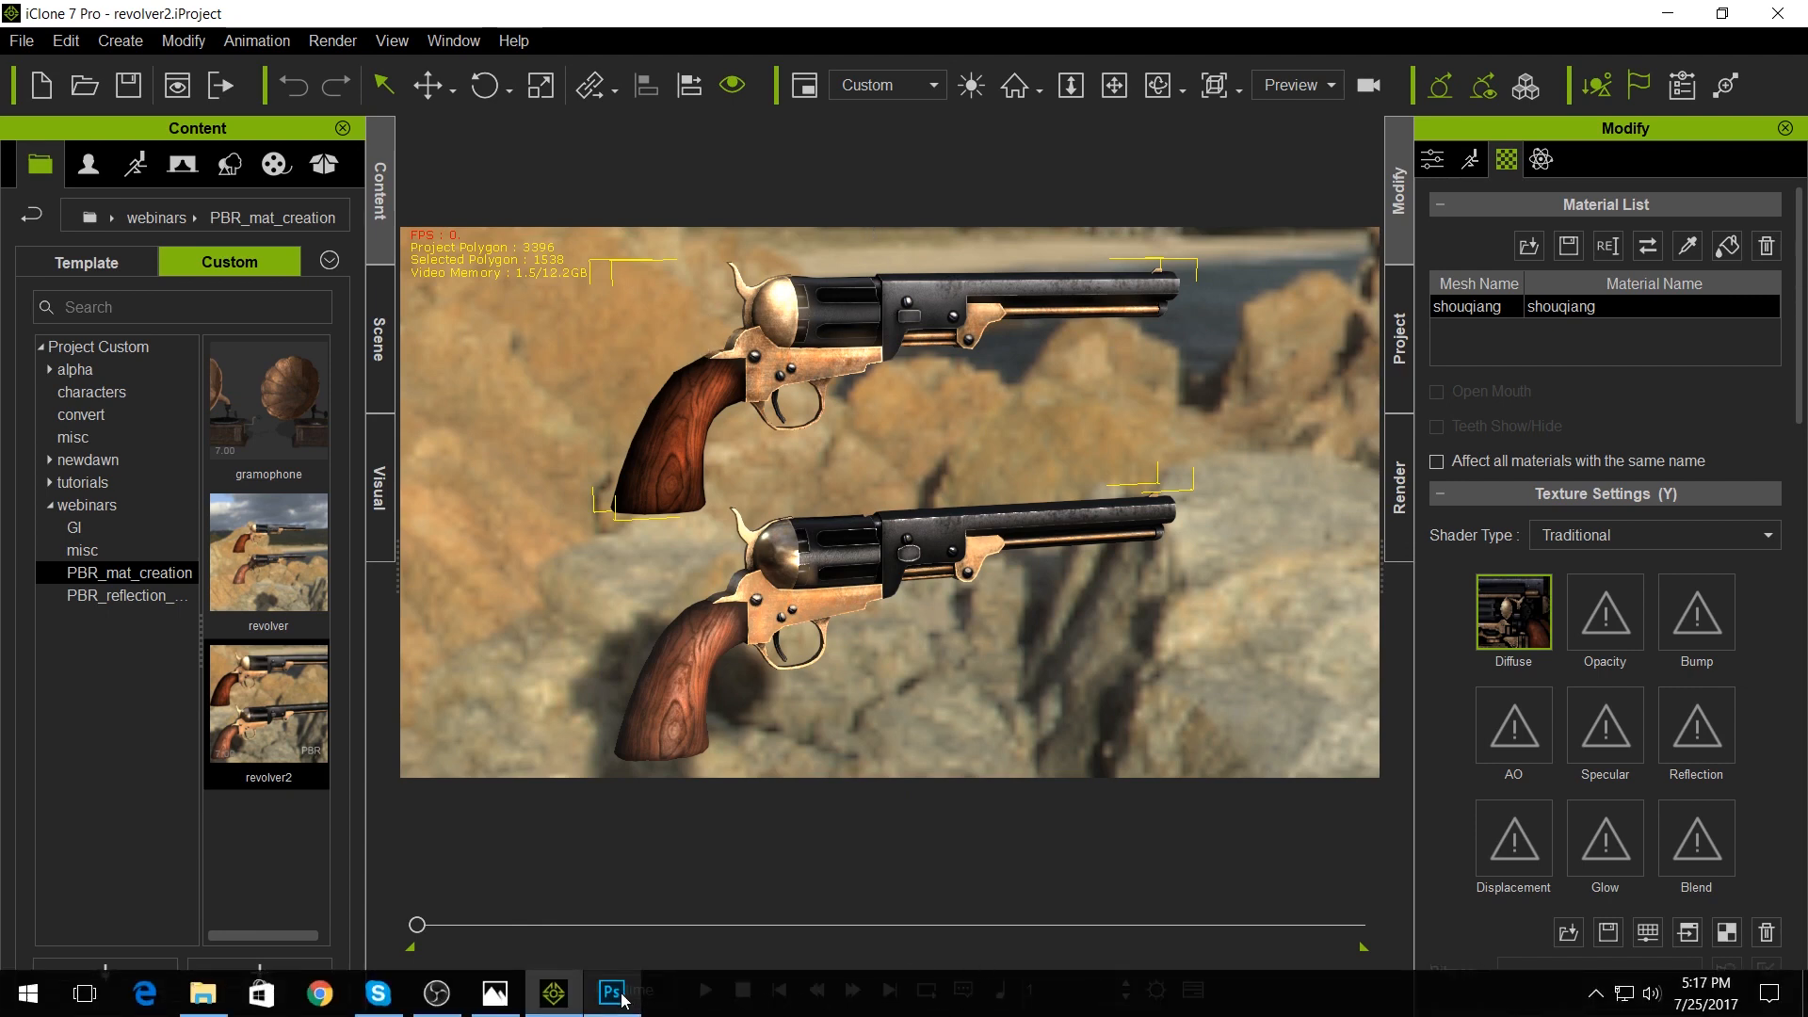
click(610, 992)
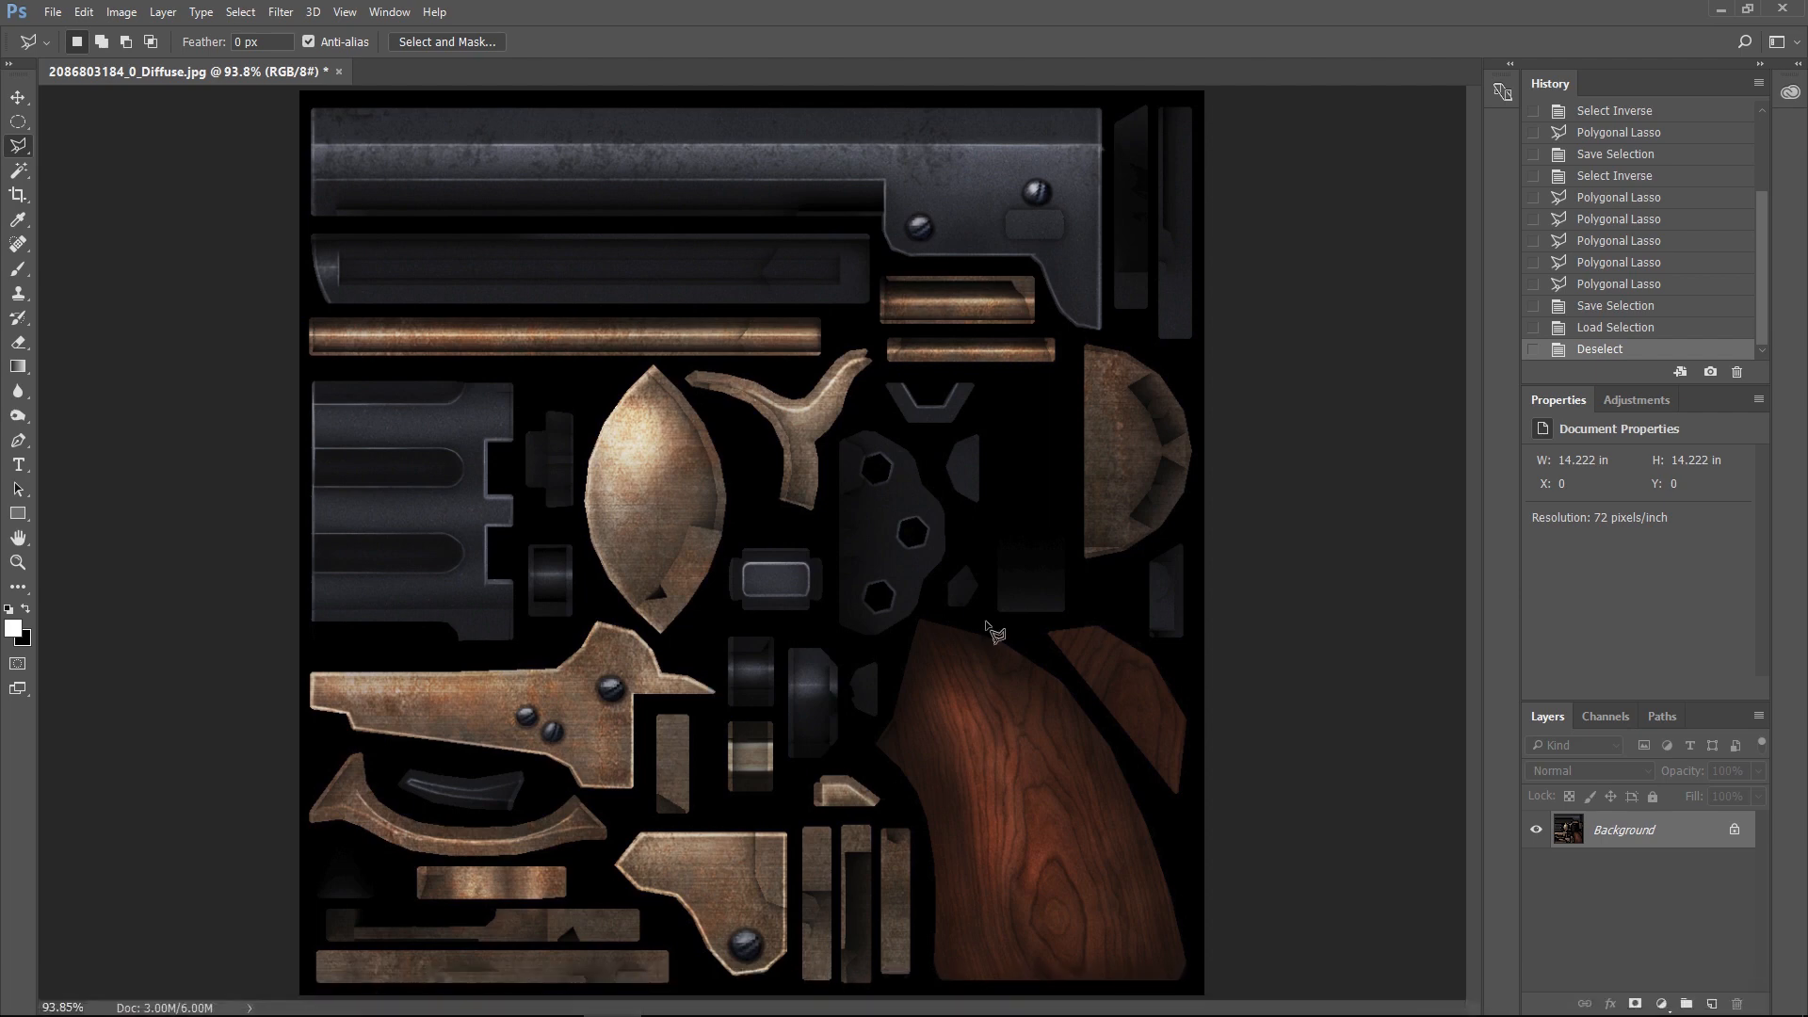
mouse_move(657, 429)
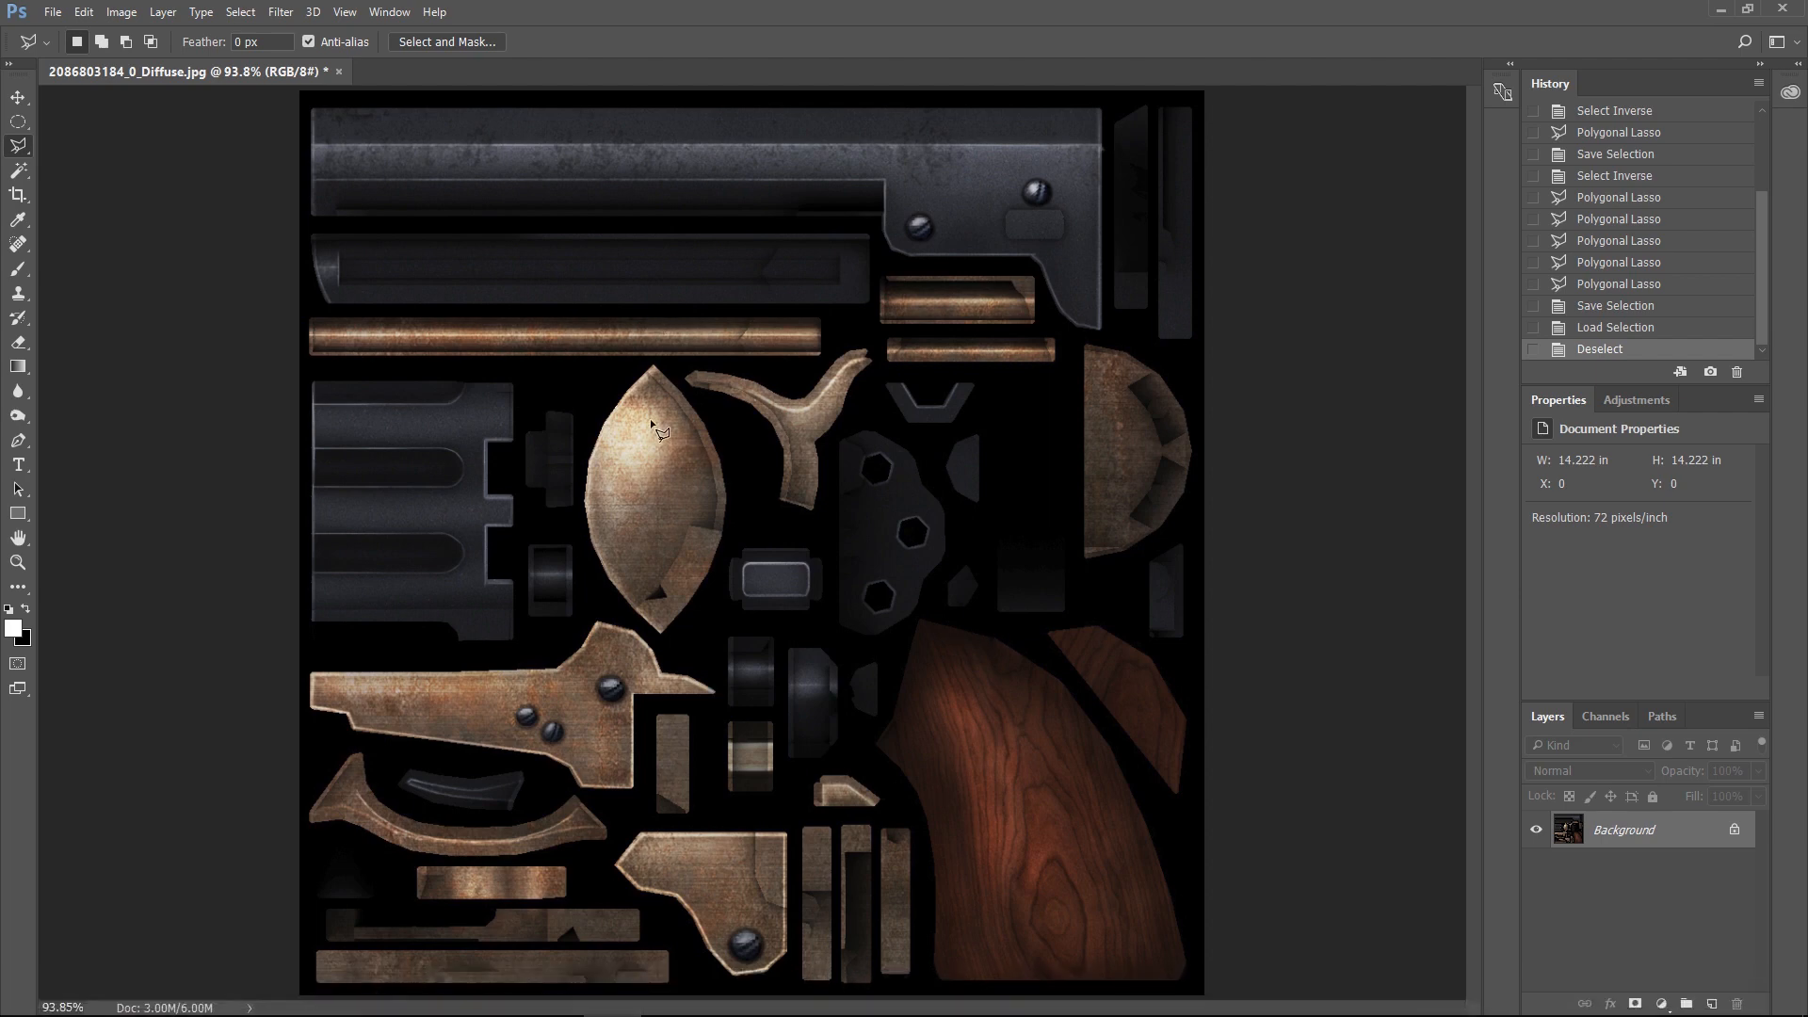
mouse_move(669, 494)
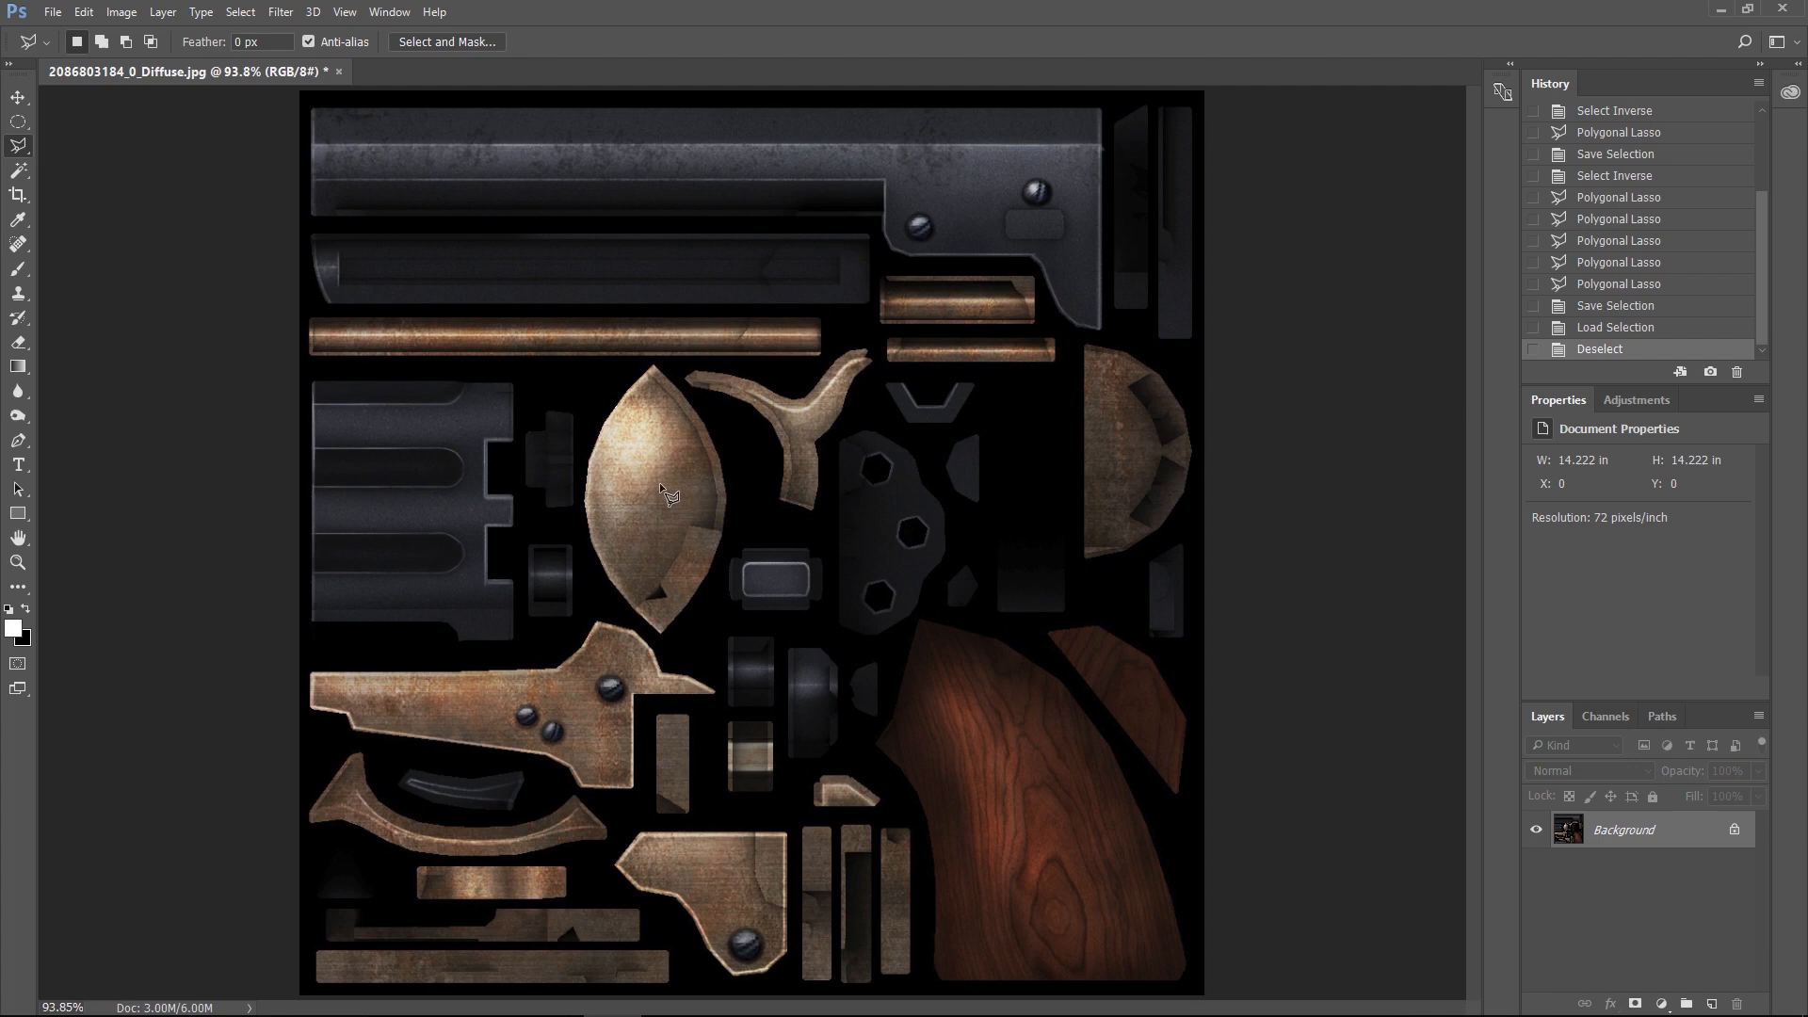
mouse_move(621, 559)
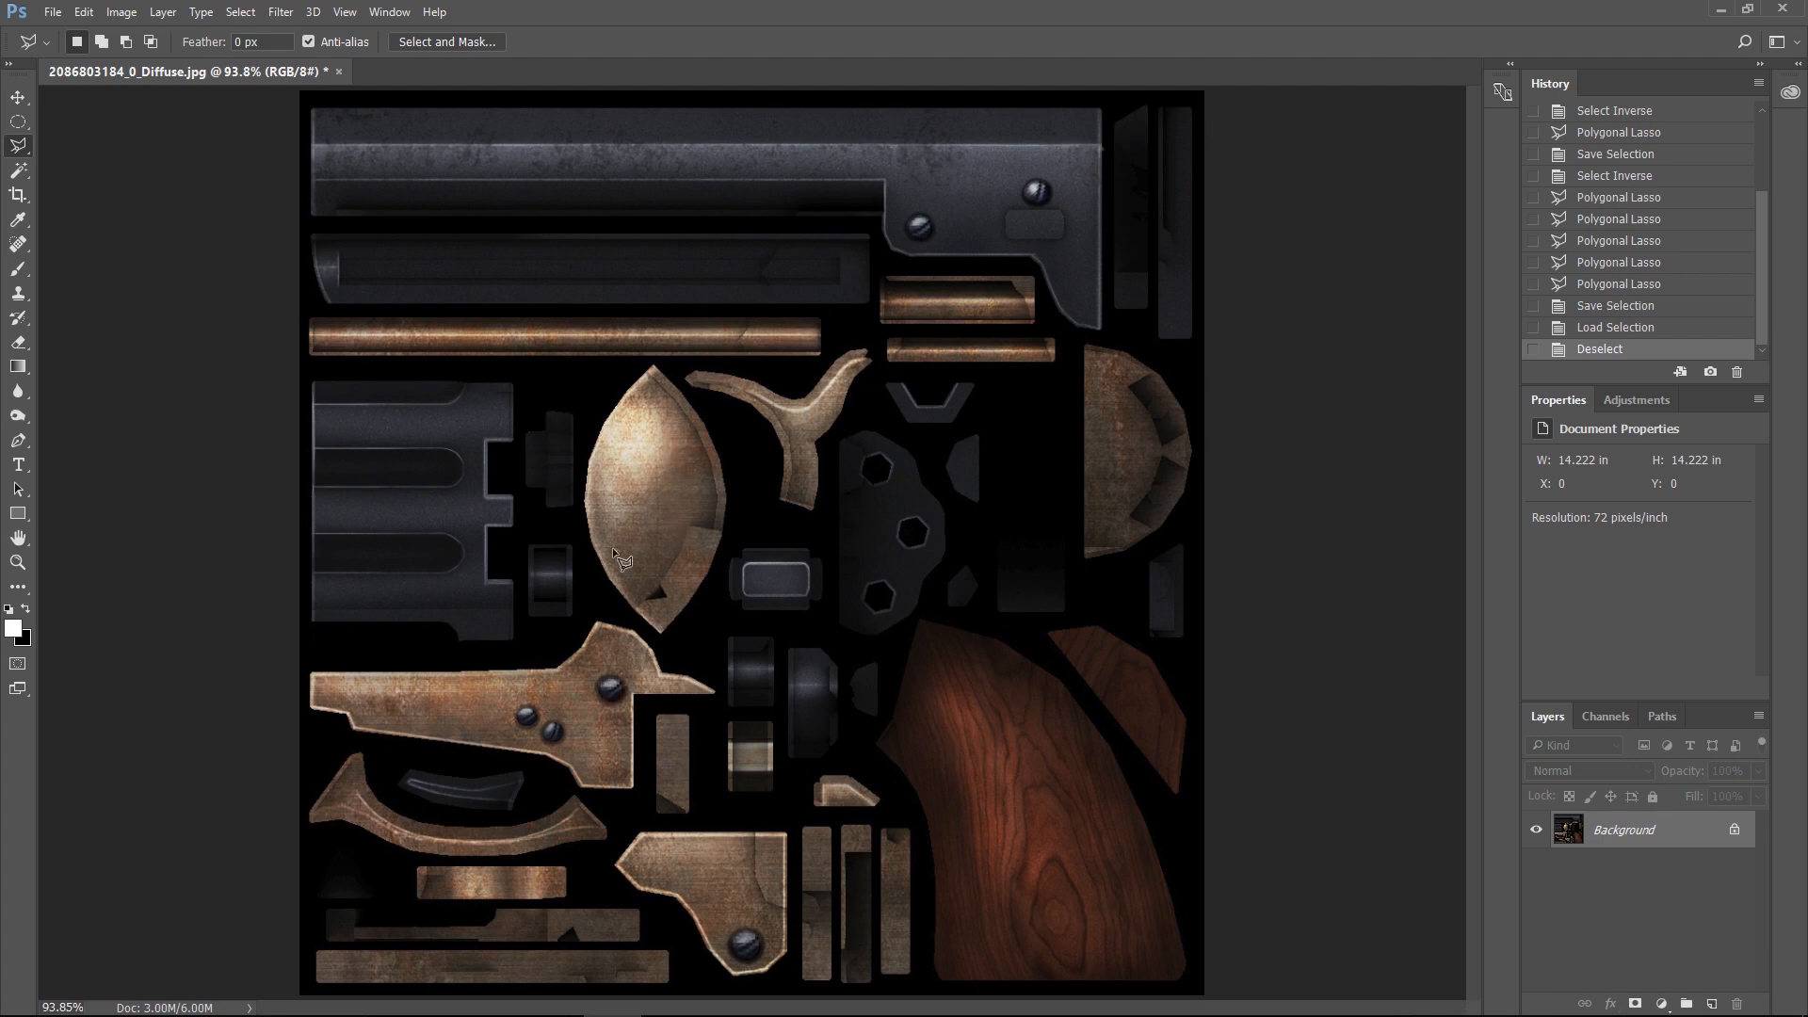
mouse_move(652, 582)
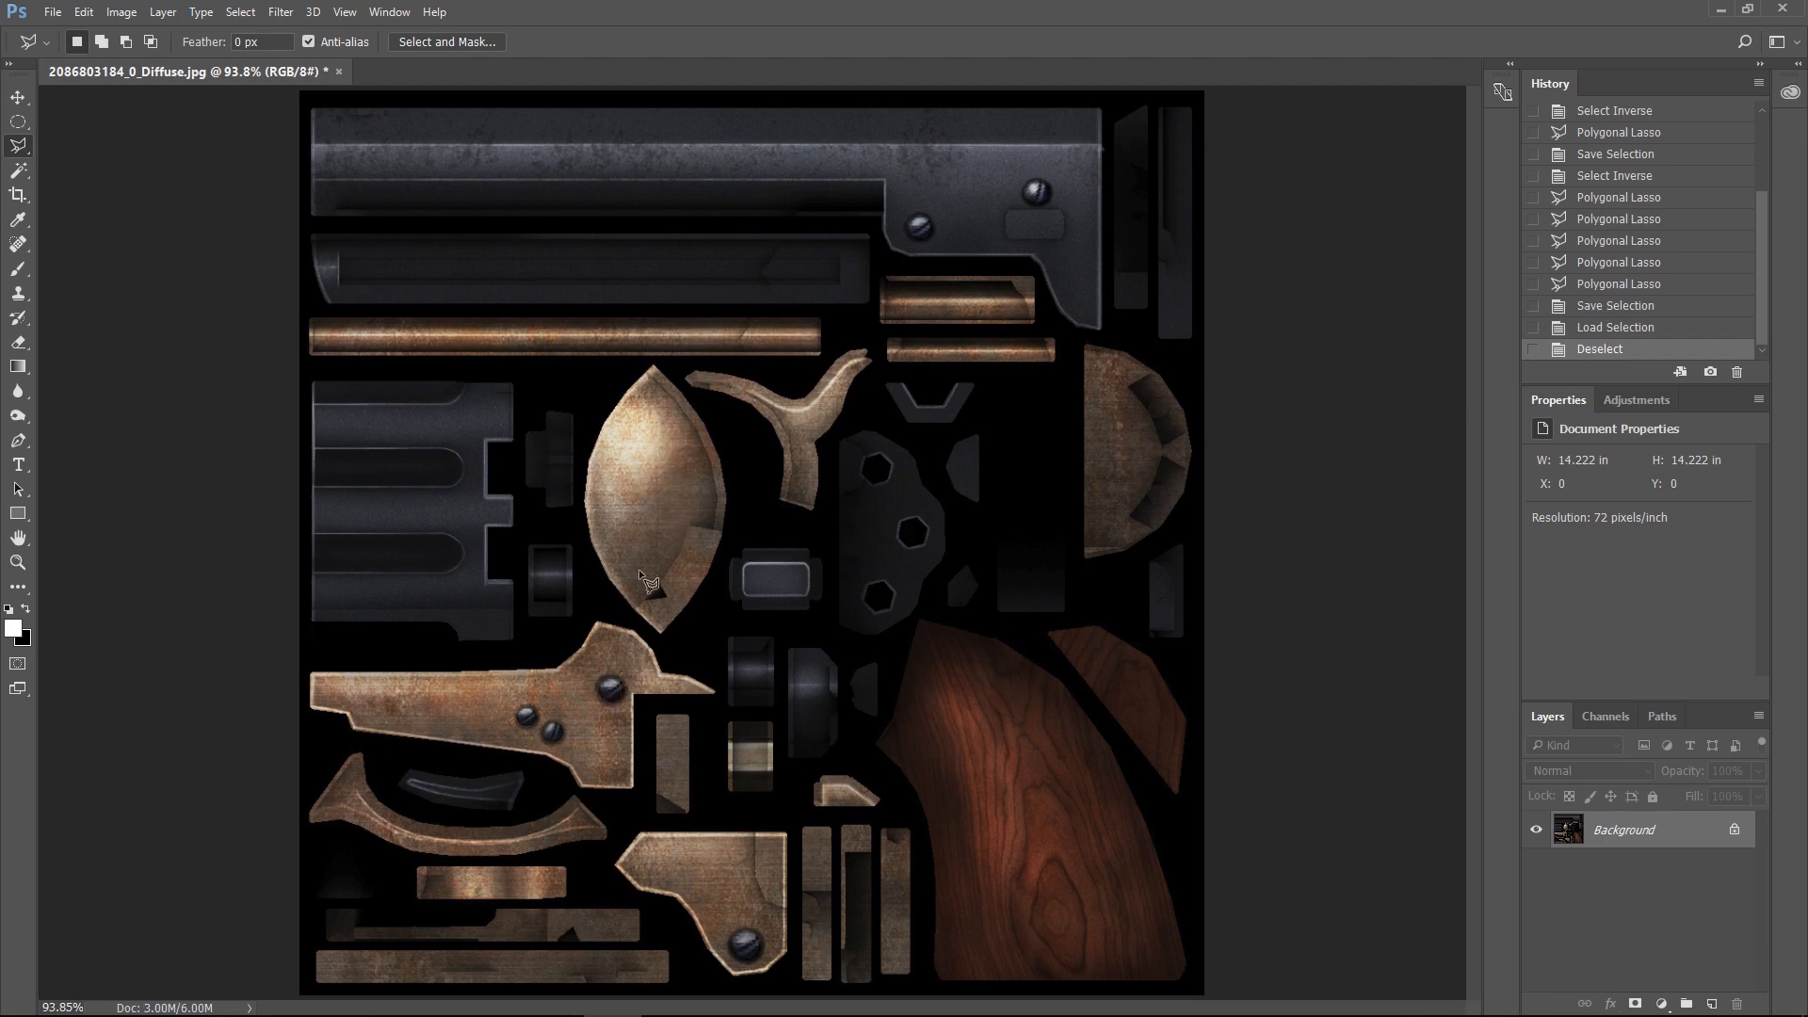
mouse_move(666, 461)
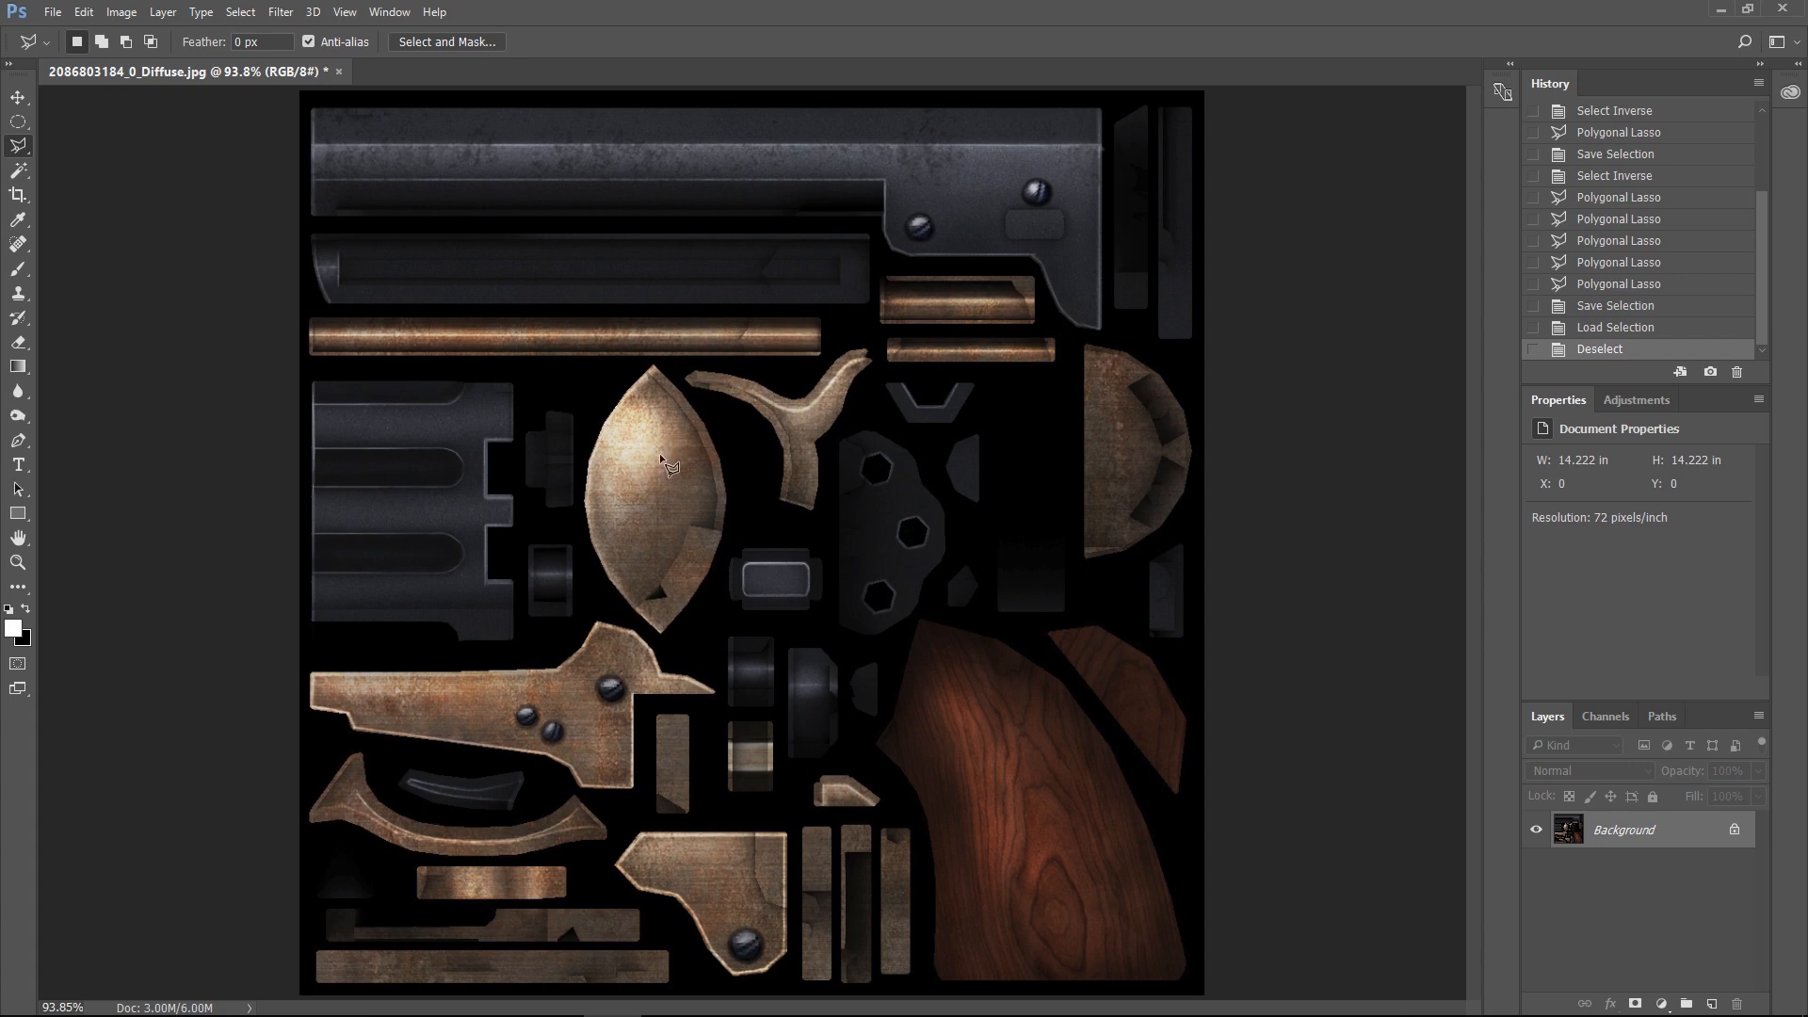
mouse_move(386, 352)
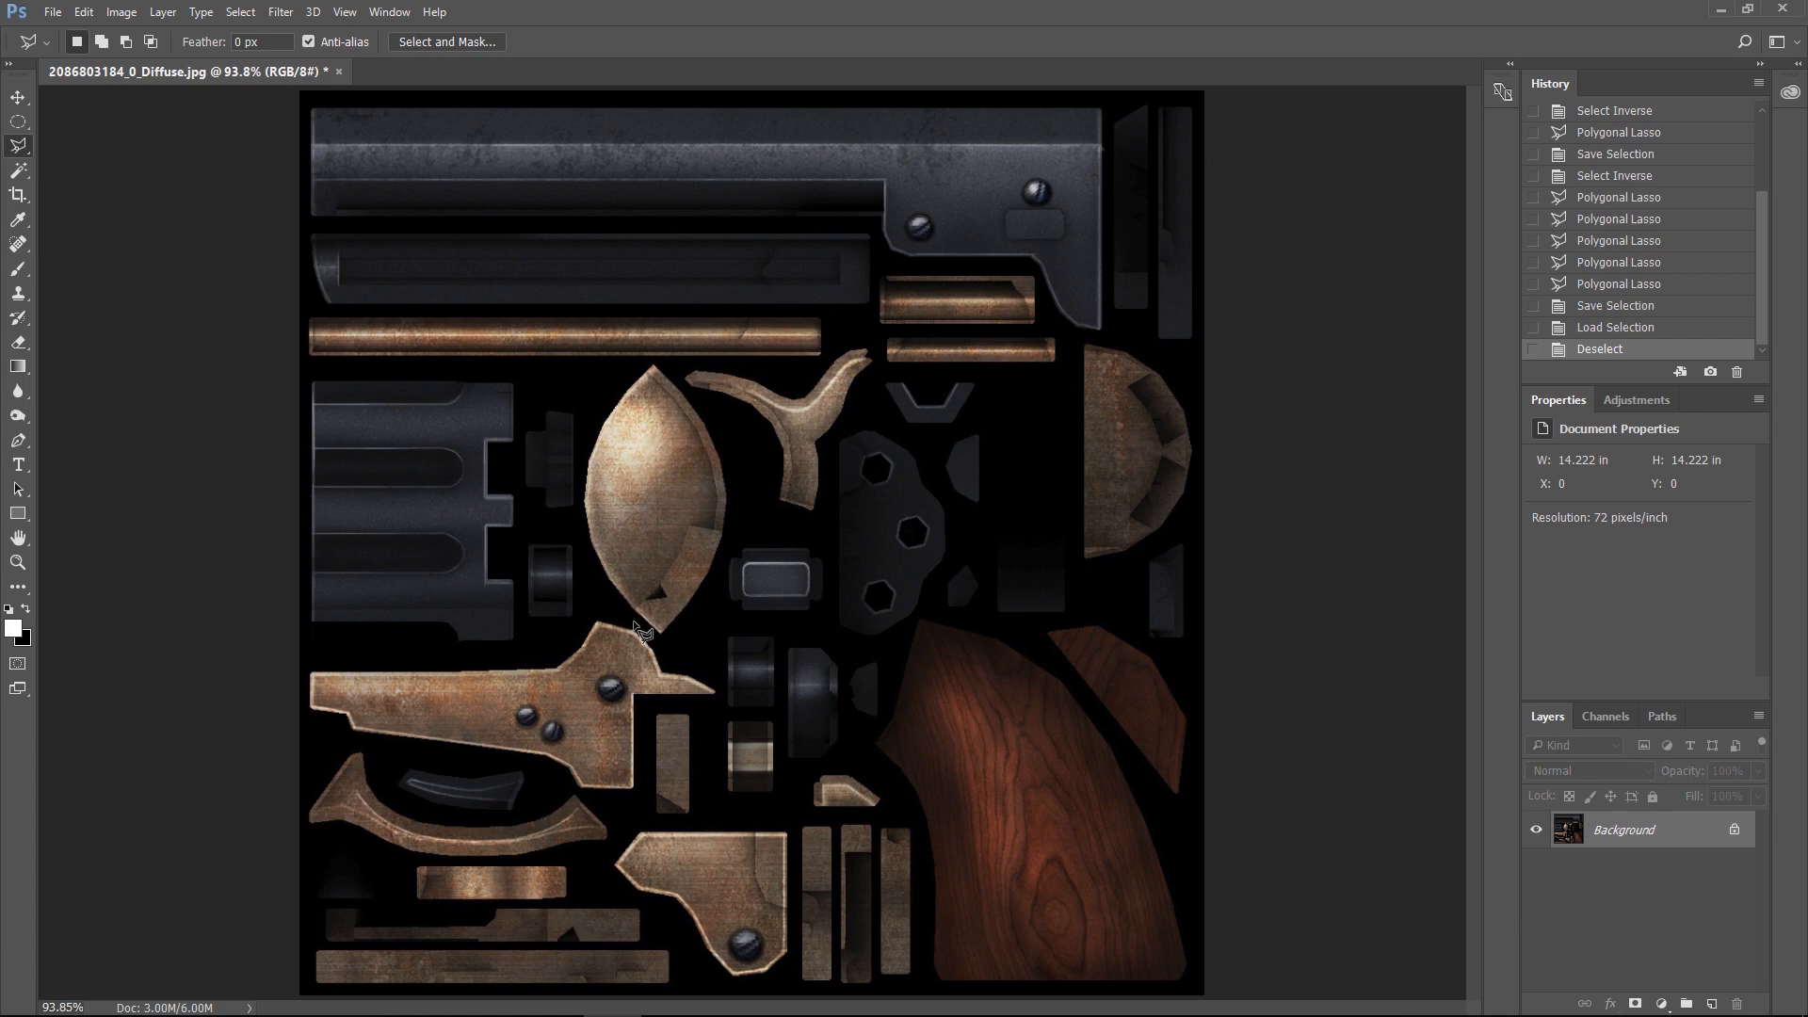
mouse_move(527, 941)
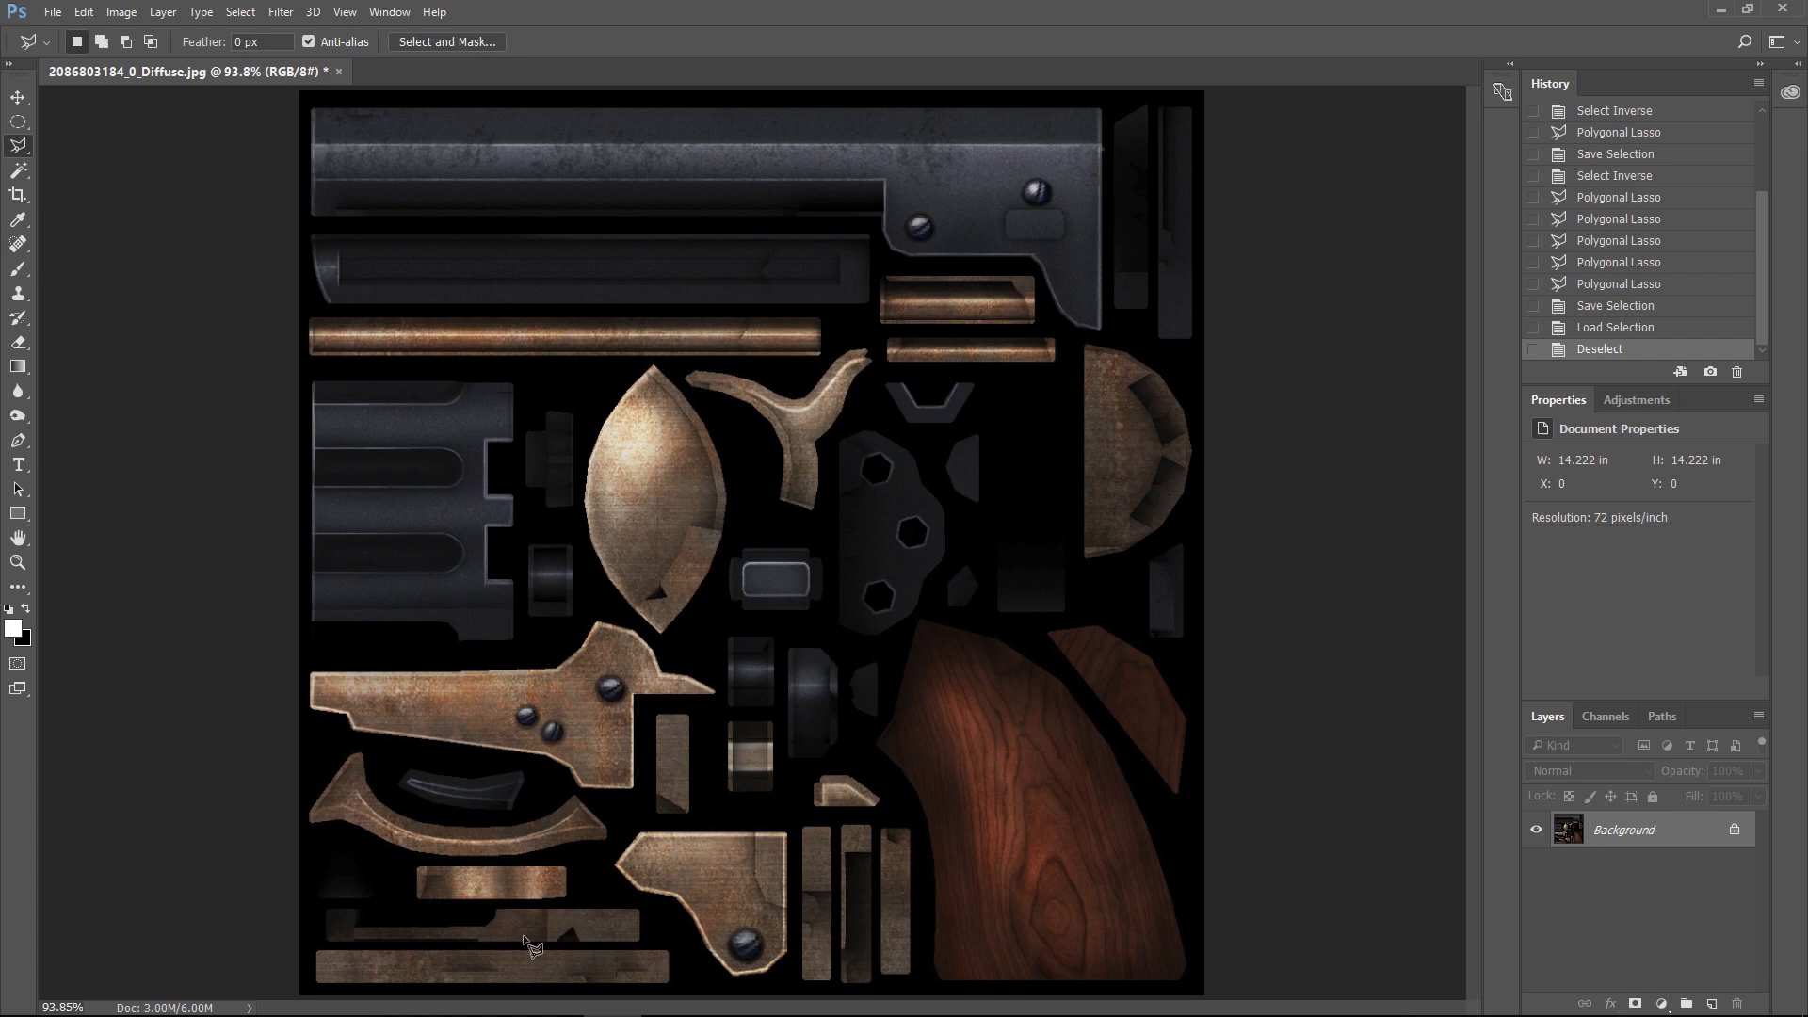
mouse_move(765, 283)
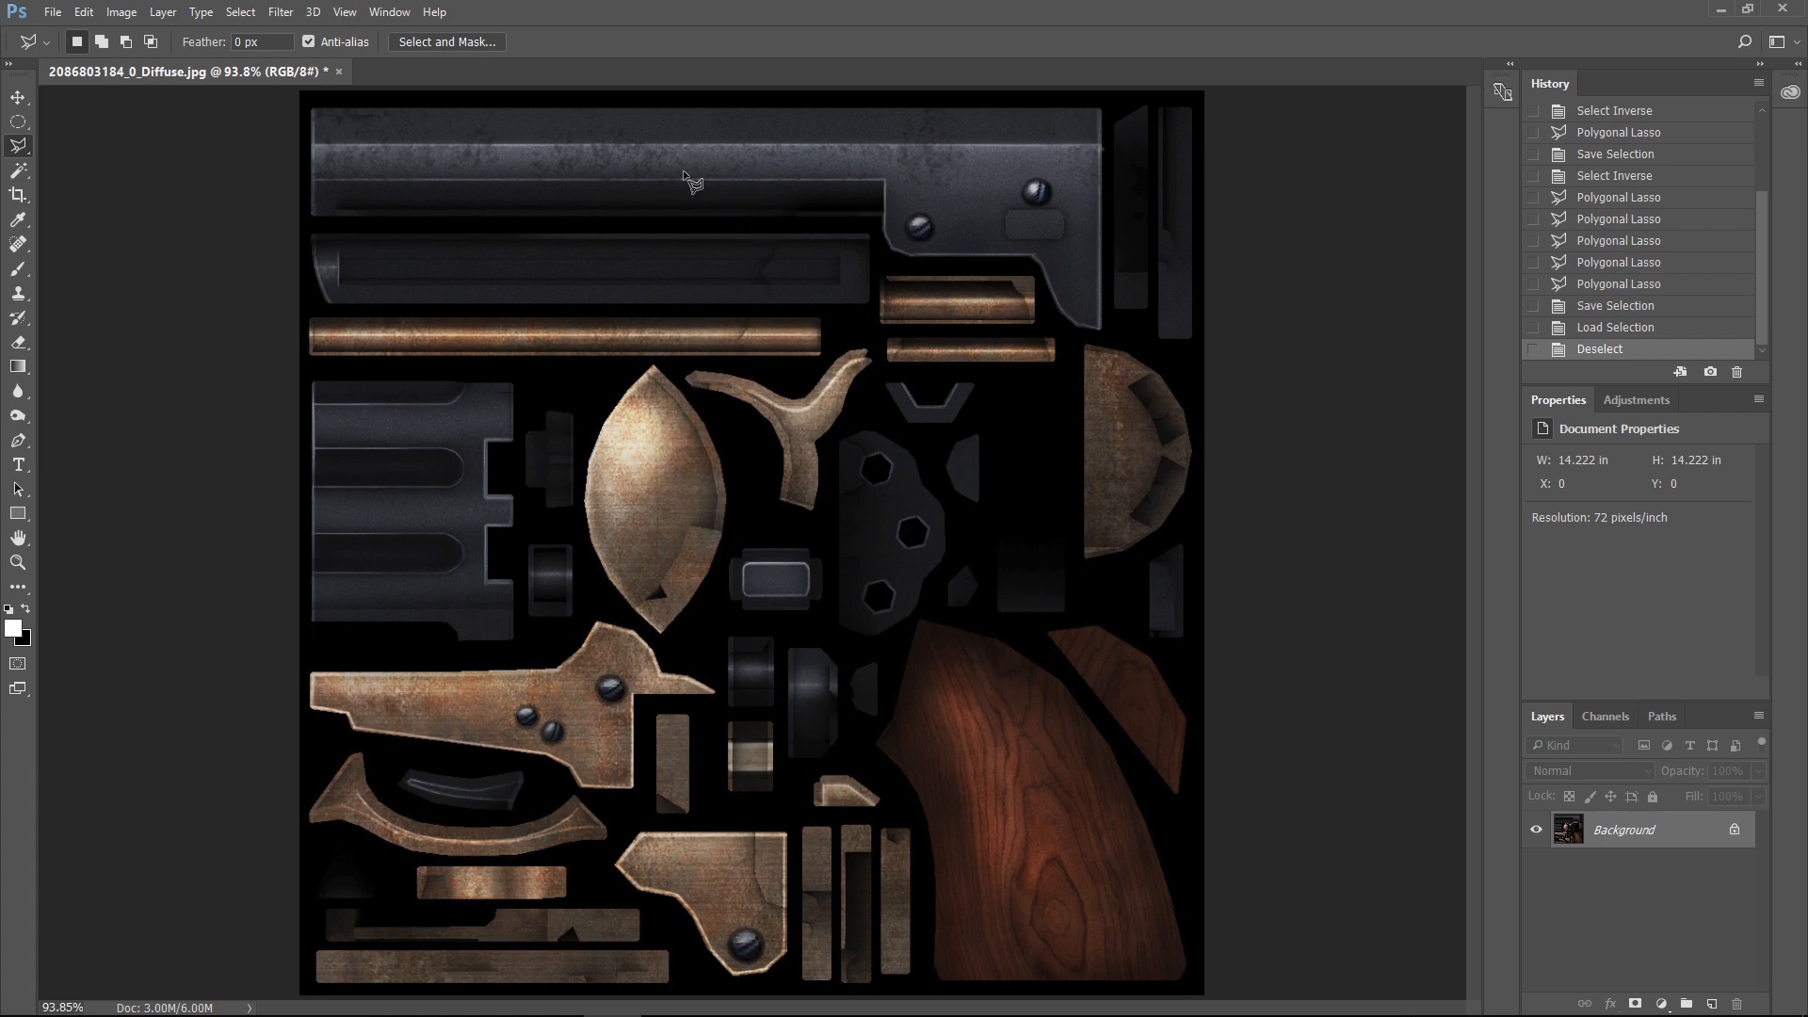
mouse_move(588, 248)
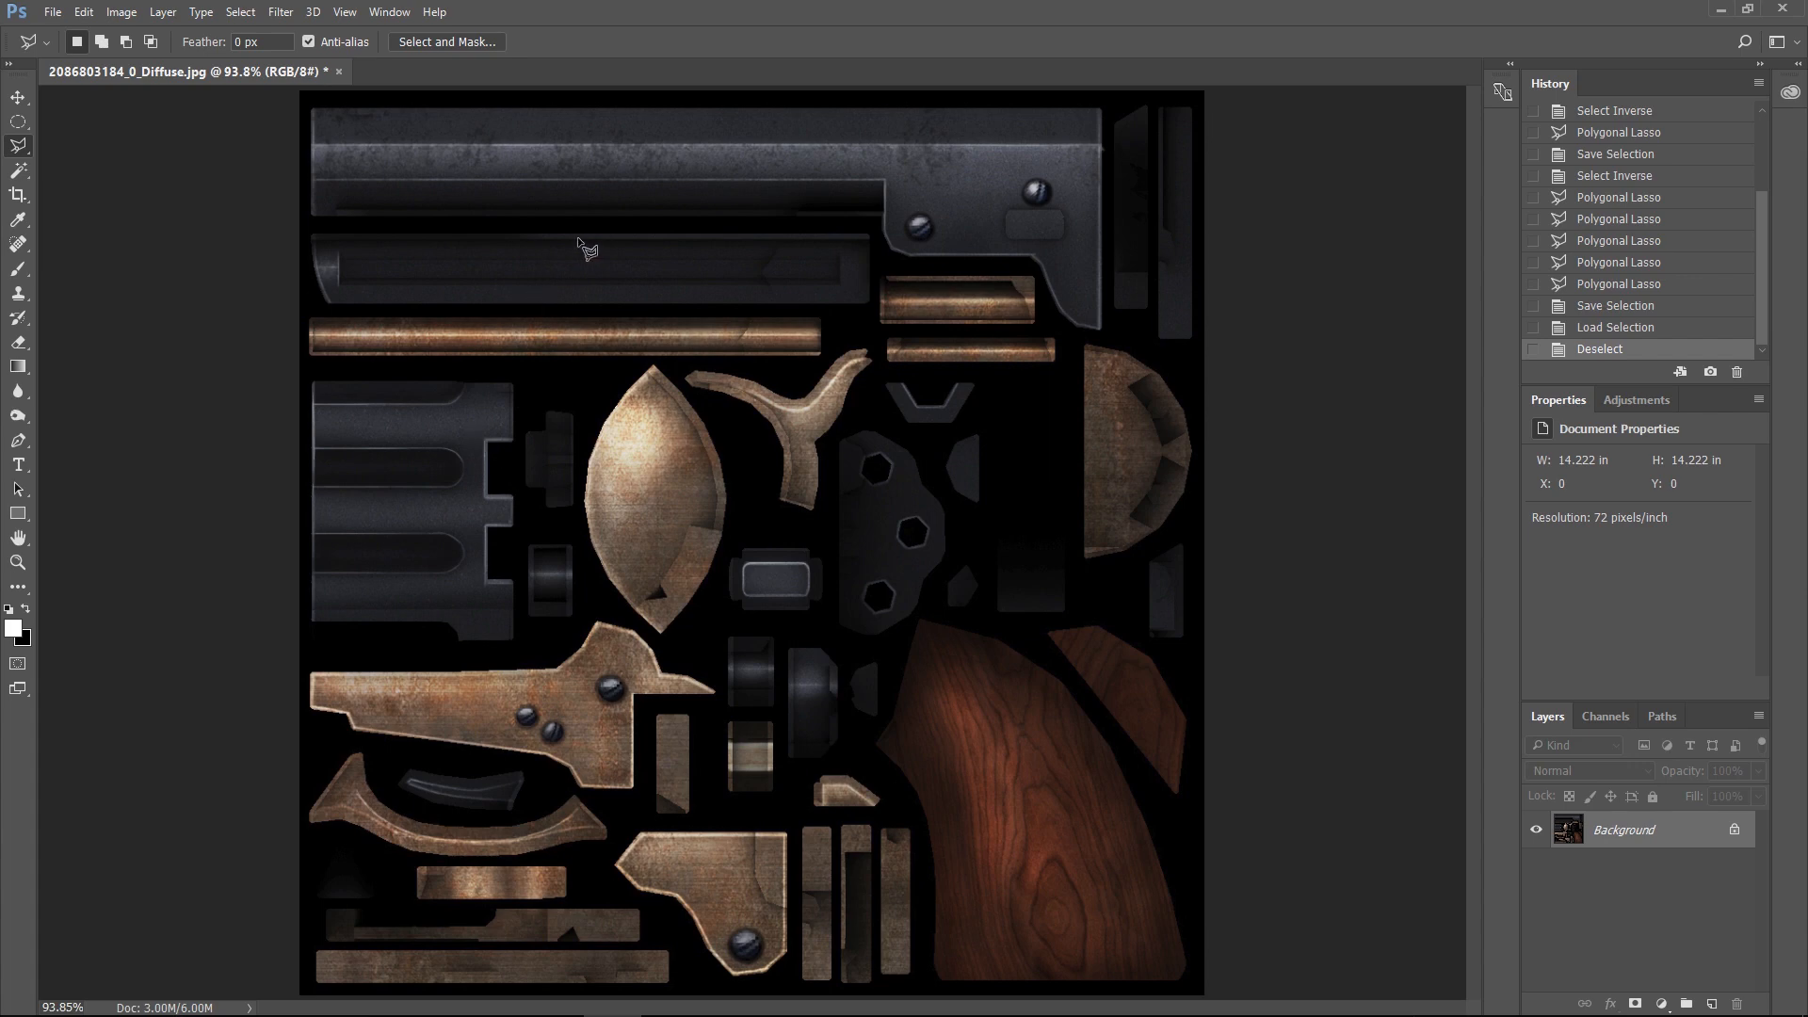
mouse_move(732, 254)
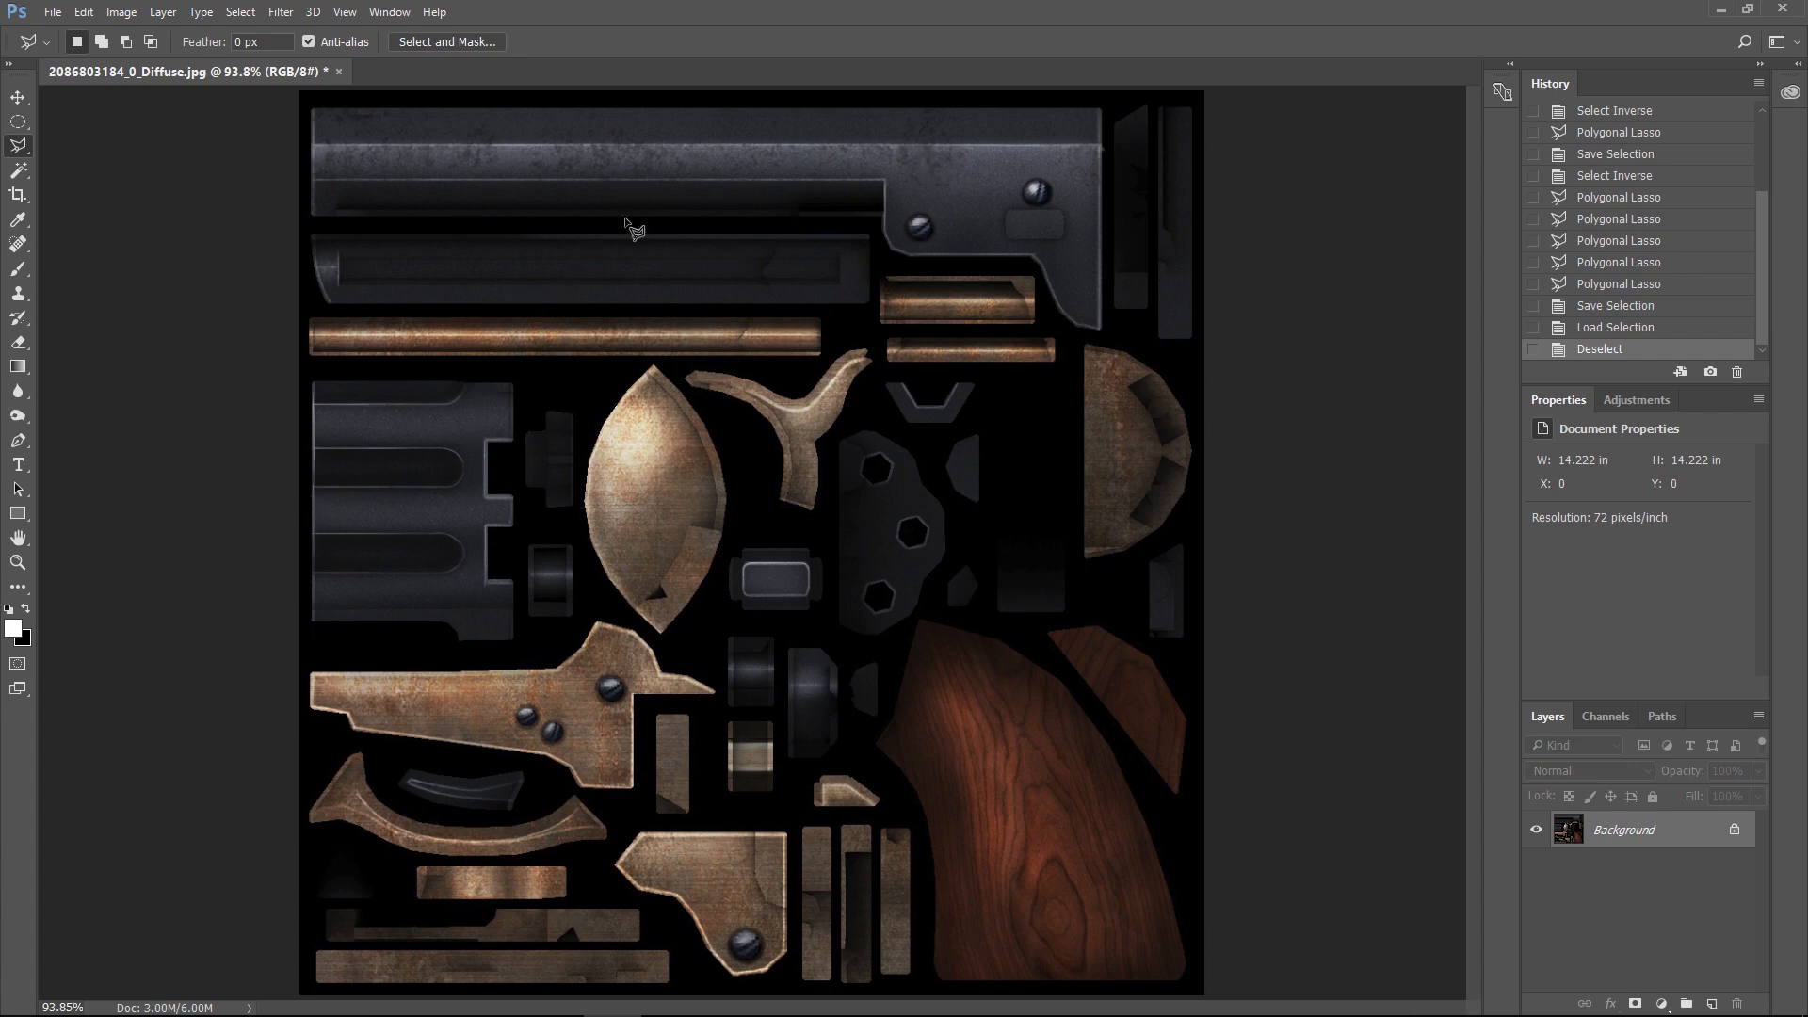
mouse_move(732, 193)
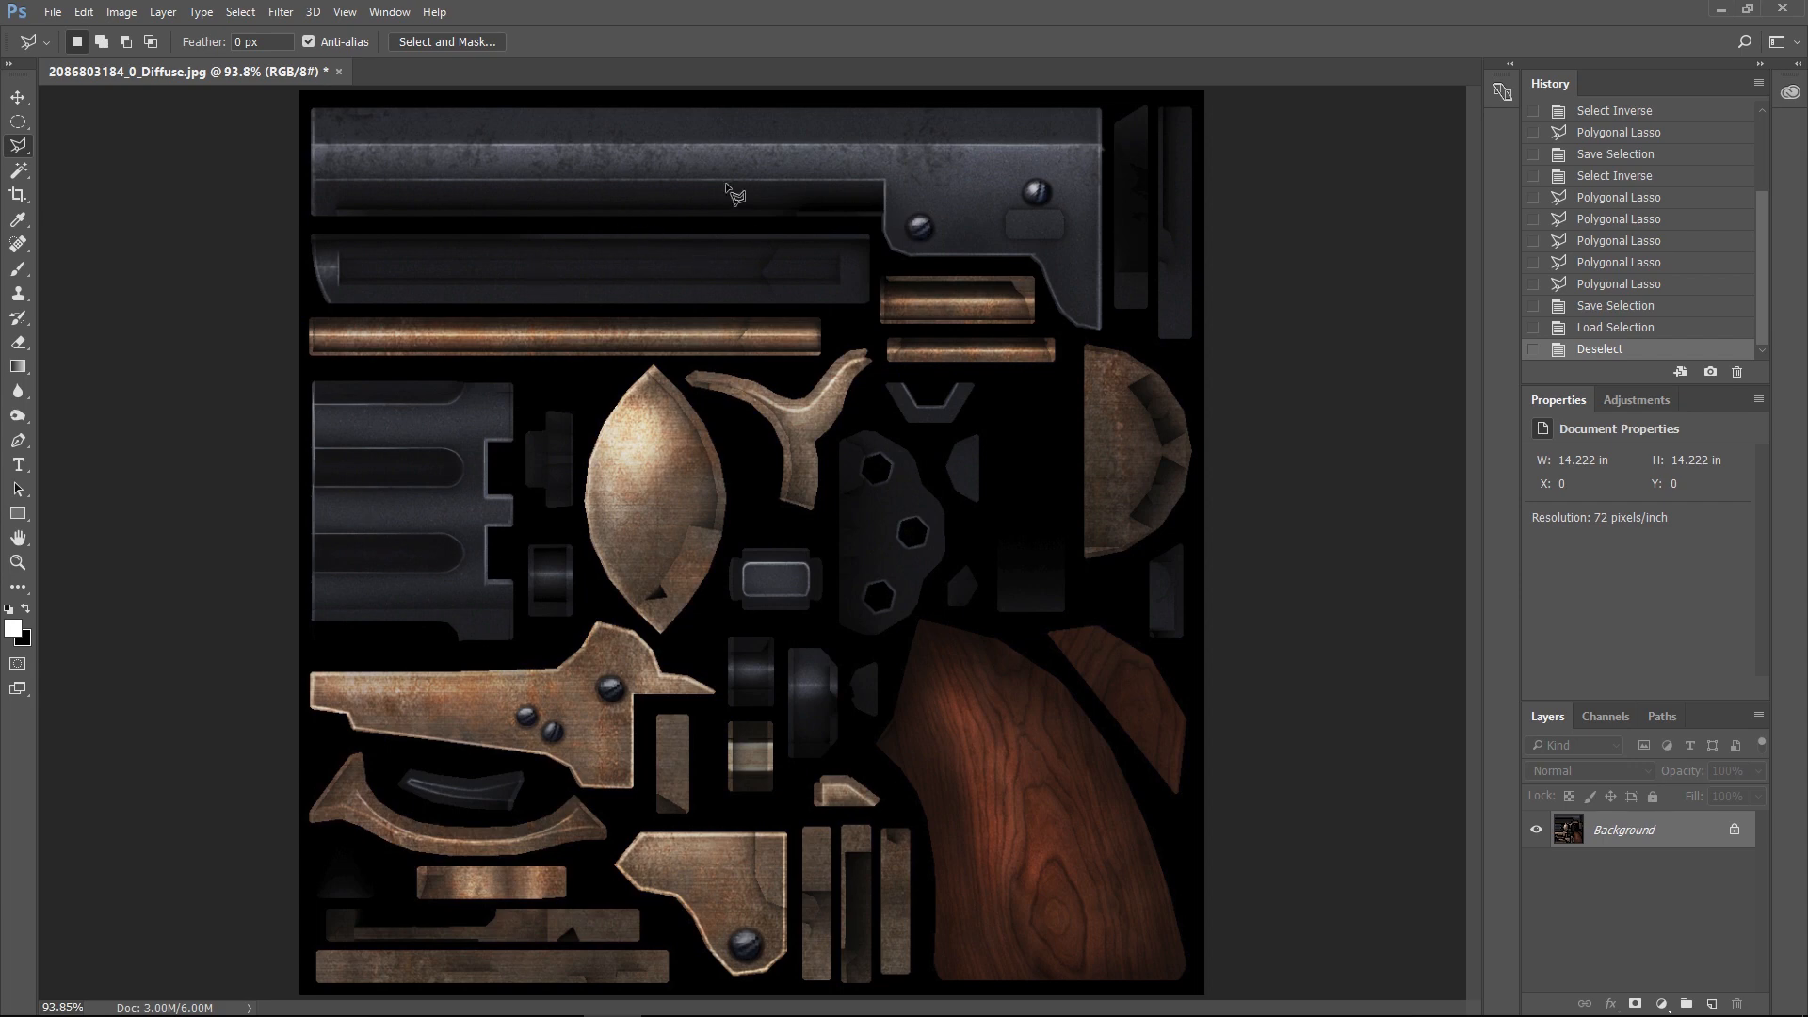
mouse_move(656, 241)
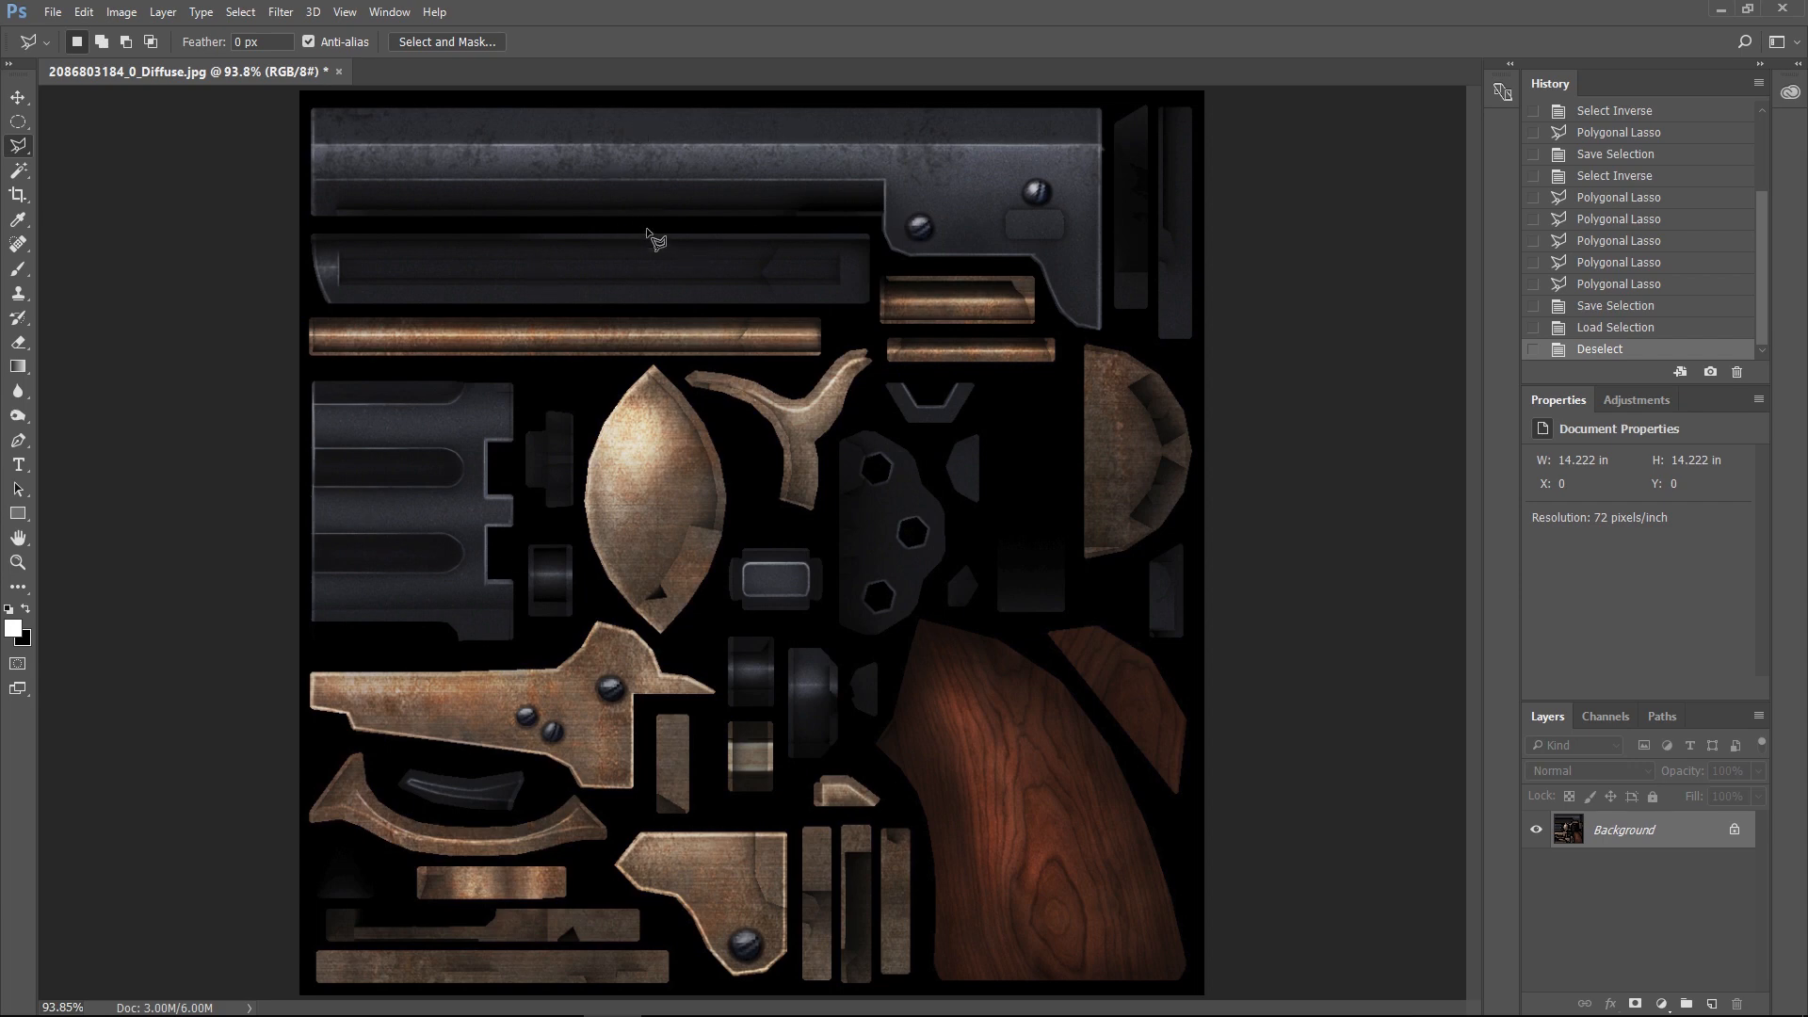
mouse_move(1012, 847)
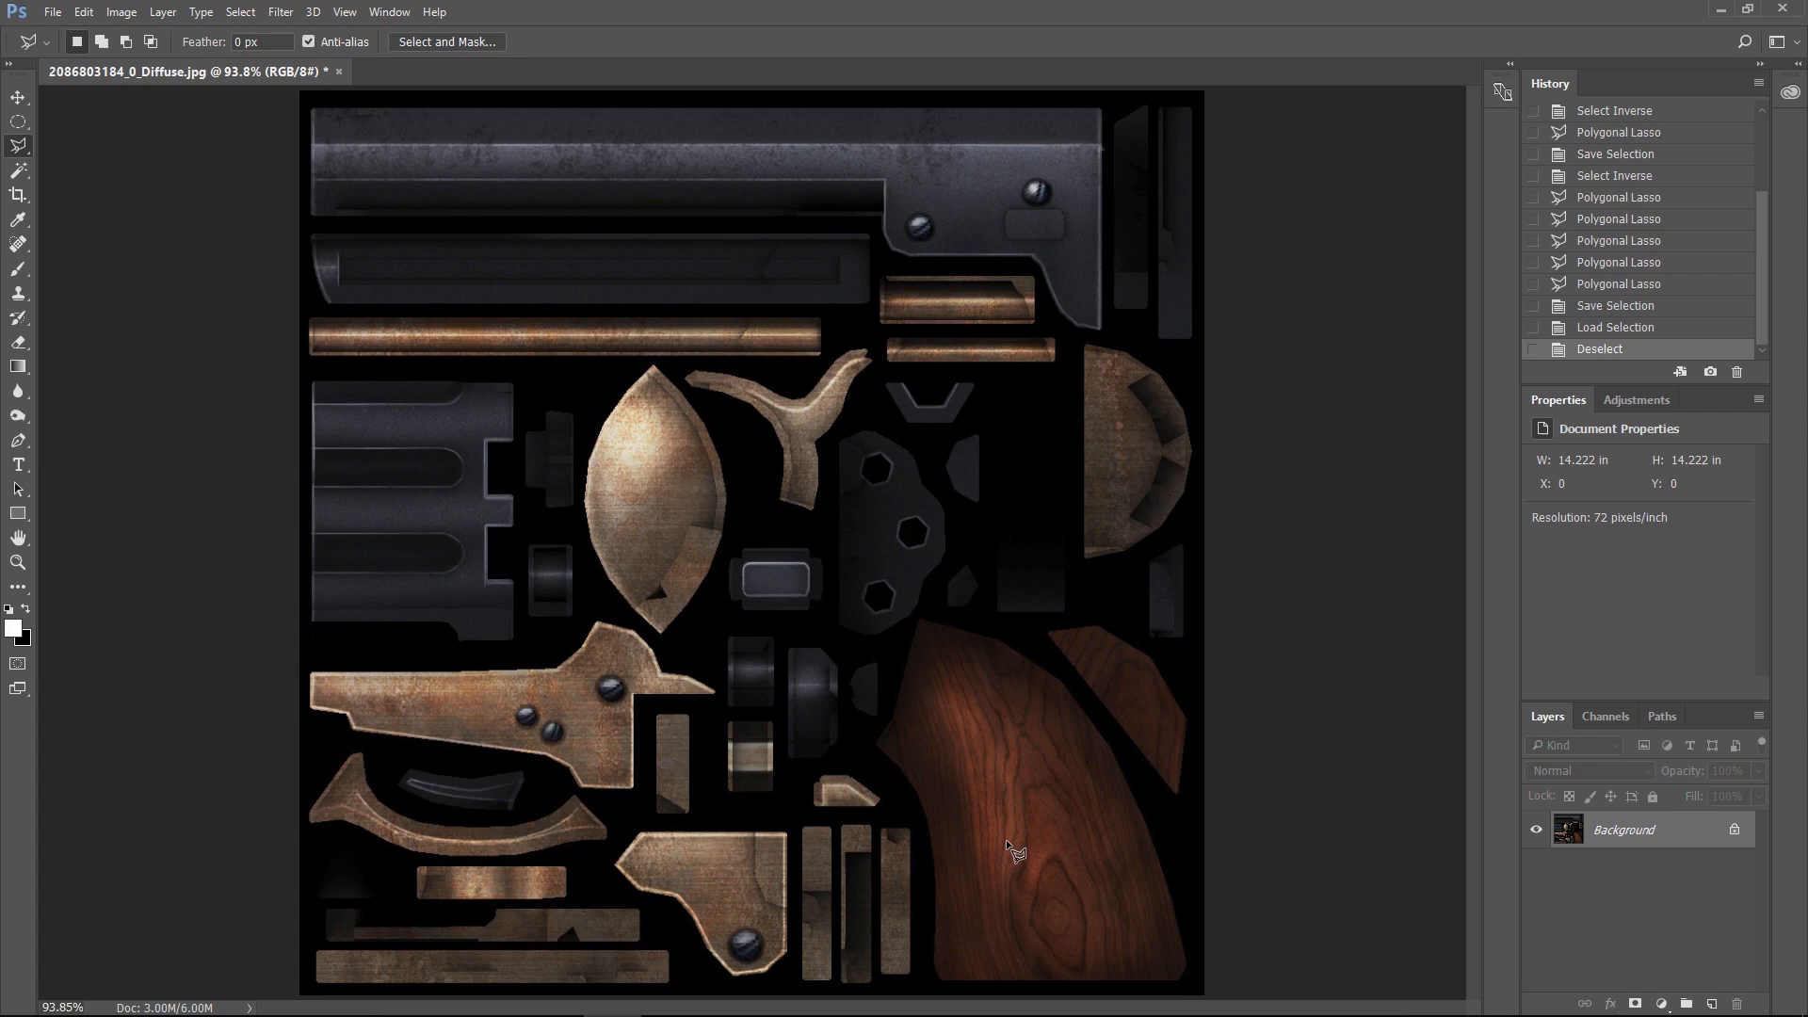
mouse_move(1012, 931)
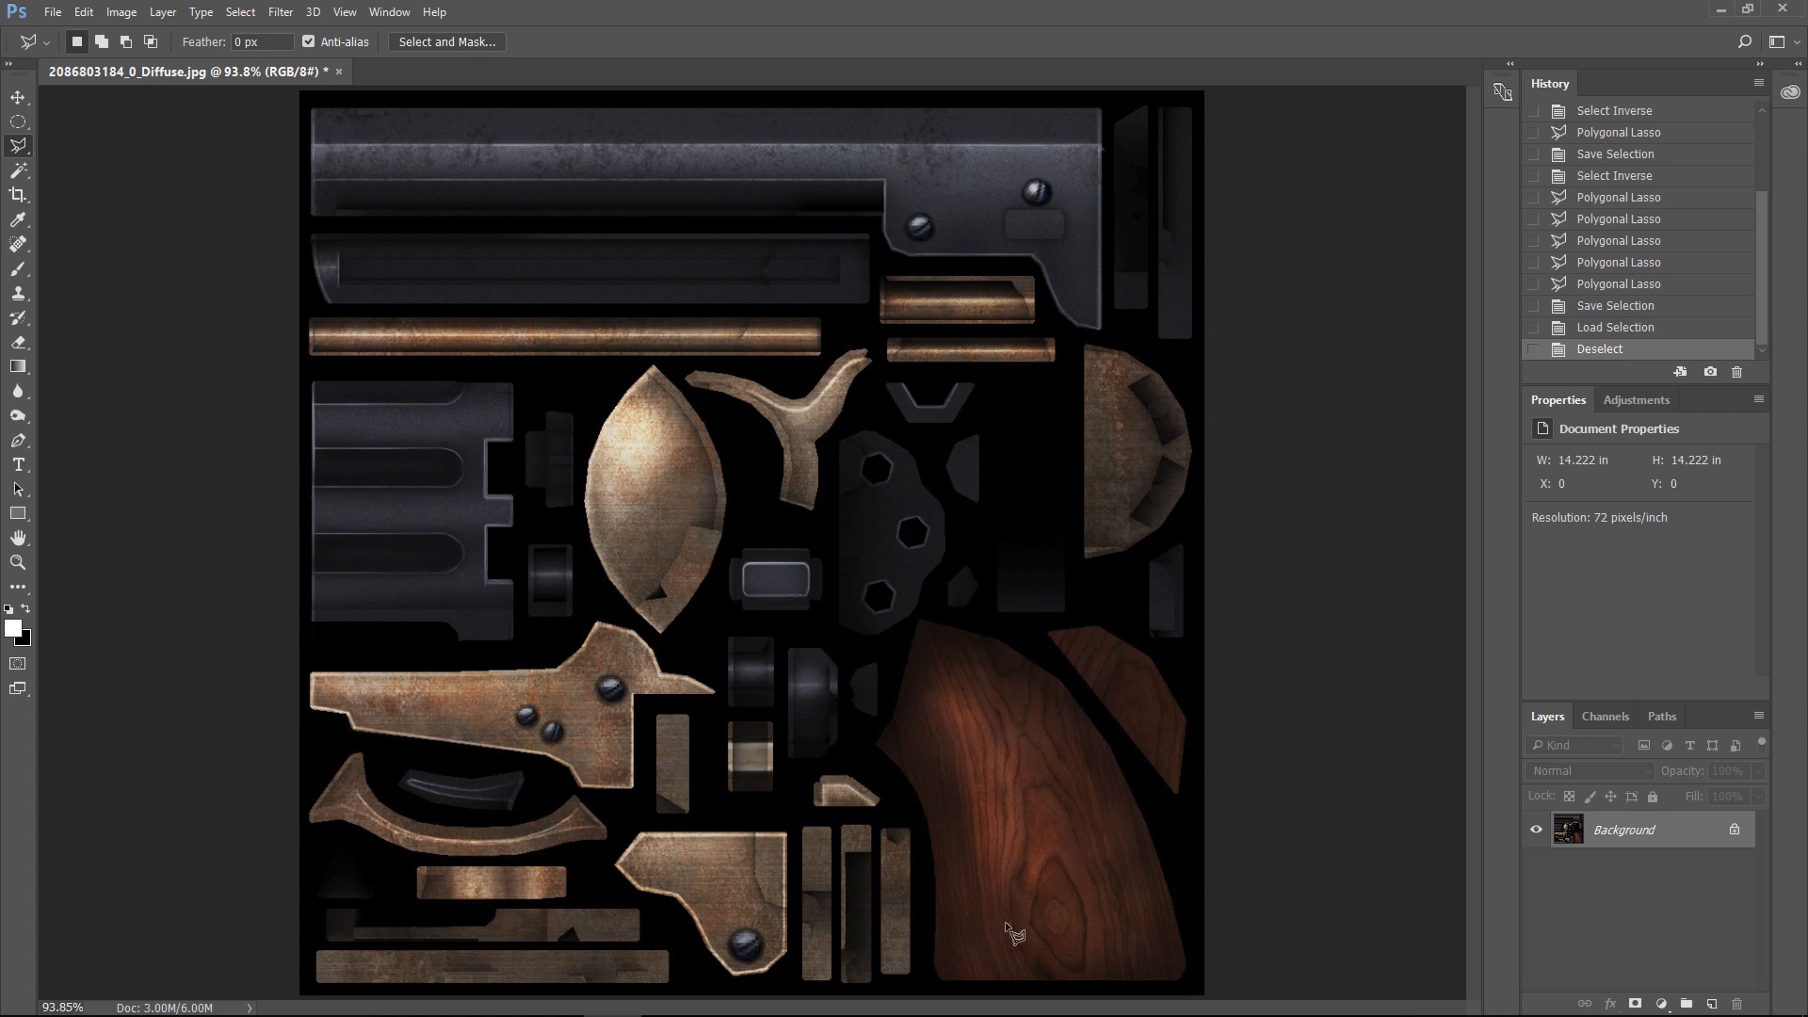
mouse_move(1019, 790)
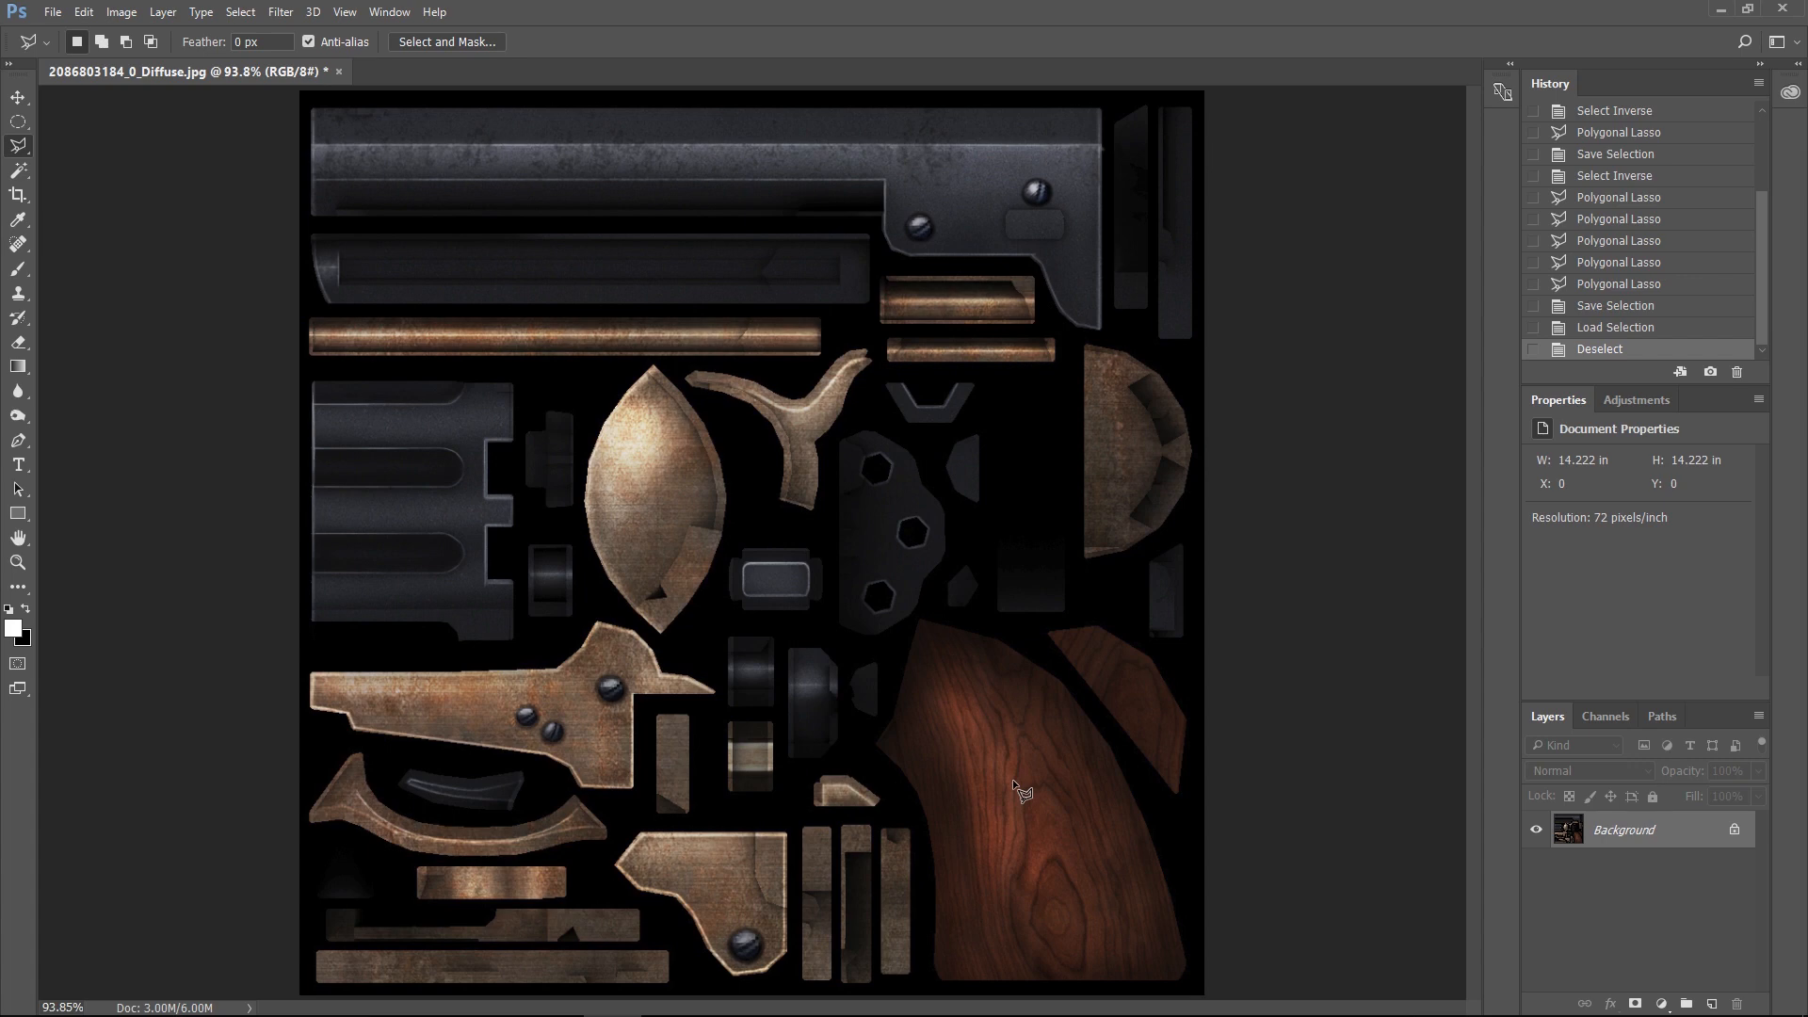
mouse_move(1006, 258)
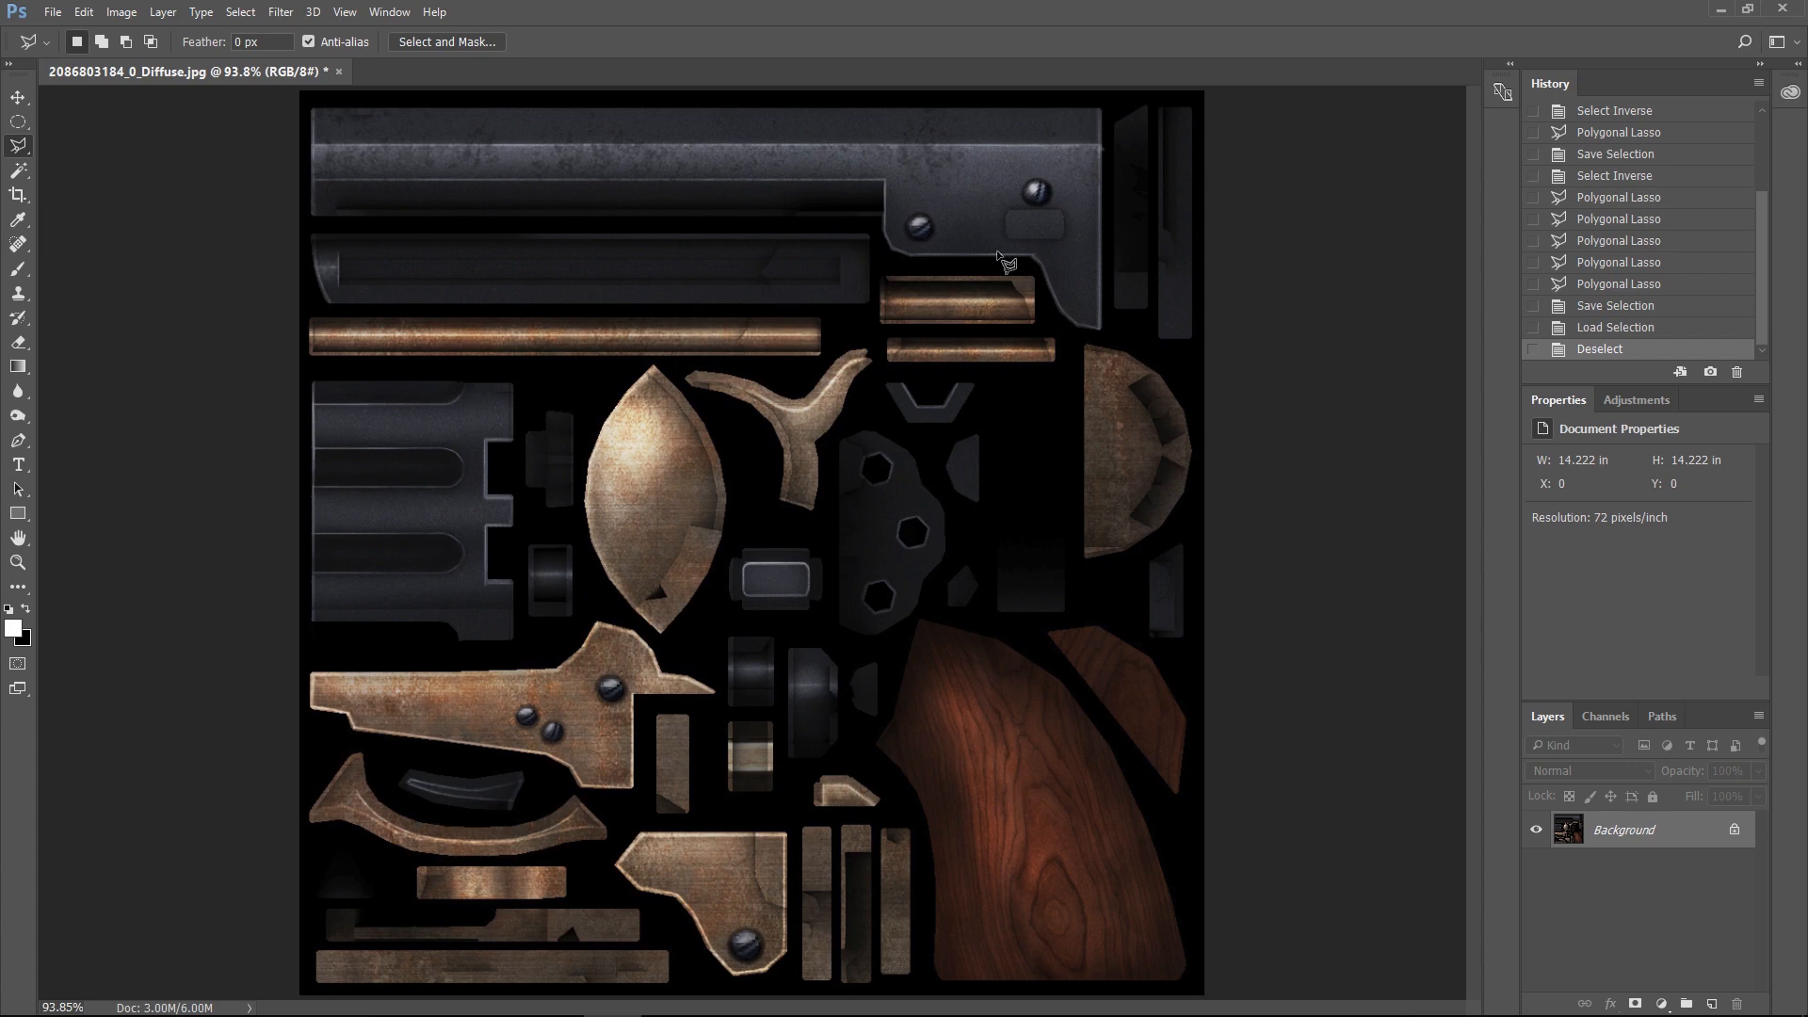
mouse_move(1002, 260)
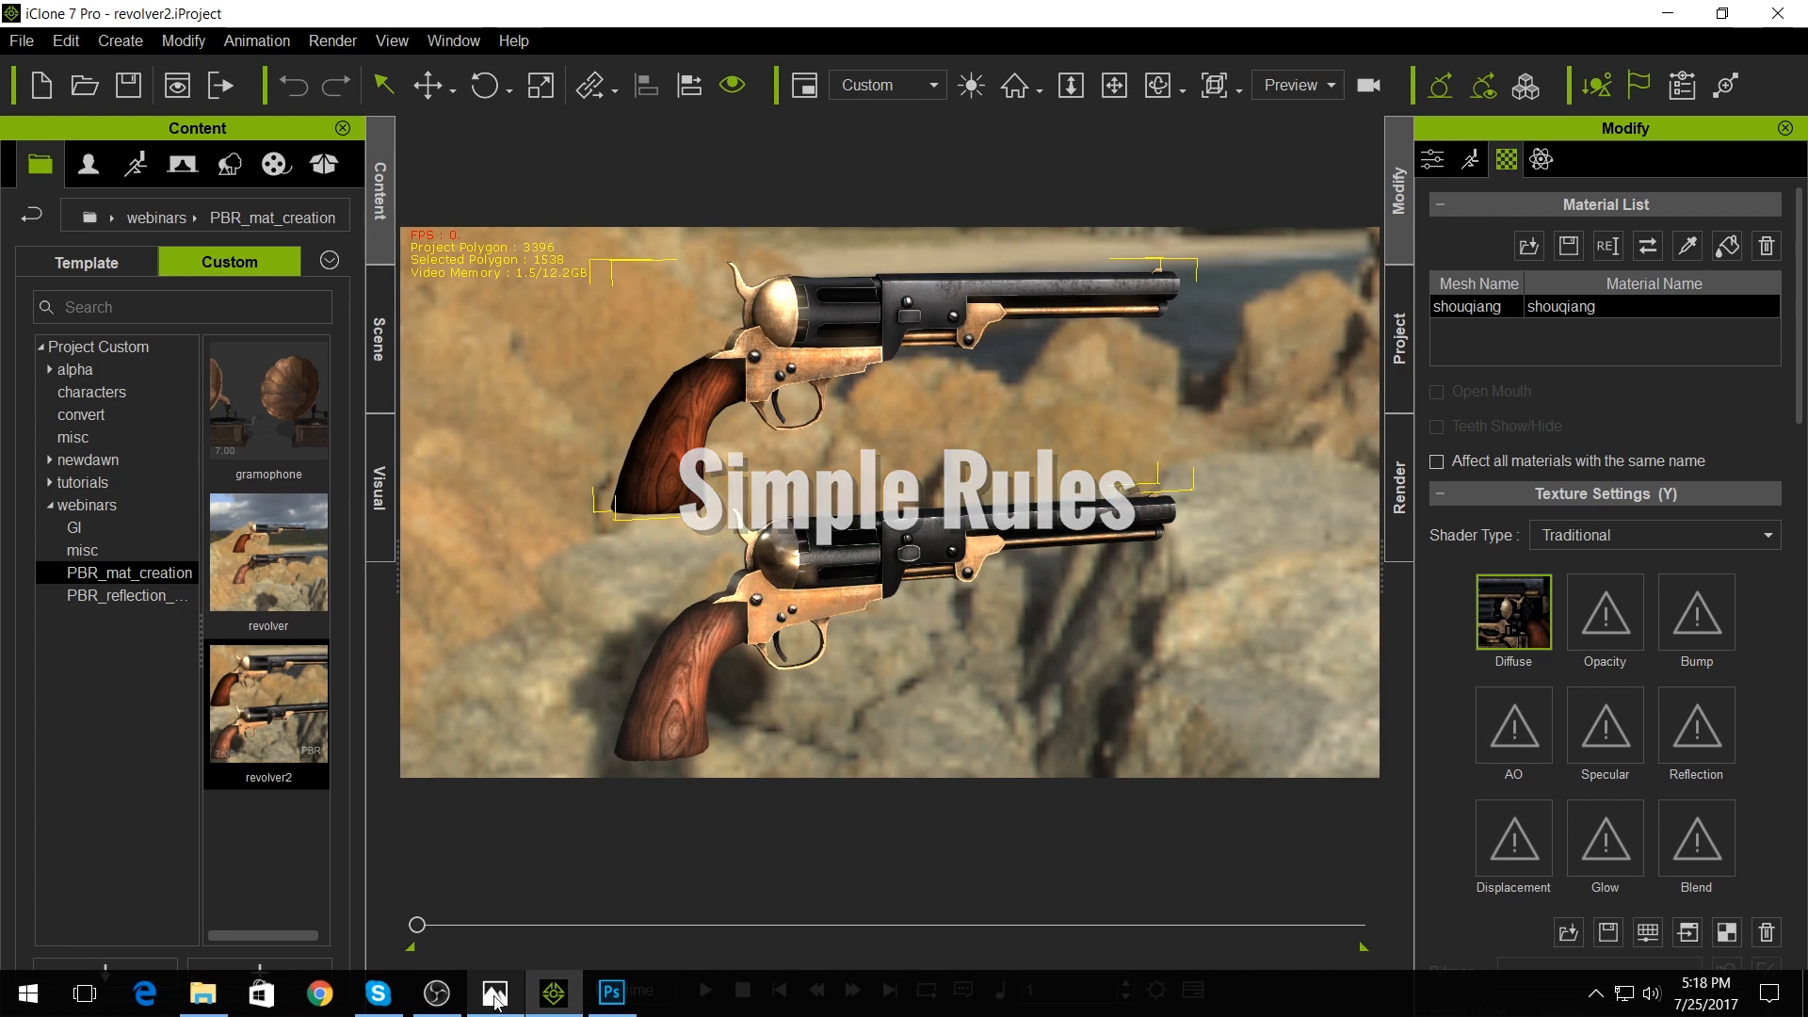
Return to the iClone revolver2 scene showing both revolvers.
click(493, 992)
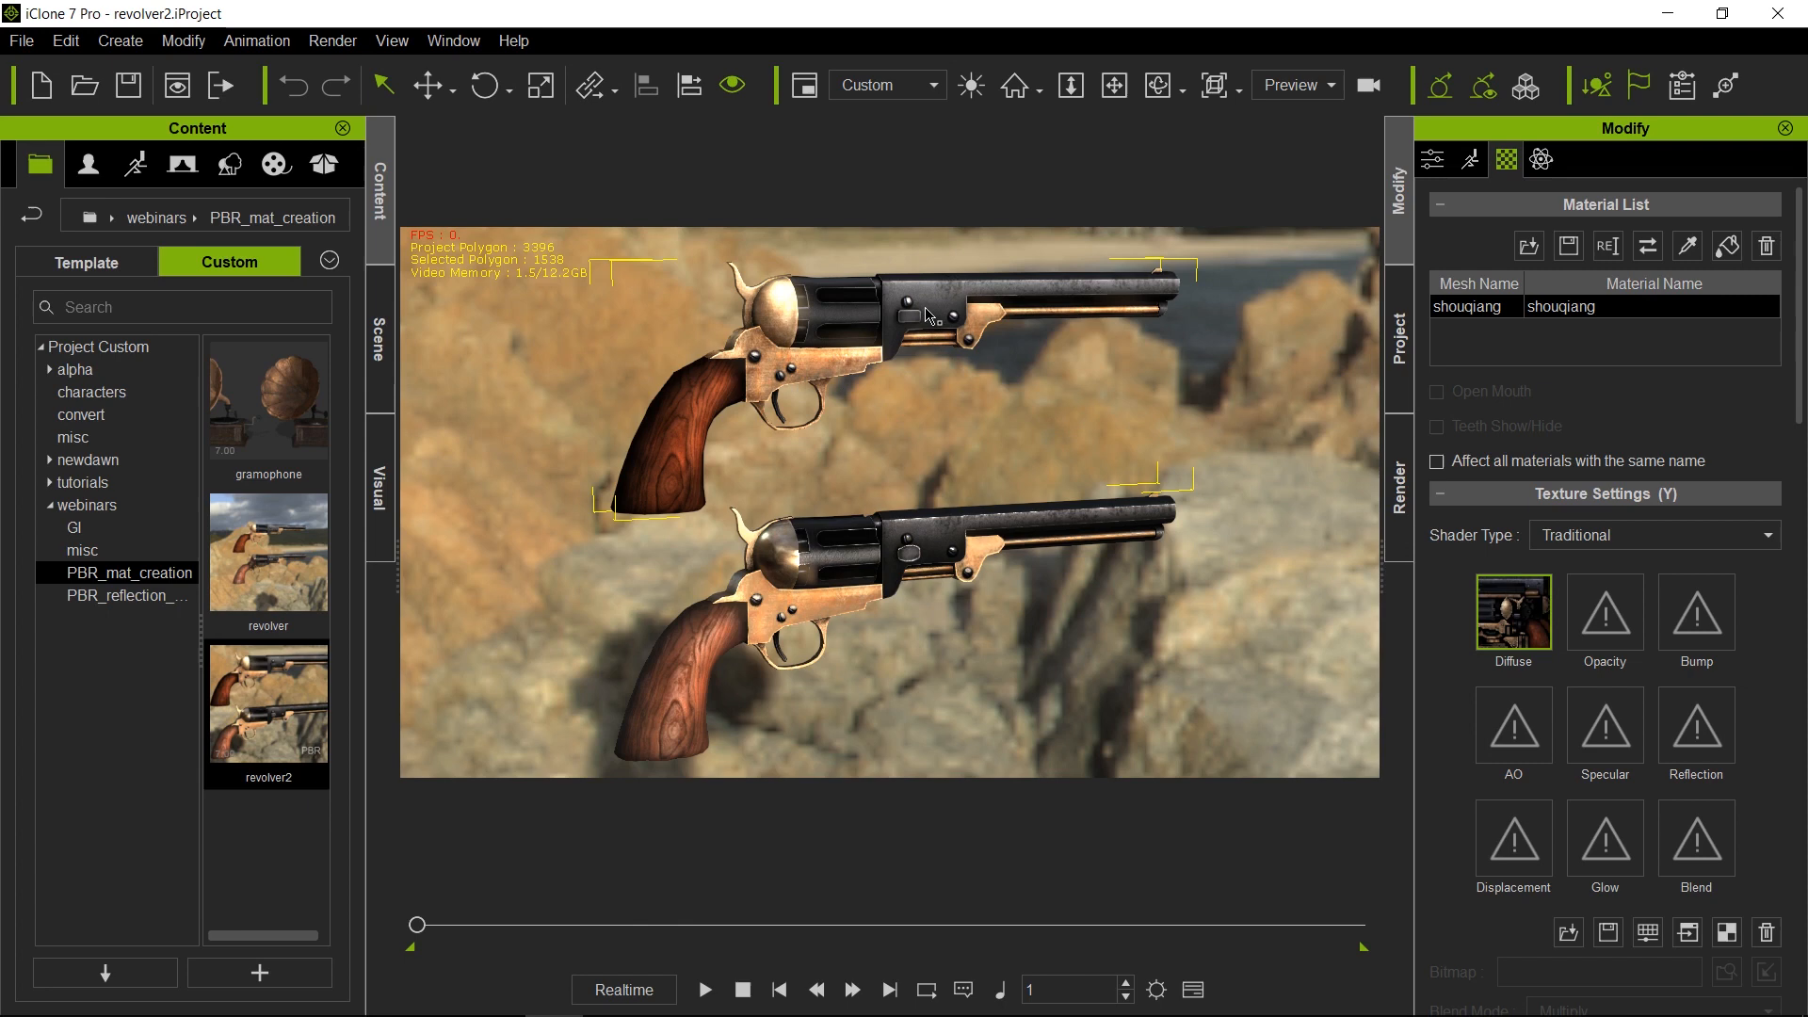
mouse_move(717, 432)
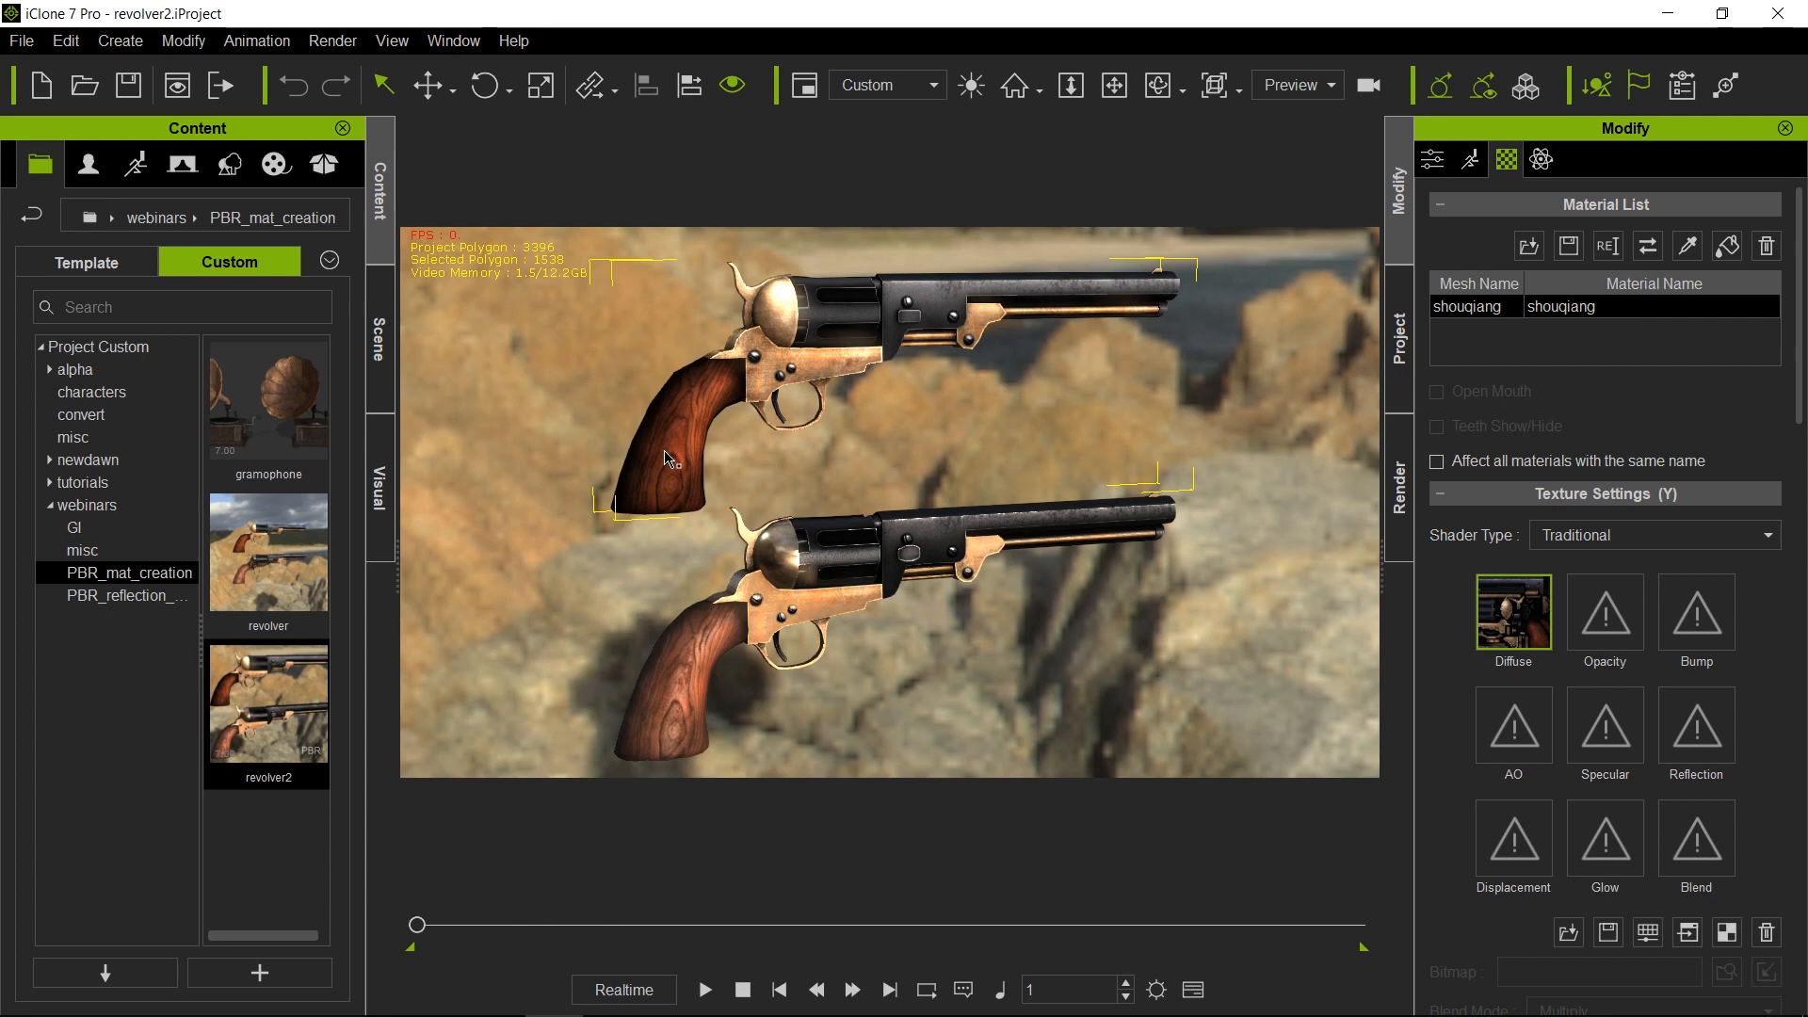
mouse_move(849, 362)
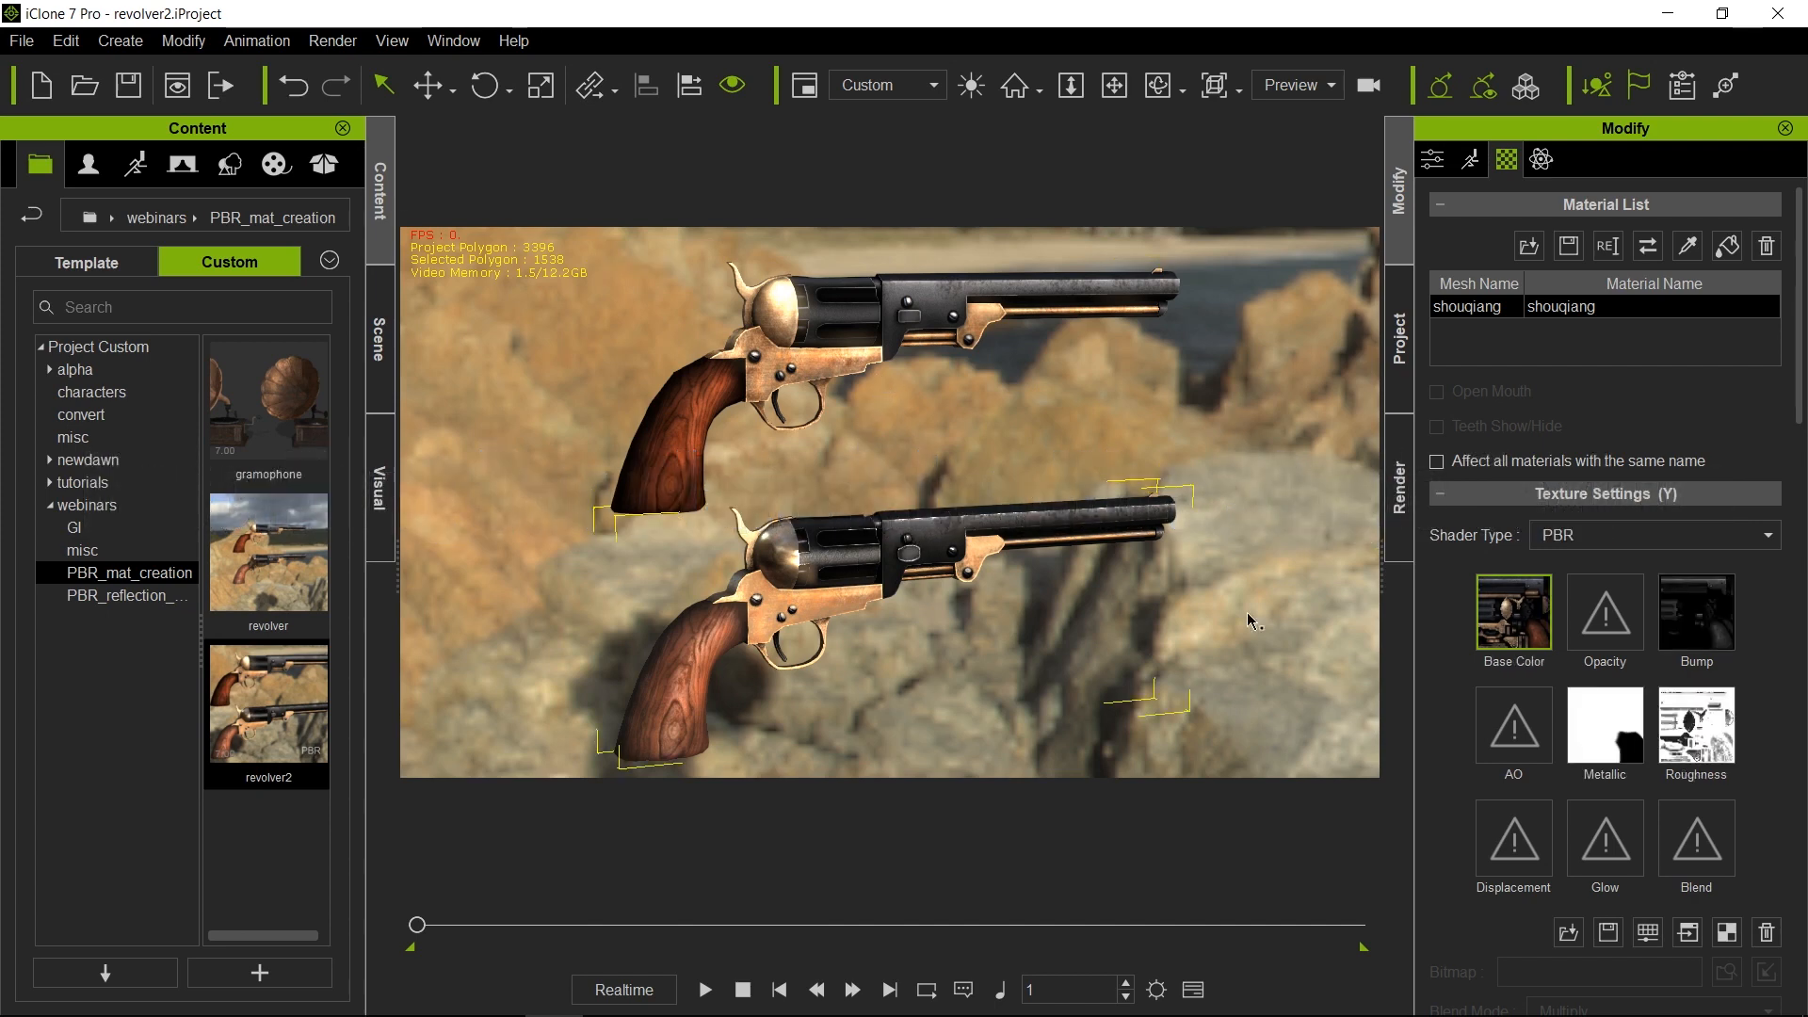
Switch to Photoshop to see the diffuse atlas, with the metallic map open in a second tab.
click(1603, 726)
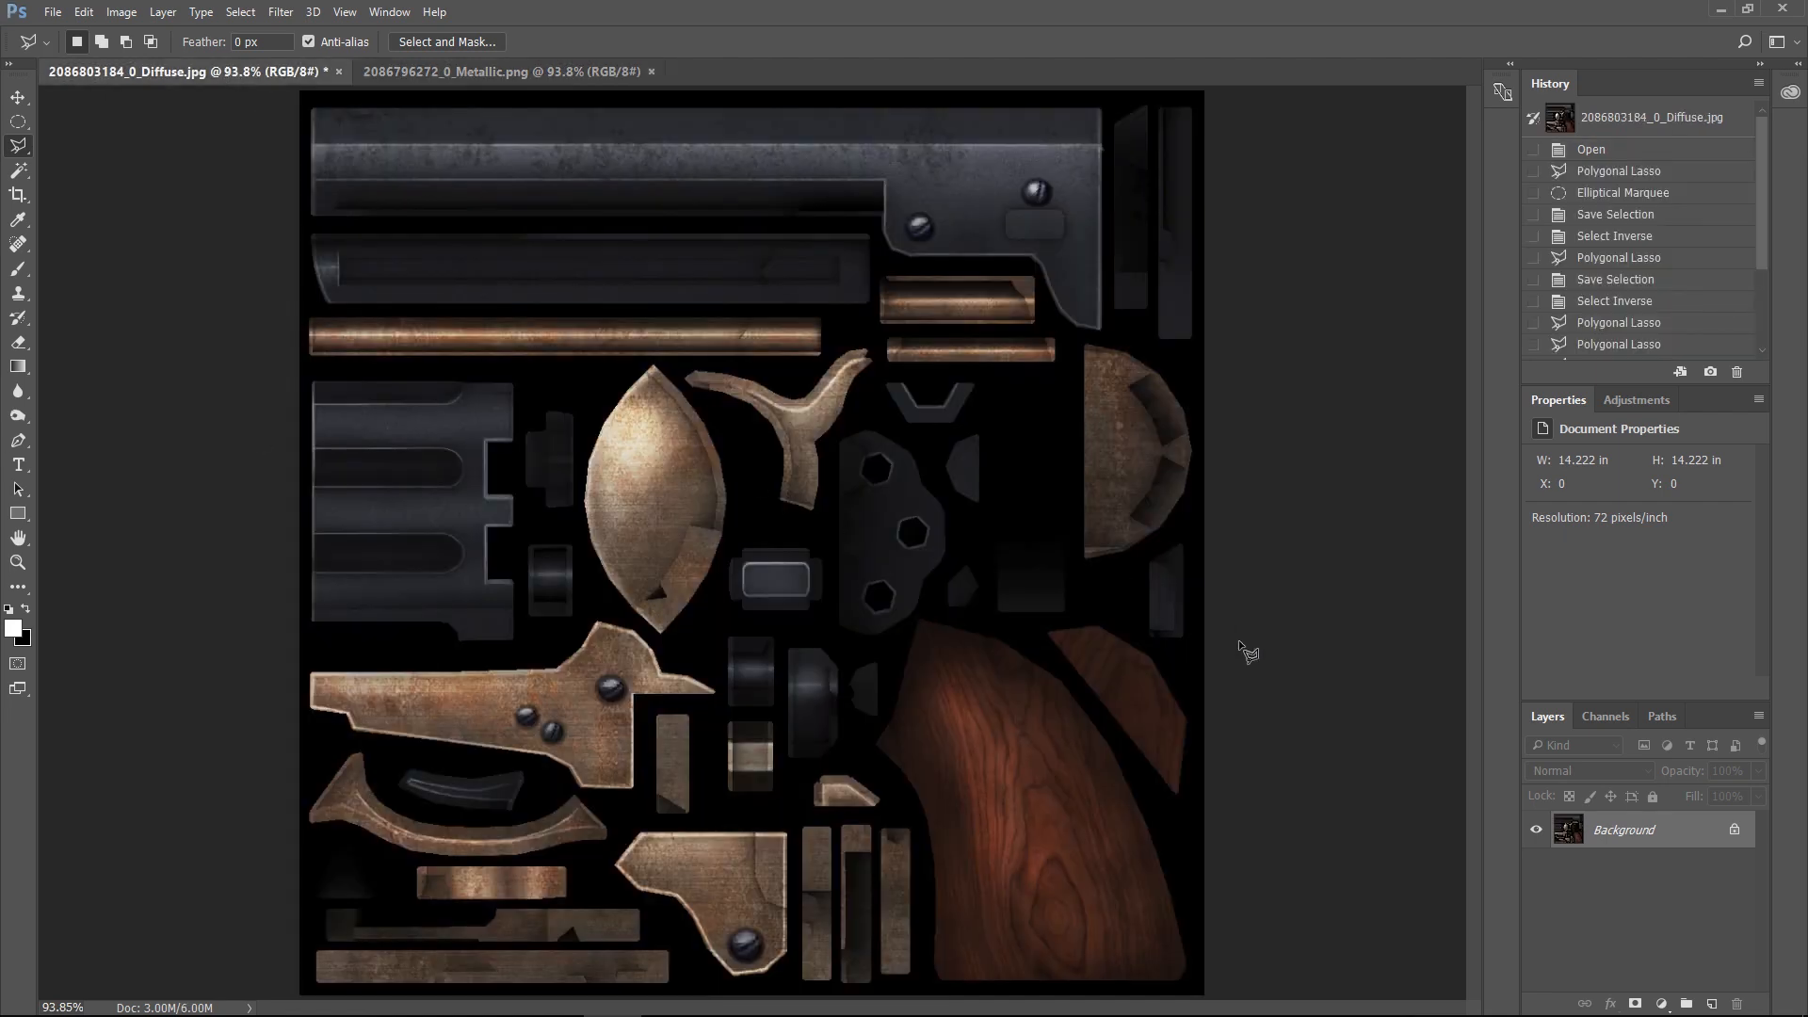
mouse_move(240, 12)
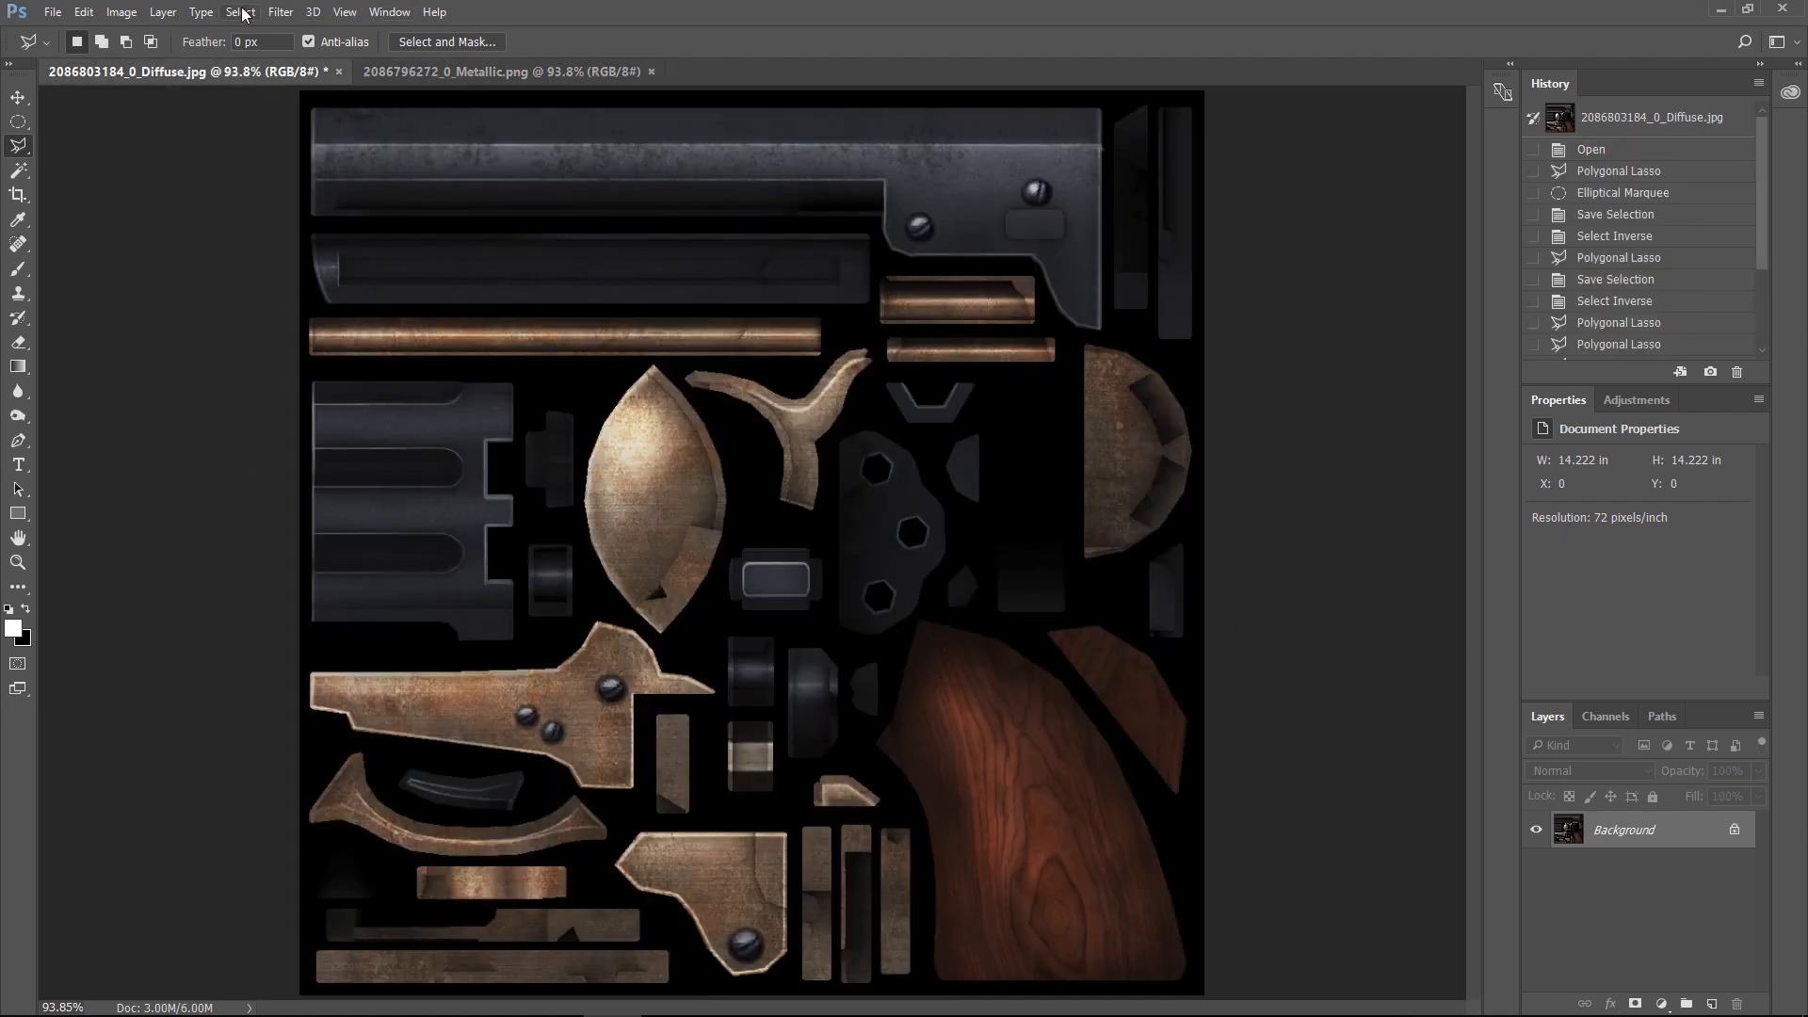
Load the saved wood channel selection around the grip, then view the metallic map.
click(241, 11)
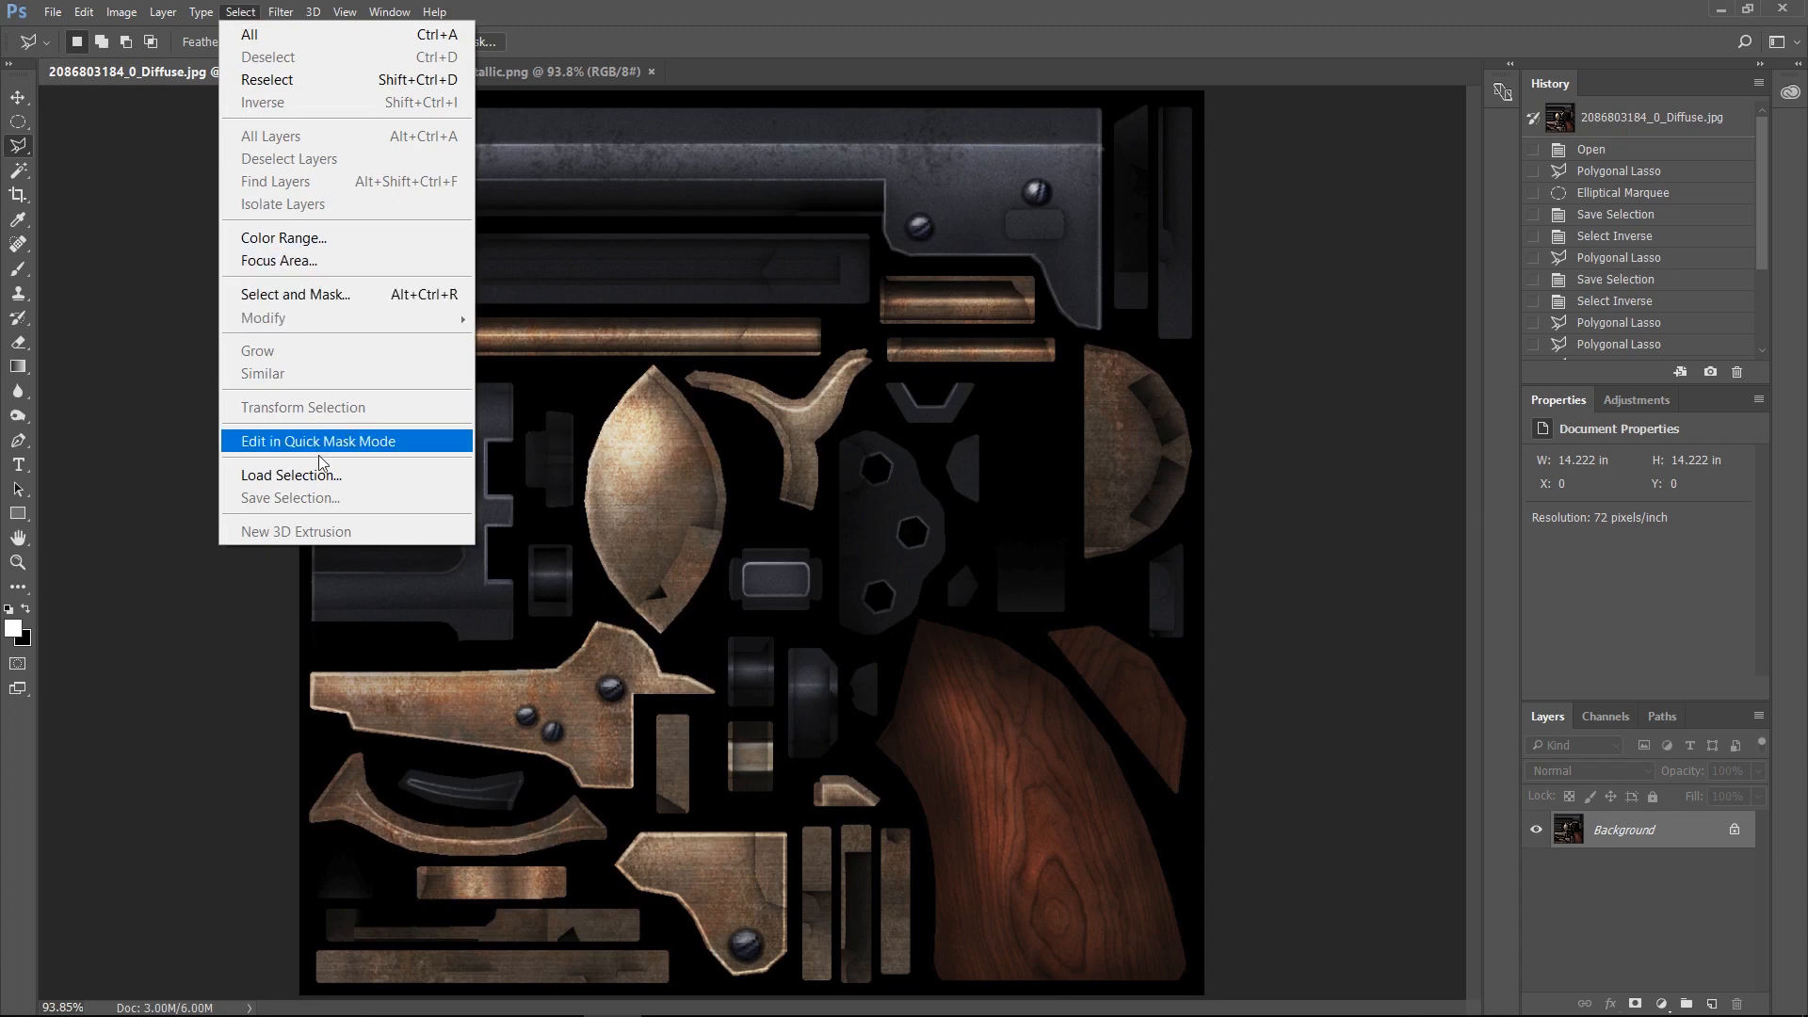
click(291, 473)
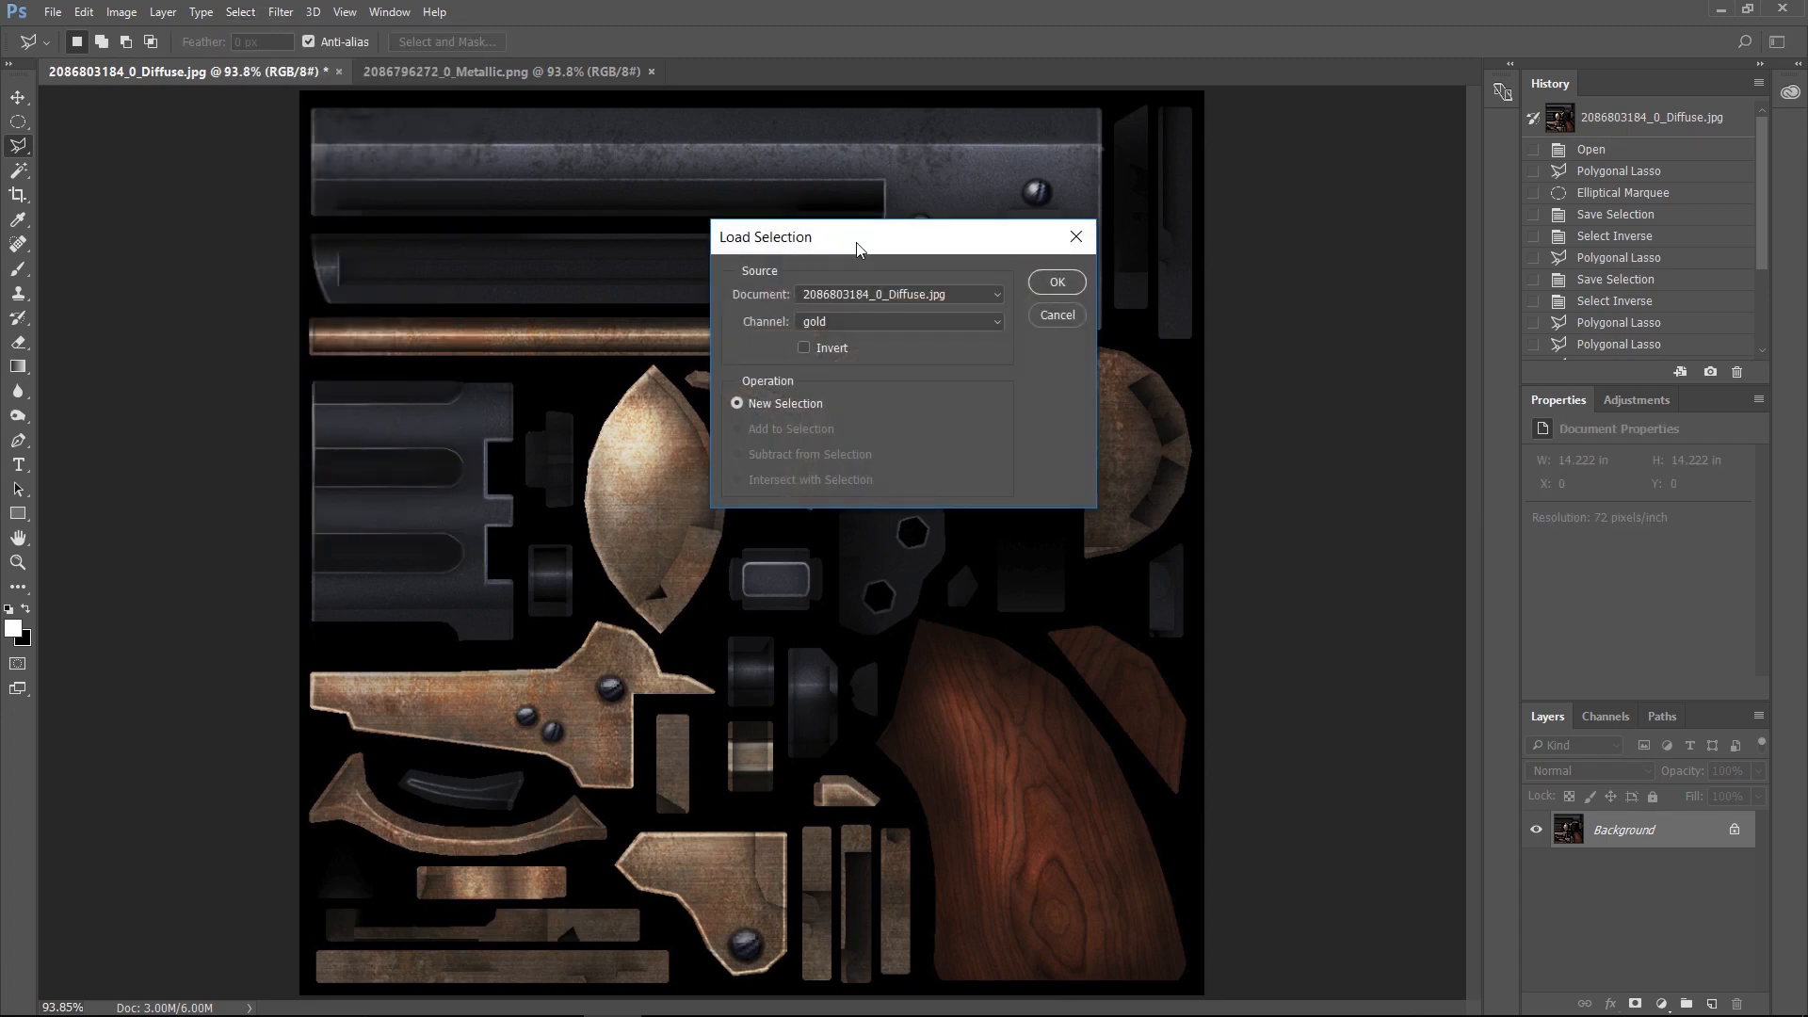
click(897, 322)
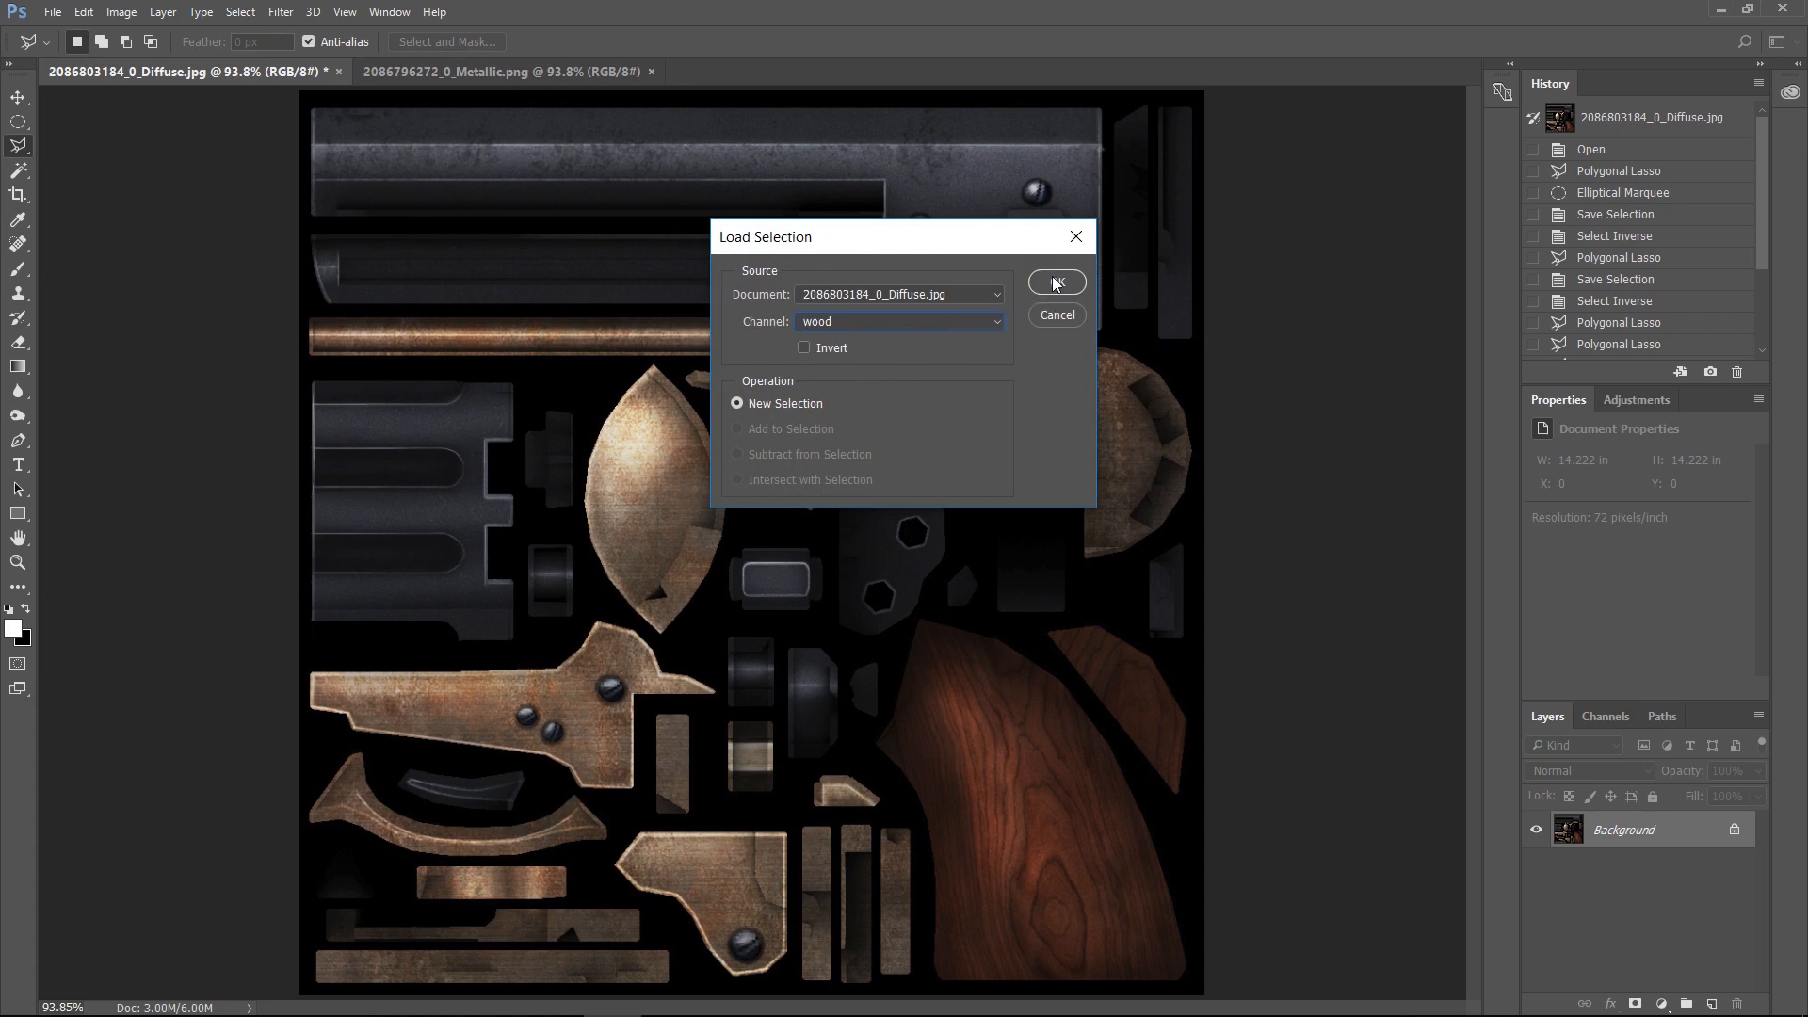
click(1053, 285)
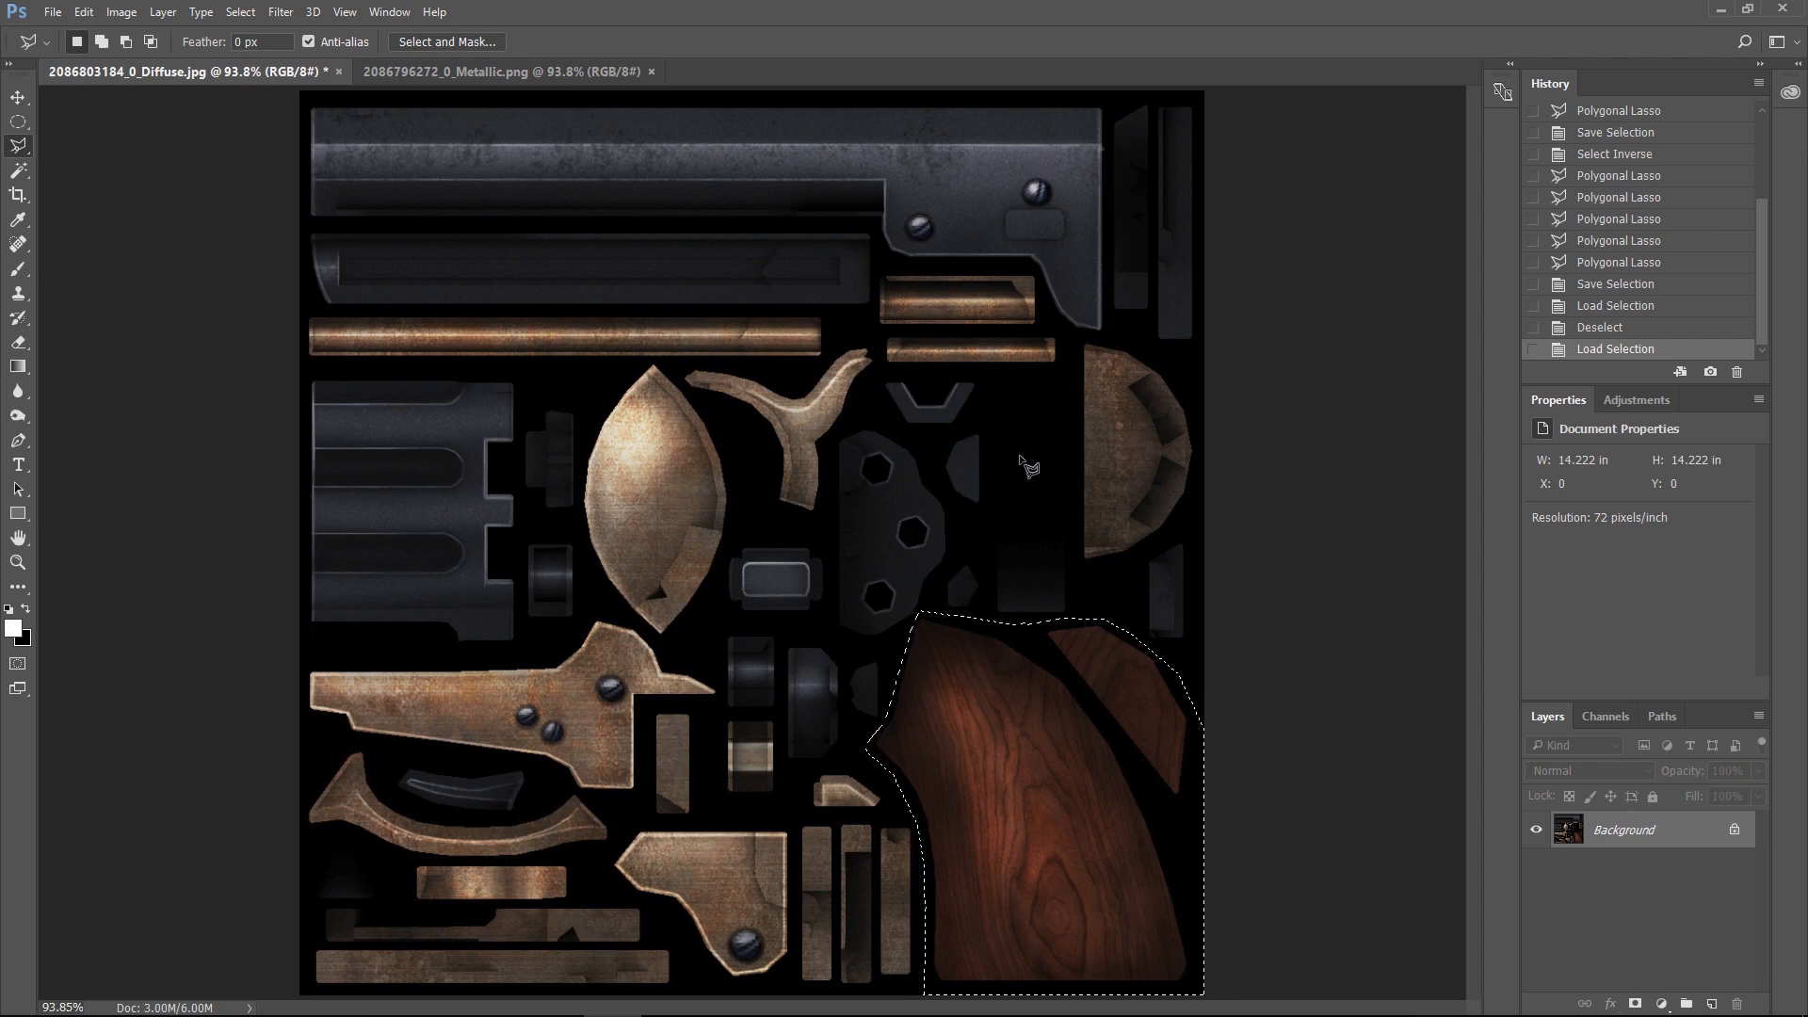
click(502, 71)
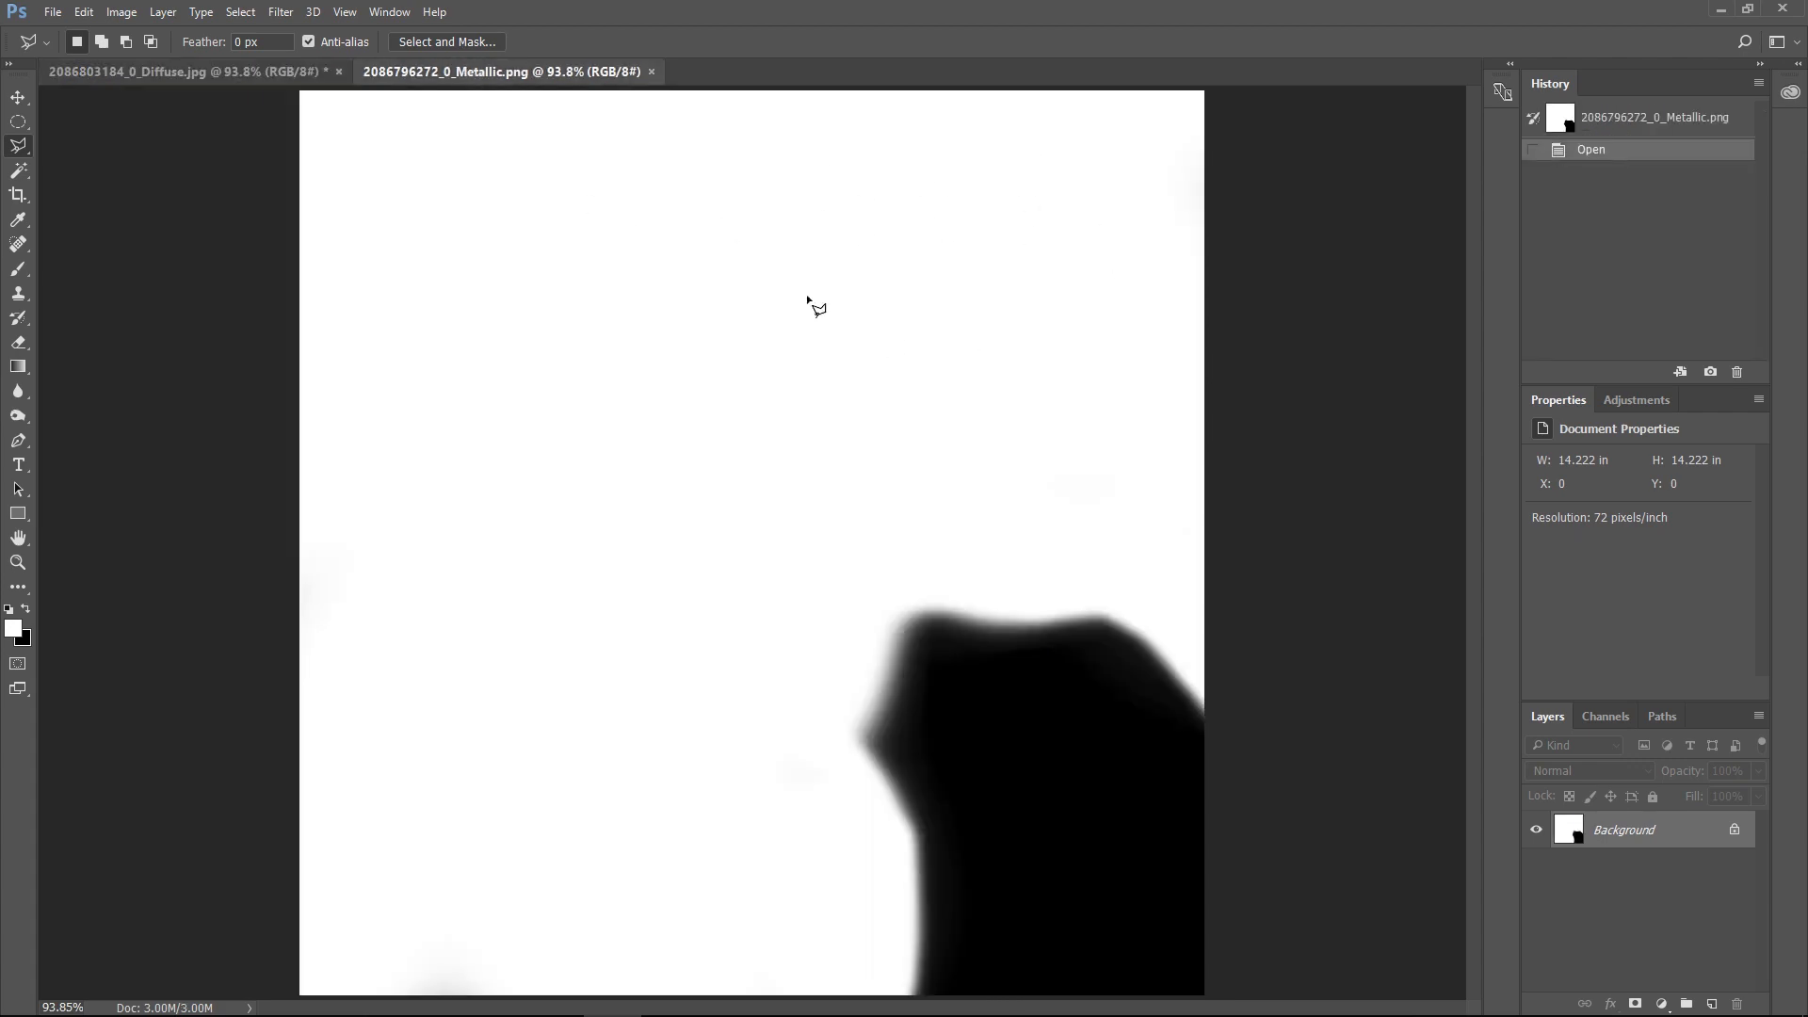
mouse_move(554, 499)
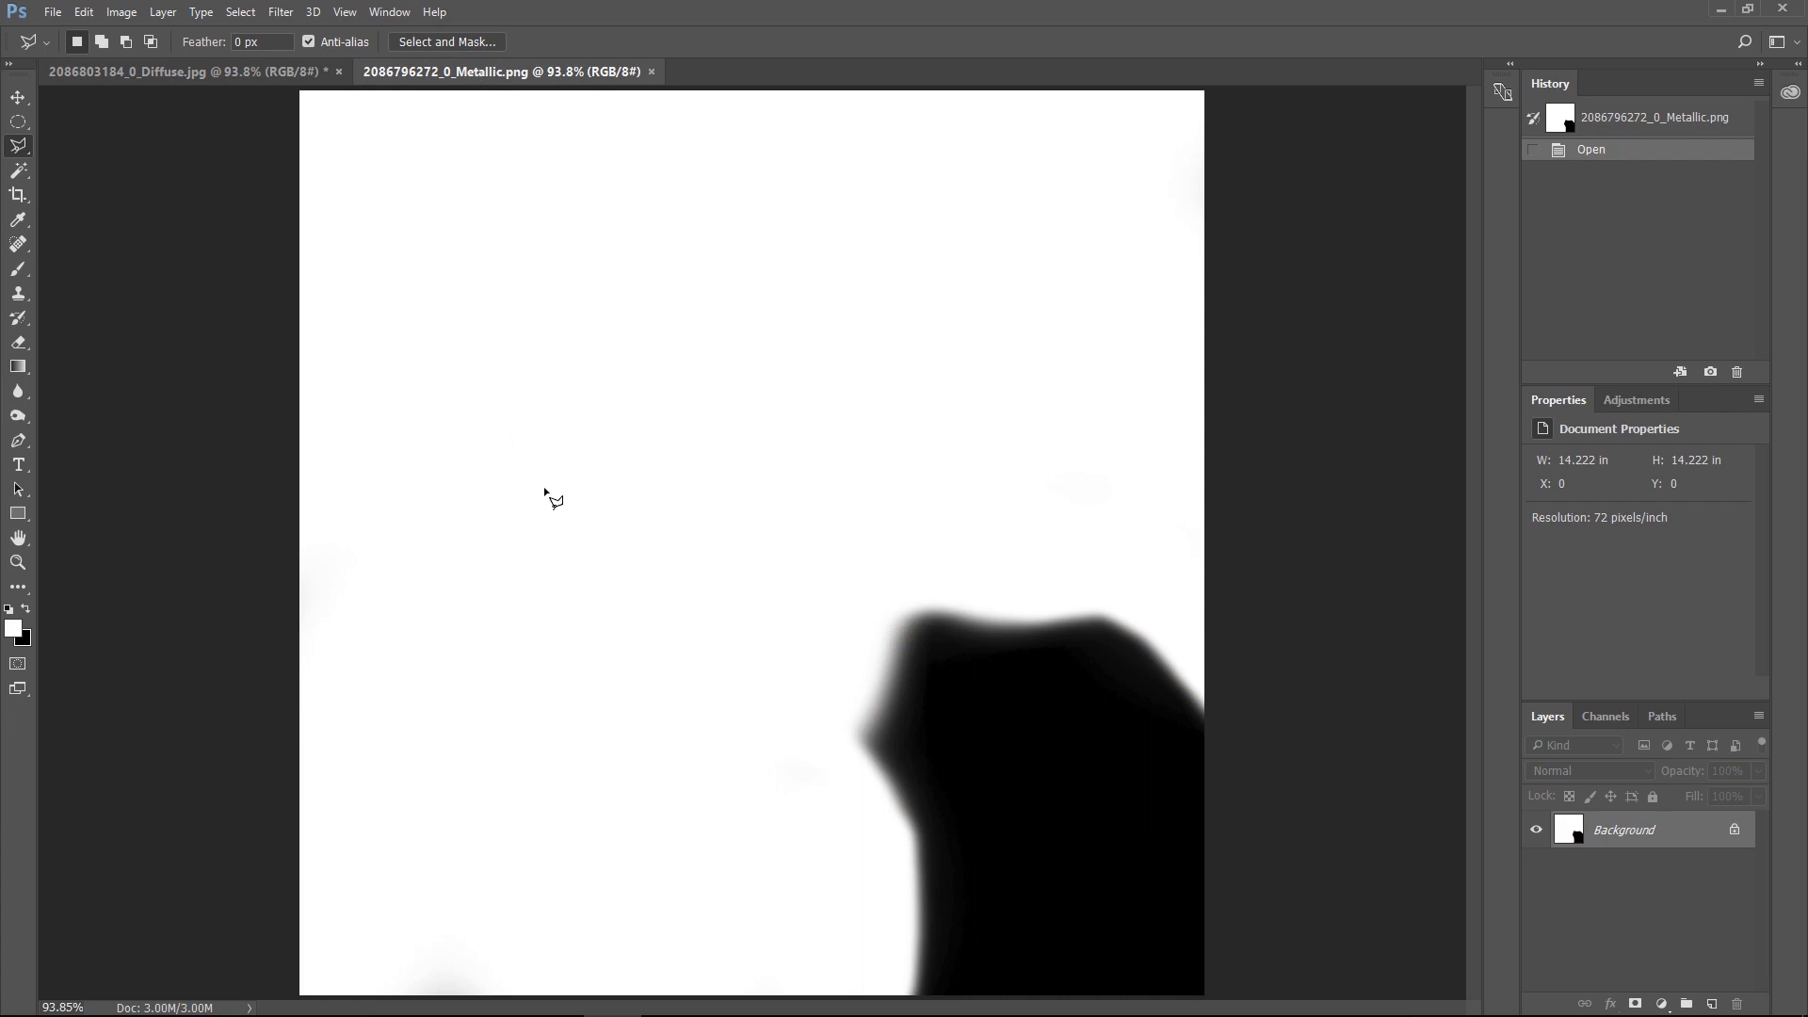
mouse_move(533, 222)
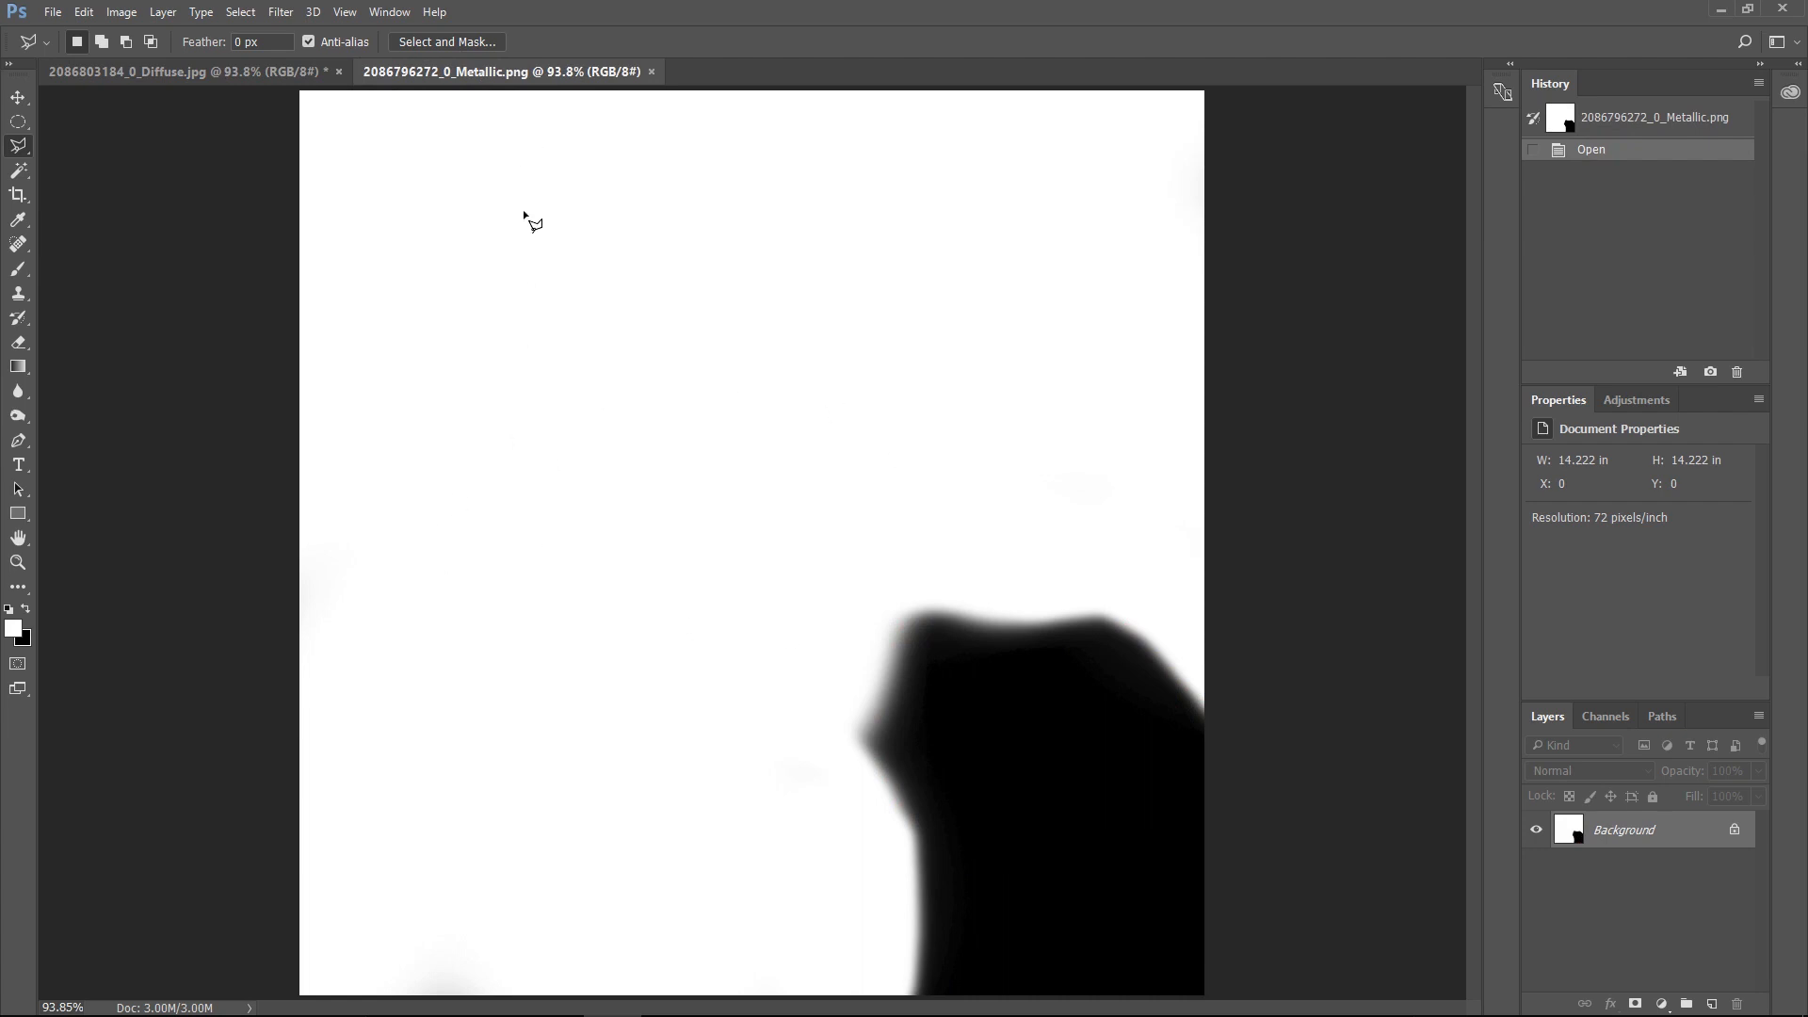
mouse_move(615, 283)
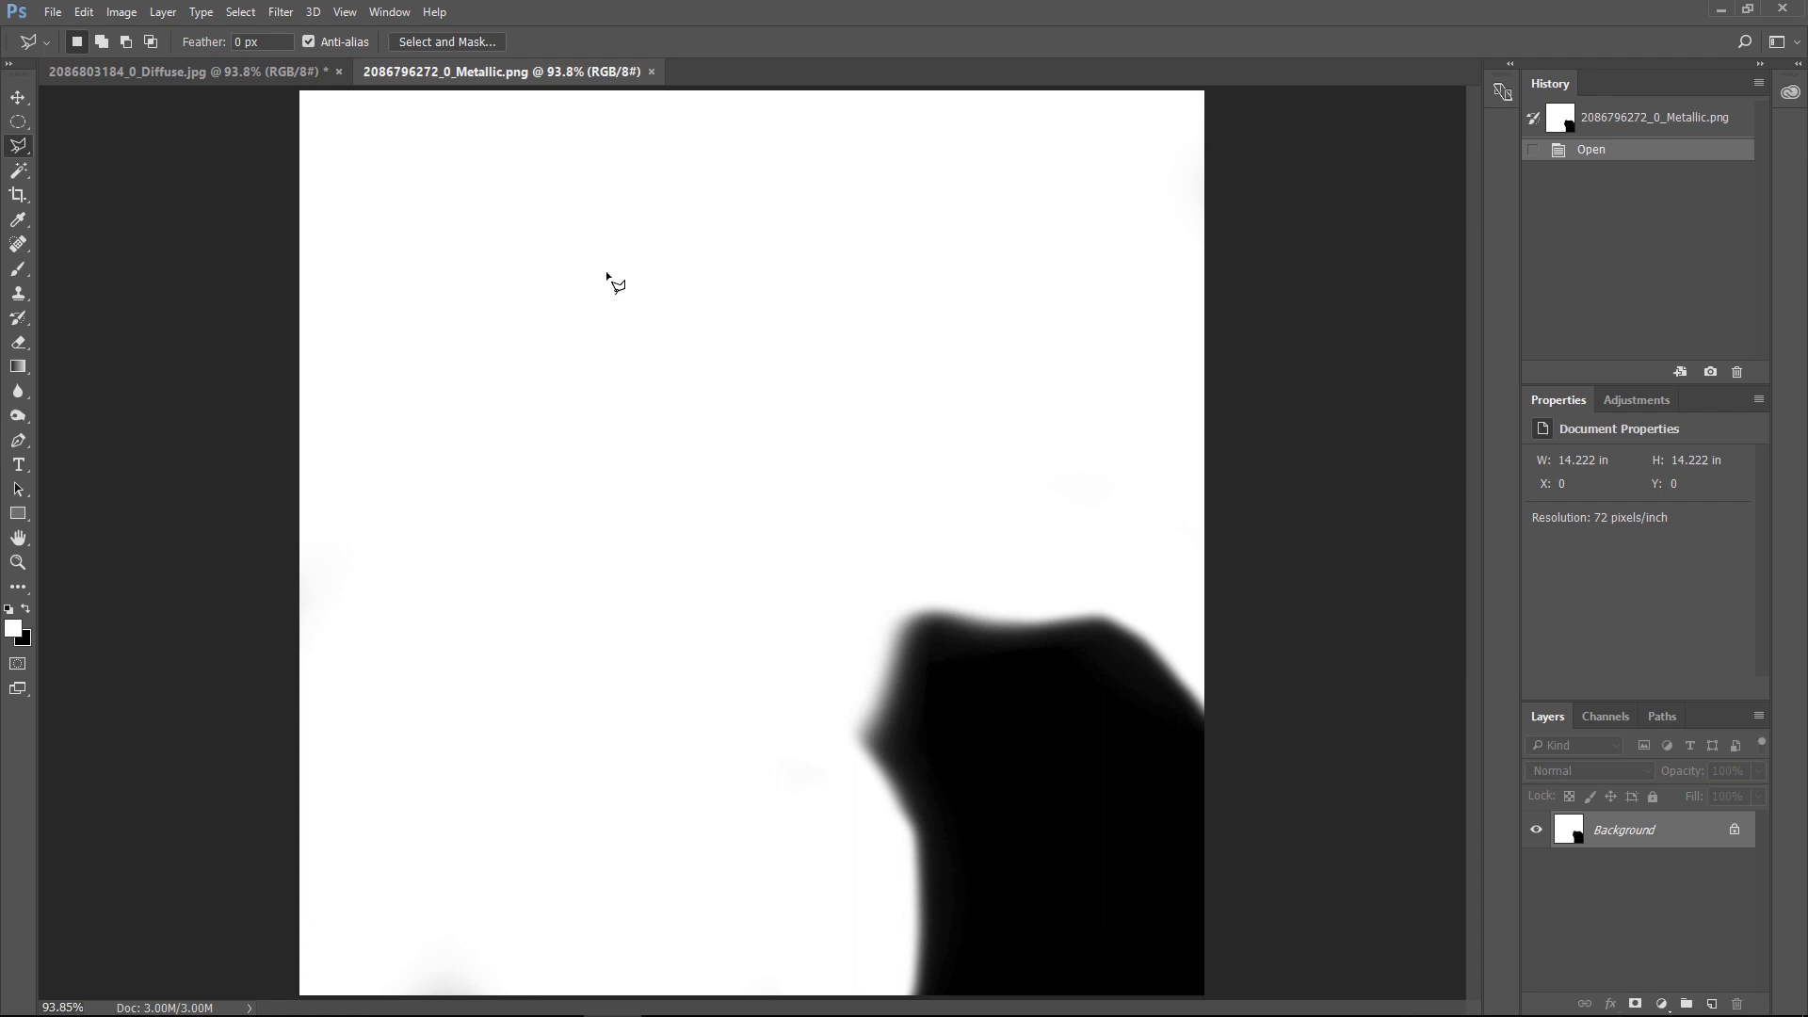
mouse_move(795, 294)
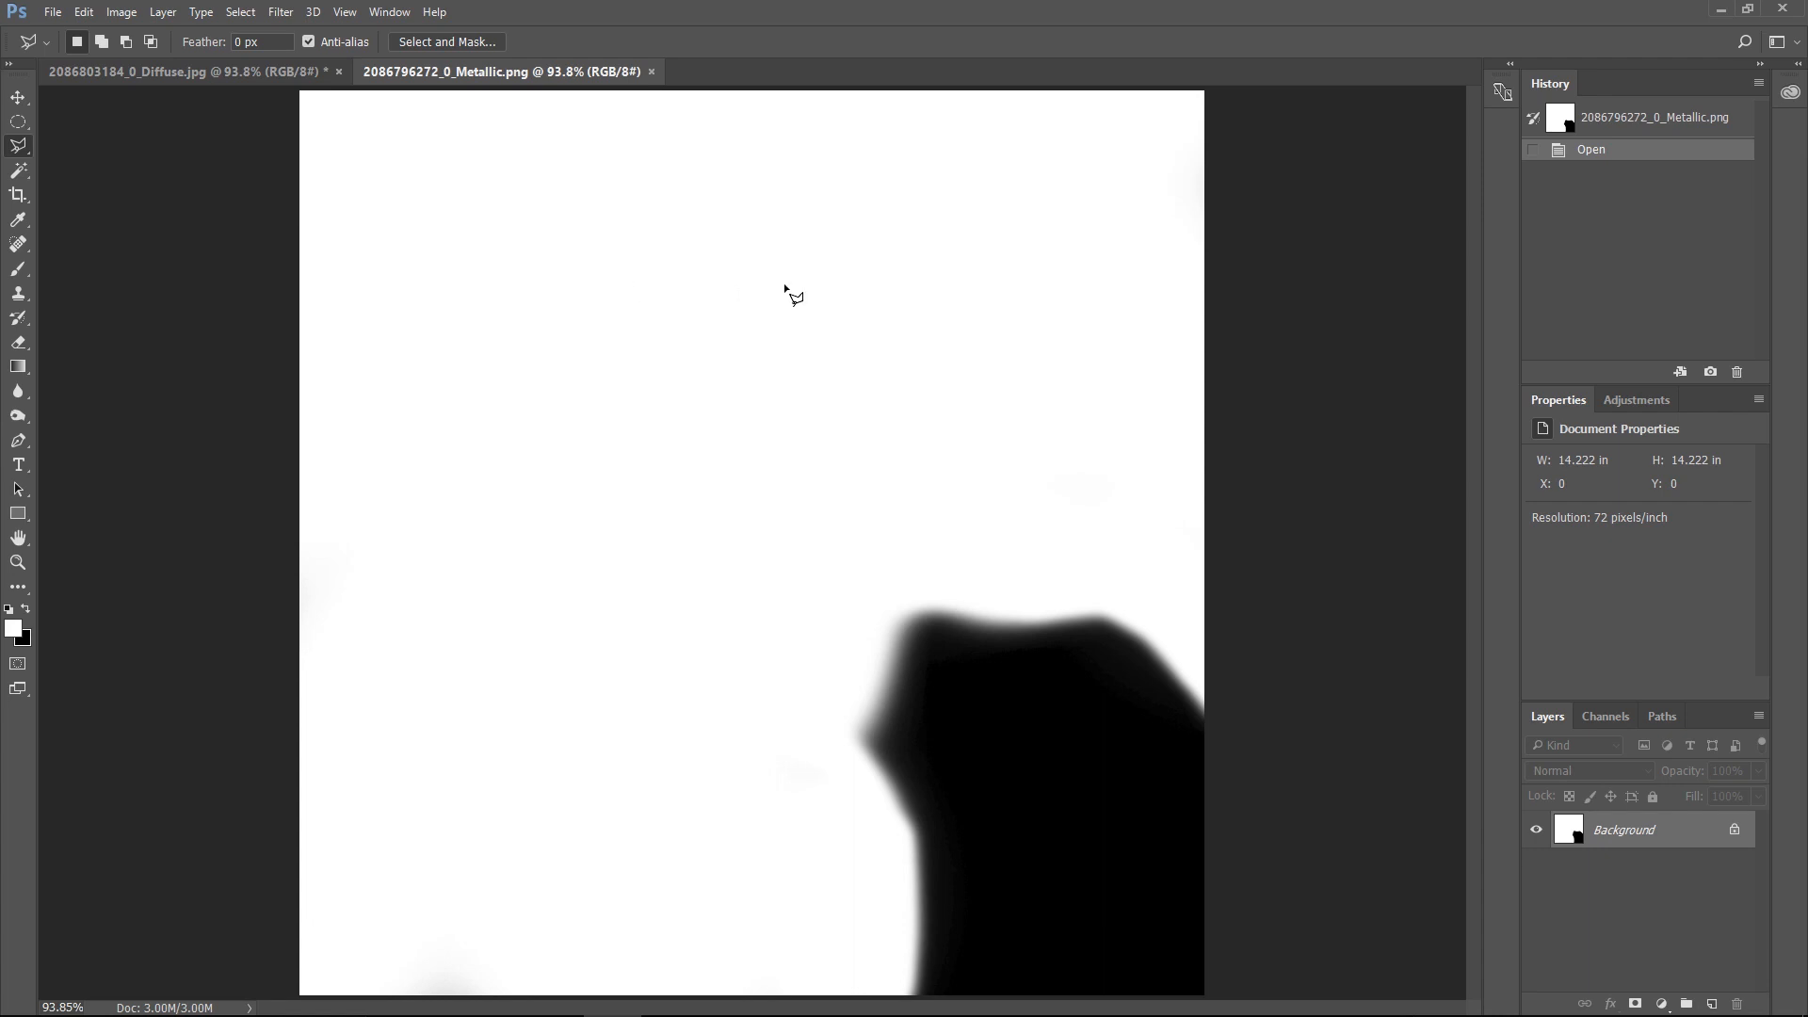
mouse_move(920, 711)
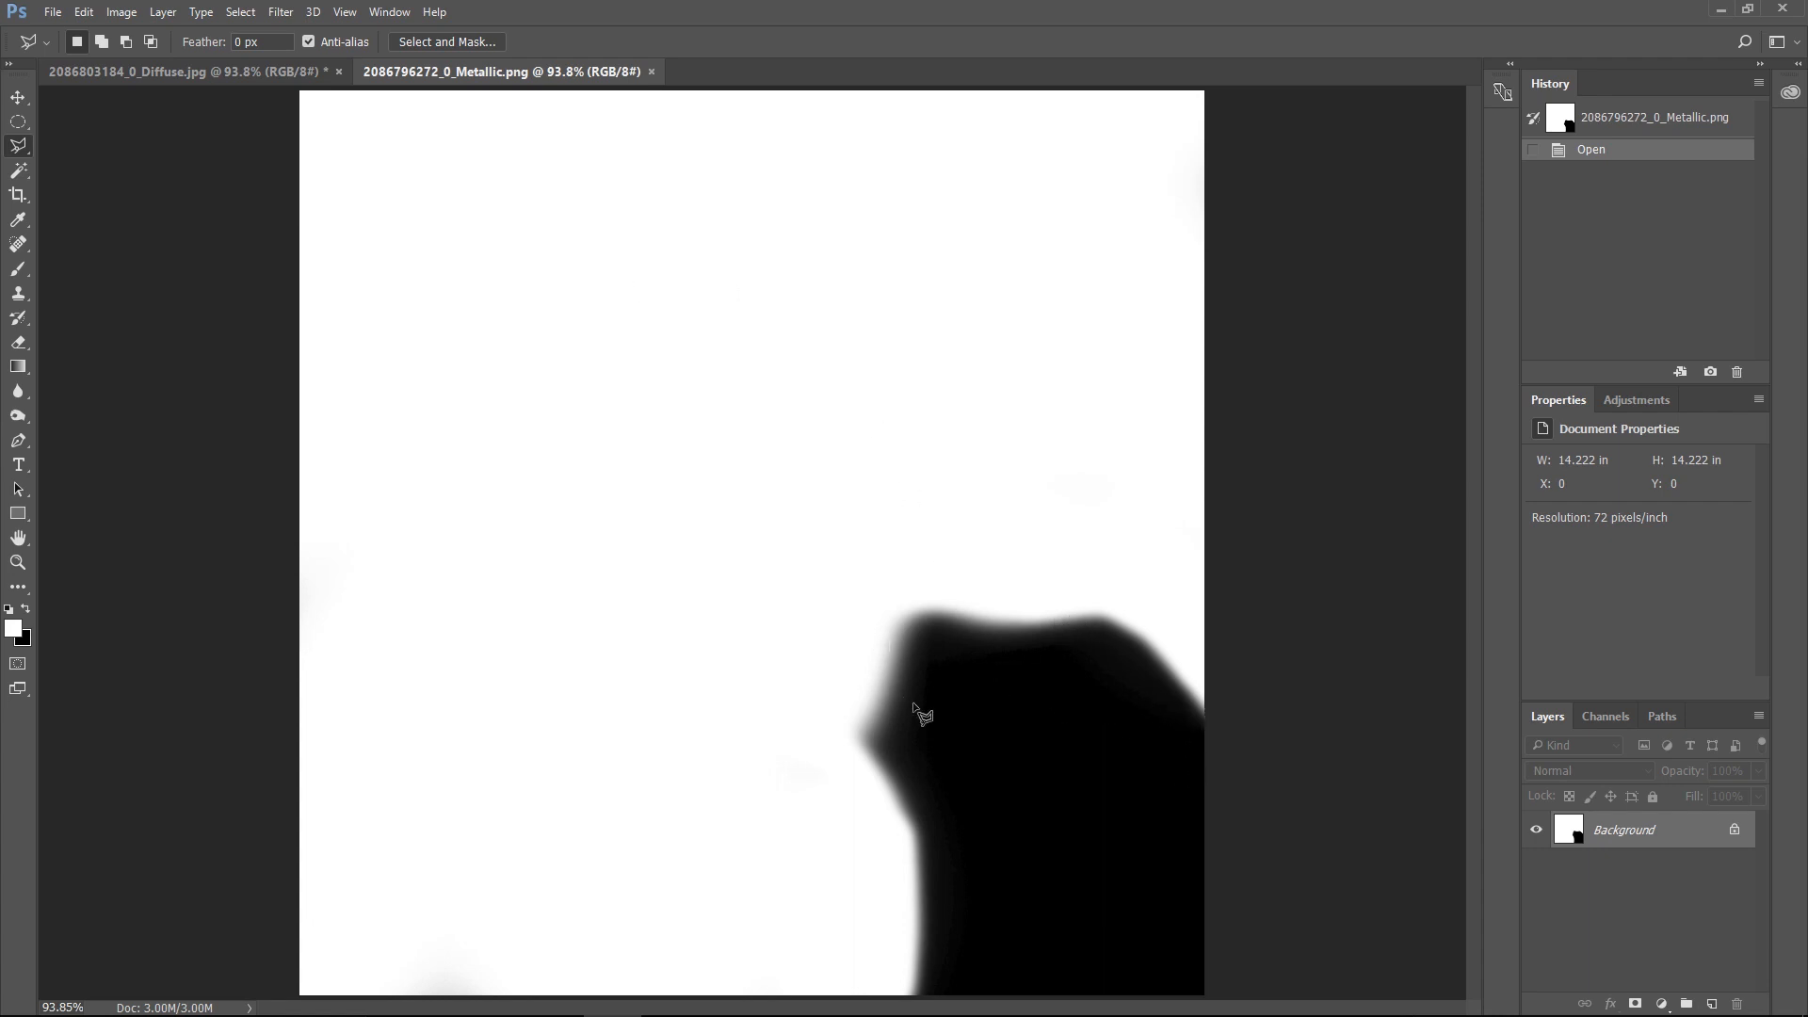
mouse_move(1101, 839)
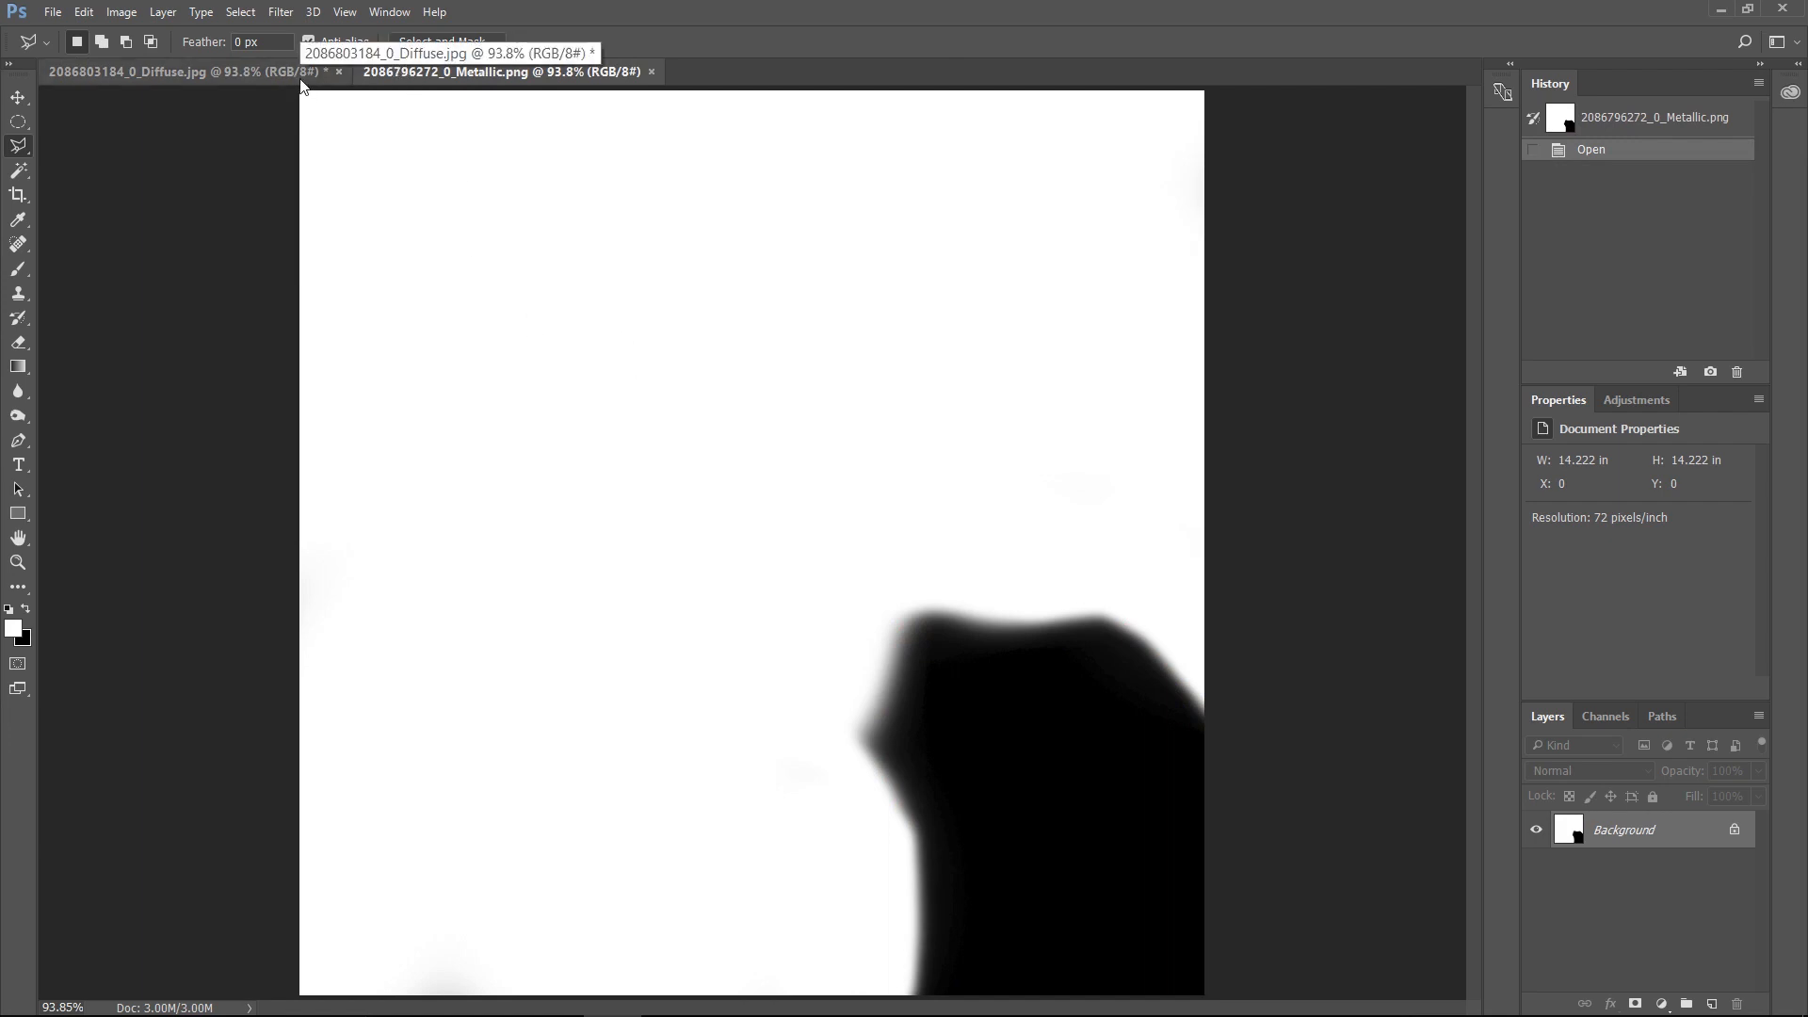
Go back to the diffuse atlas, with the wooden grip selection still active.
click(130, 70)
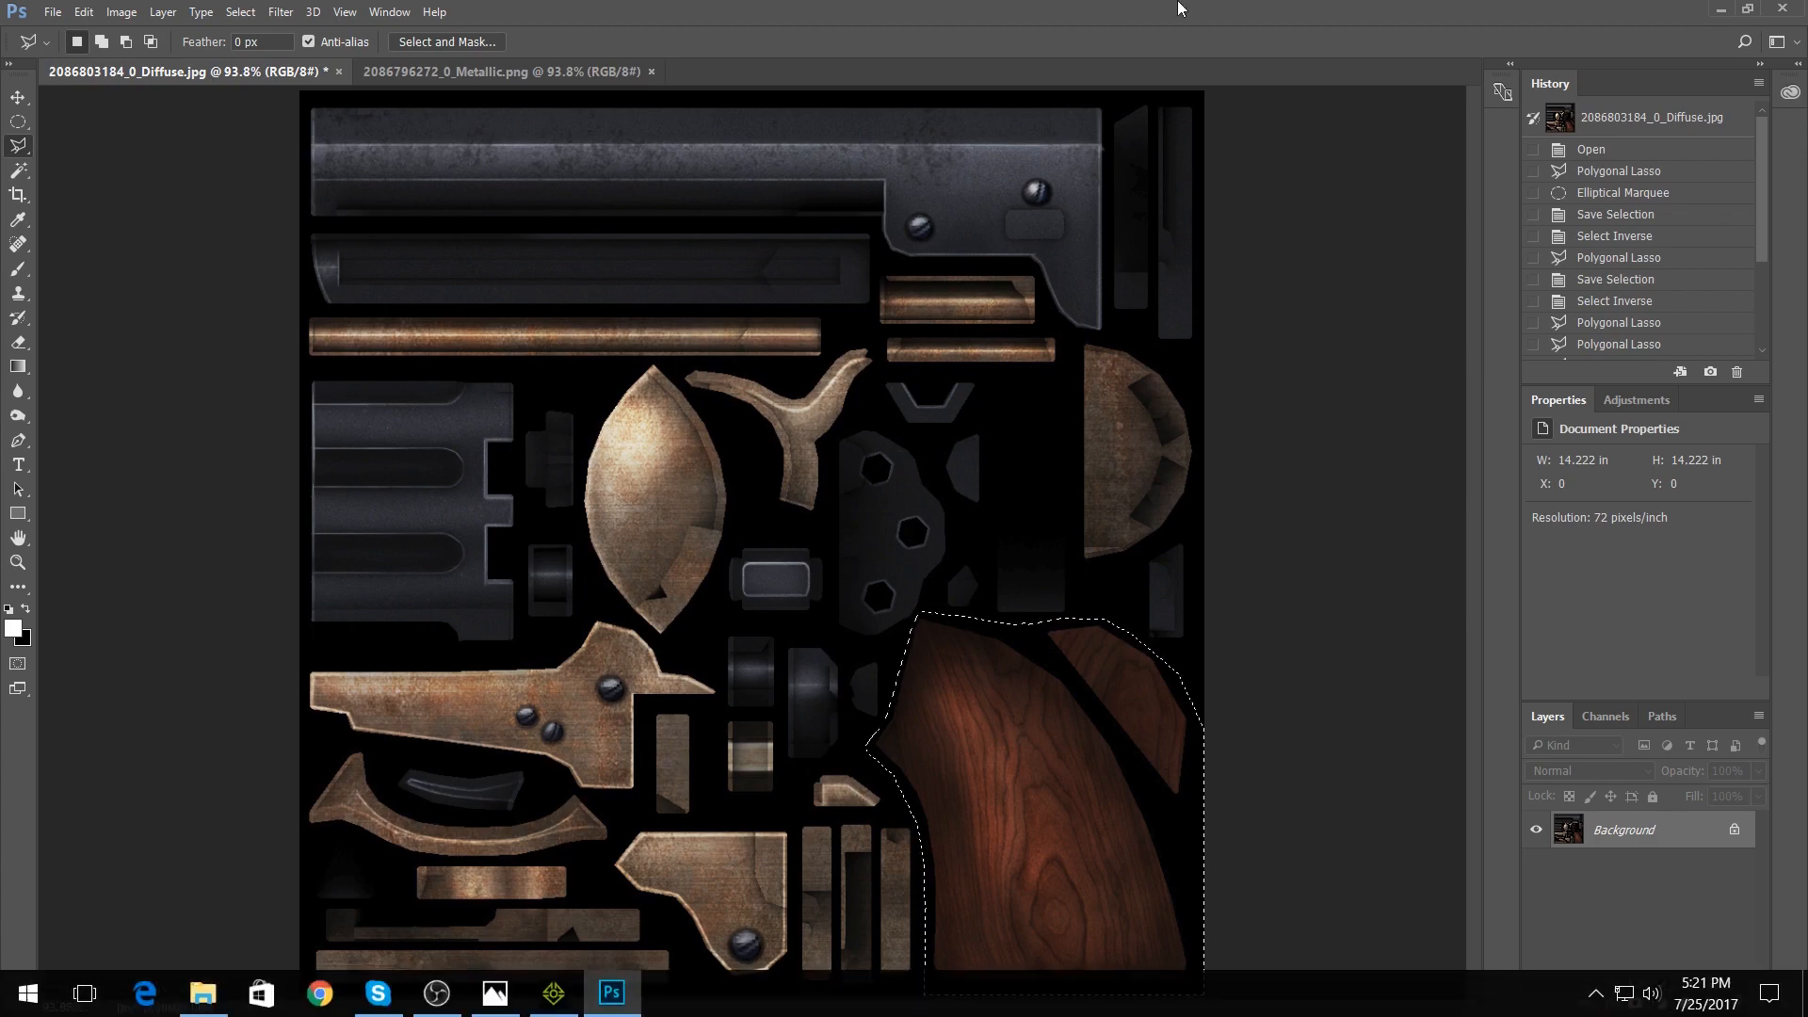
Review and close the metallic/roughness workflow rules image, then compare the two revolvers.
click(553, 992)
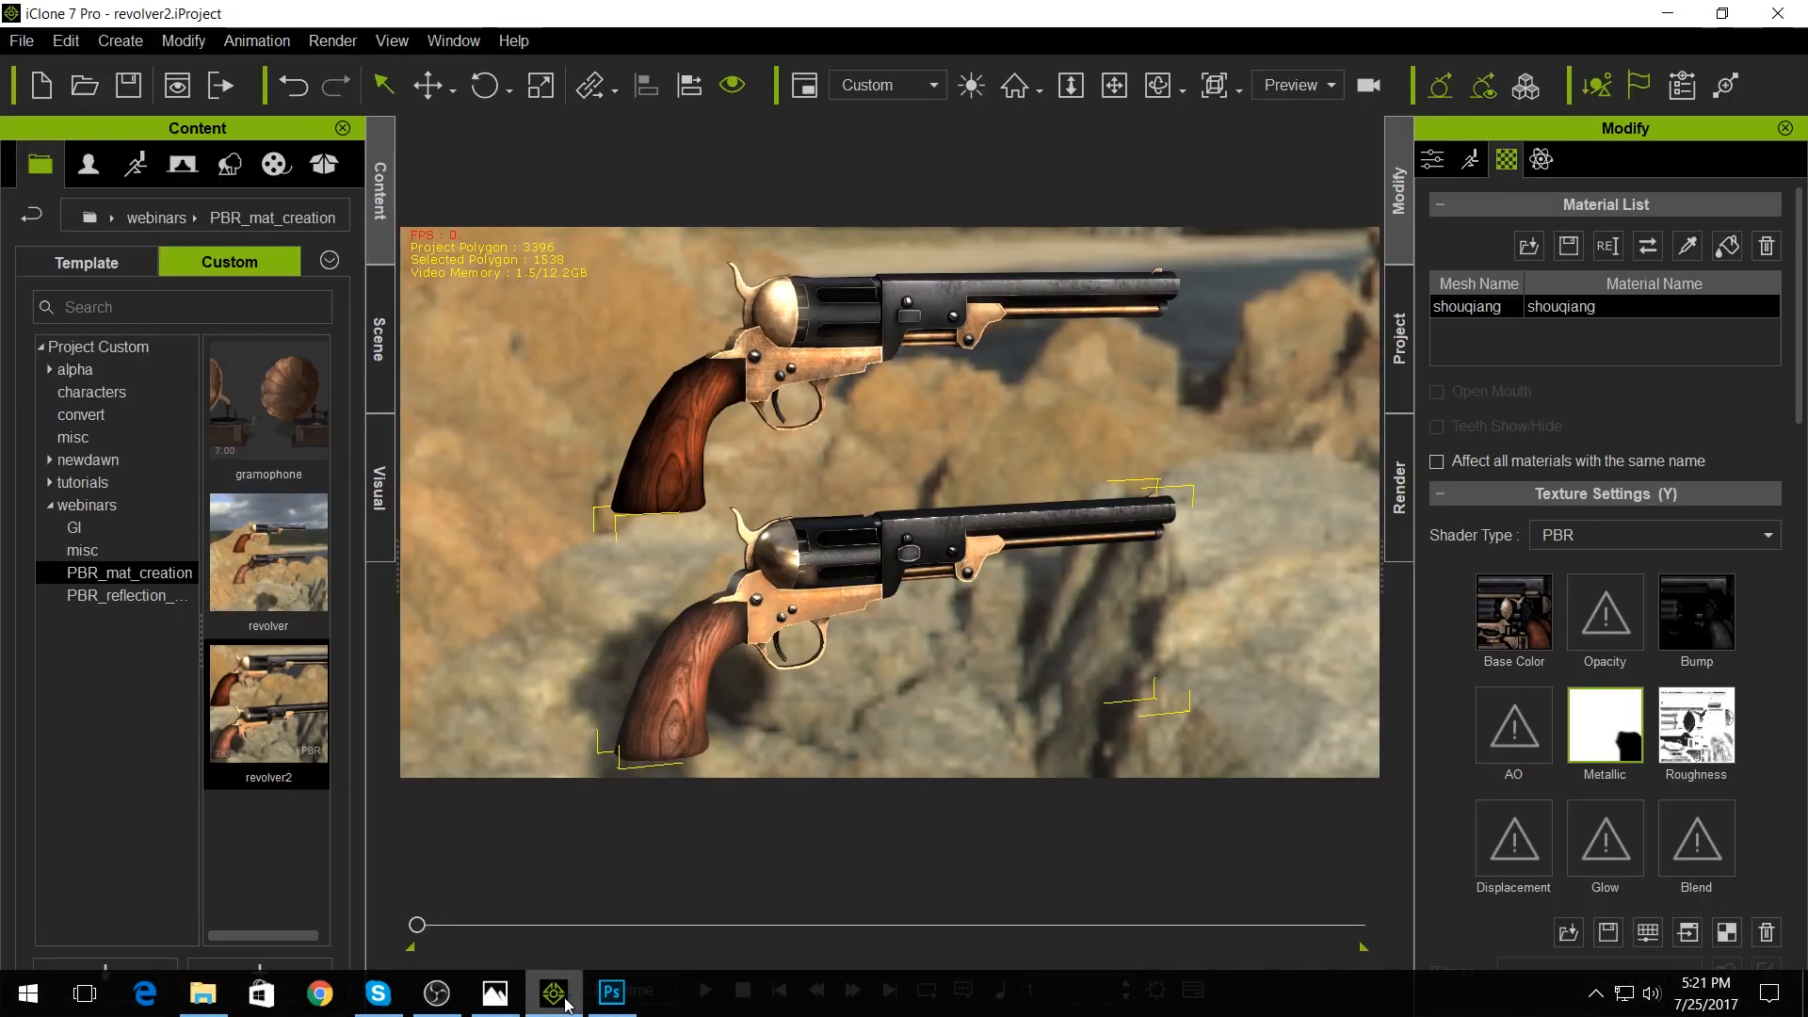
click(494, 991)
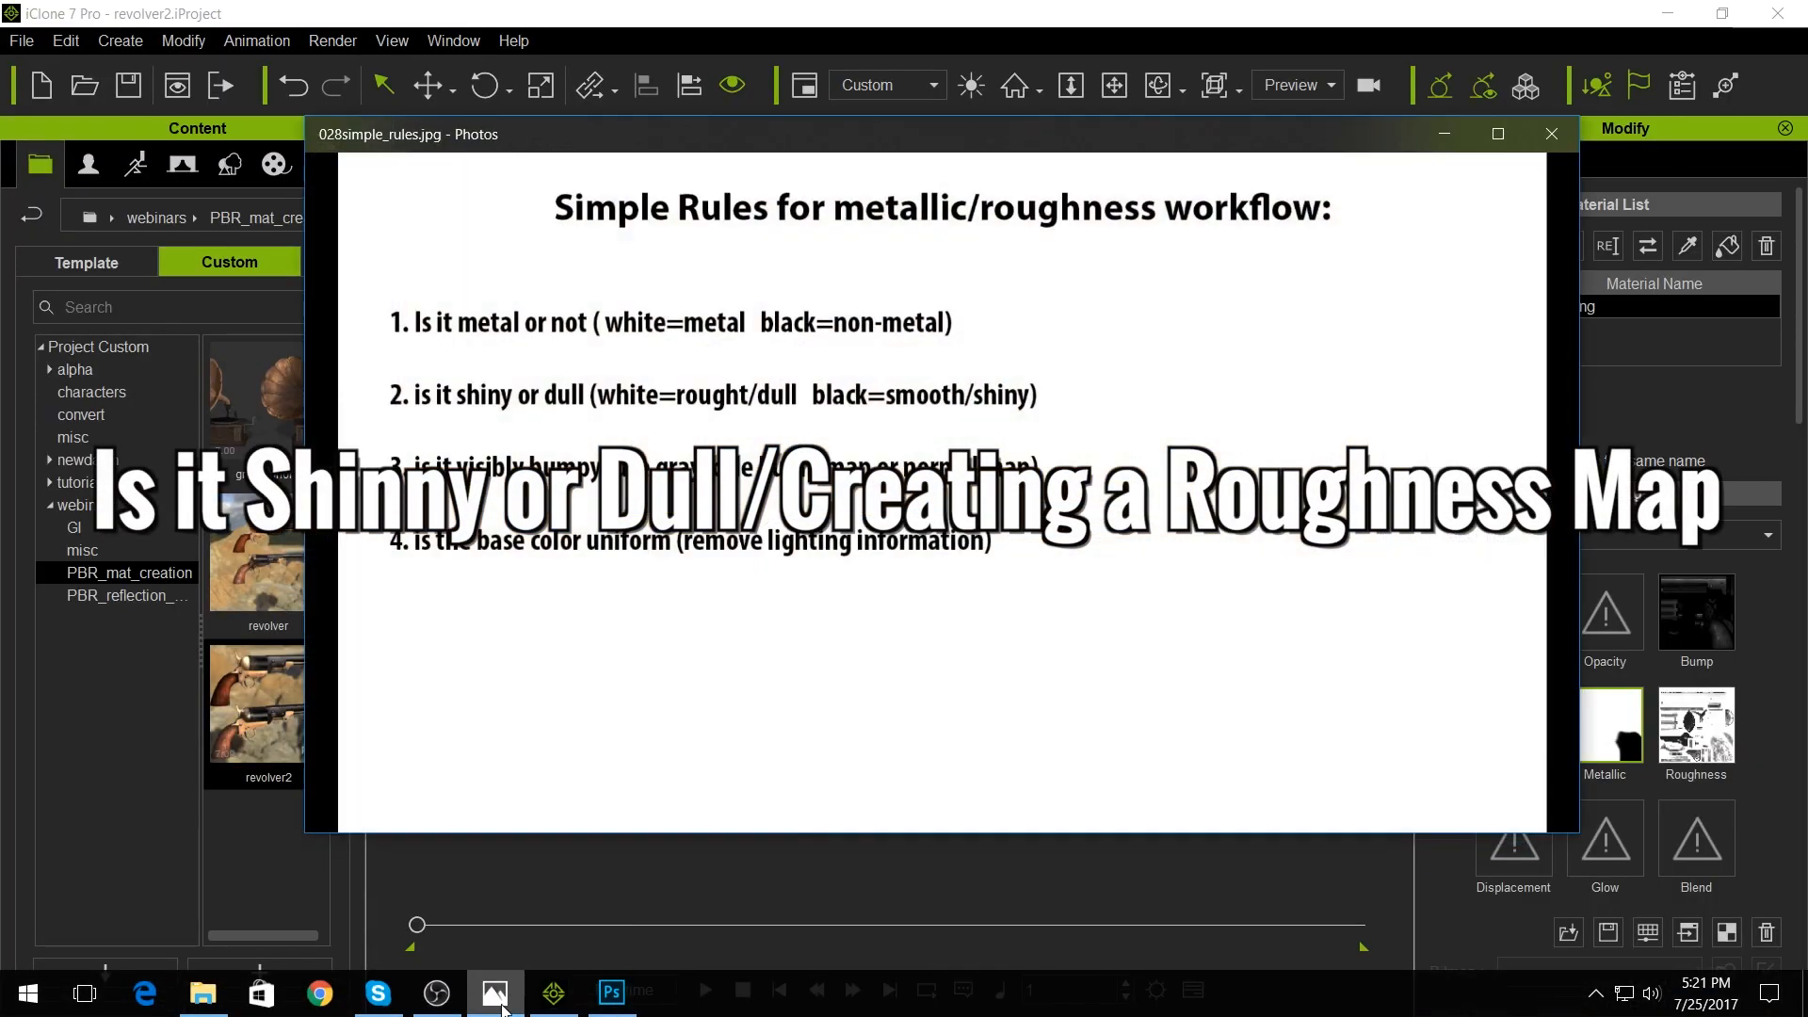
mouse_move(599, 410)
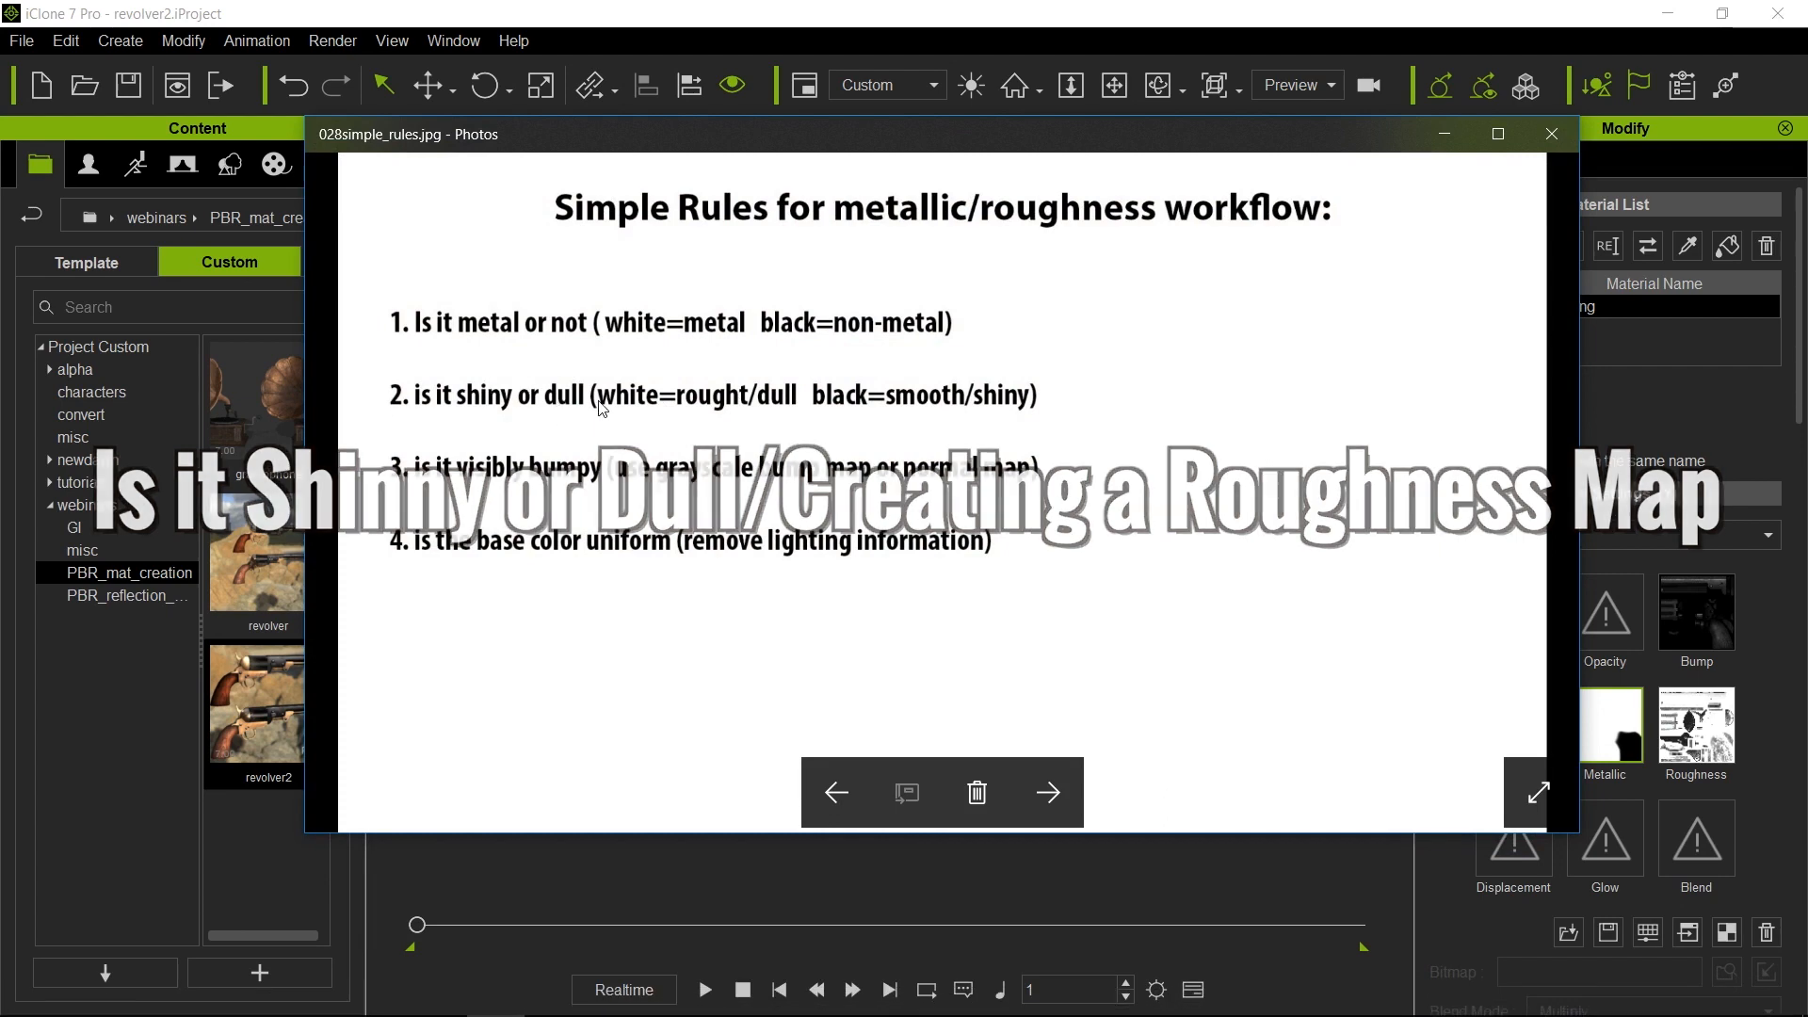
click(1550, 134)
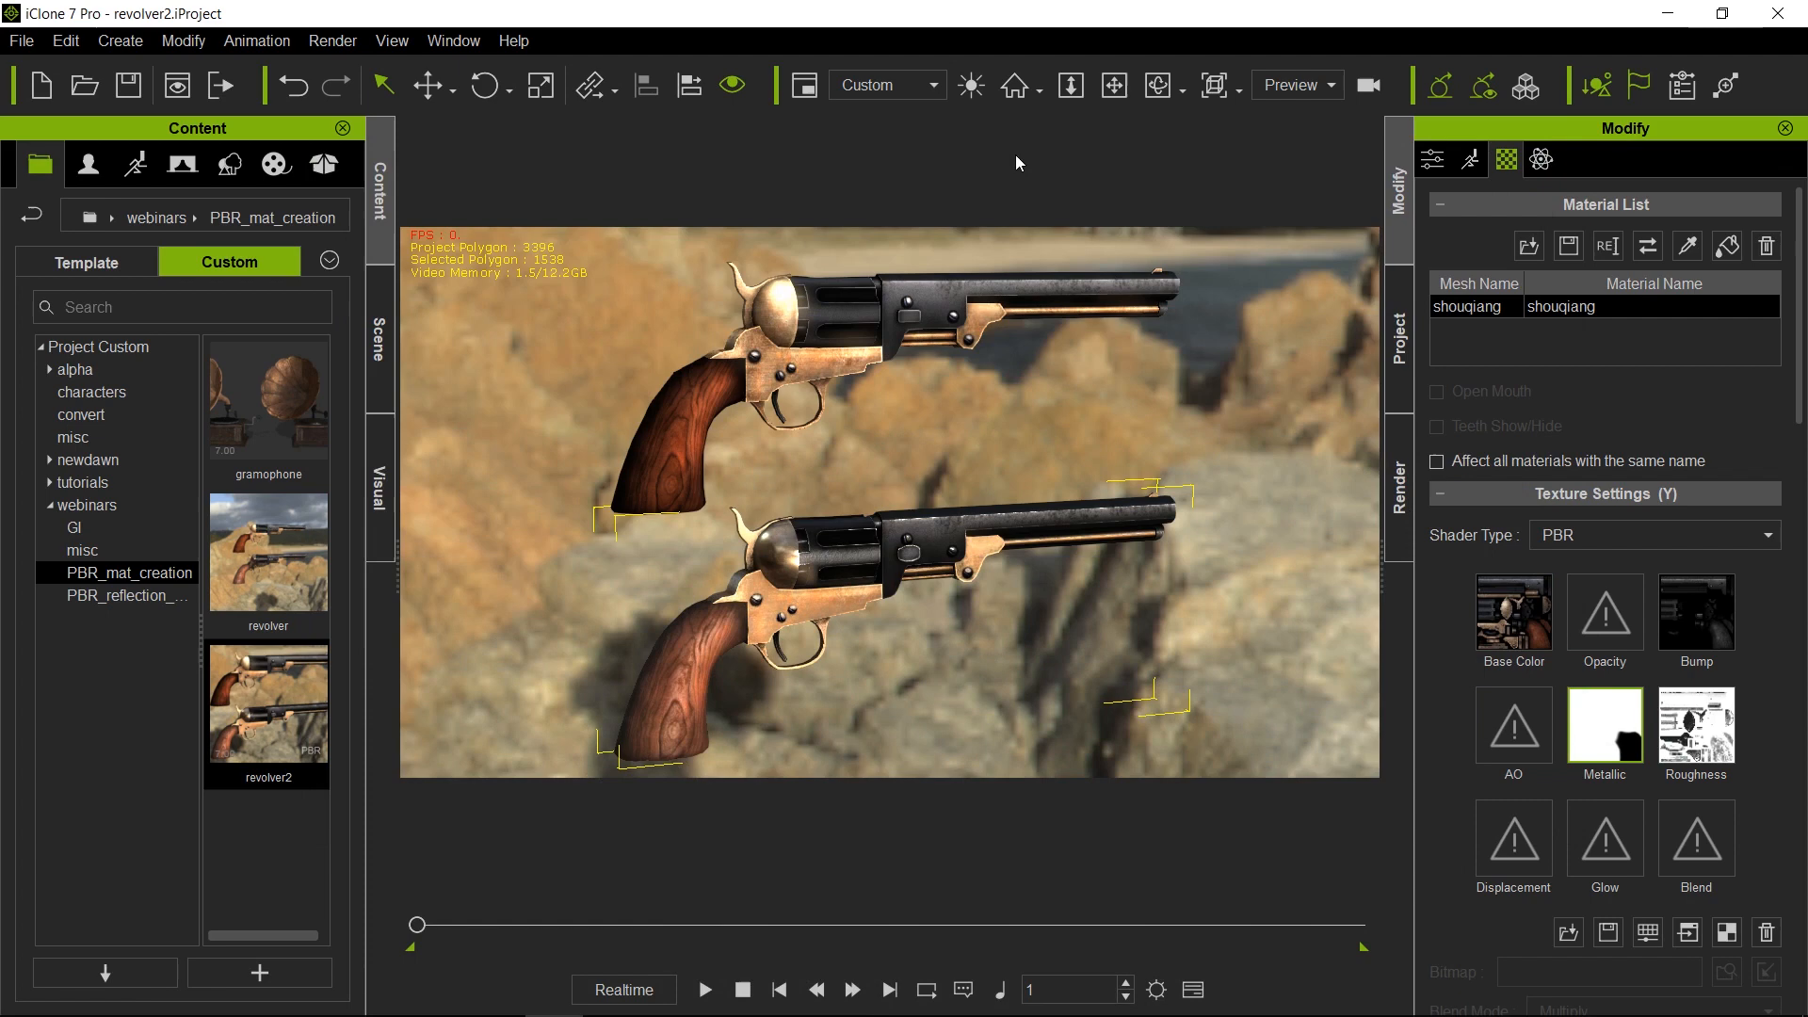
mouse_move(754, 313)
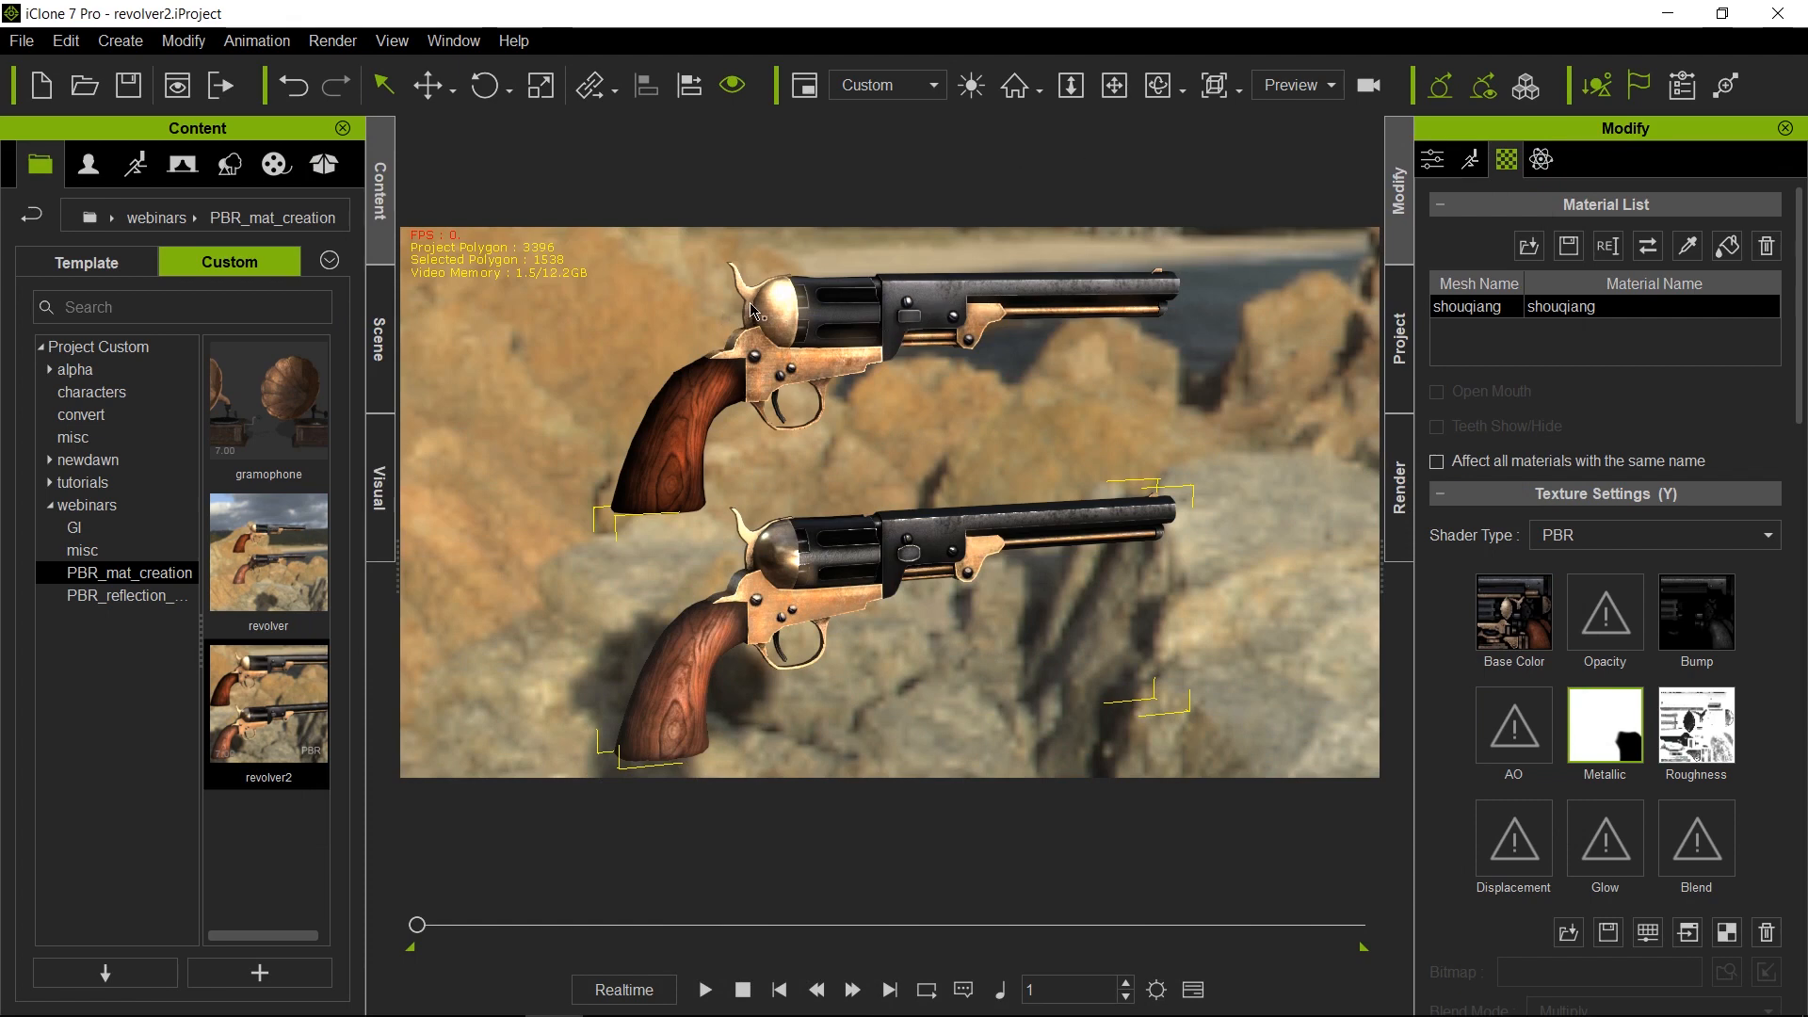
mouse_move(873, 383)
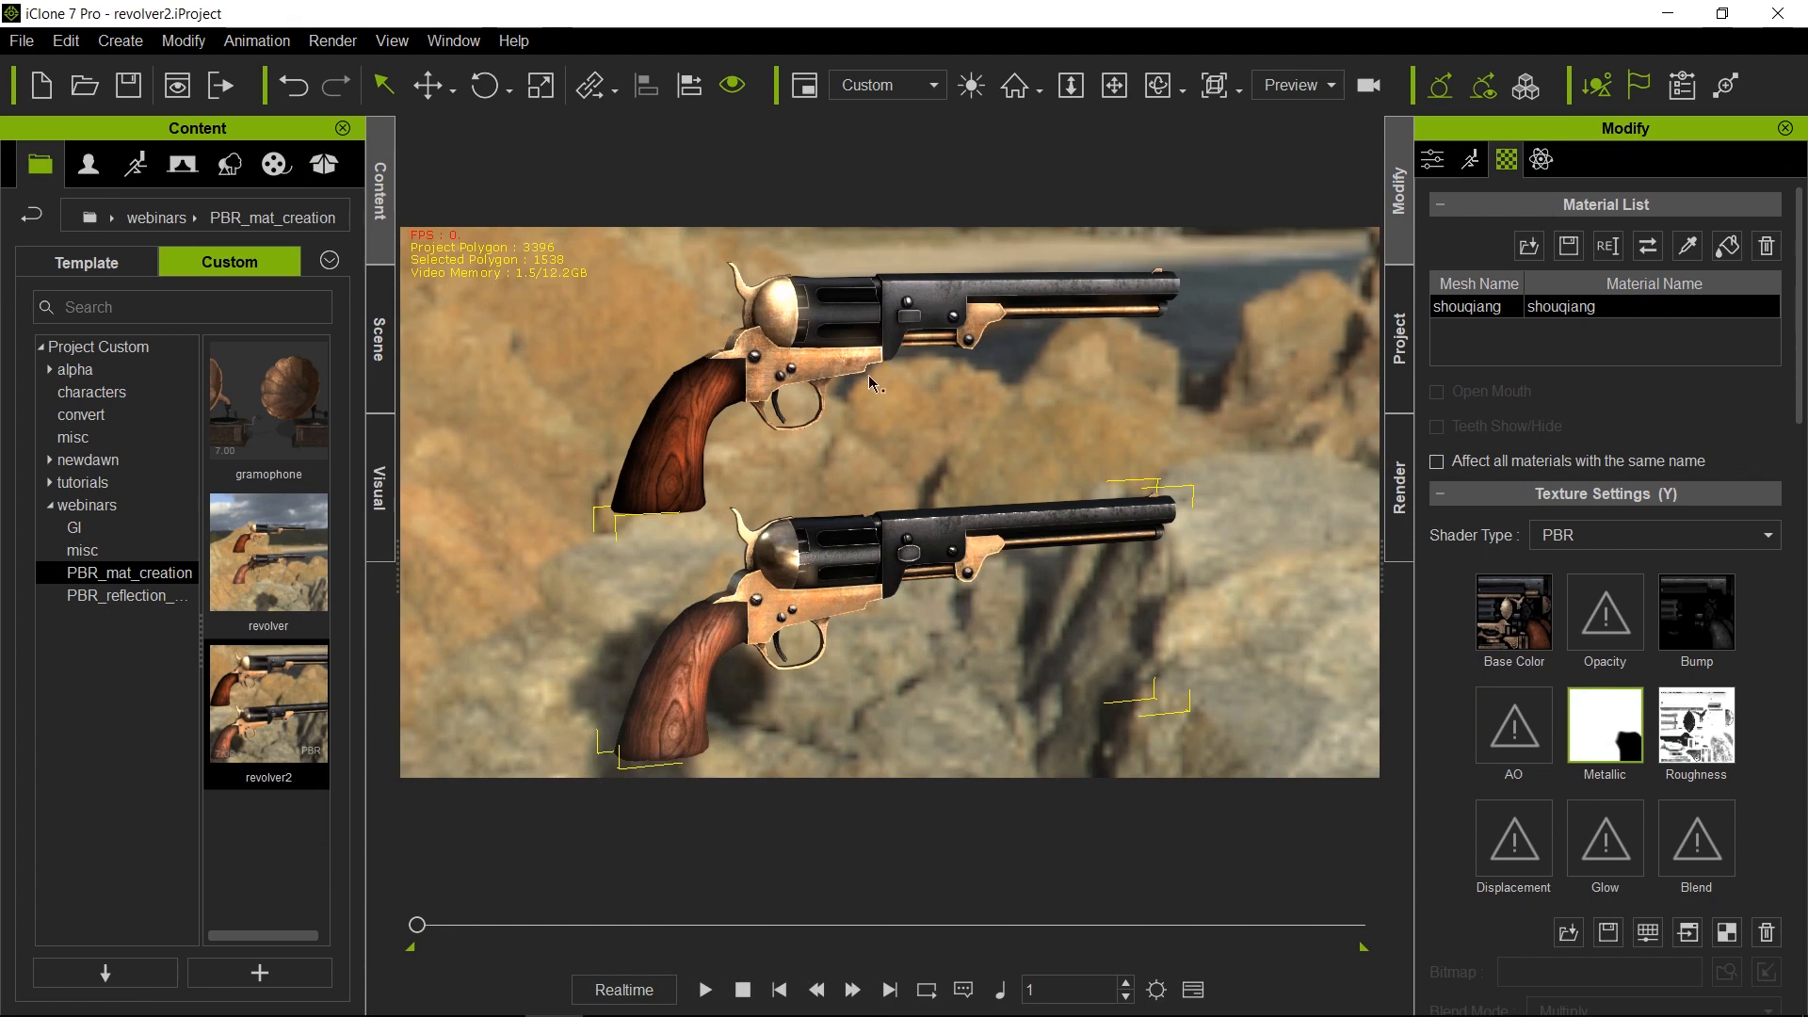
mouse_move(766, 320)
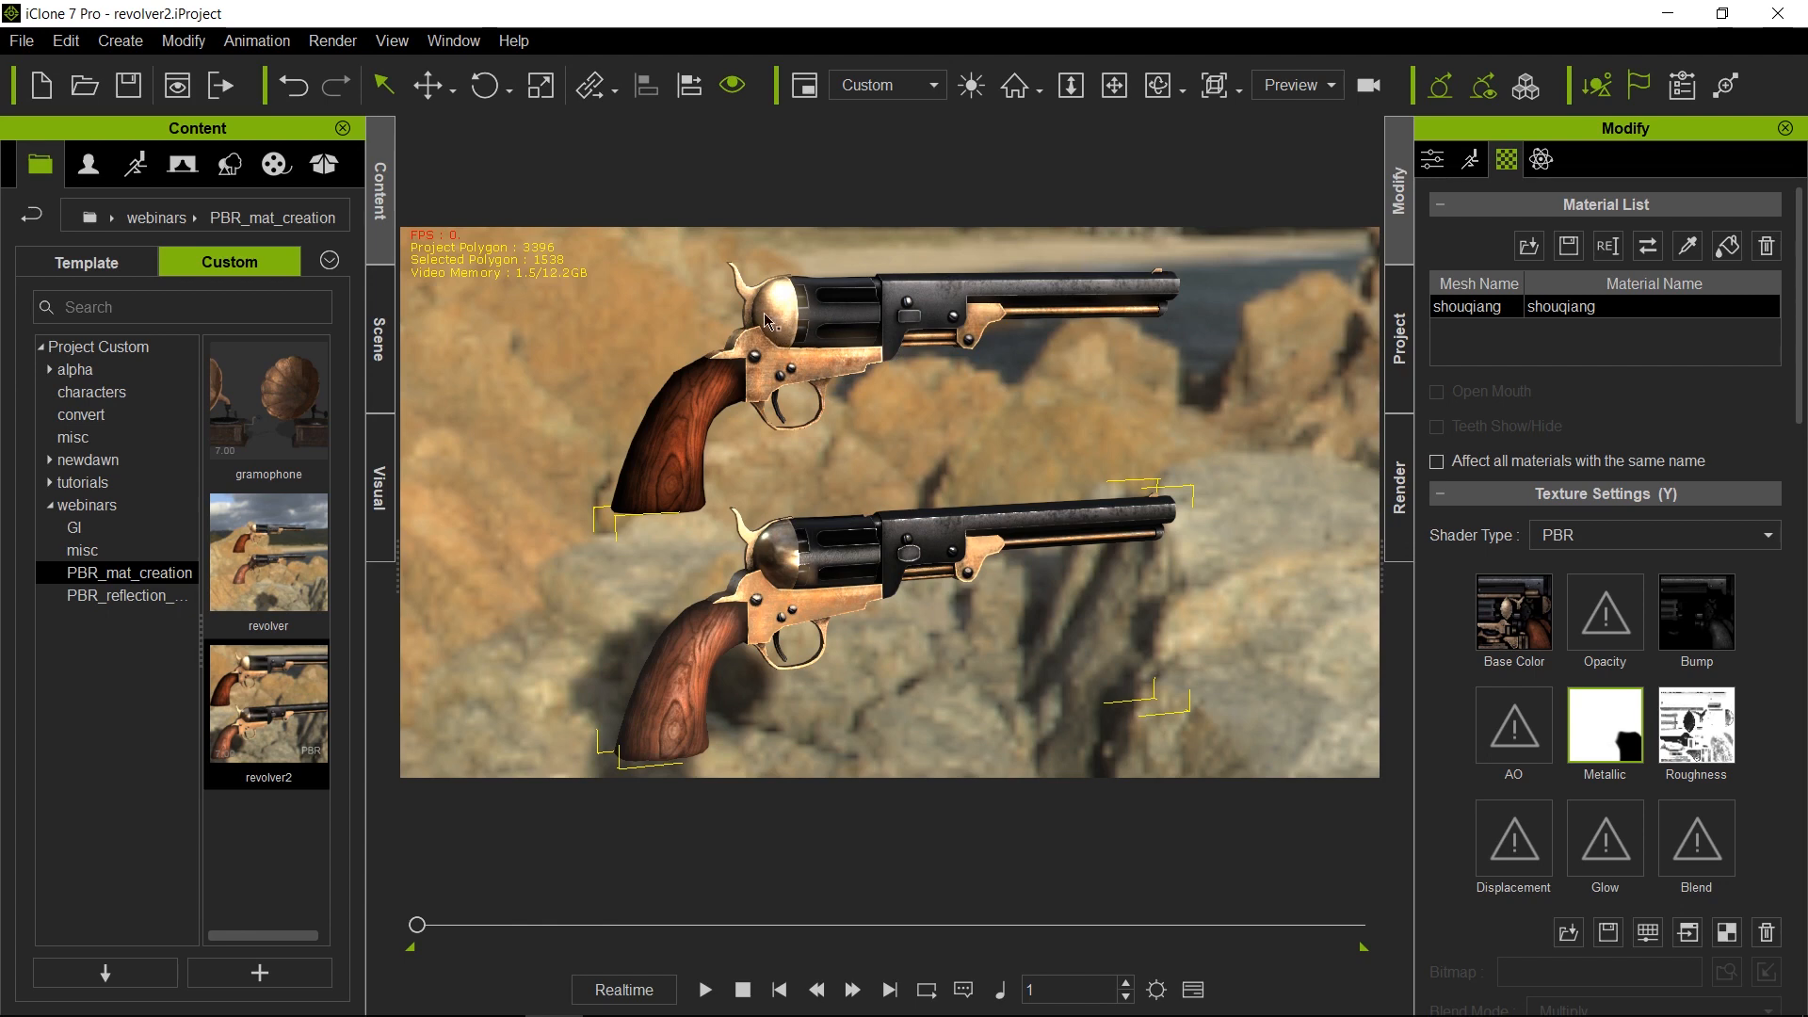
mouse_move(826, 384)
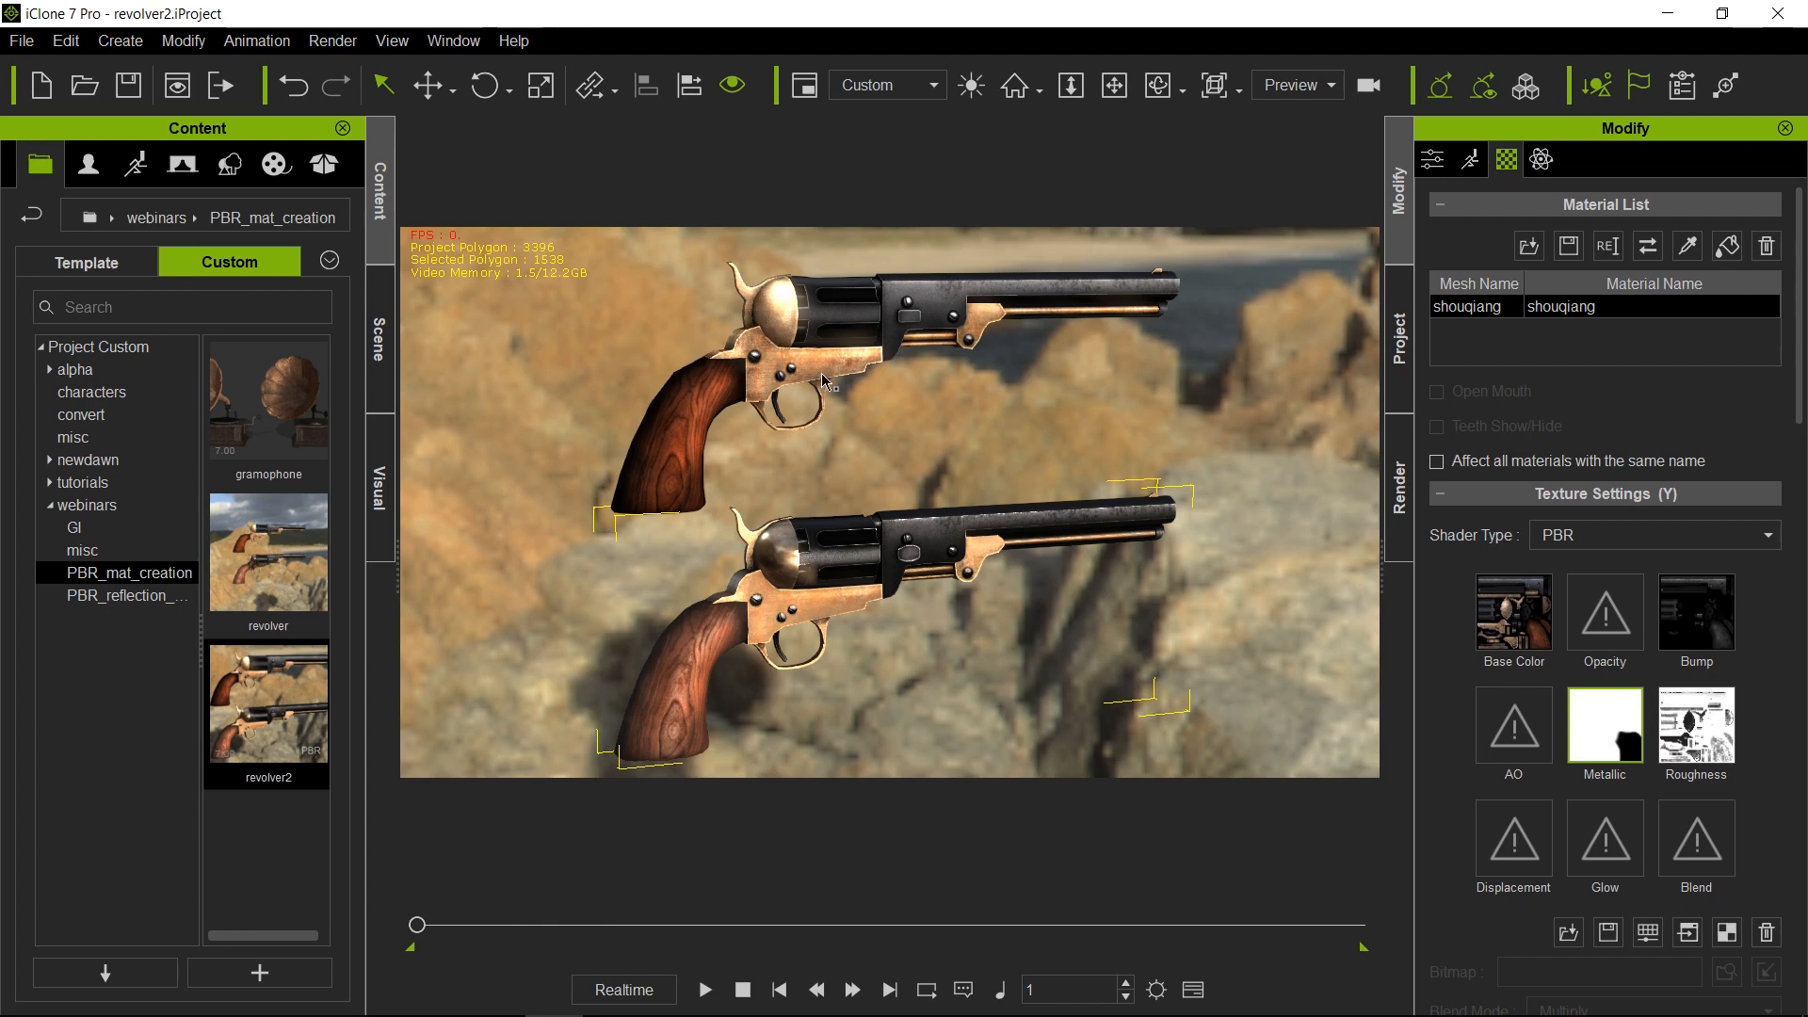
mouse_move(843, 373)
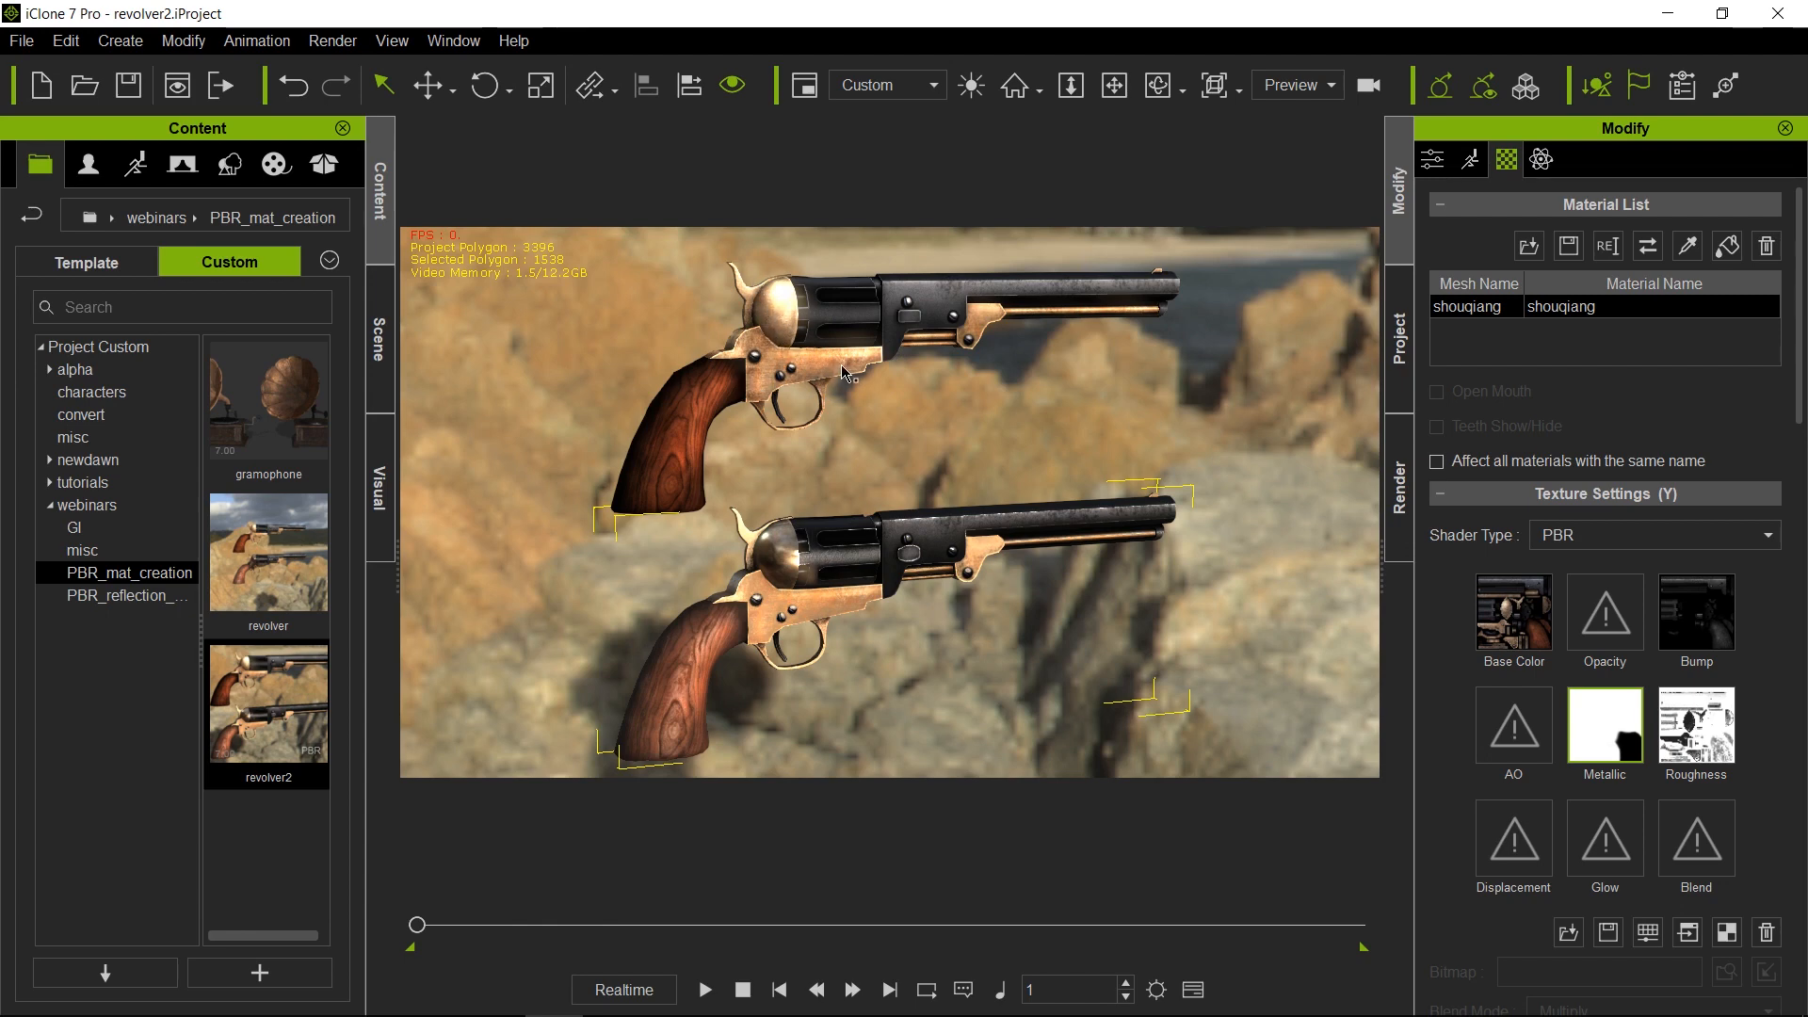
mouse_move(1105, 281)
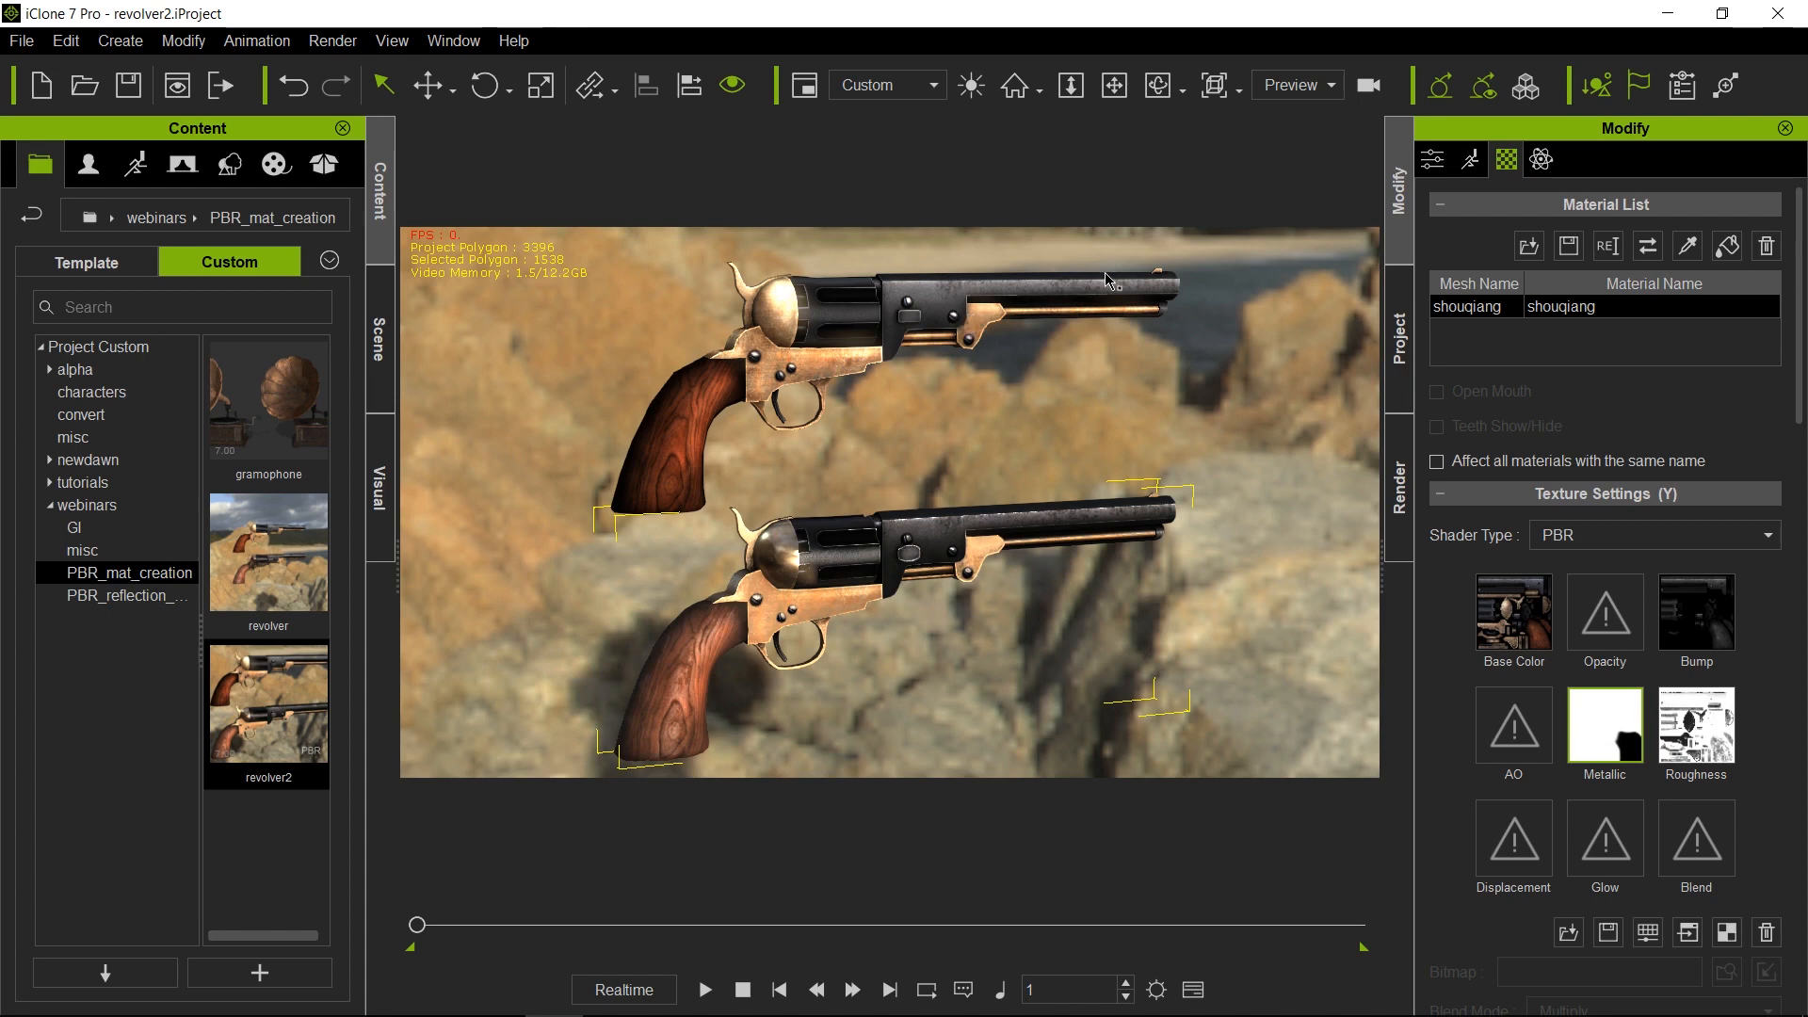
mouse_move(910, 306)
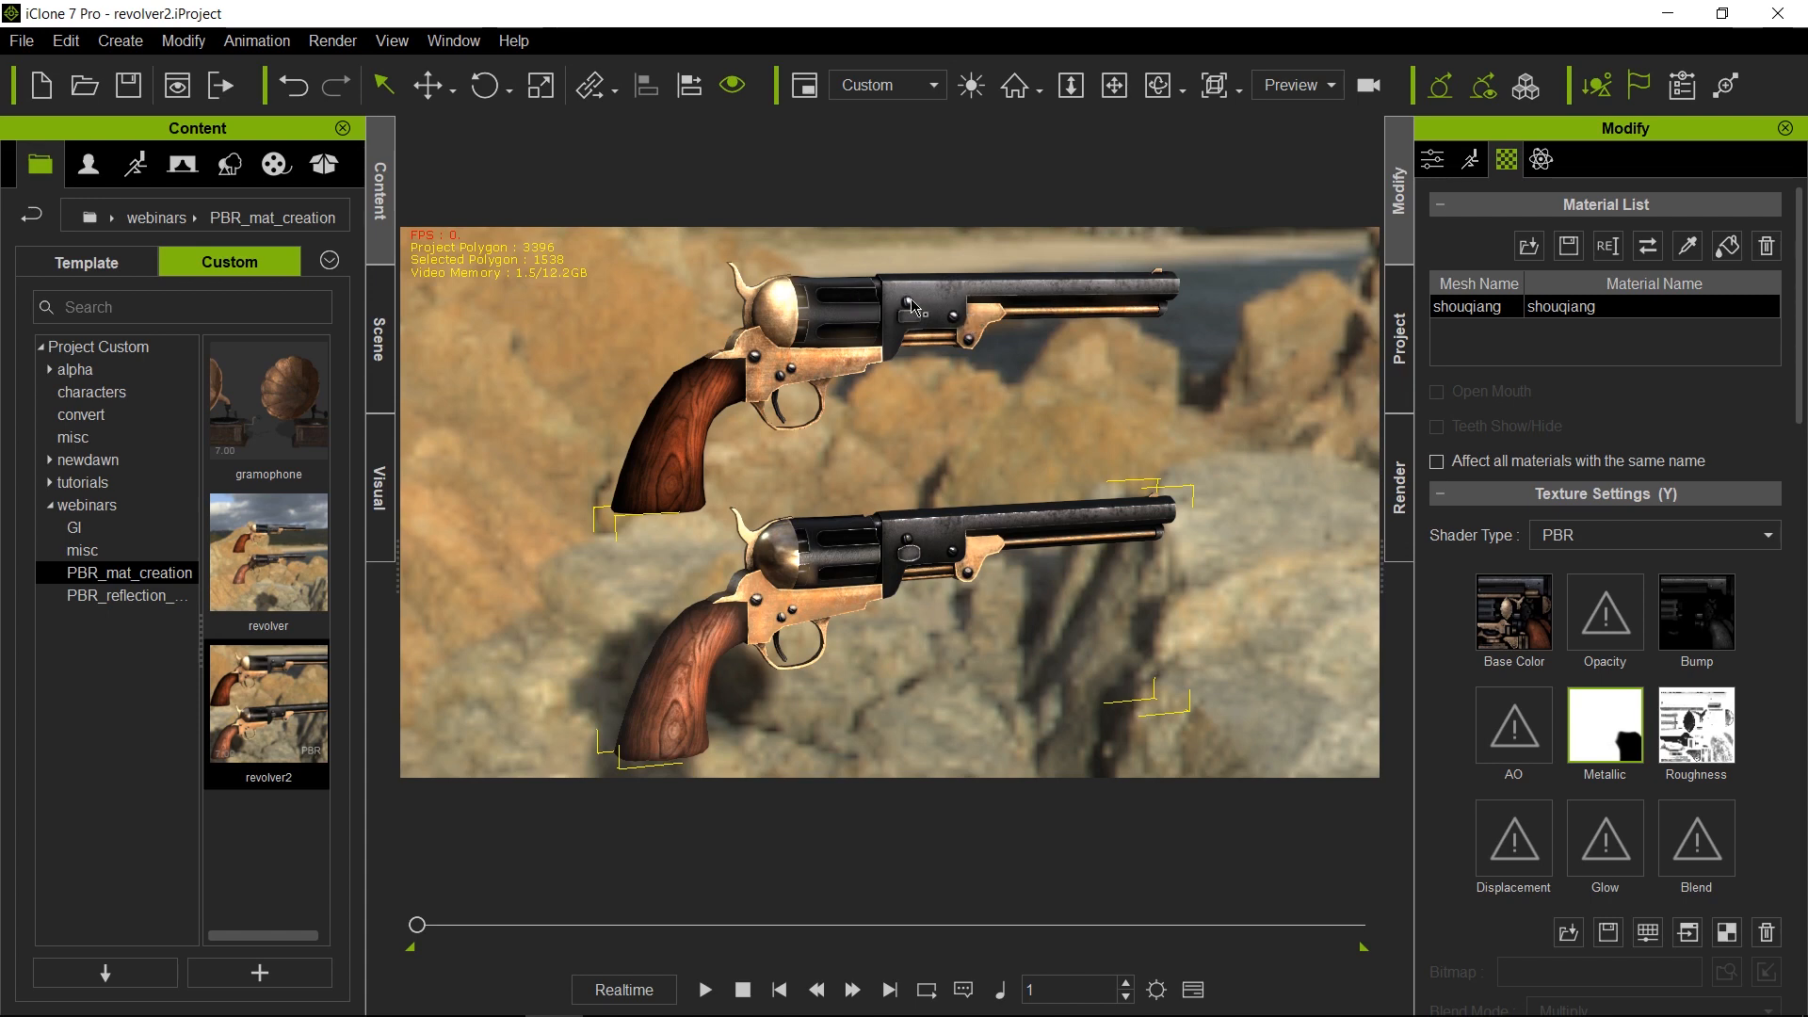
mouse_move(923, 308)
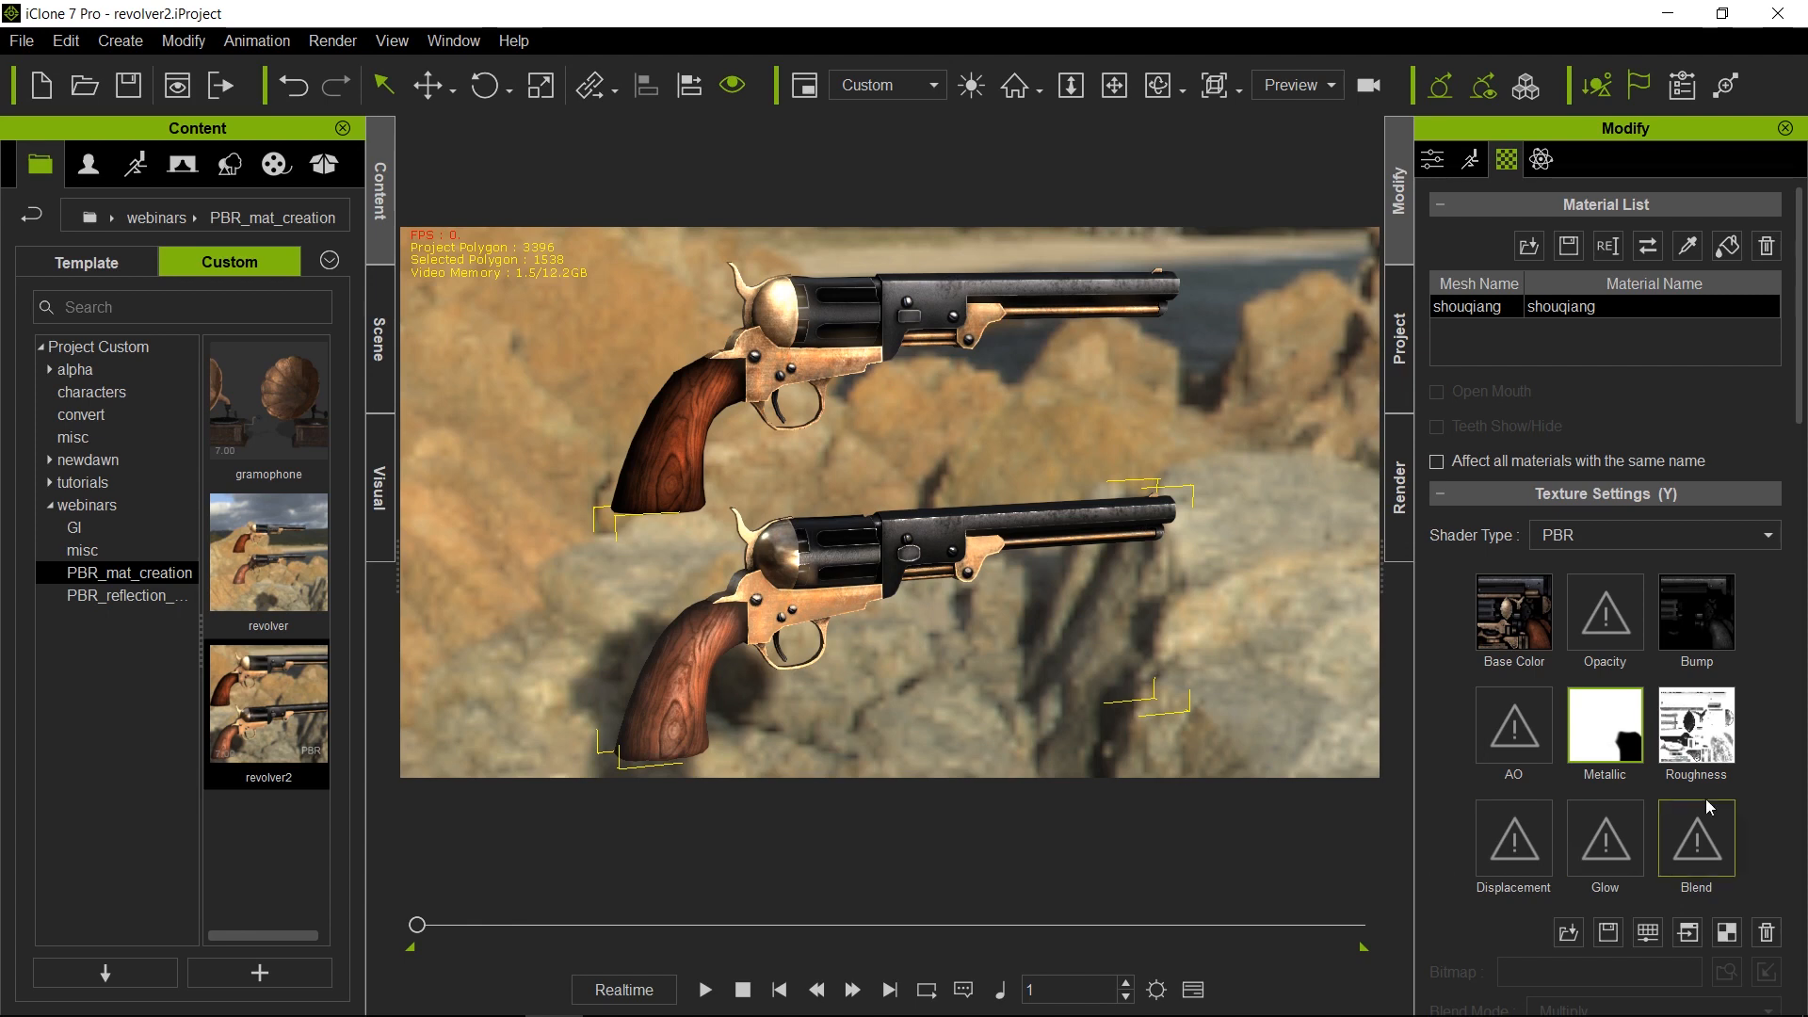
click(1695, 726)
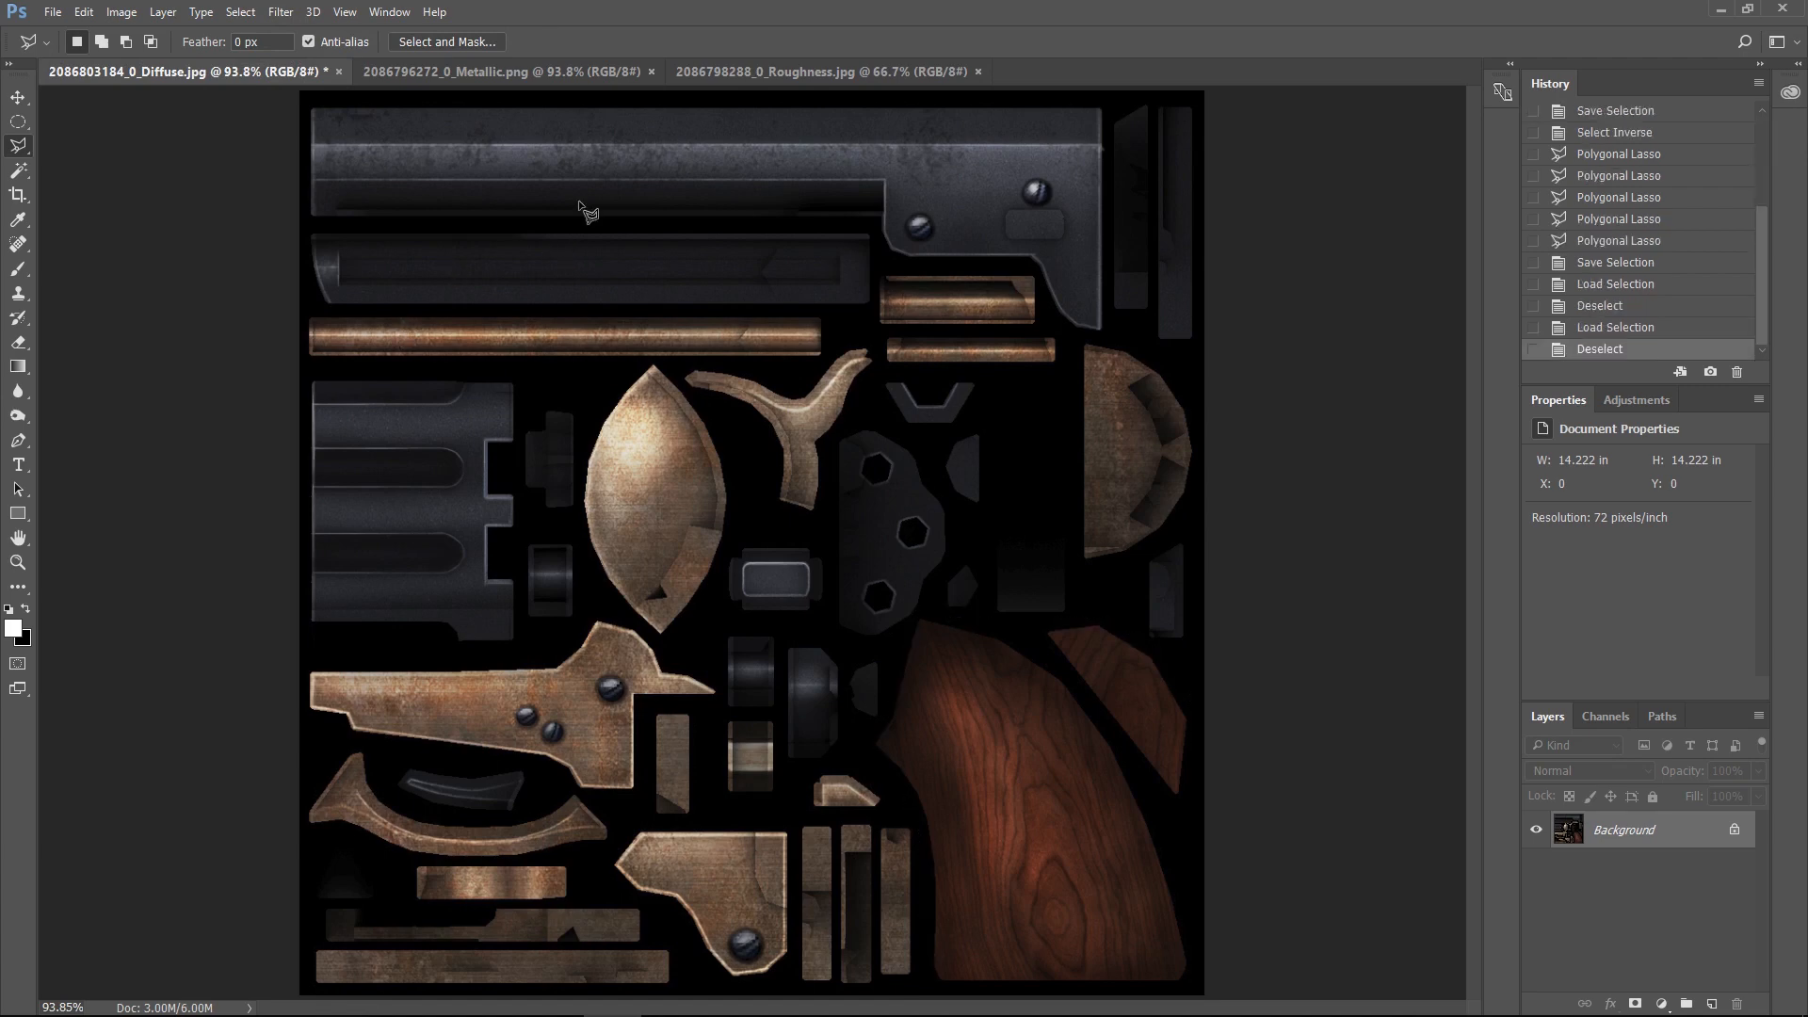
mouse_move(120, 11)
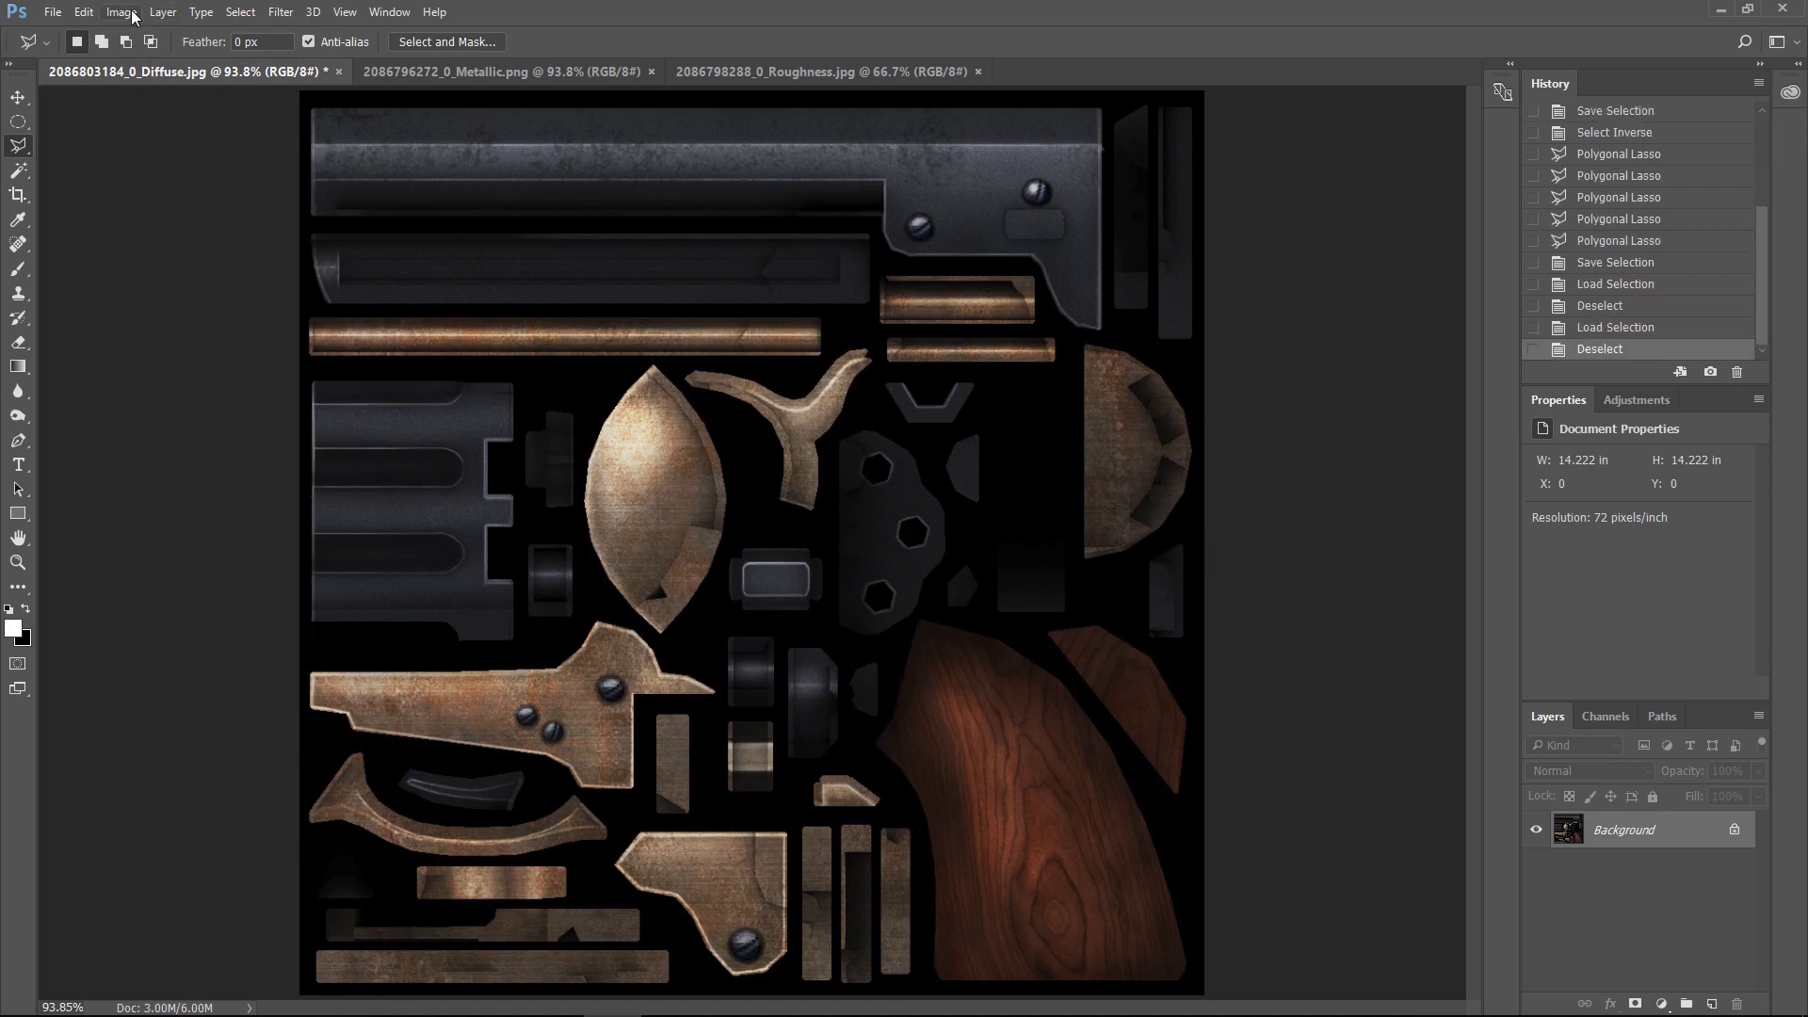
Desaturate the diffuse texture through Hue/Saturation with Saturation at -100.
click(120, 11)
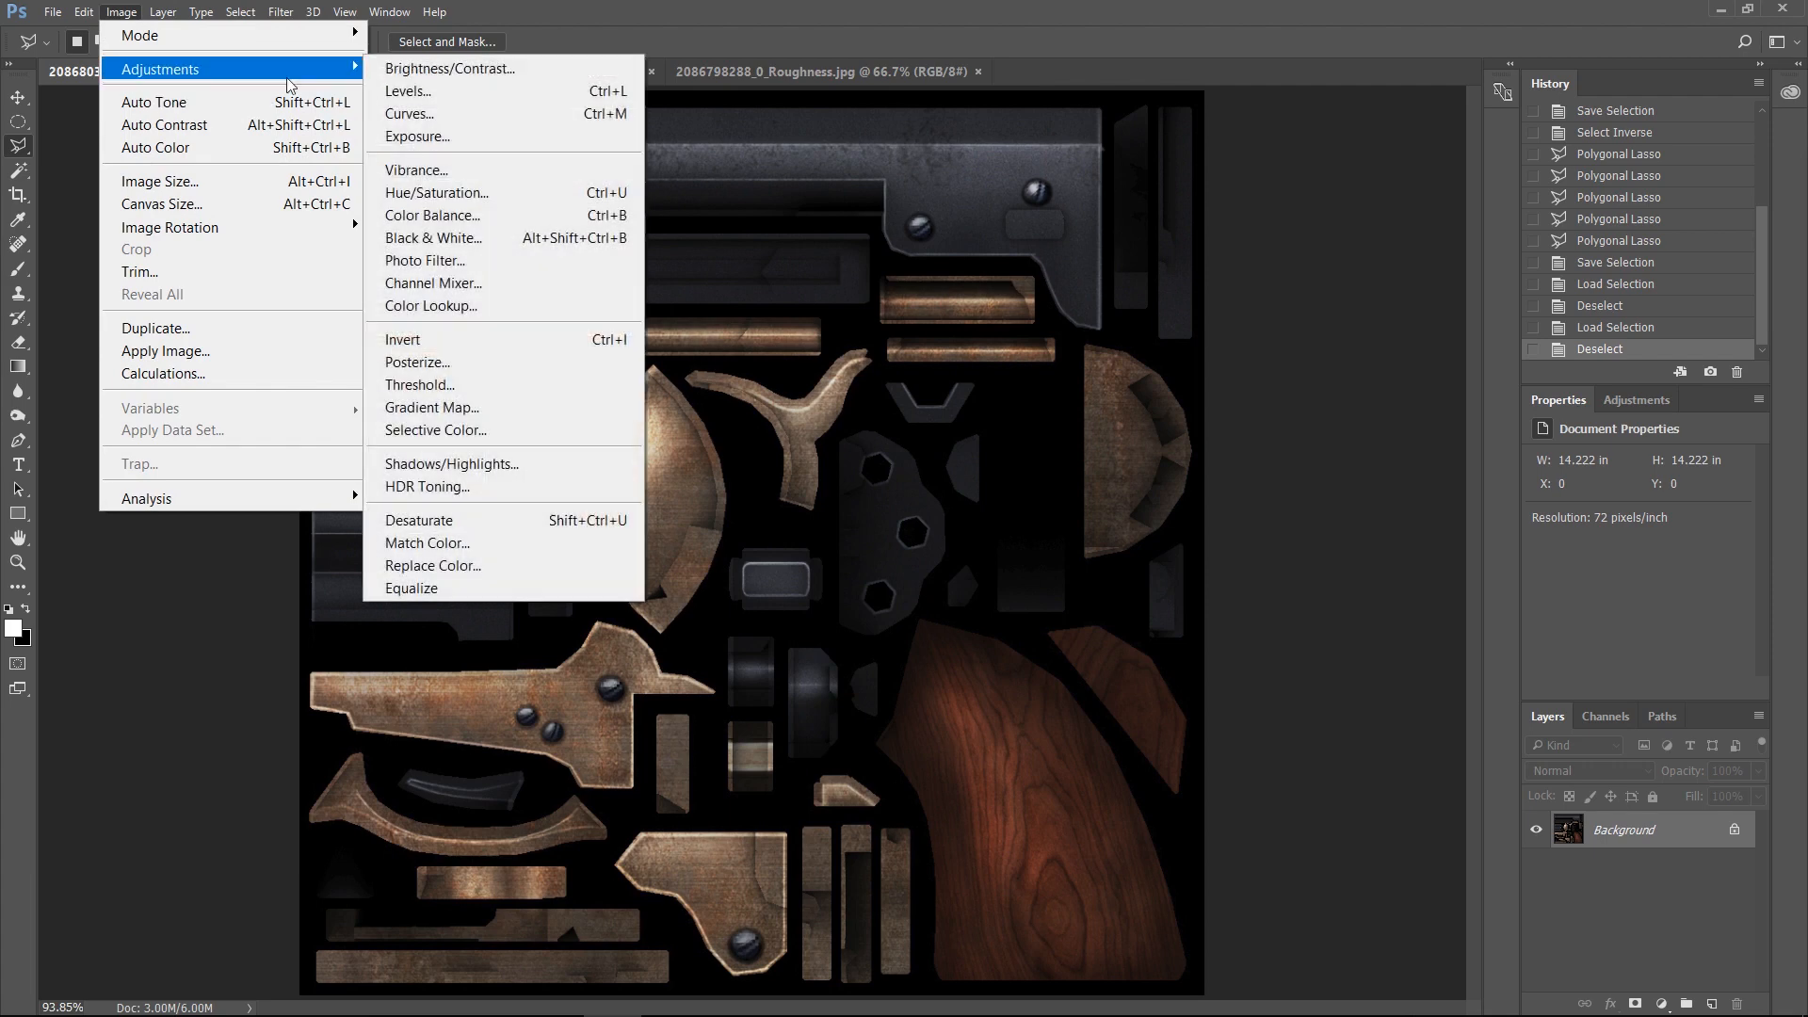
click(436, 192)
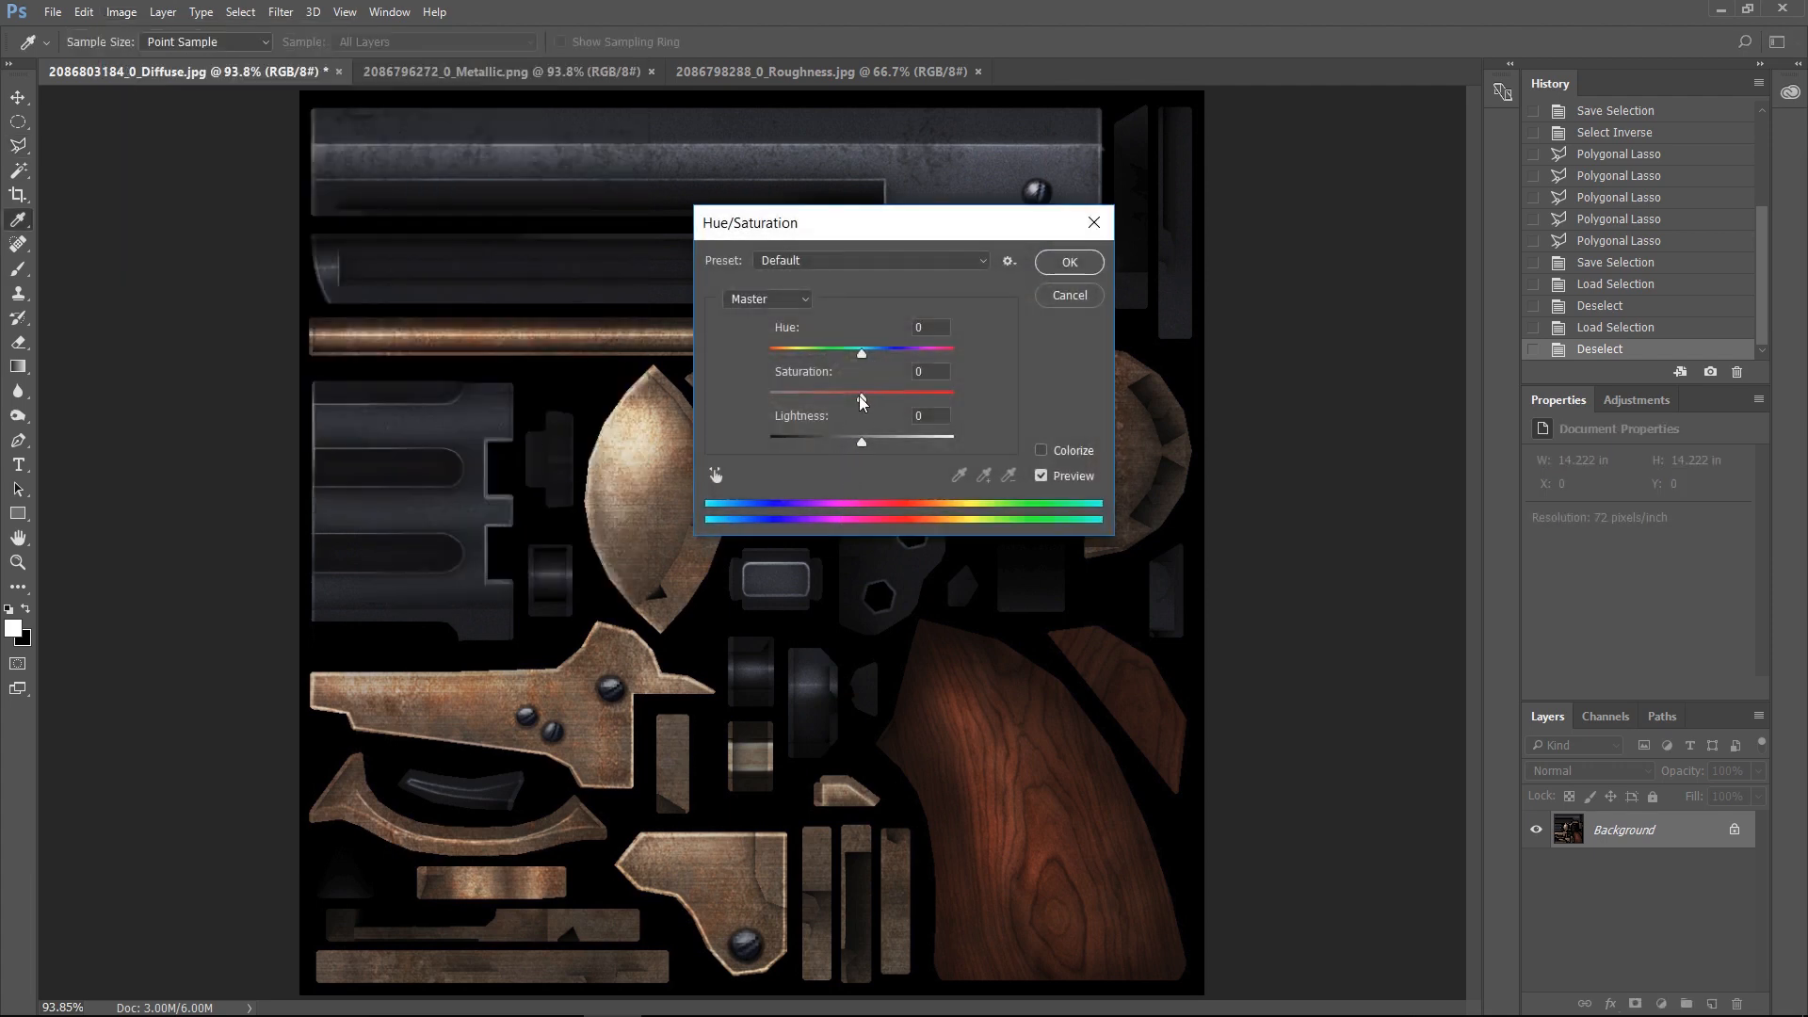
drag(862, 397, 769, 397)
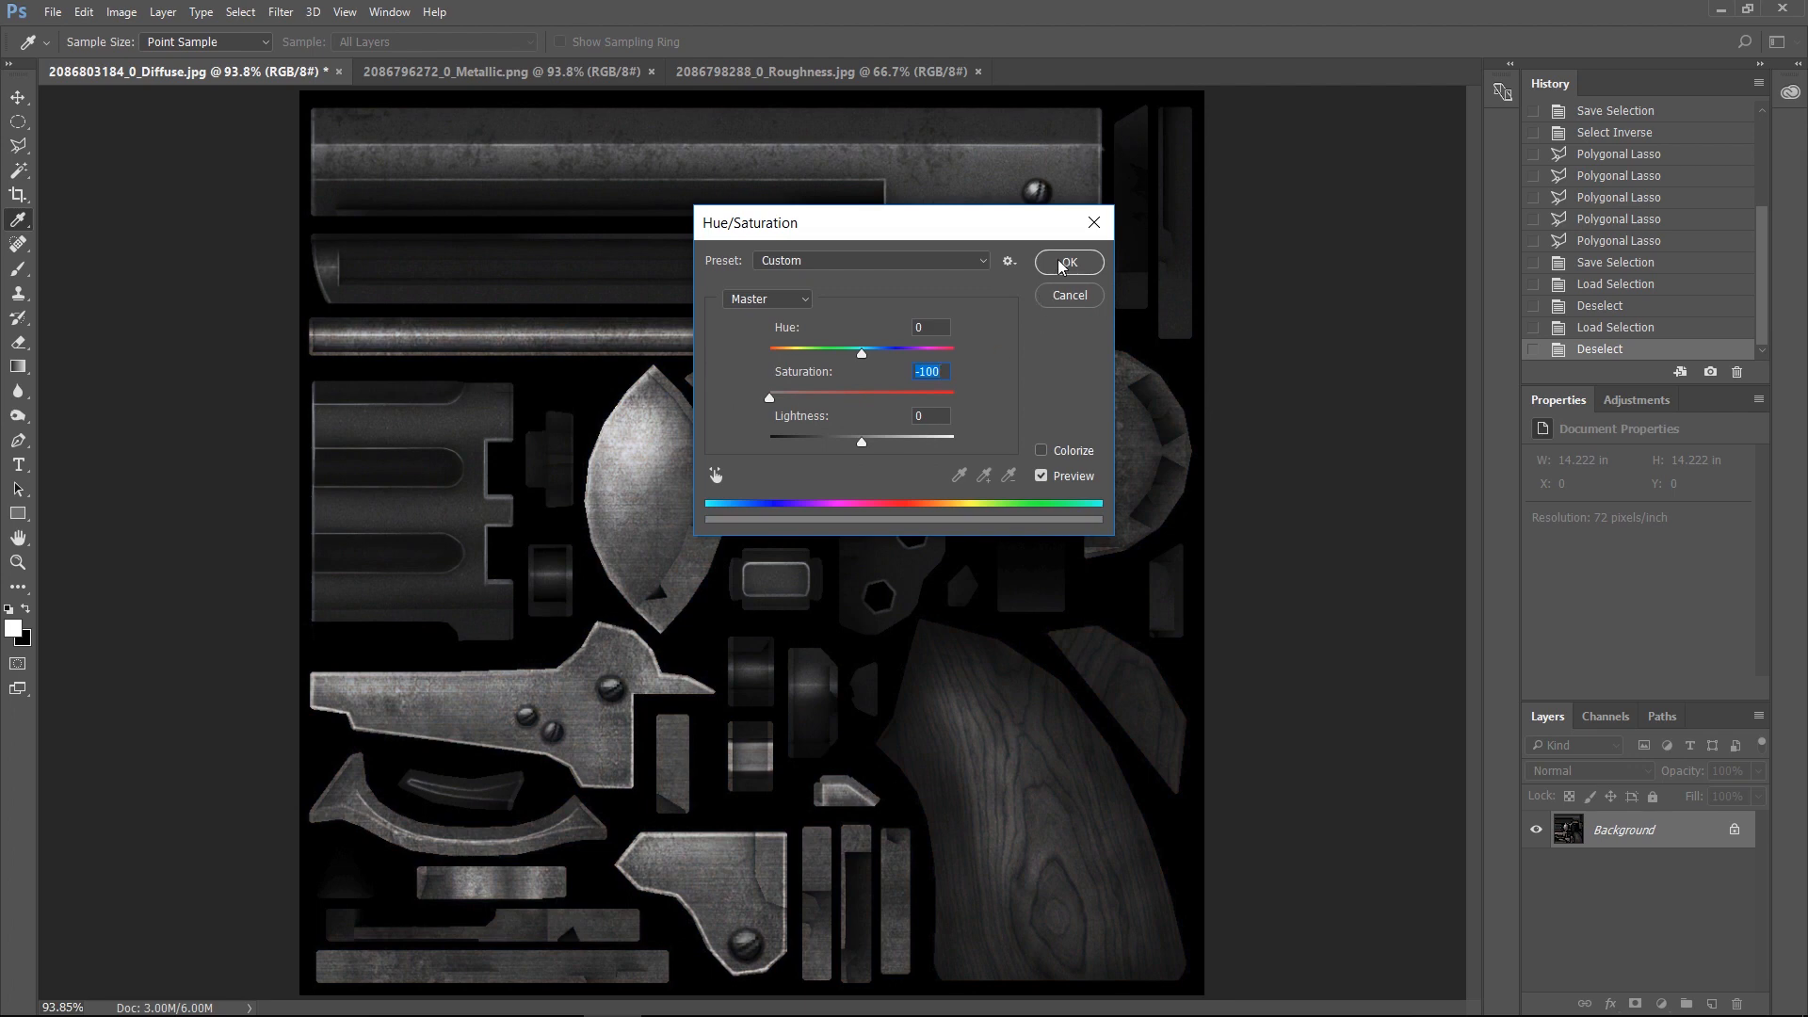
click(1065, 262)
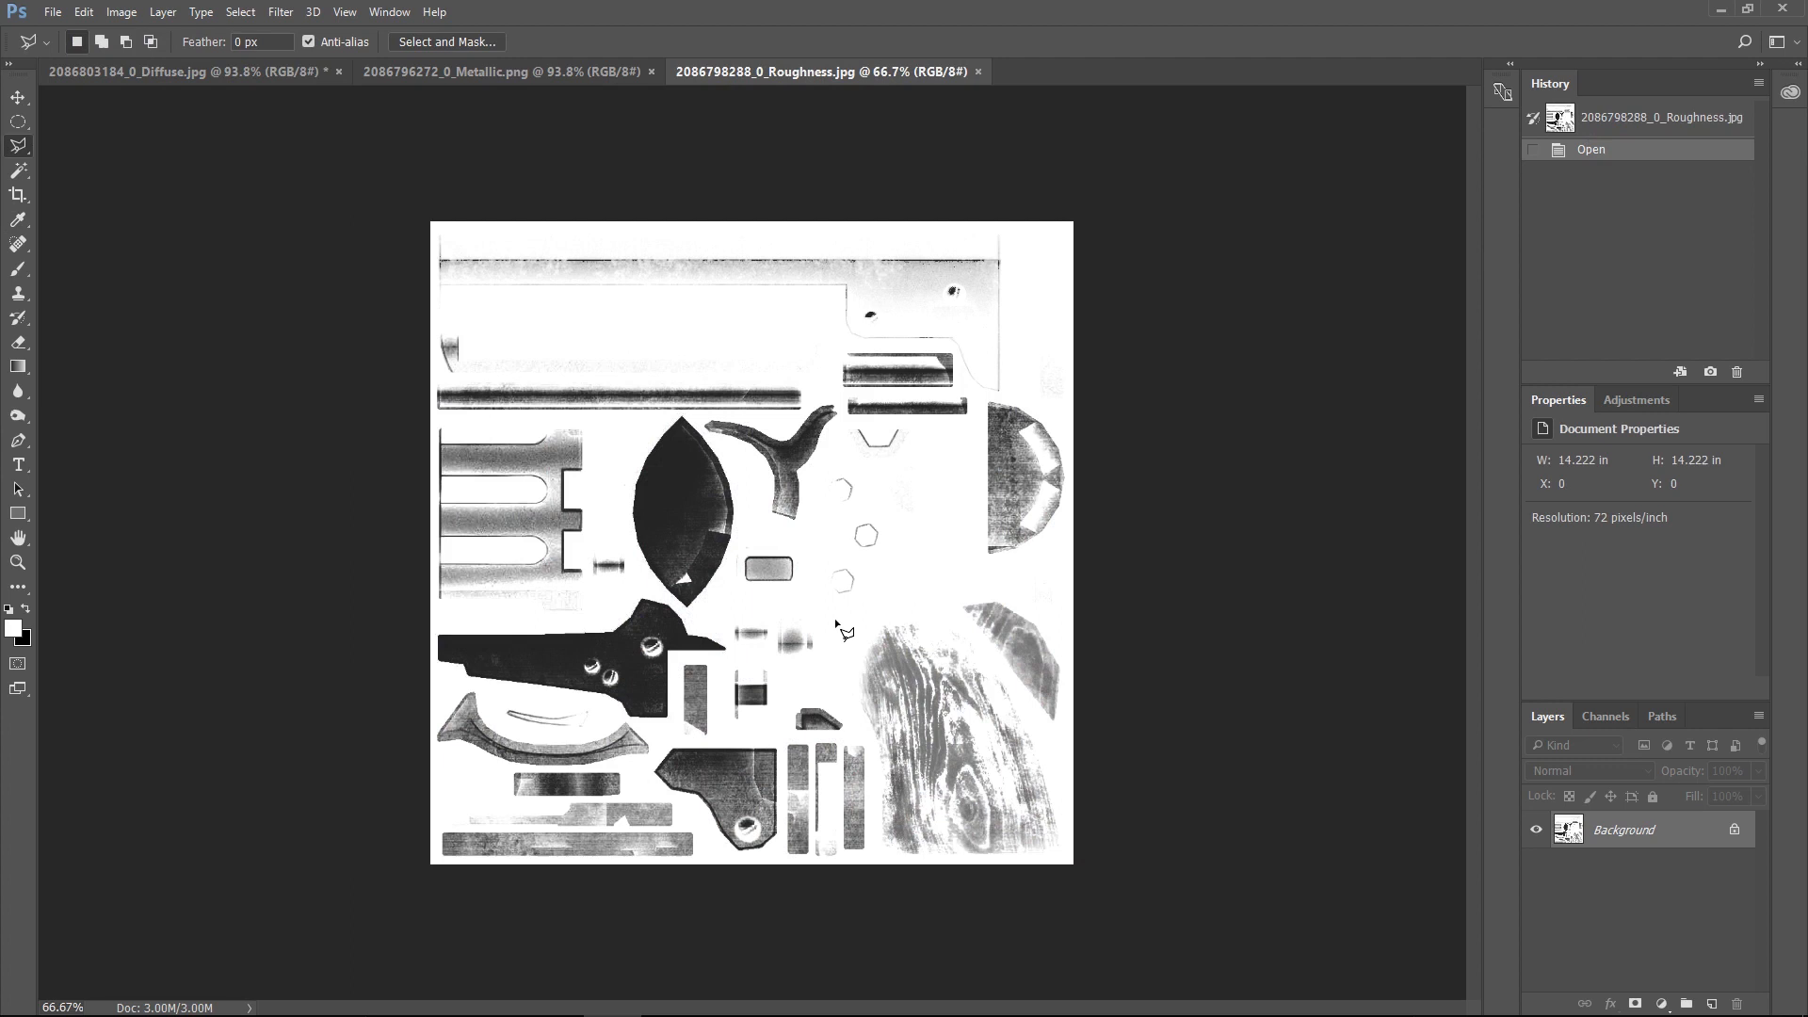
mouse_move(898, 692)
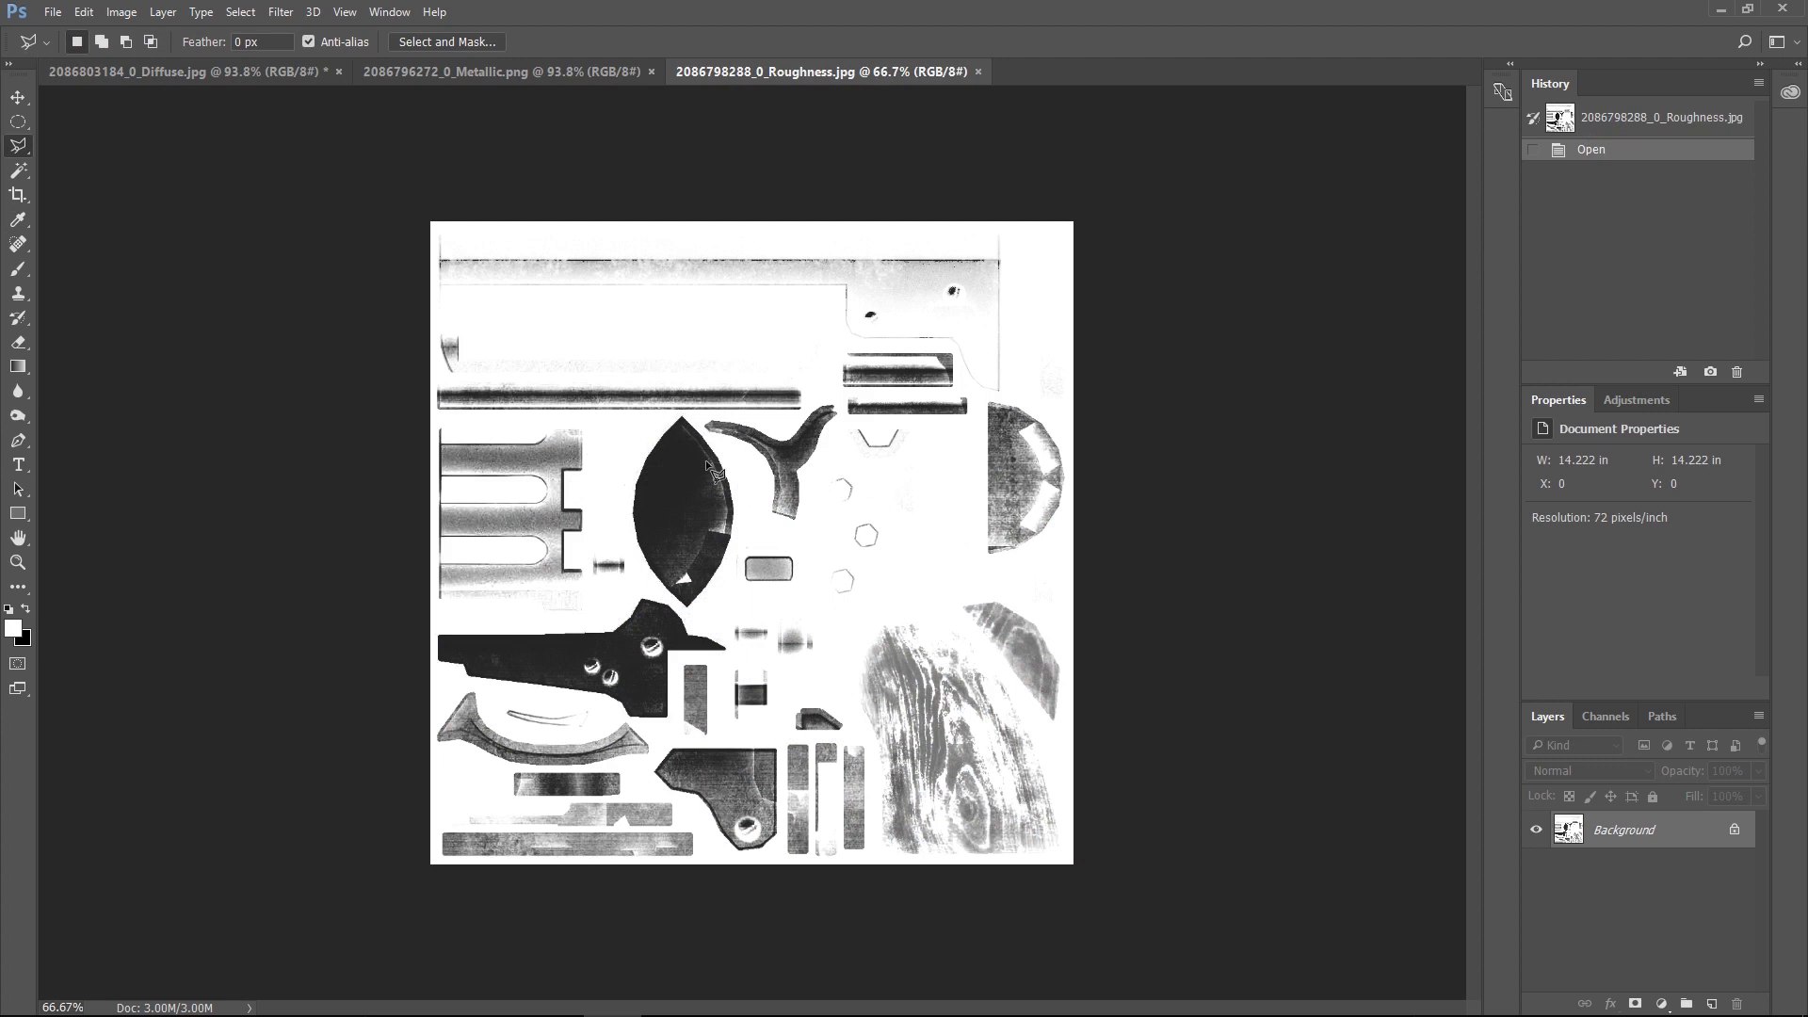
mouse_move(472, 358)
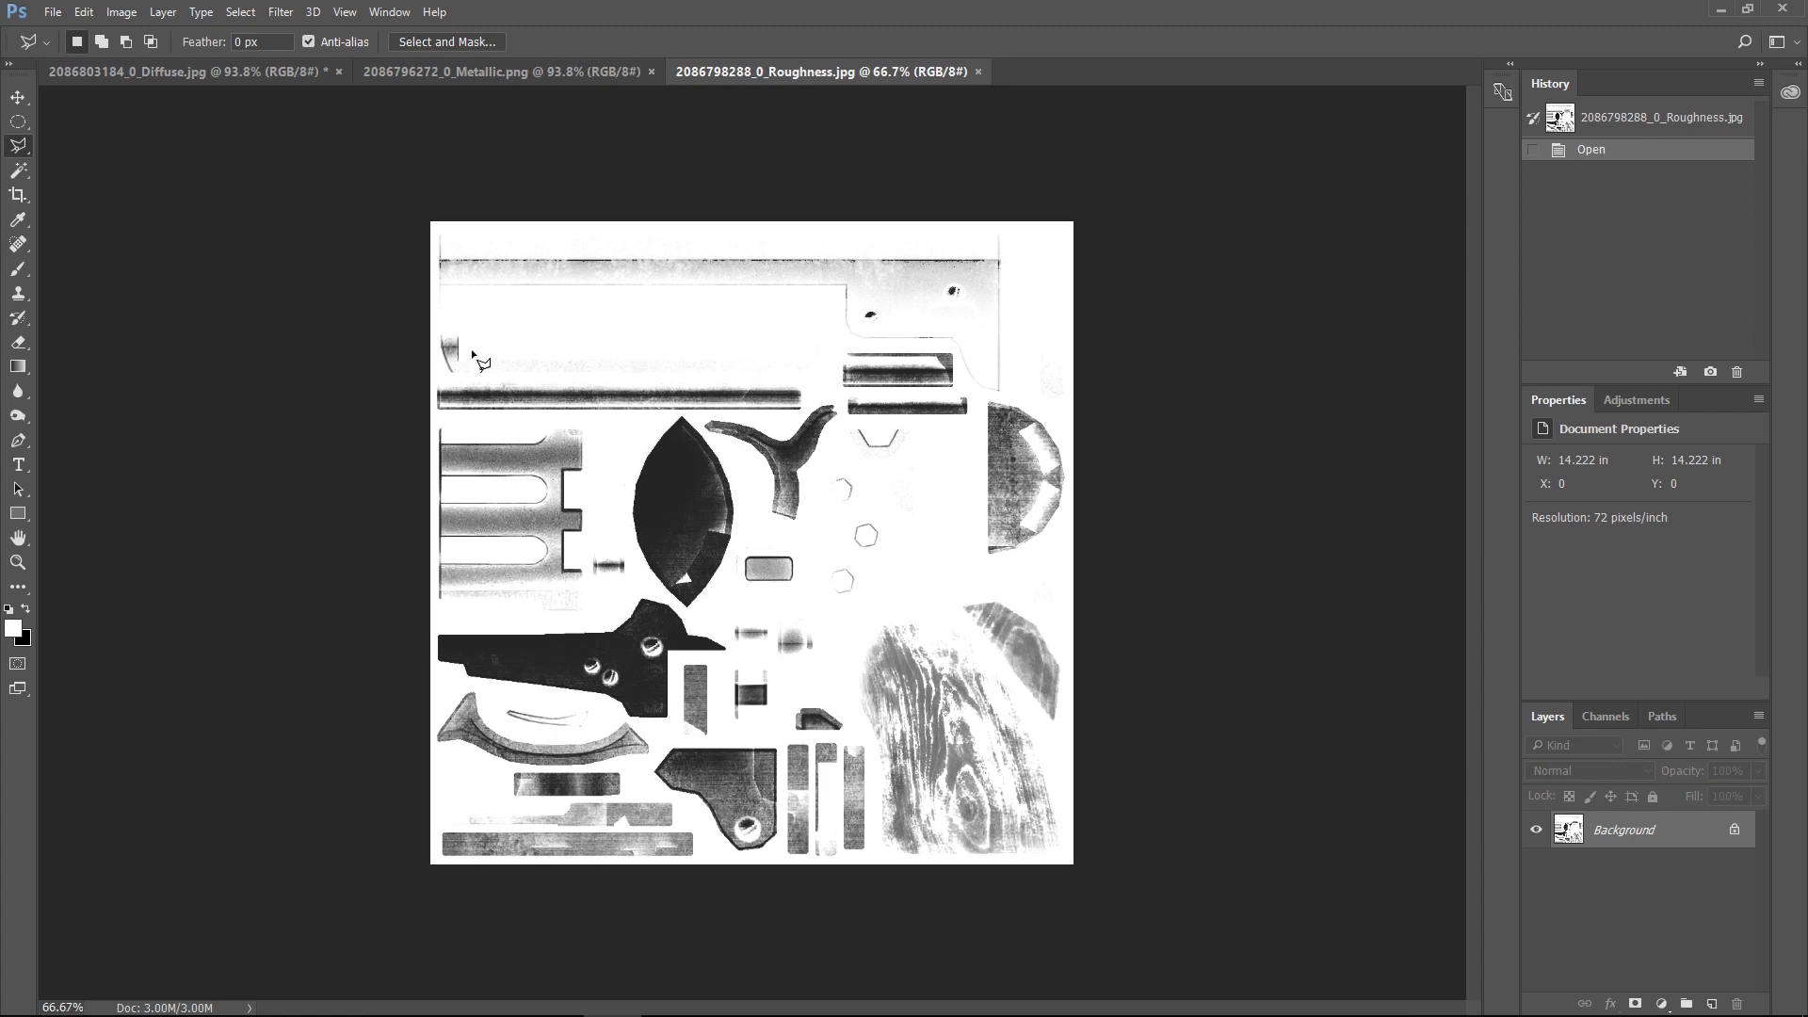
Pick the Blur tool for the roughness map, then return to the iClone revolver scene.
click(17, 392)
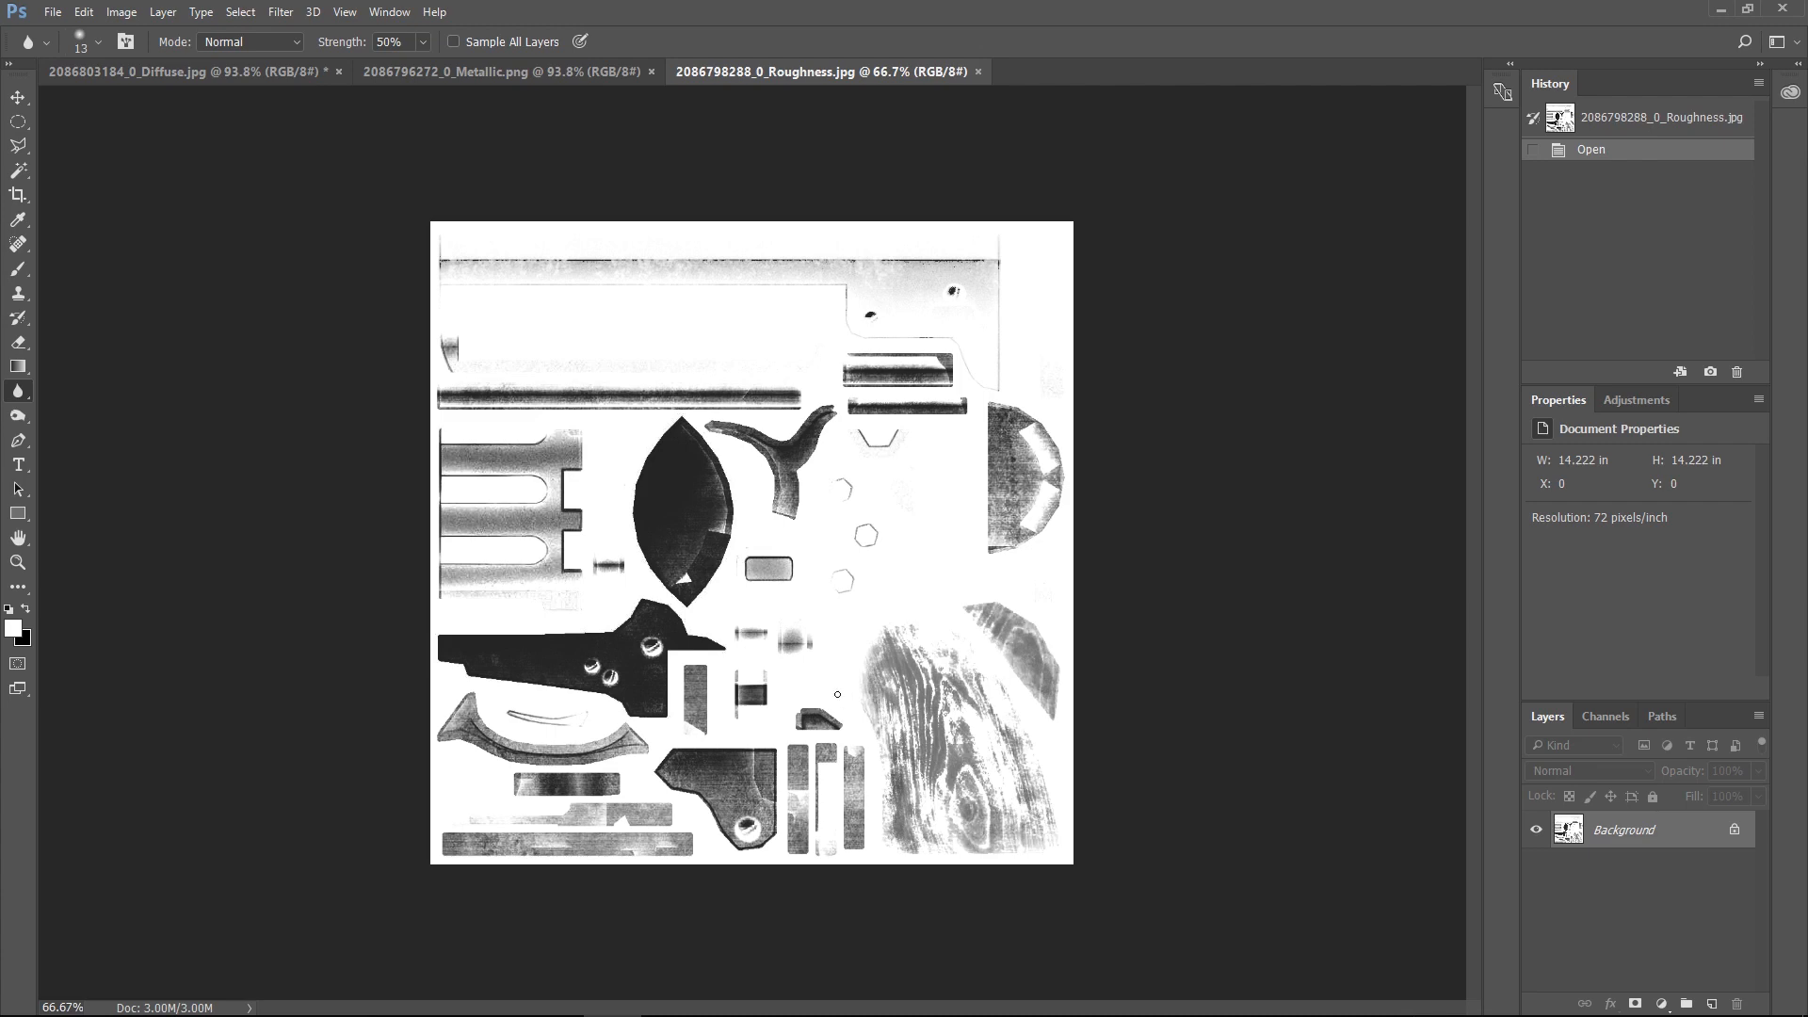
mouse_move(704, 497)
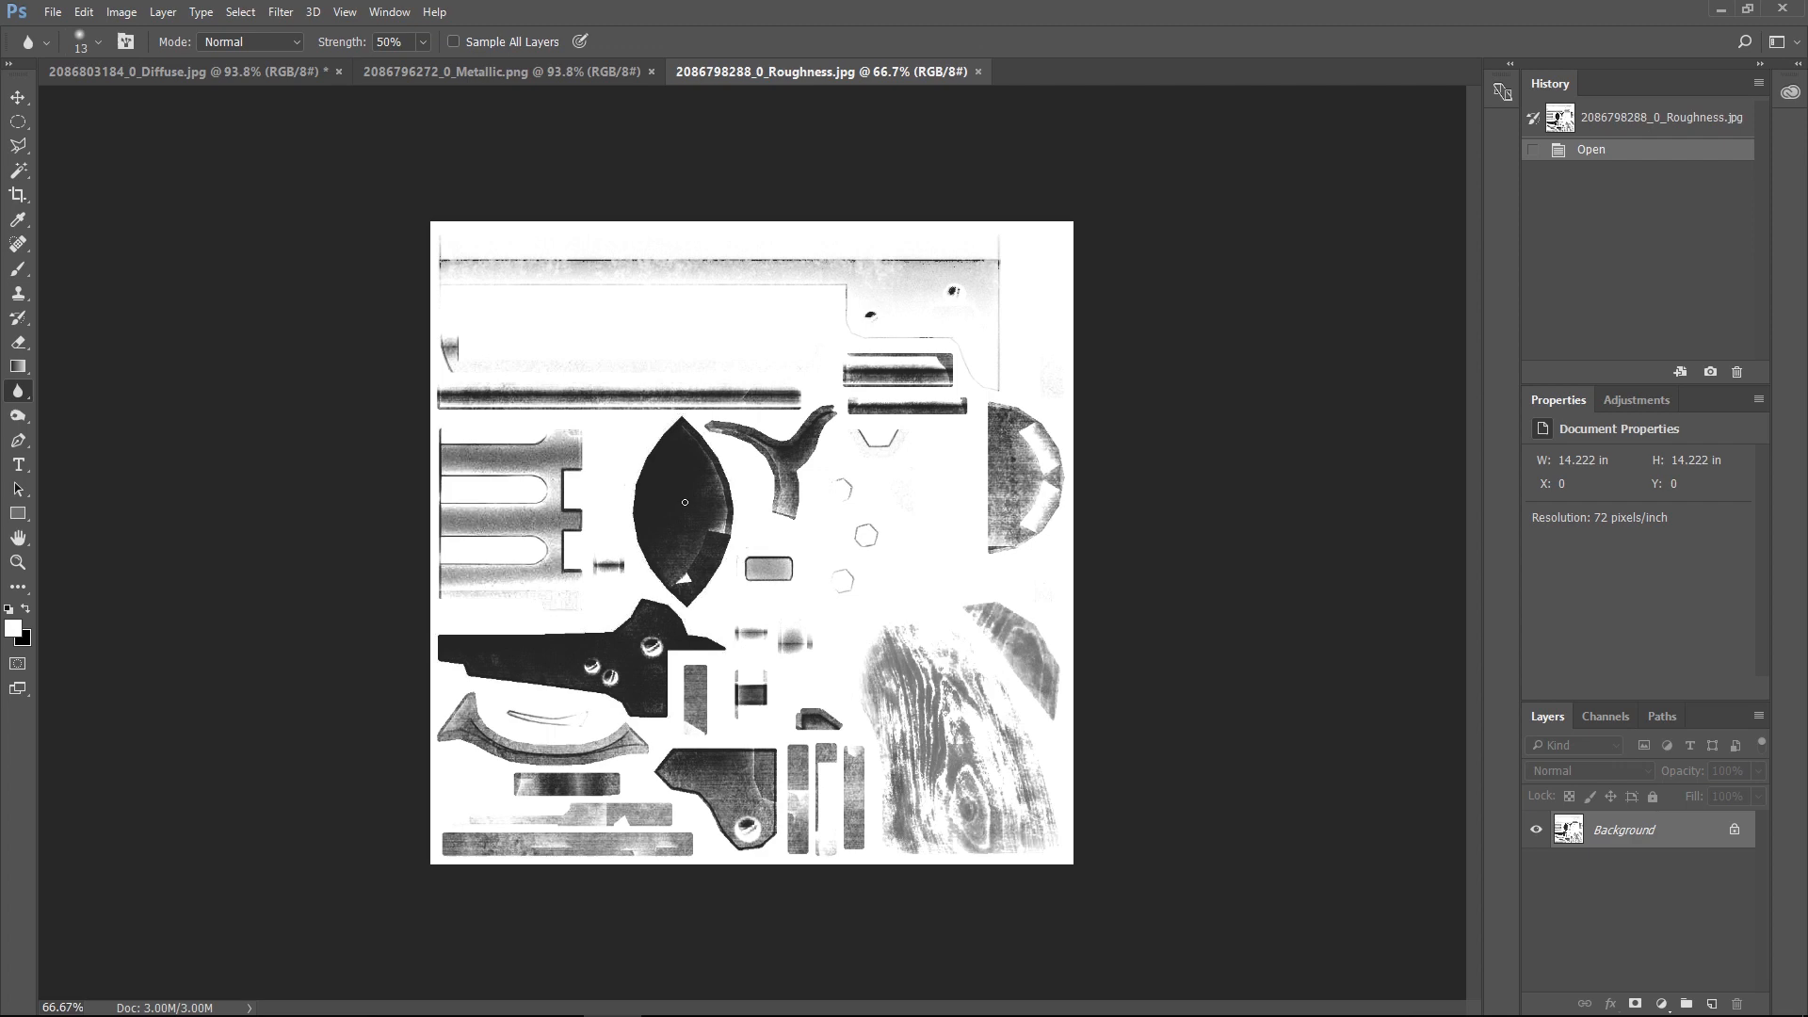
mouse_move(999, 555)
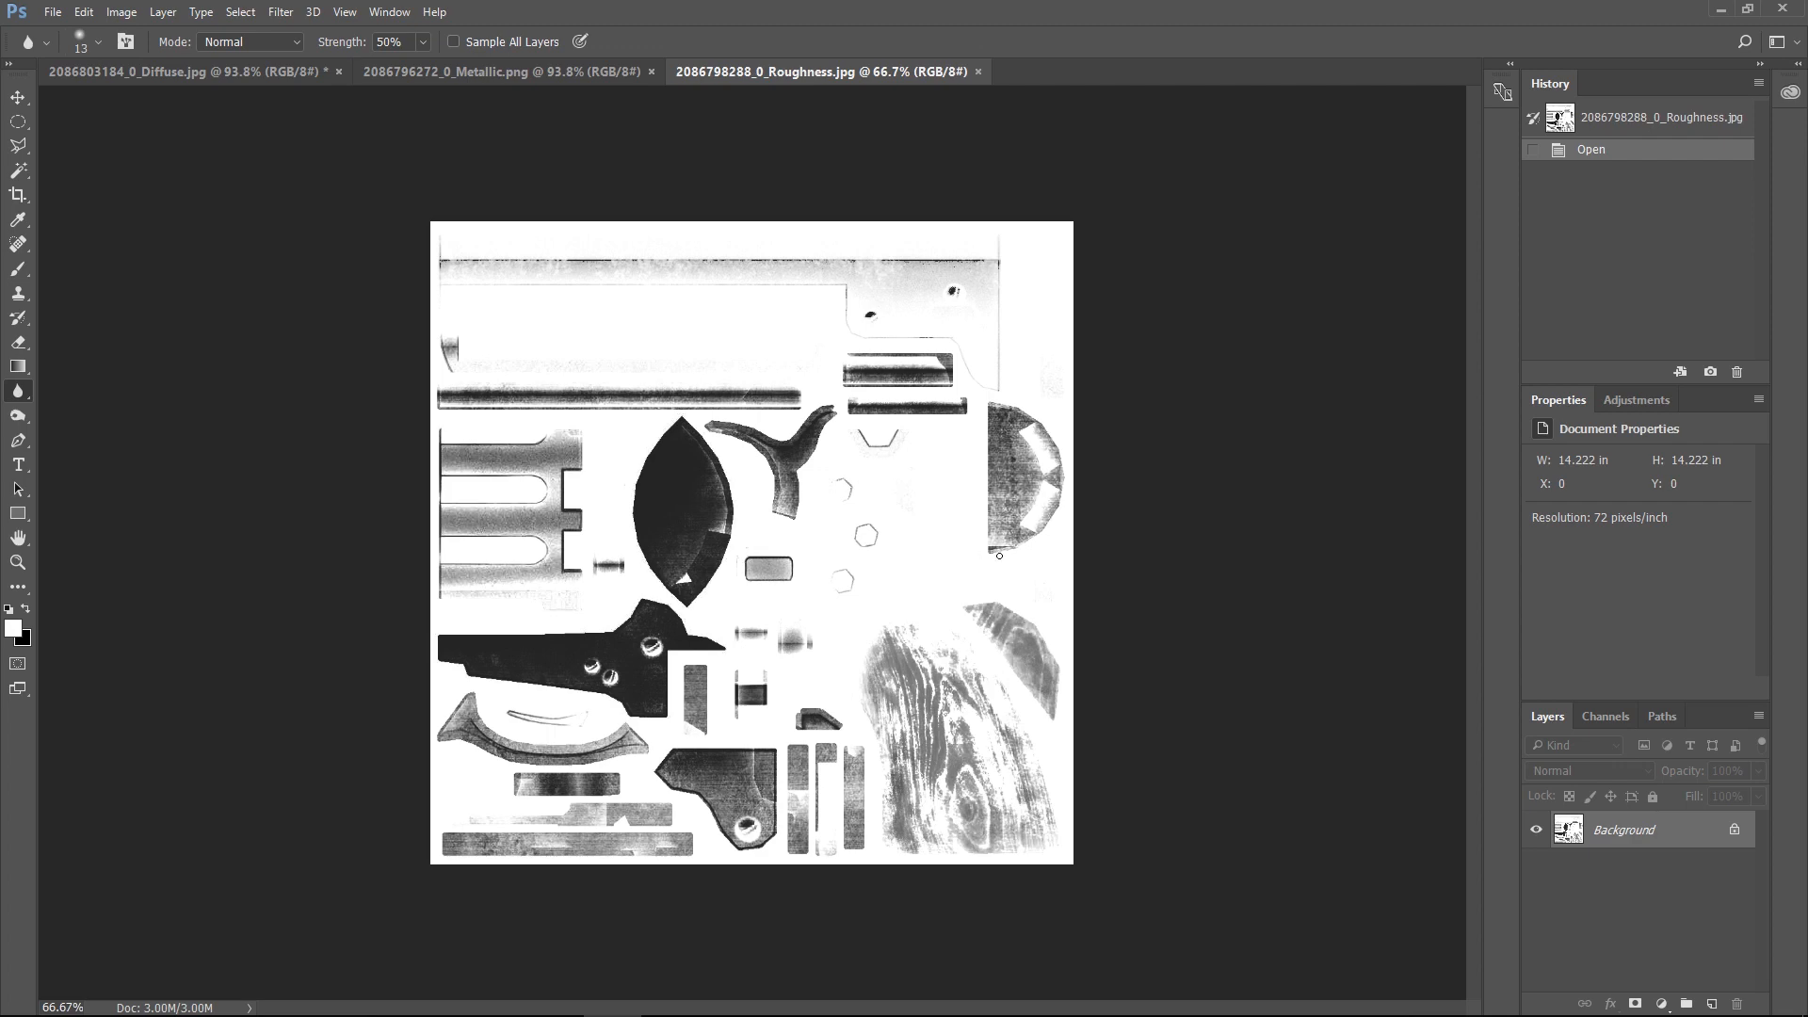
mouse_move(931, 582)
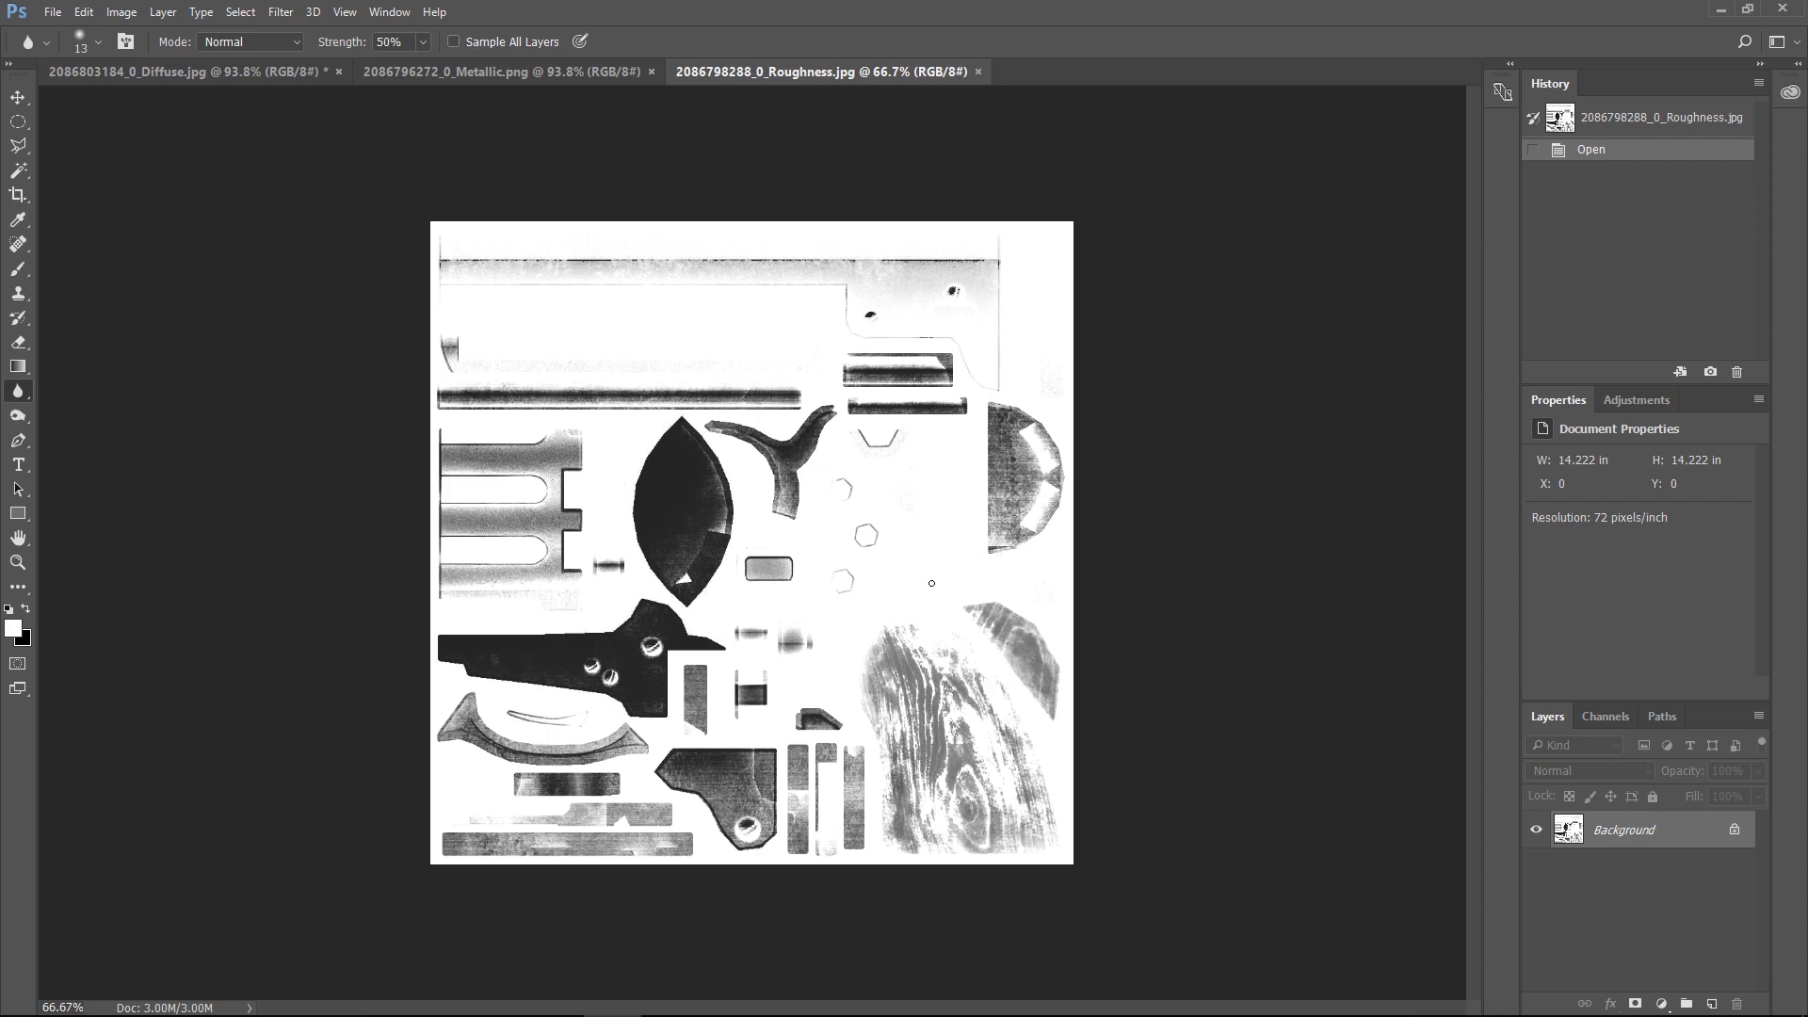
mouse_move(676, 450)
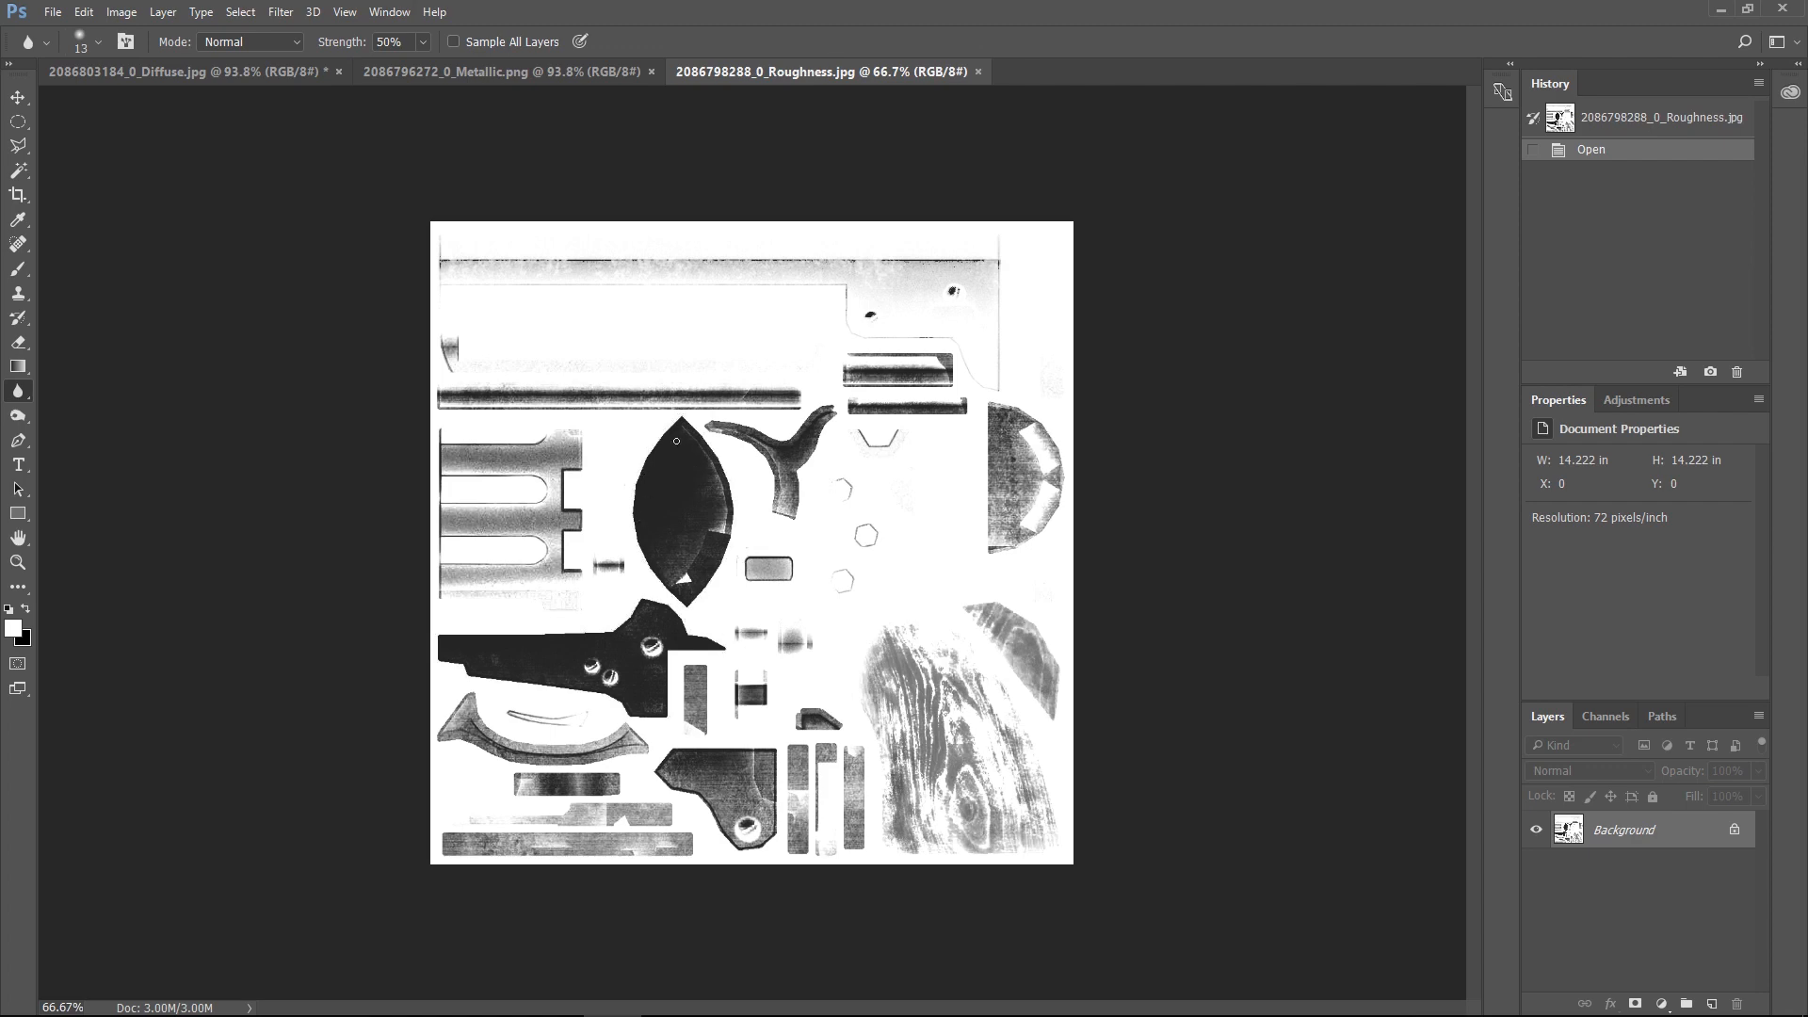
mouse_move(792, 482)
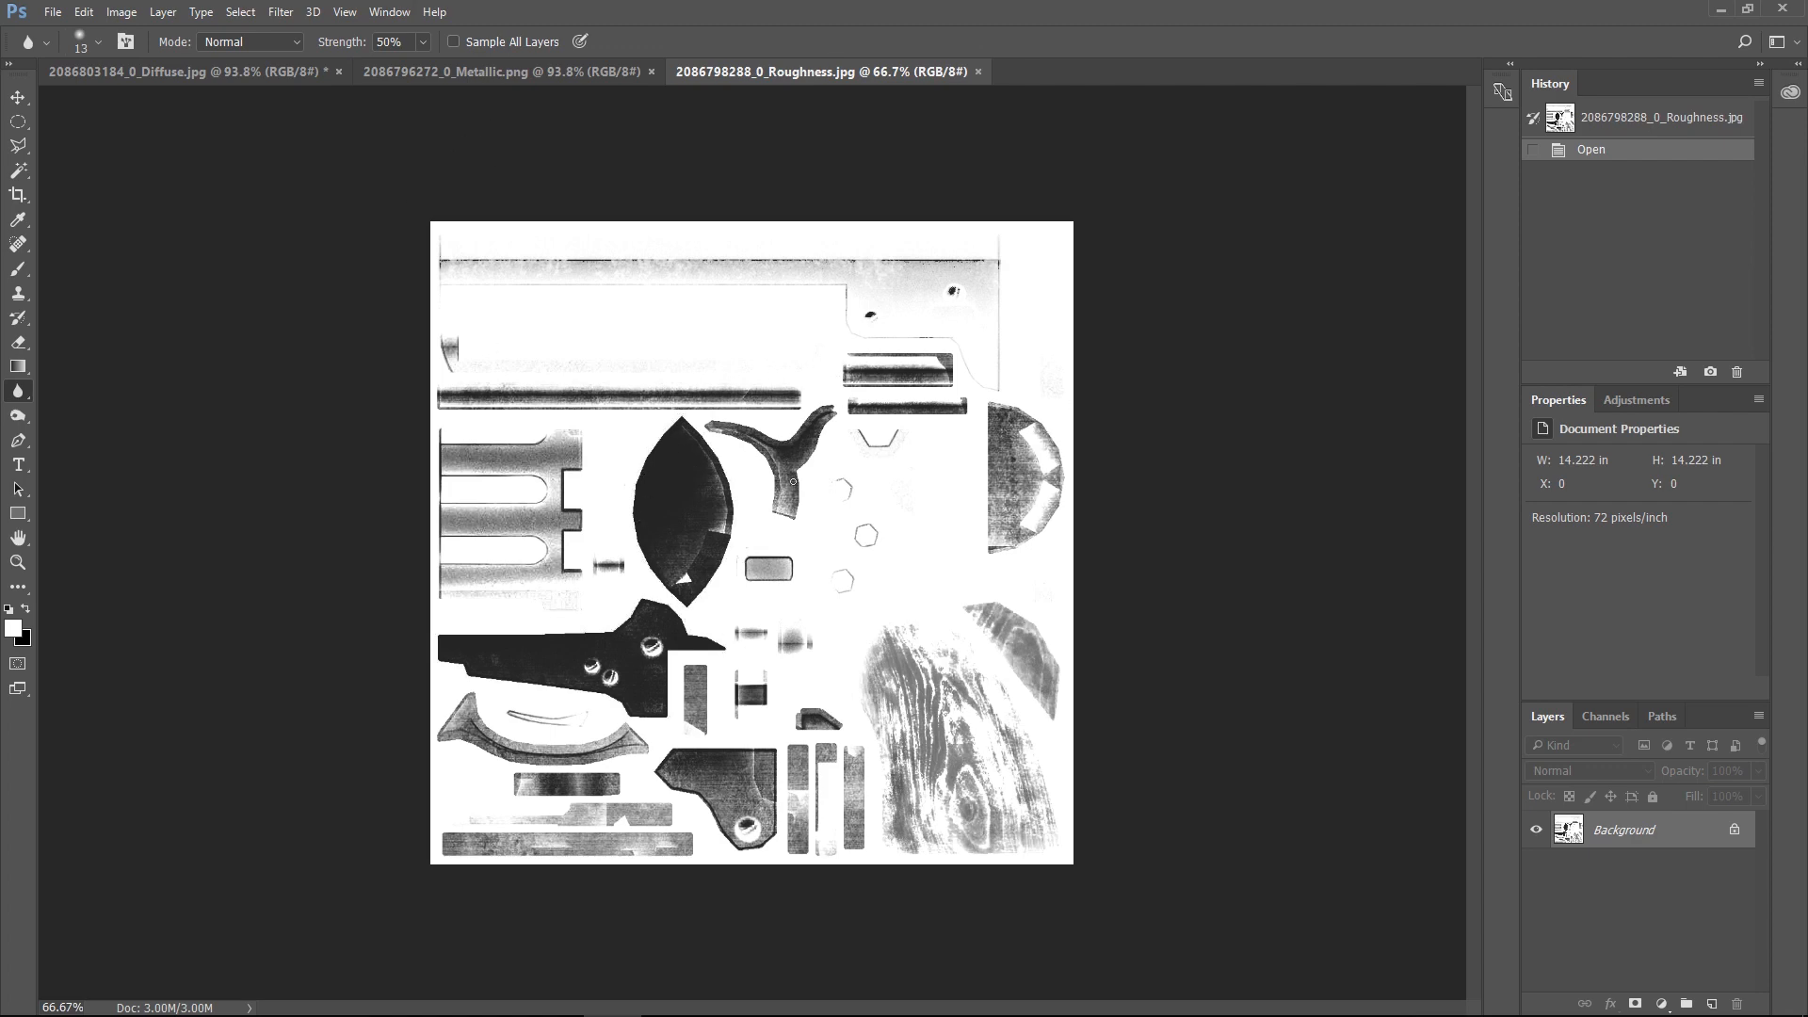
mouse_move(1054, 428)
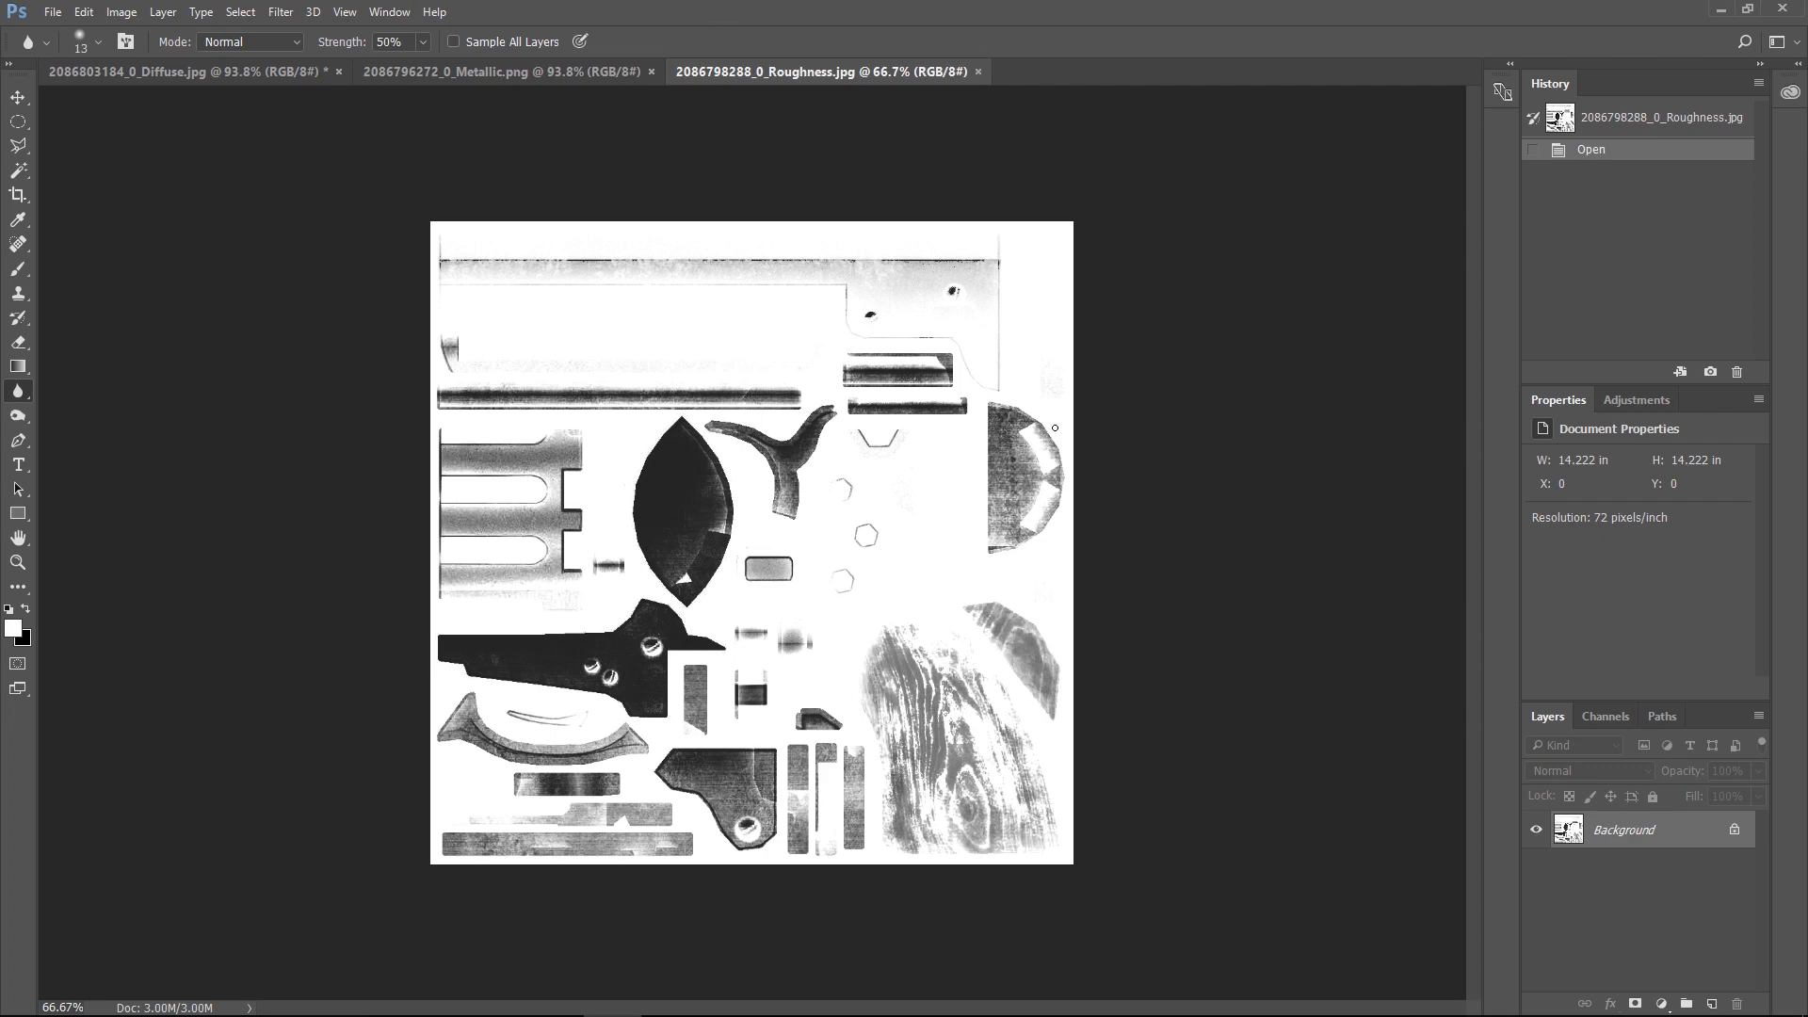
mouse_move(1647, 65)
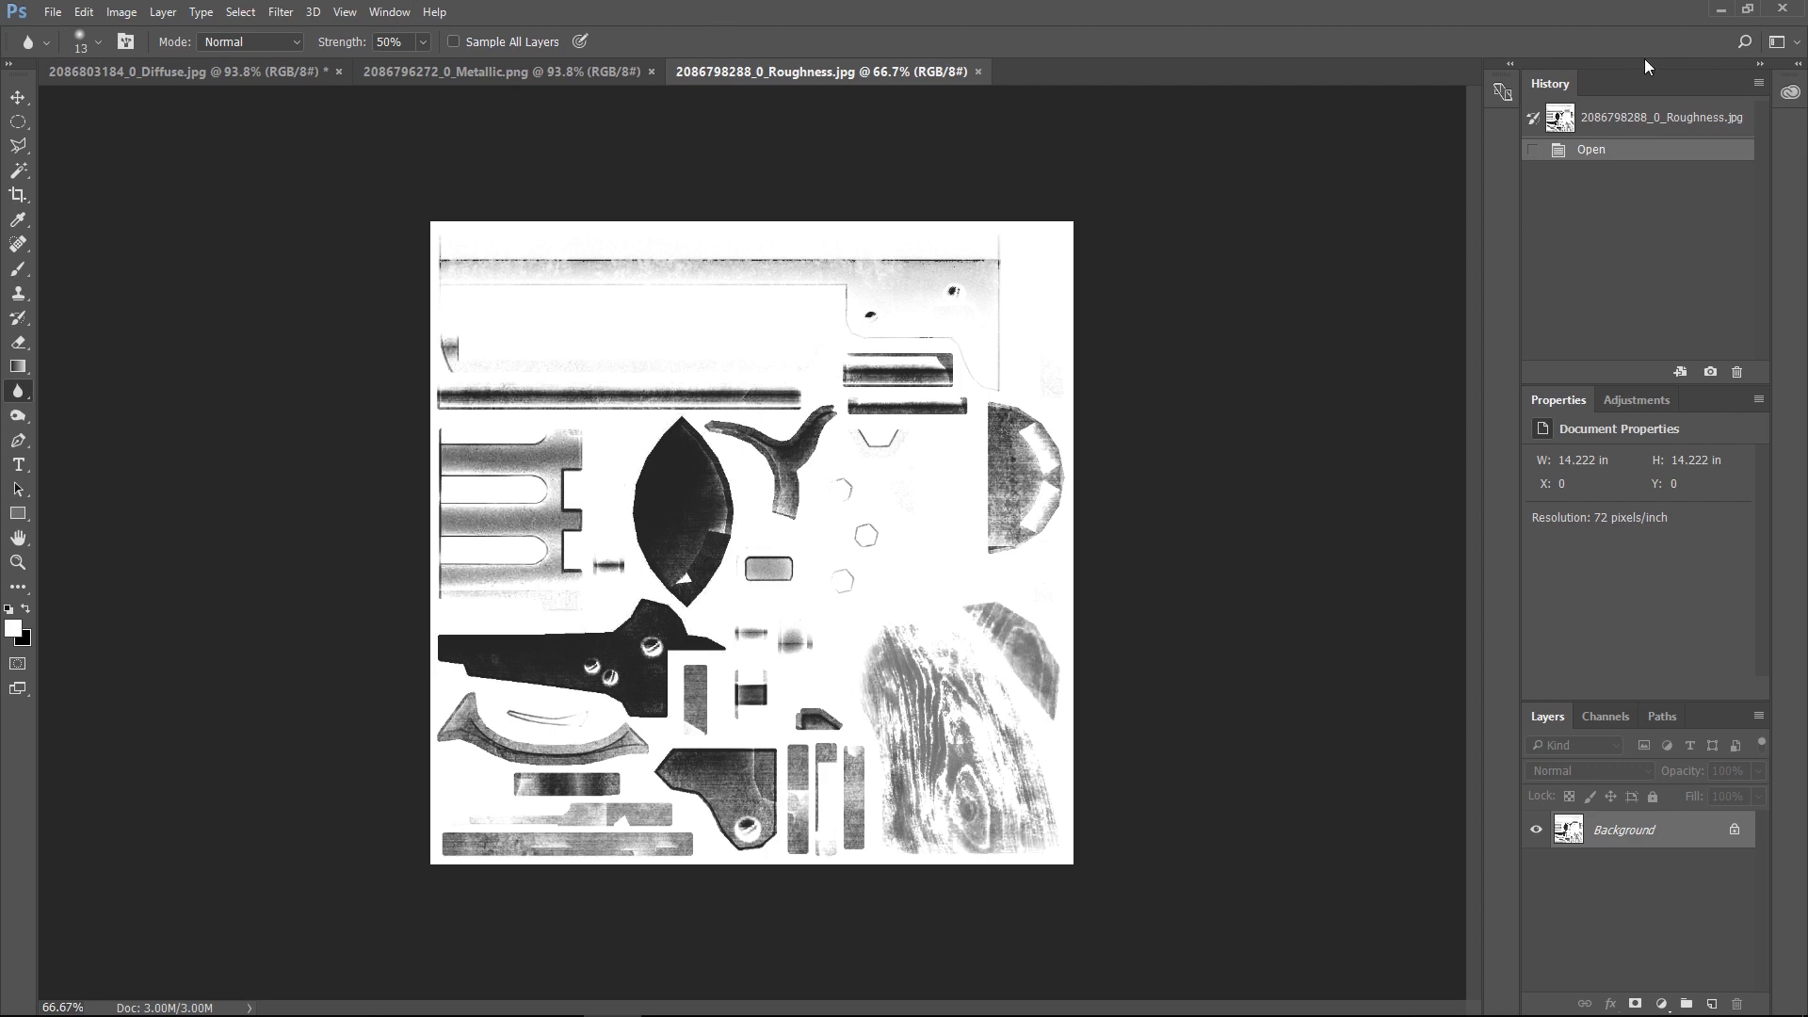
click(555, 991)
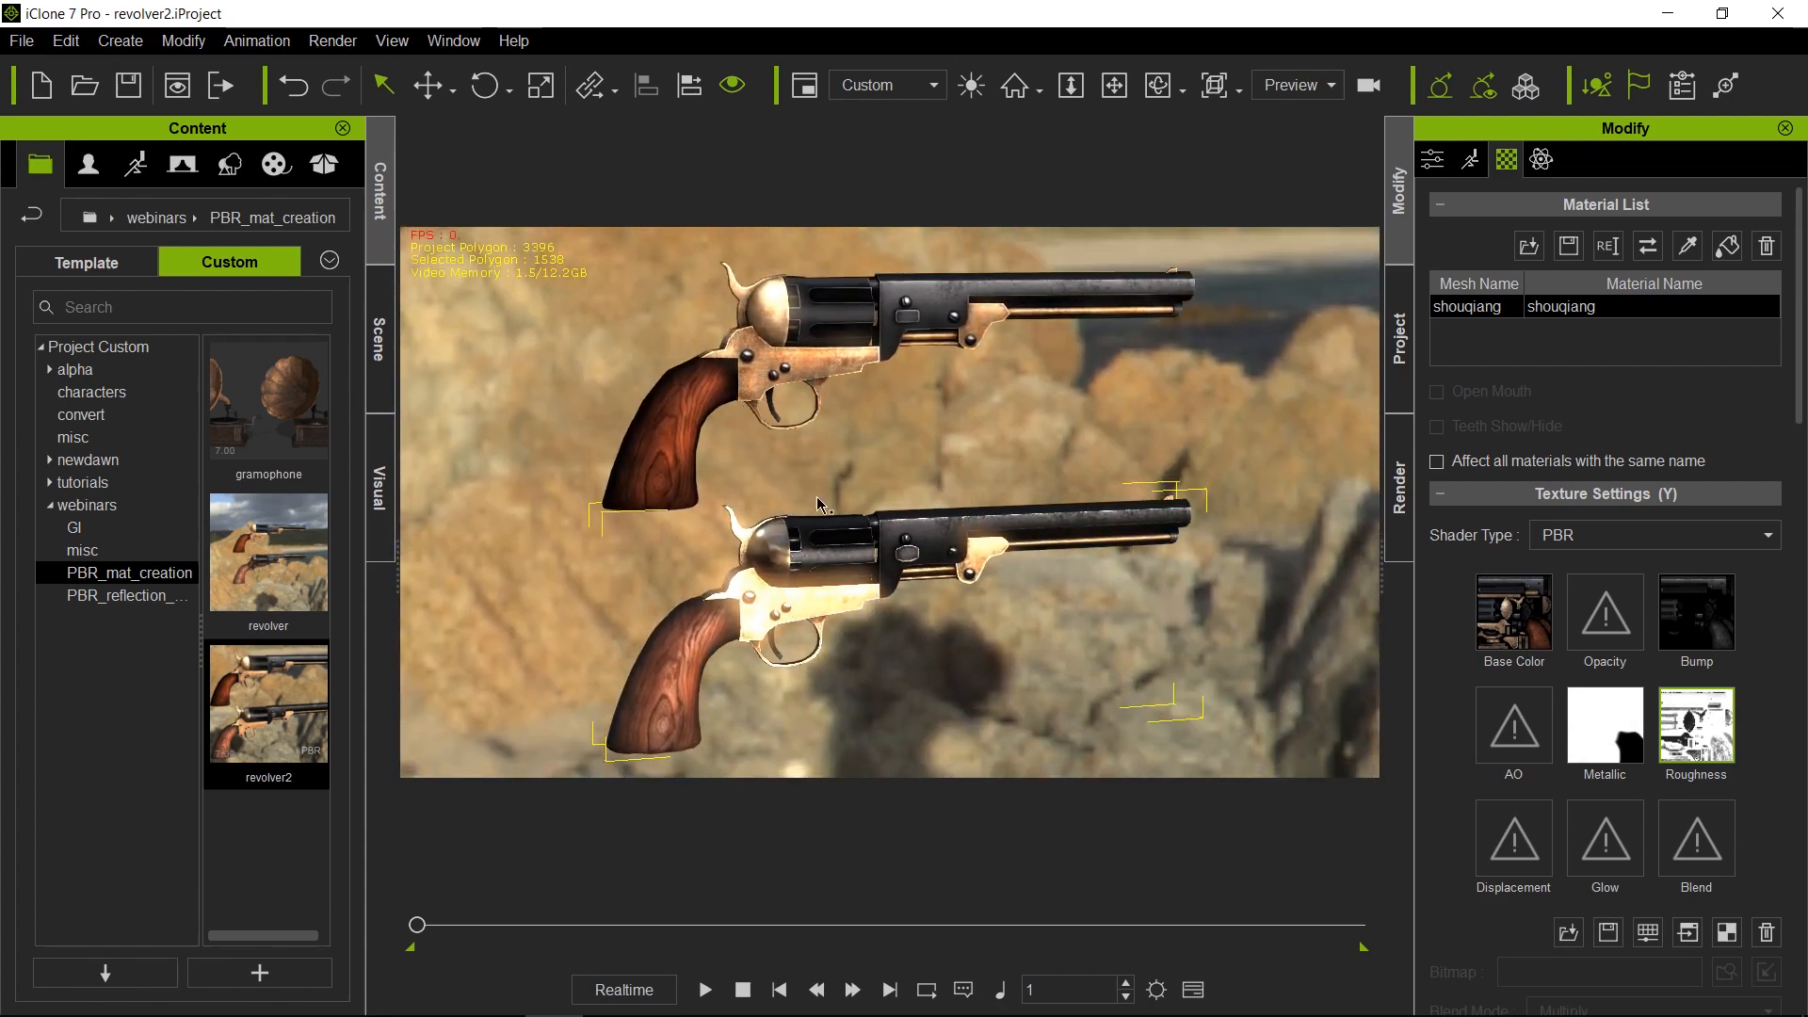
mouse_move(1228, 490)
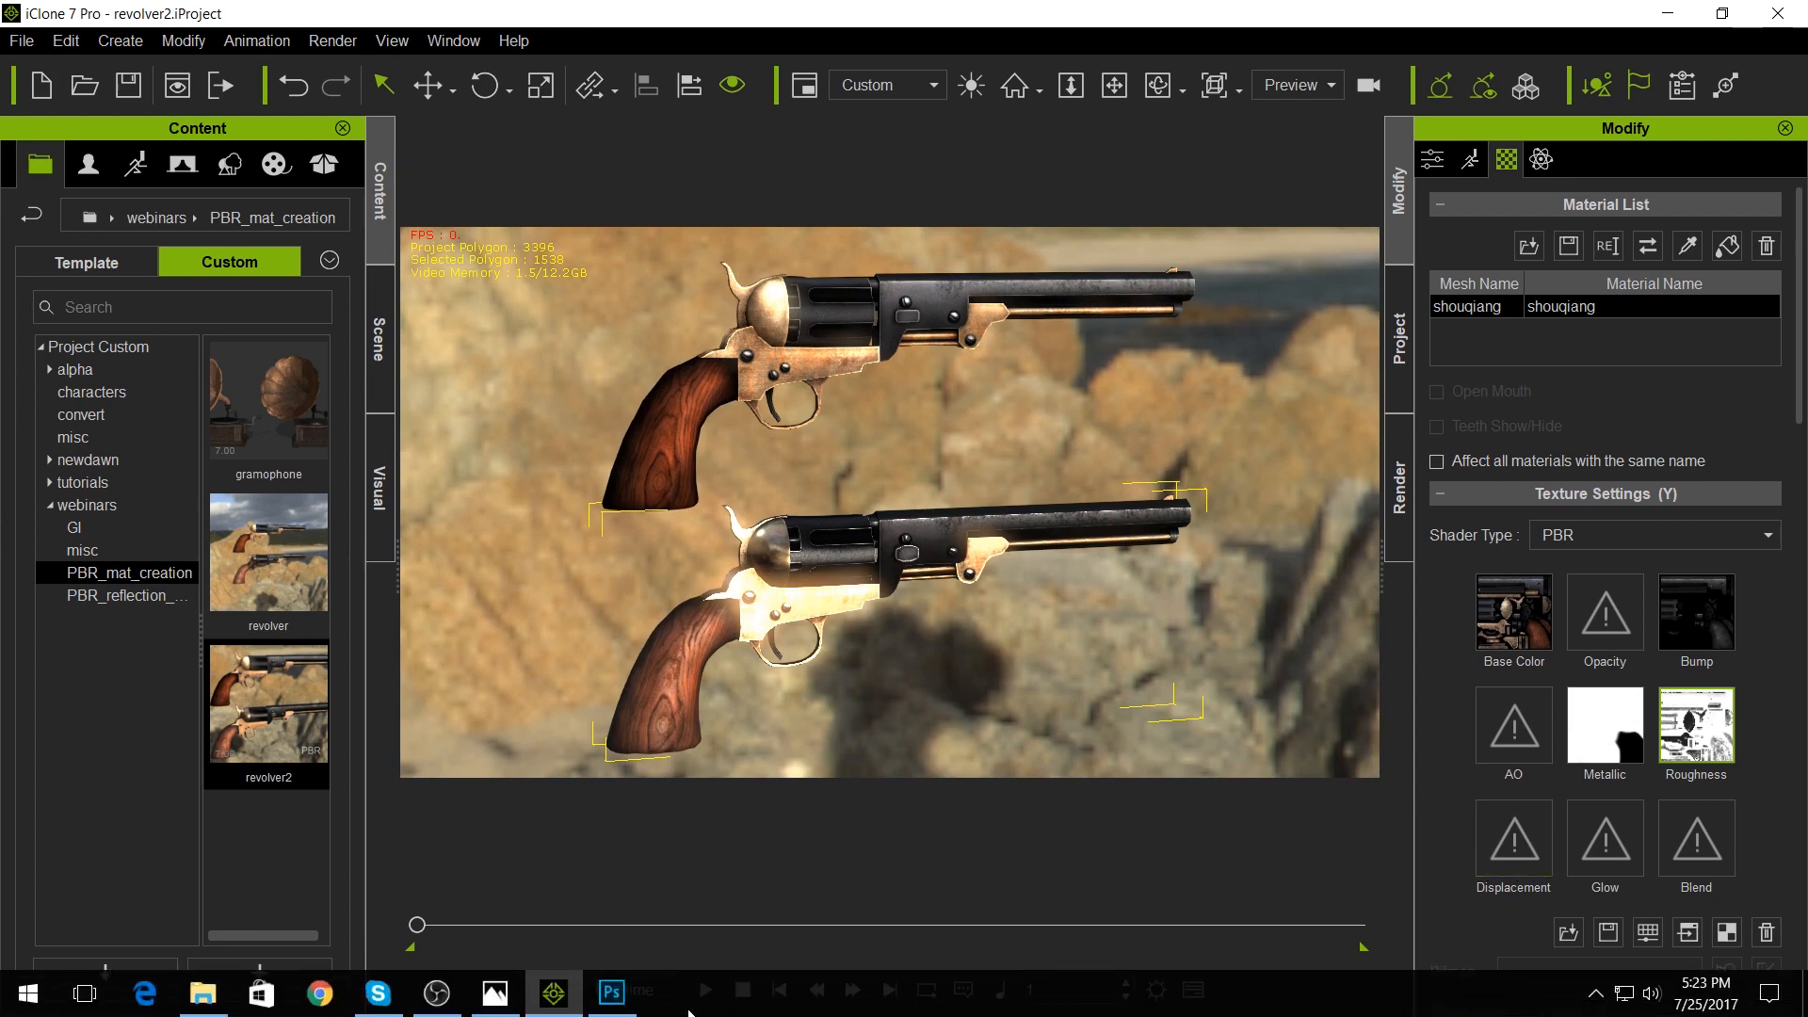
mouse_move(611, 991)
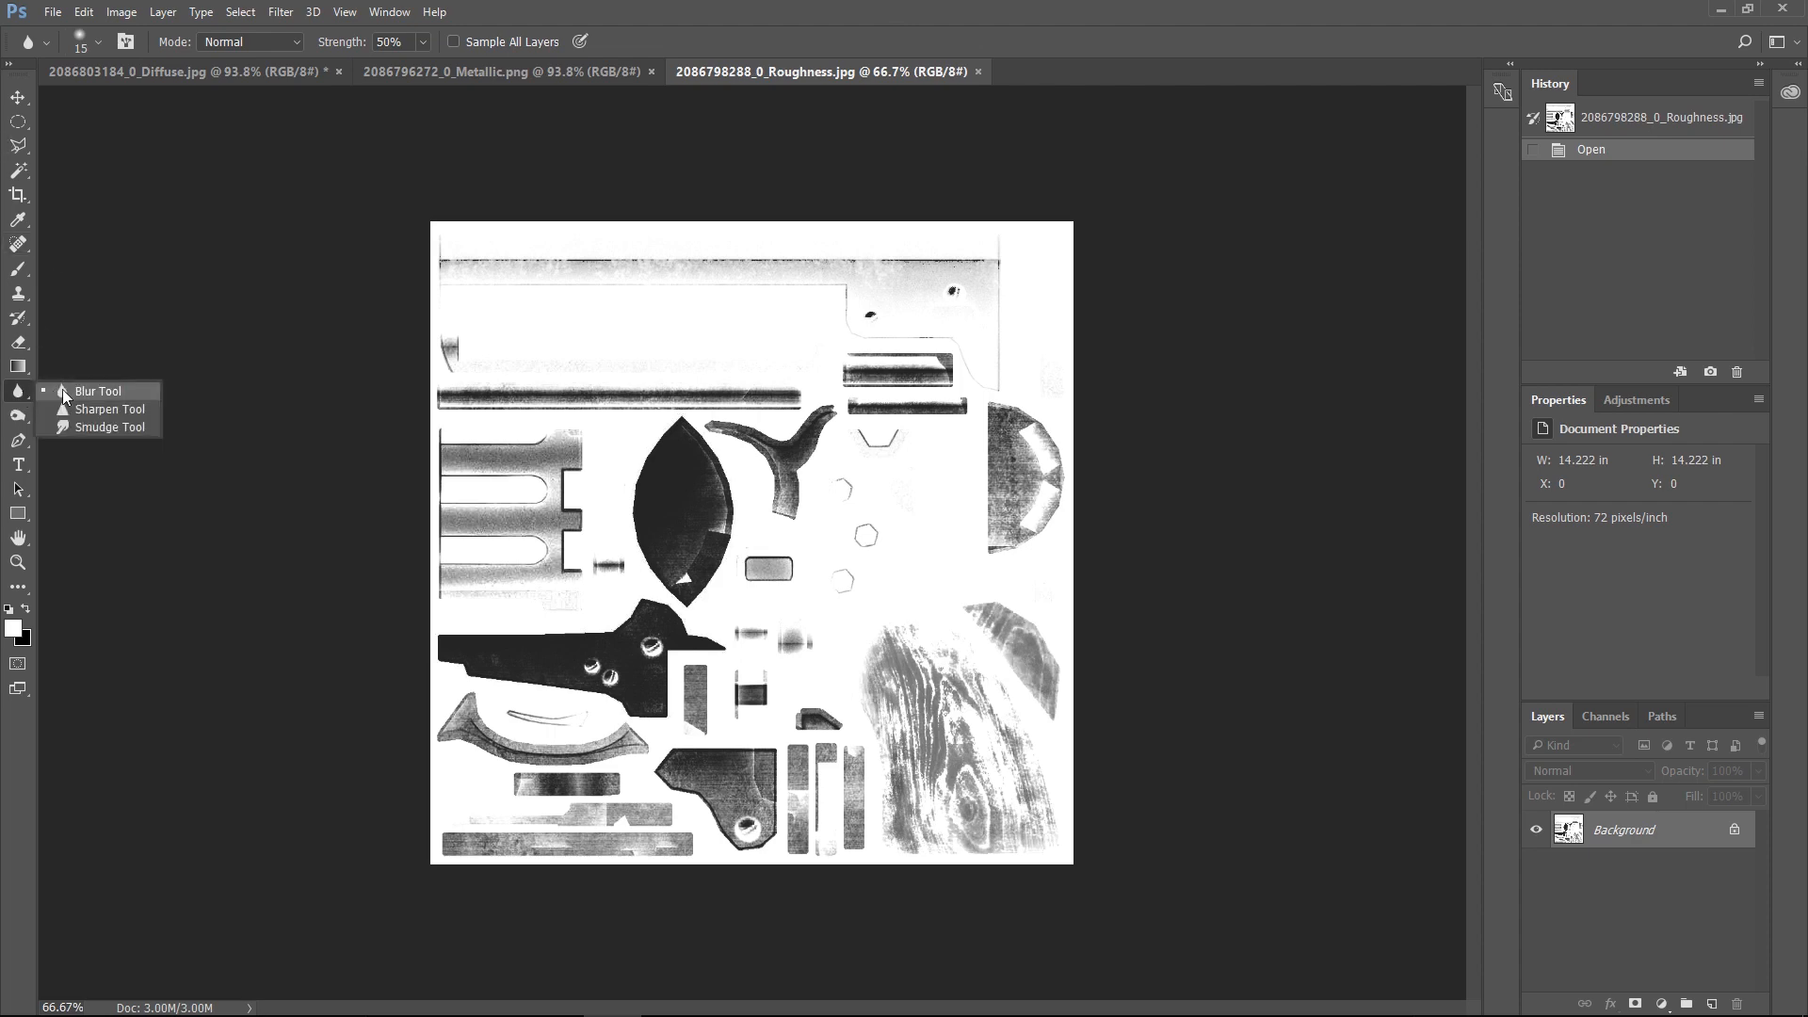
Select the Dodge tool for midtones with a 150-pixel brush at 50% exposure.
click(17, 416)
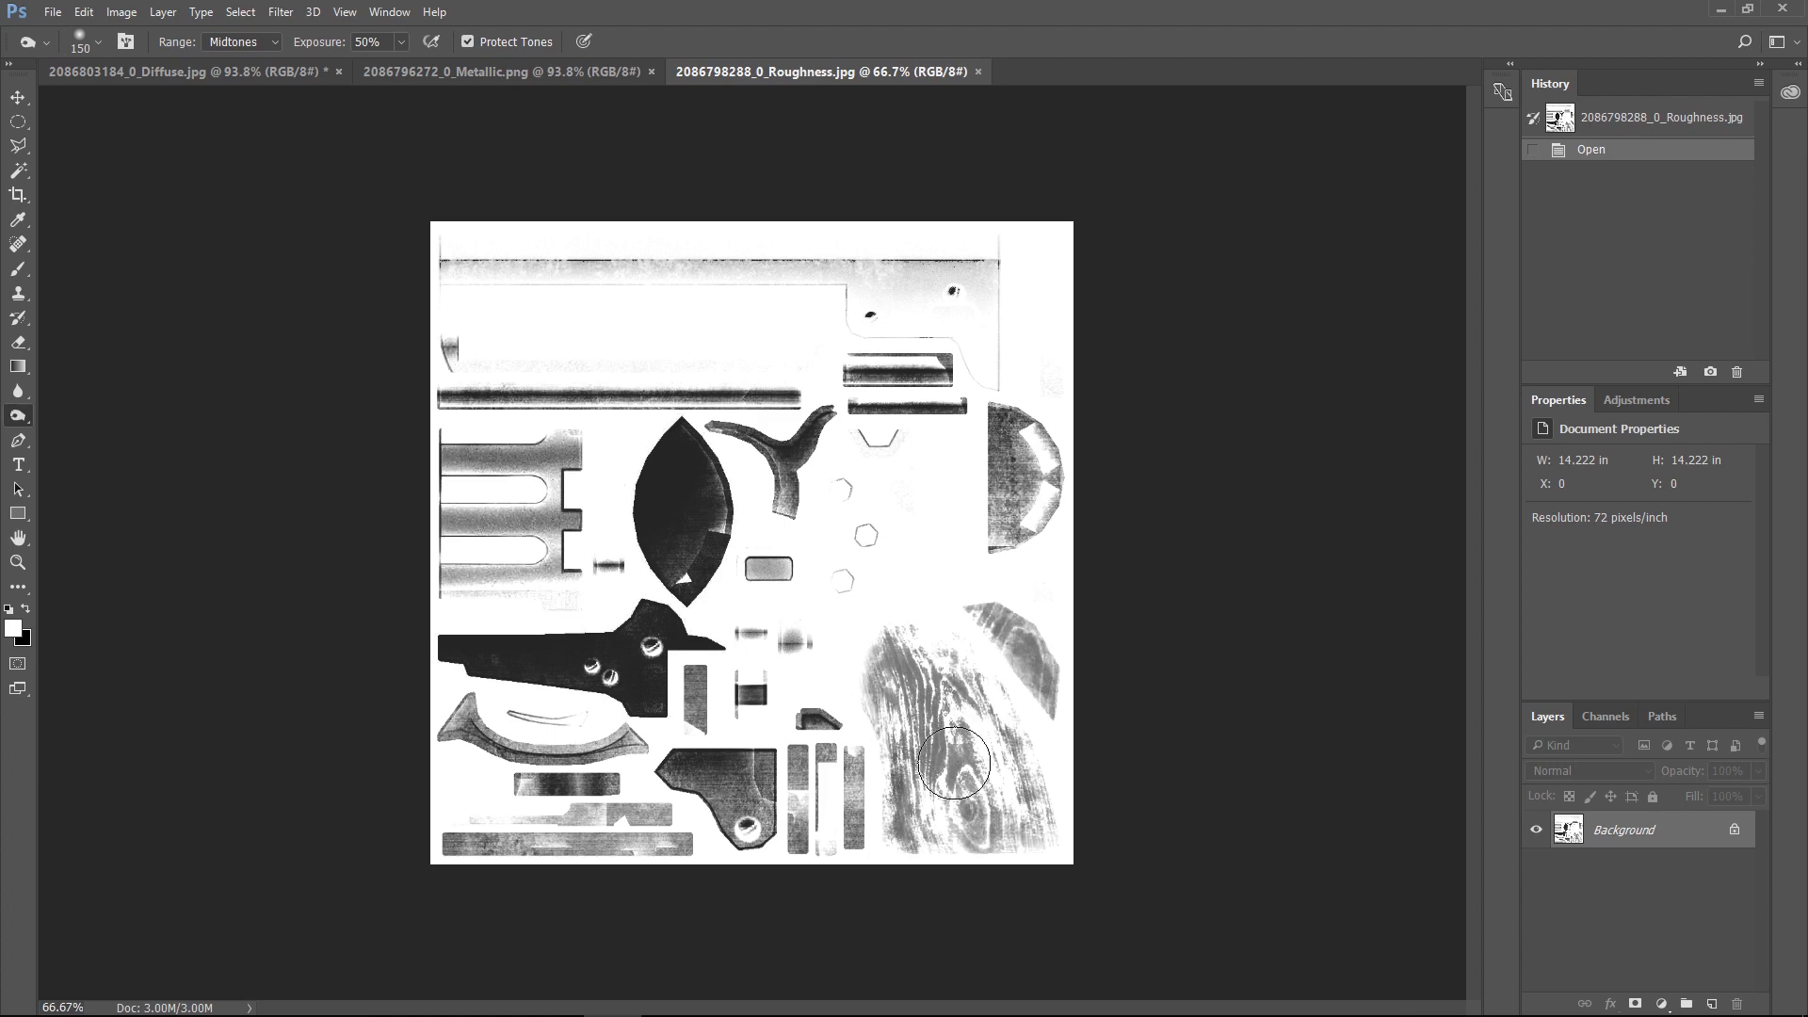
mouse_move(1516, 30)
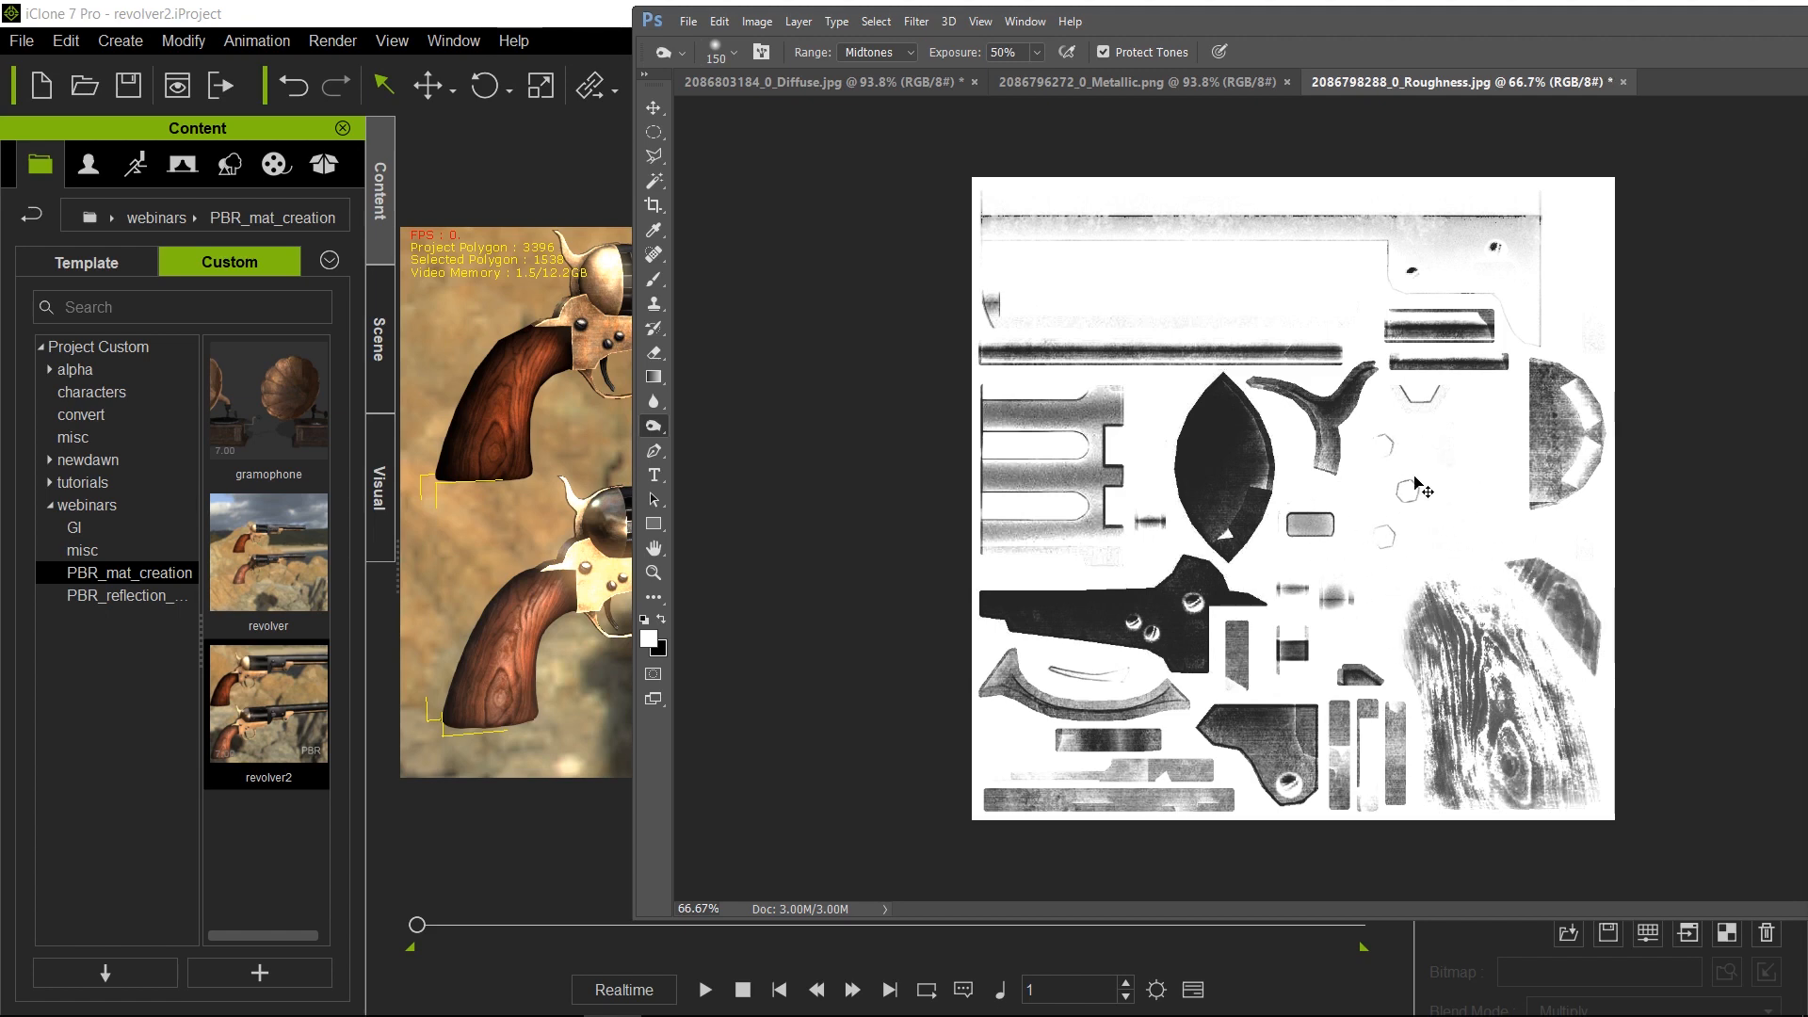
mouse_move(1372, 514)
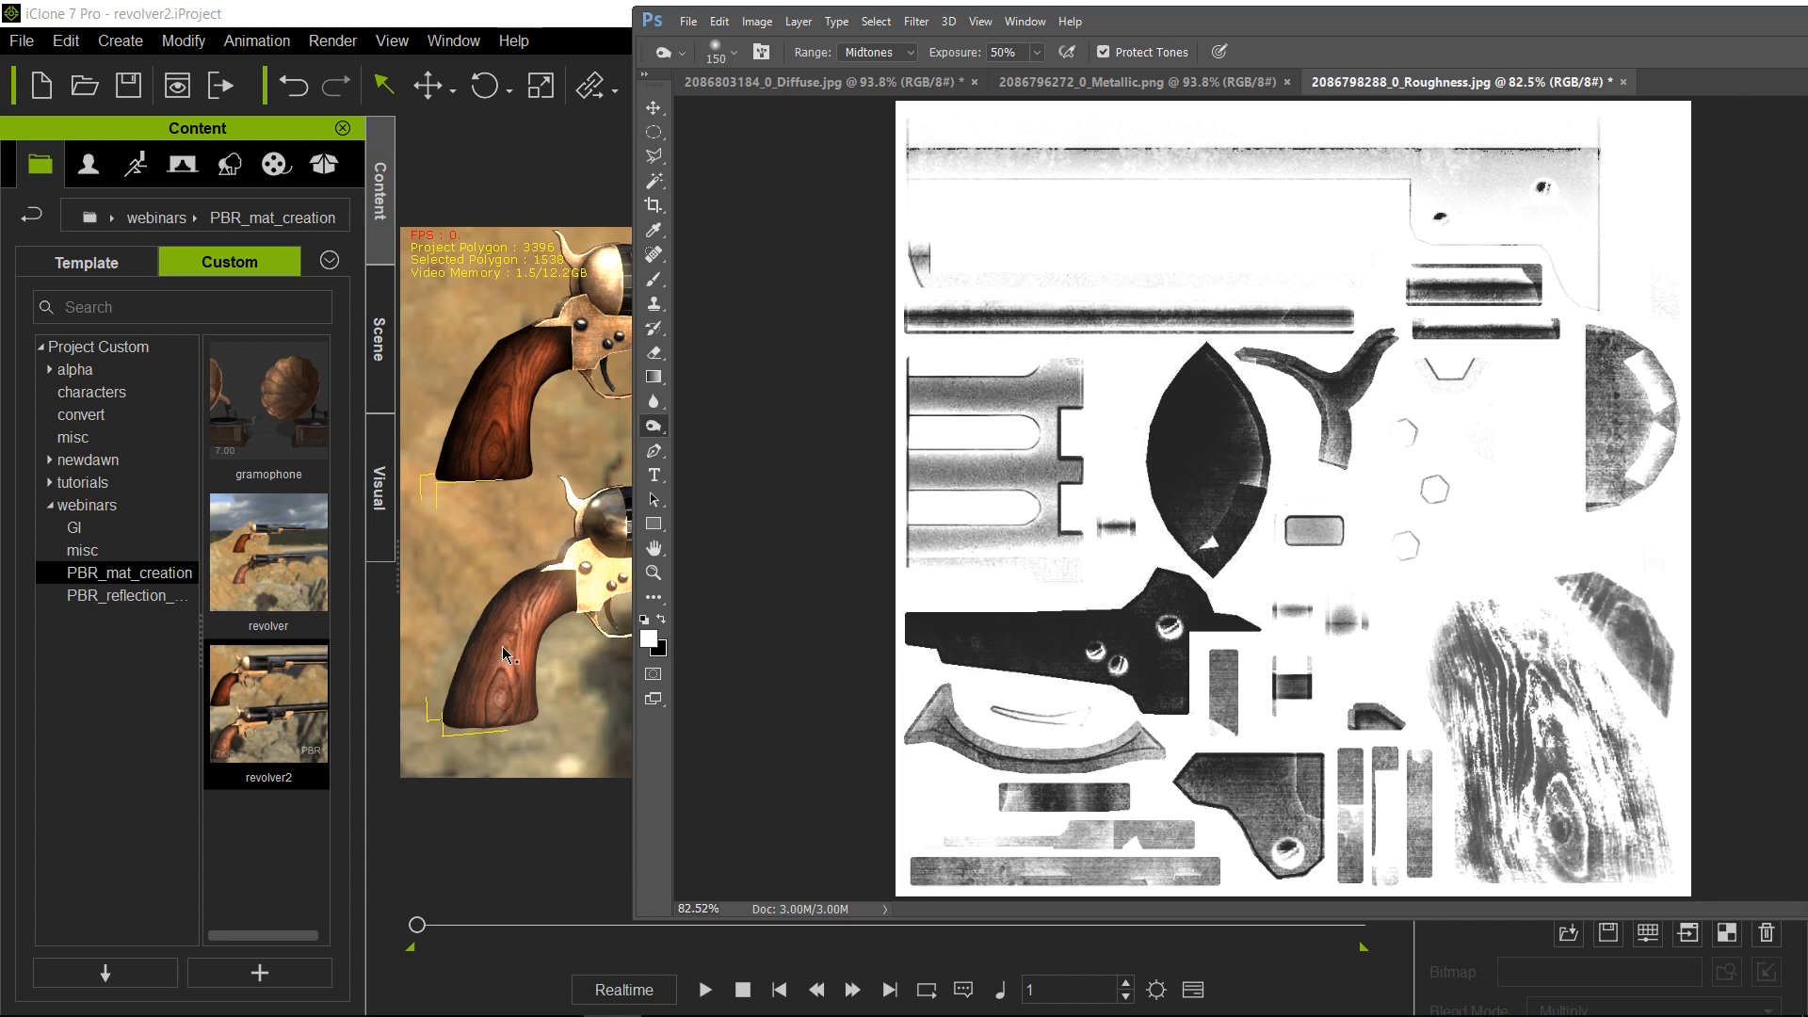
mouse_move(1219, 548)
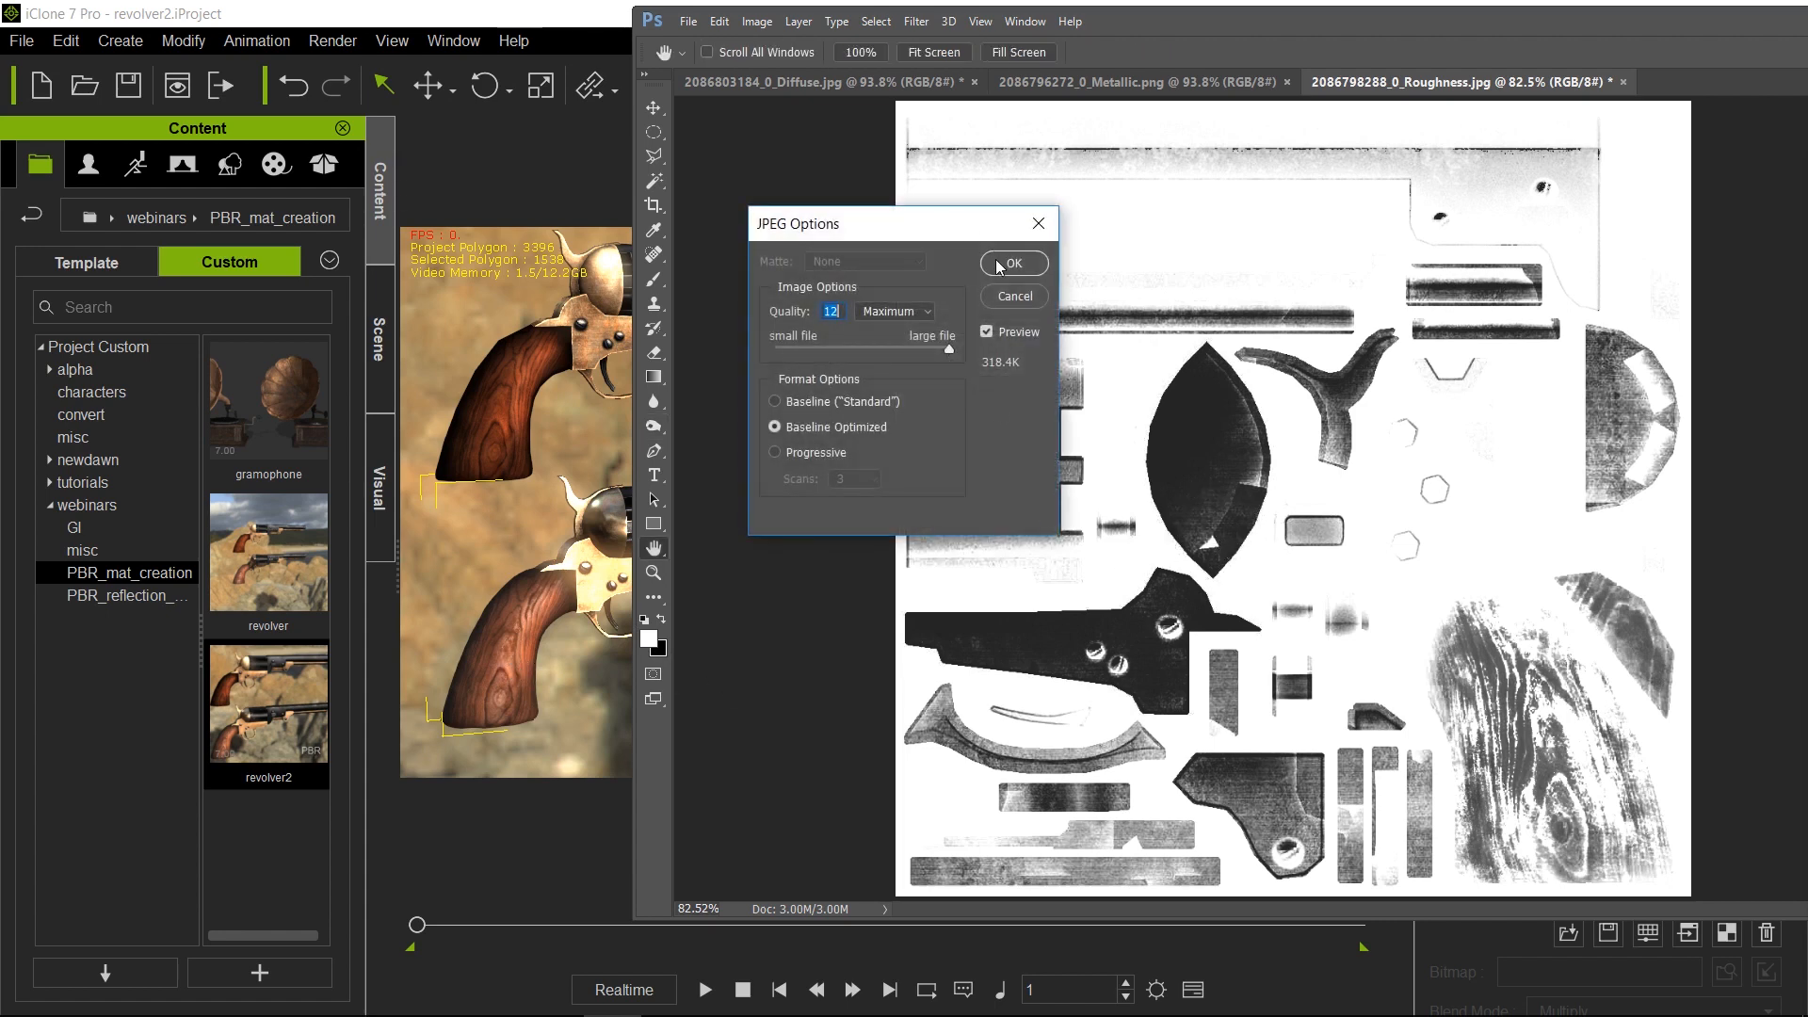
Save the dodged roughness map back to its JPEG file at quality 12.
click(1010, 263)
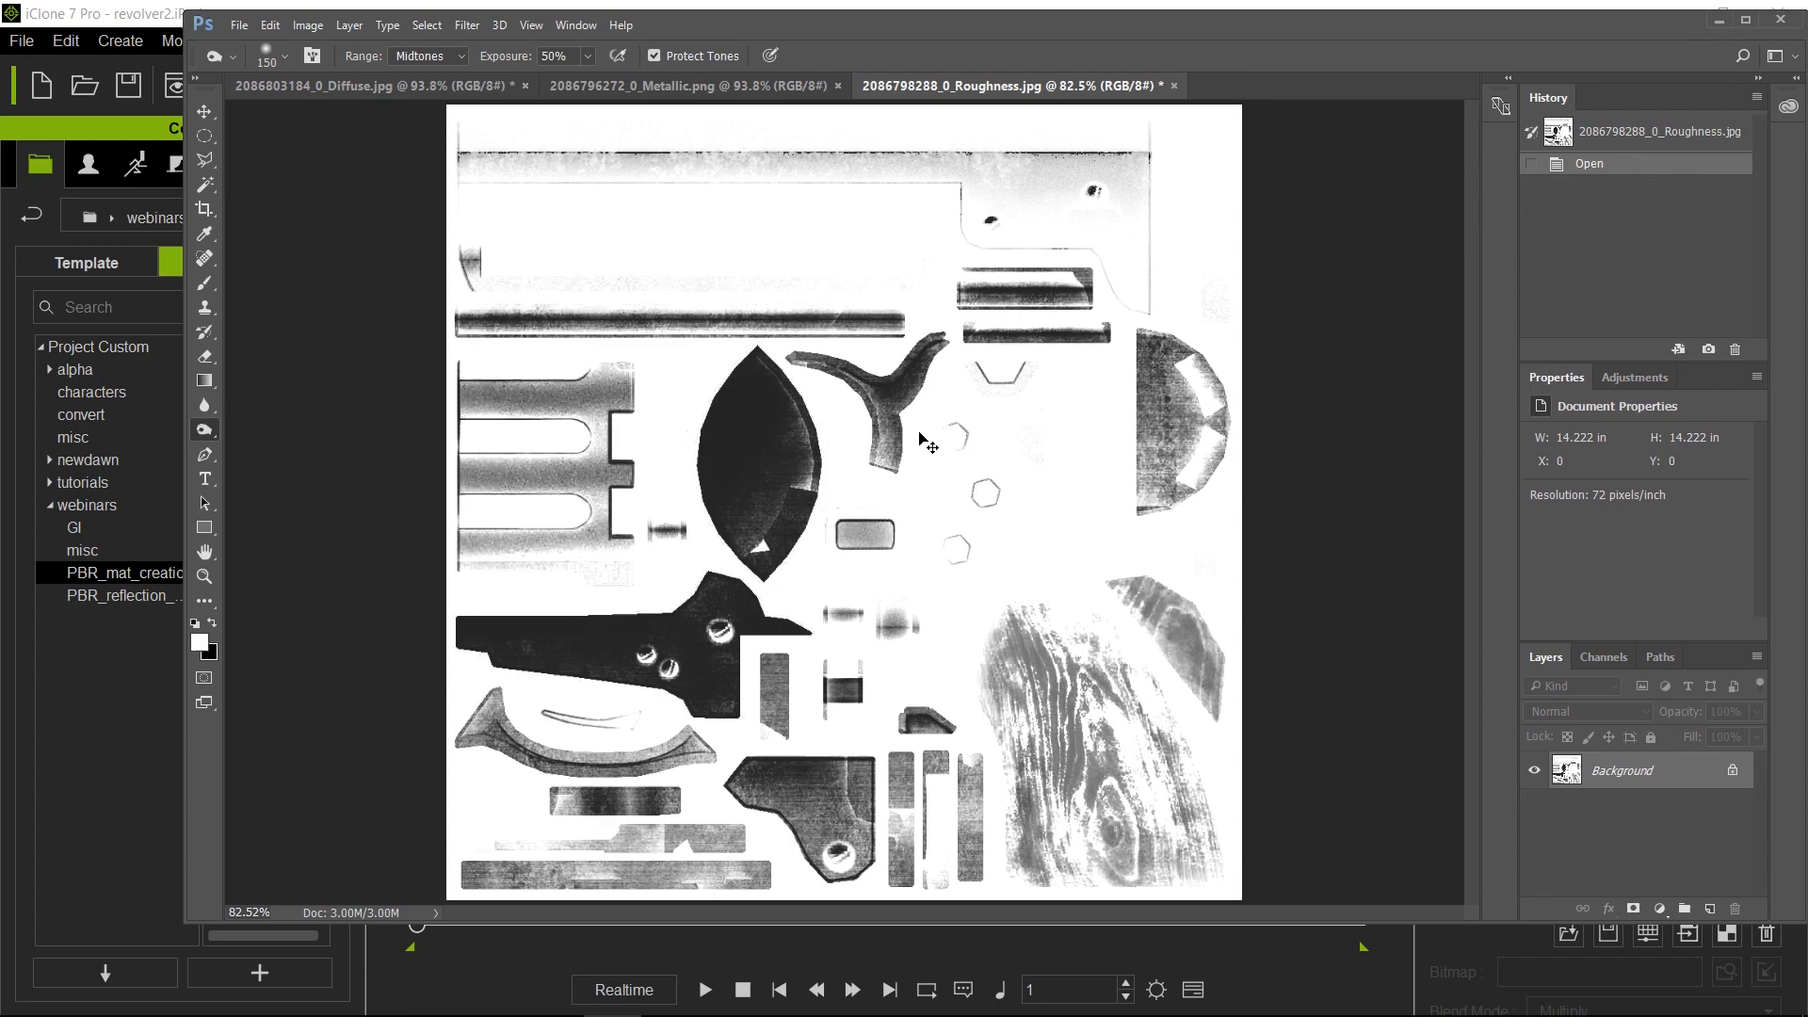
key(ctrl+s)
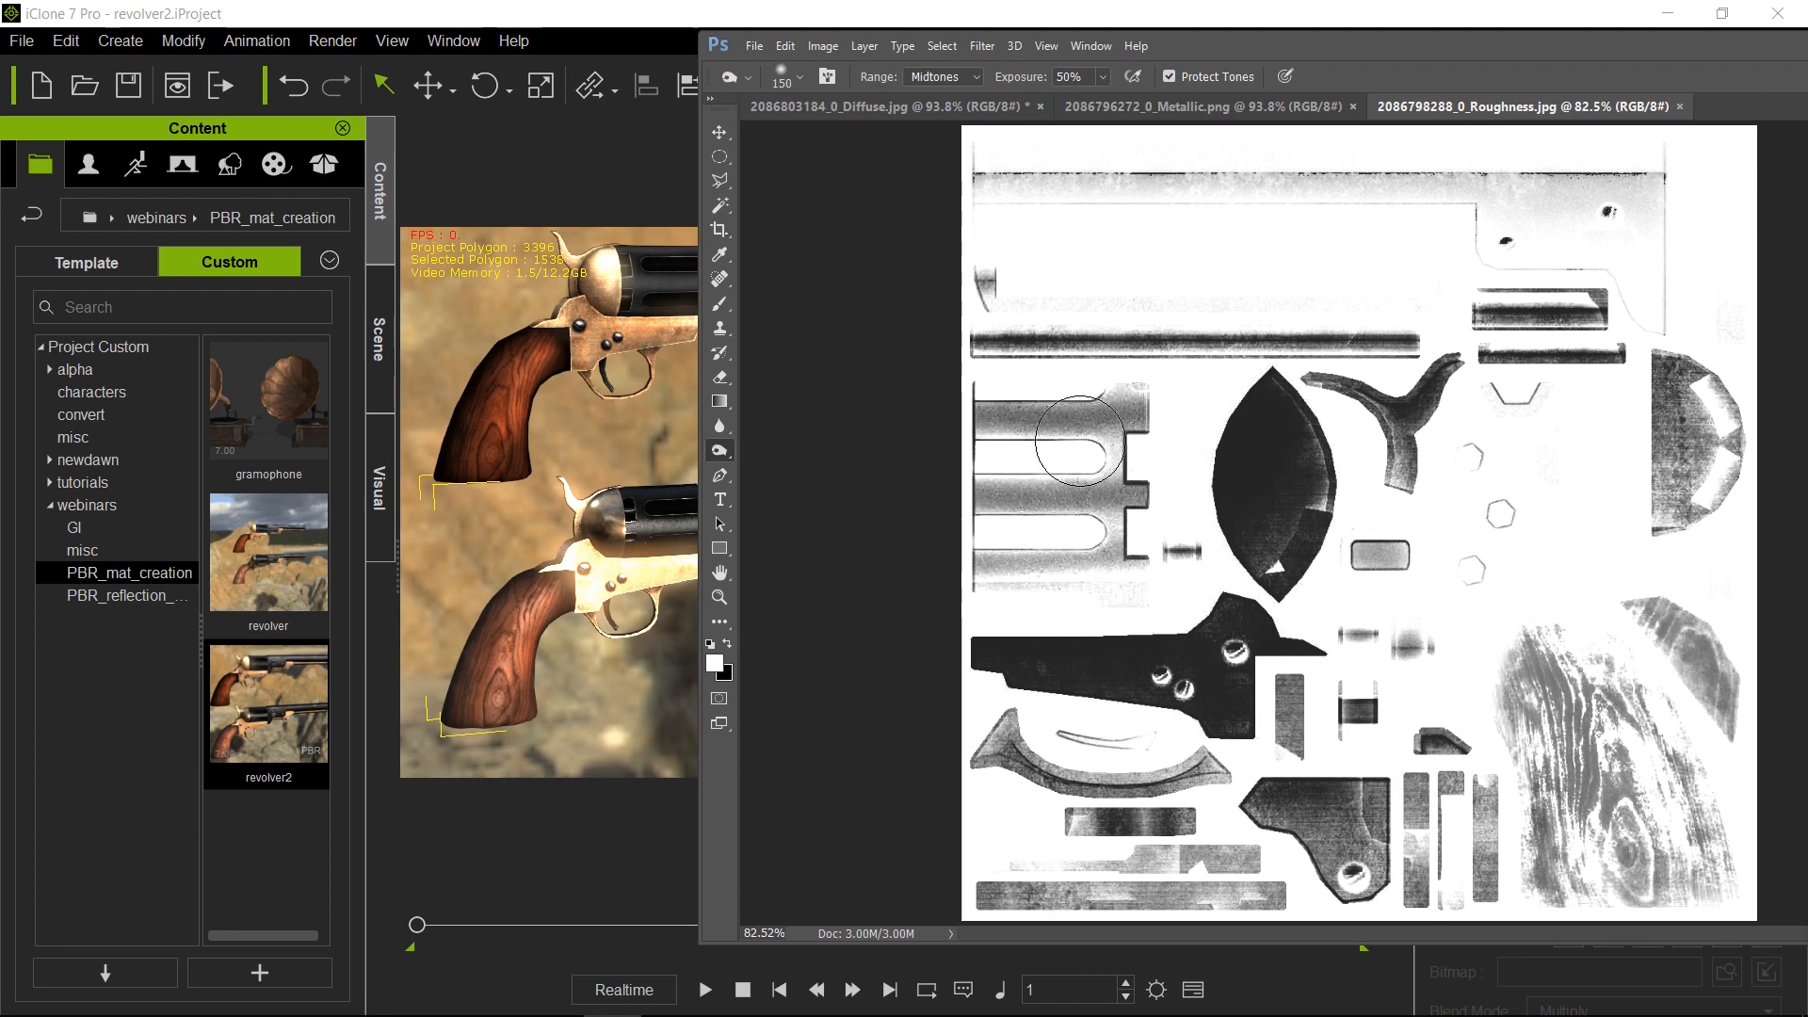
mouse_move(590, 545)
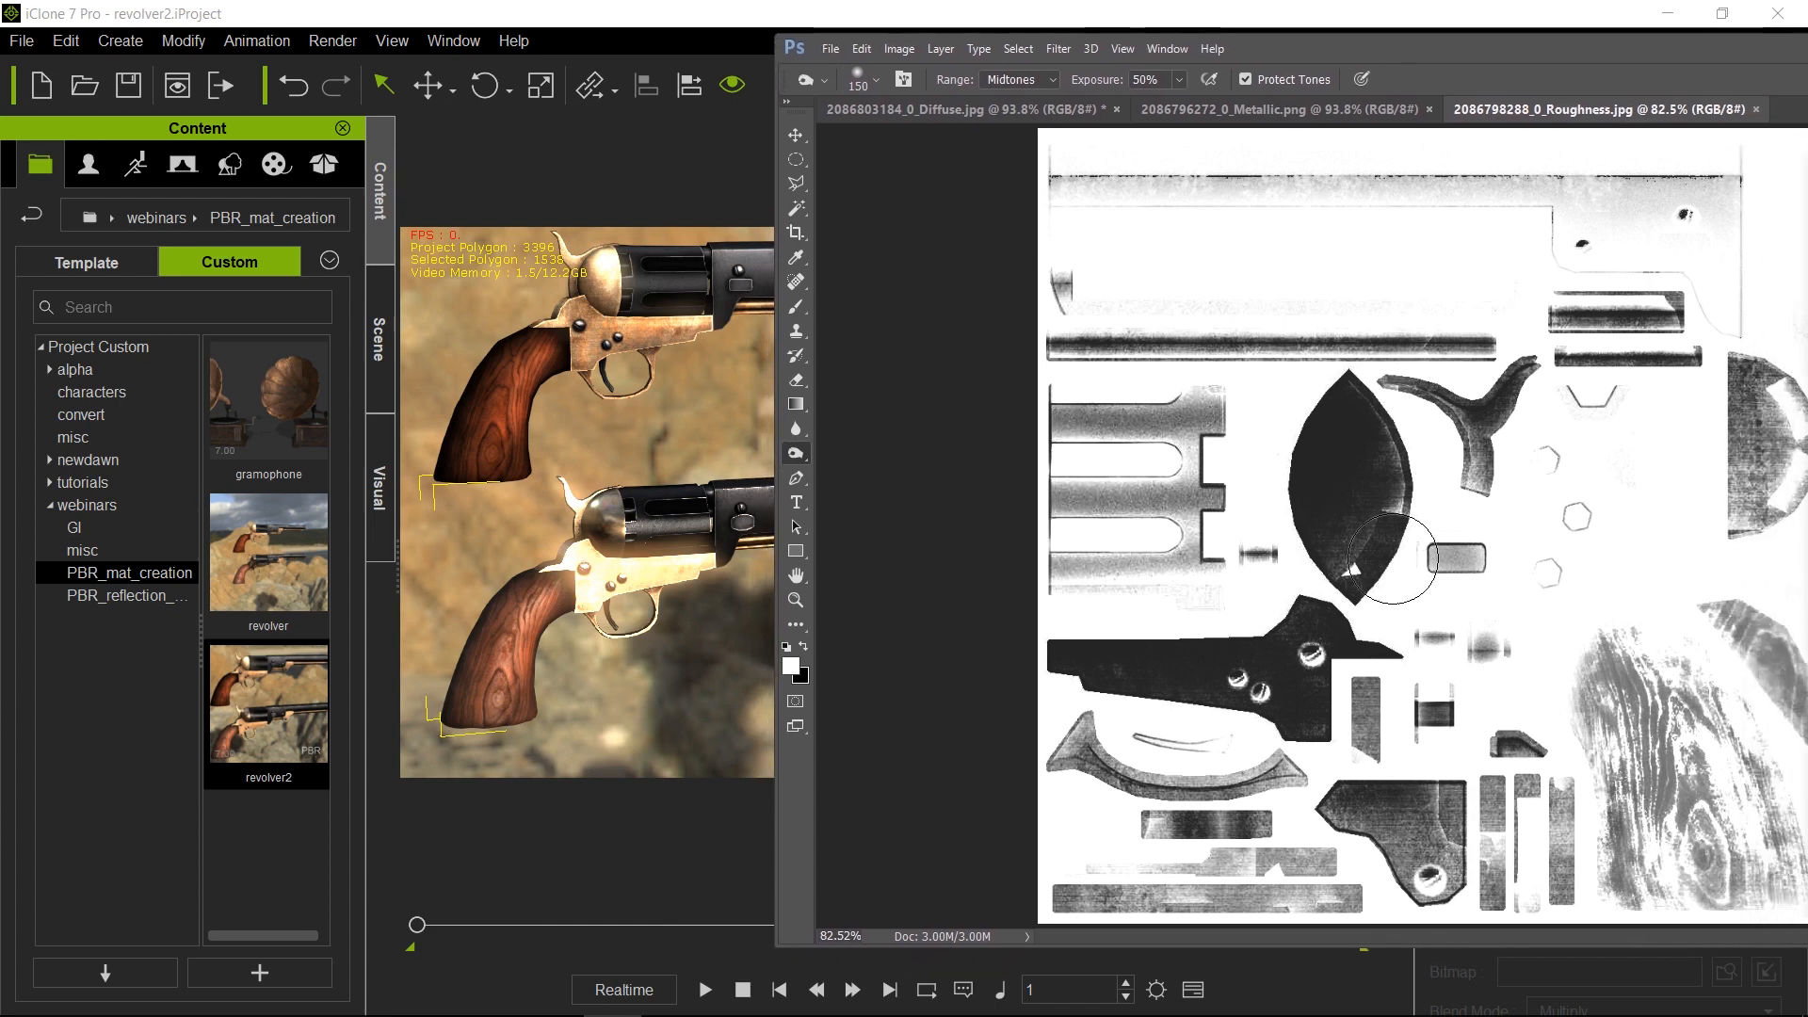
mouse_move(1274, 248)
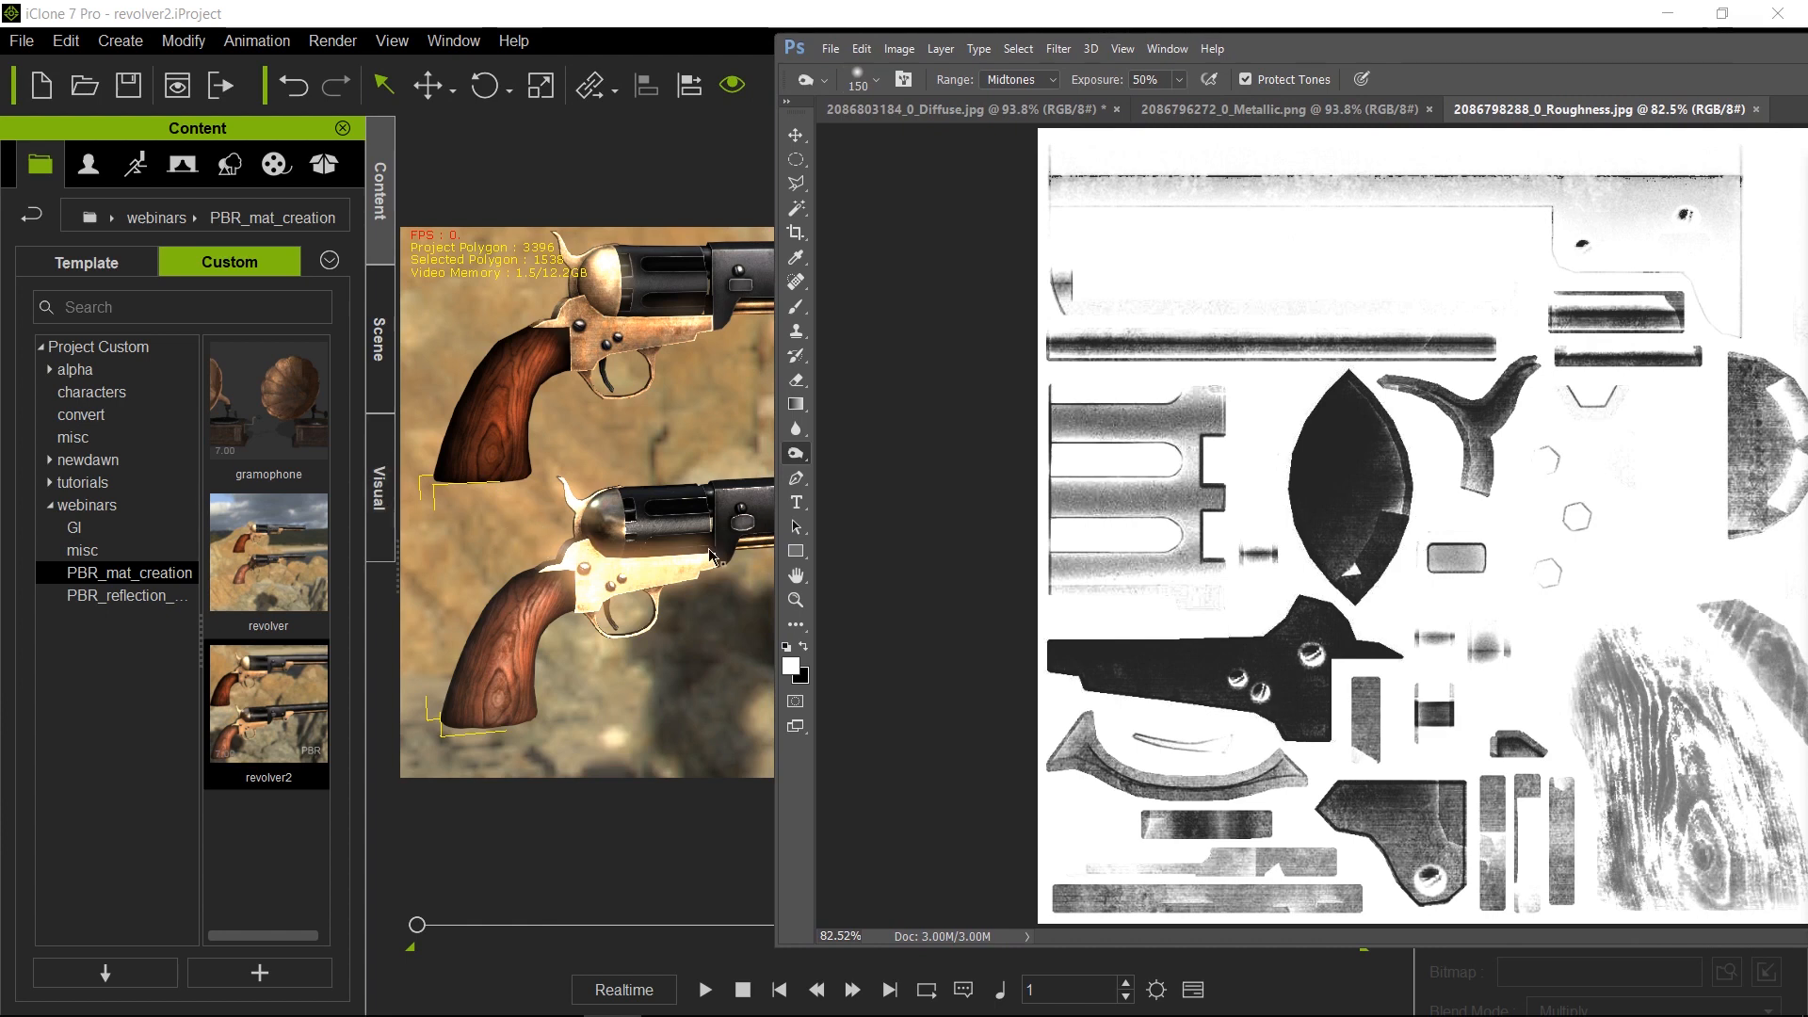
mouse_move(669, 586)
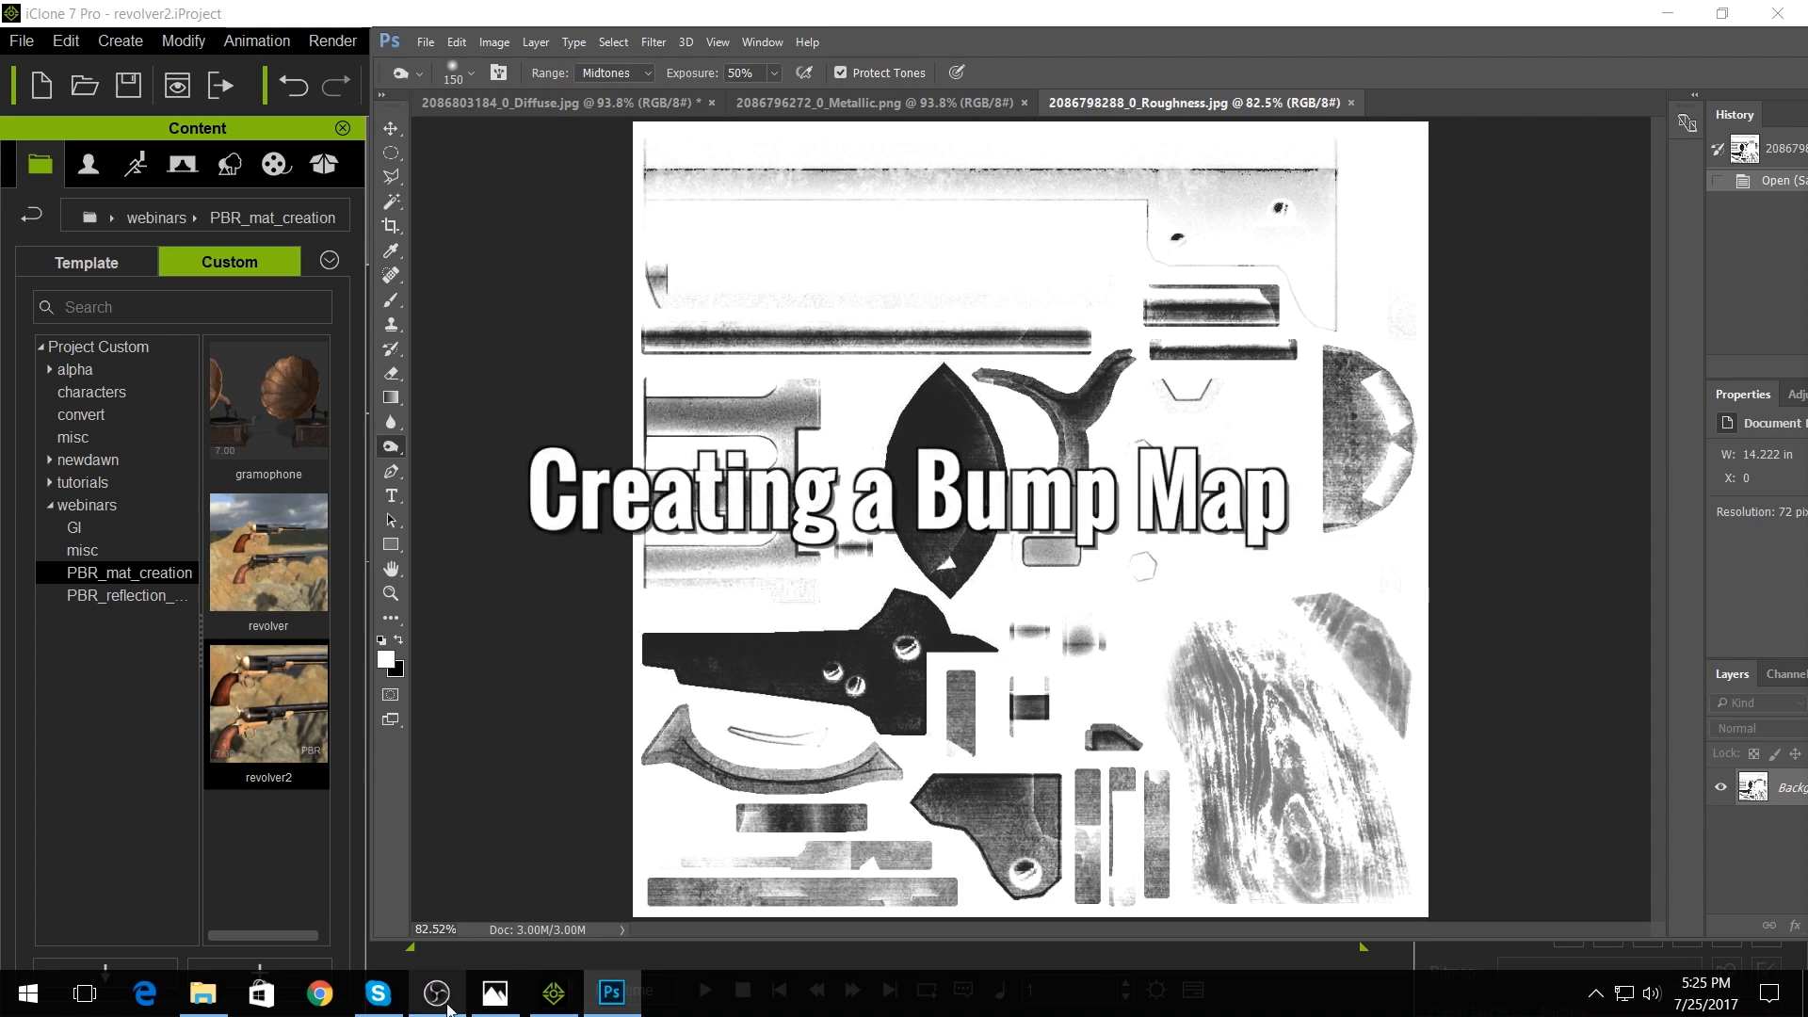
mouse_move(436, 992)
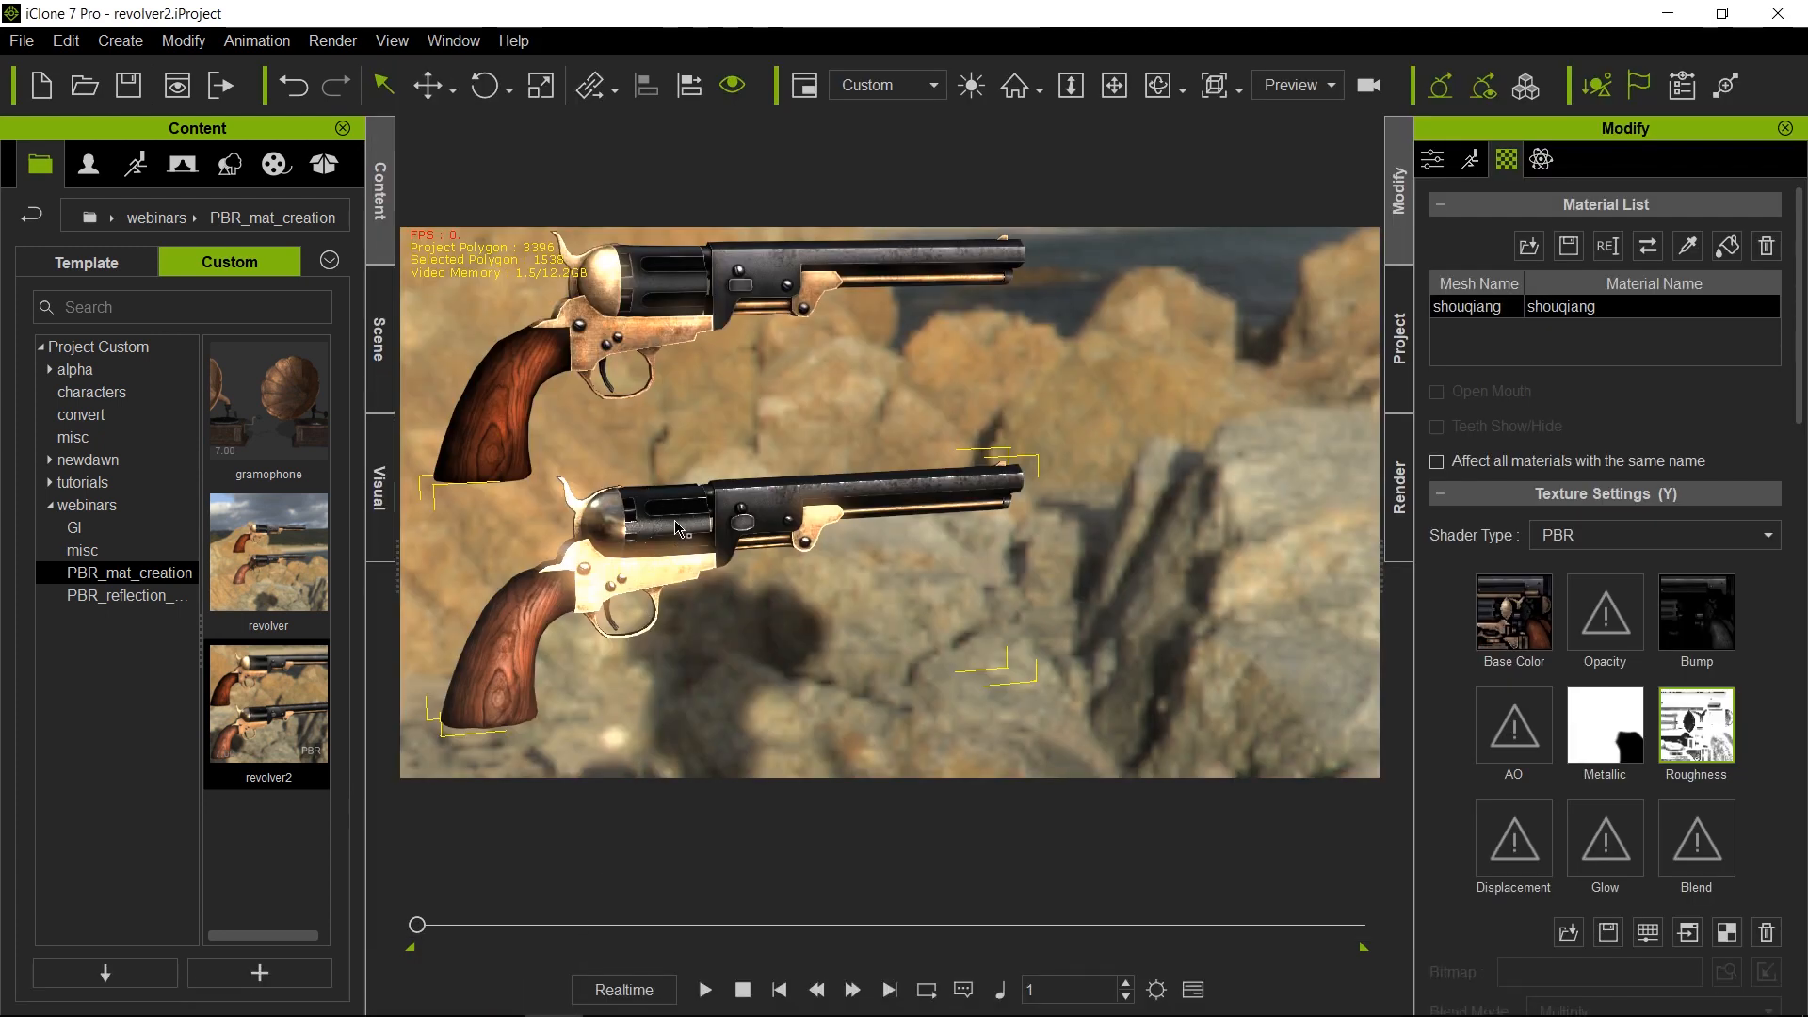
mouse_move(678, 536)
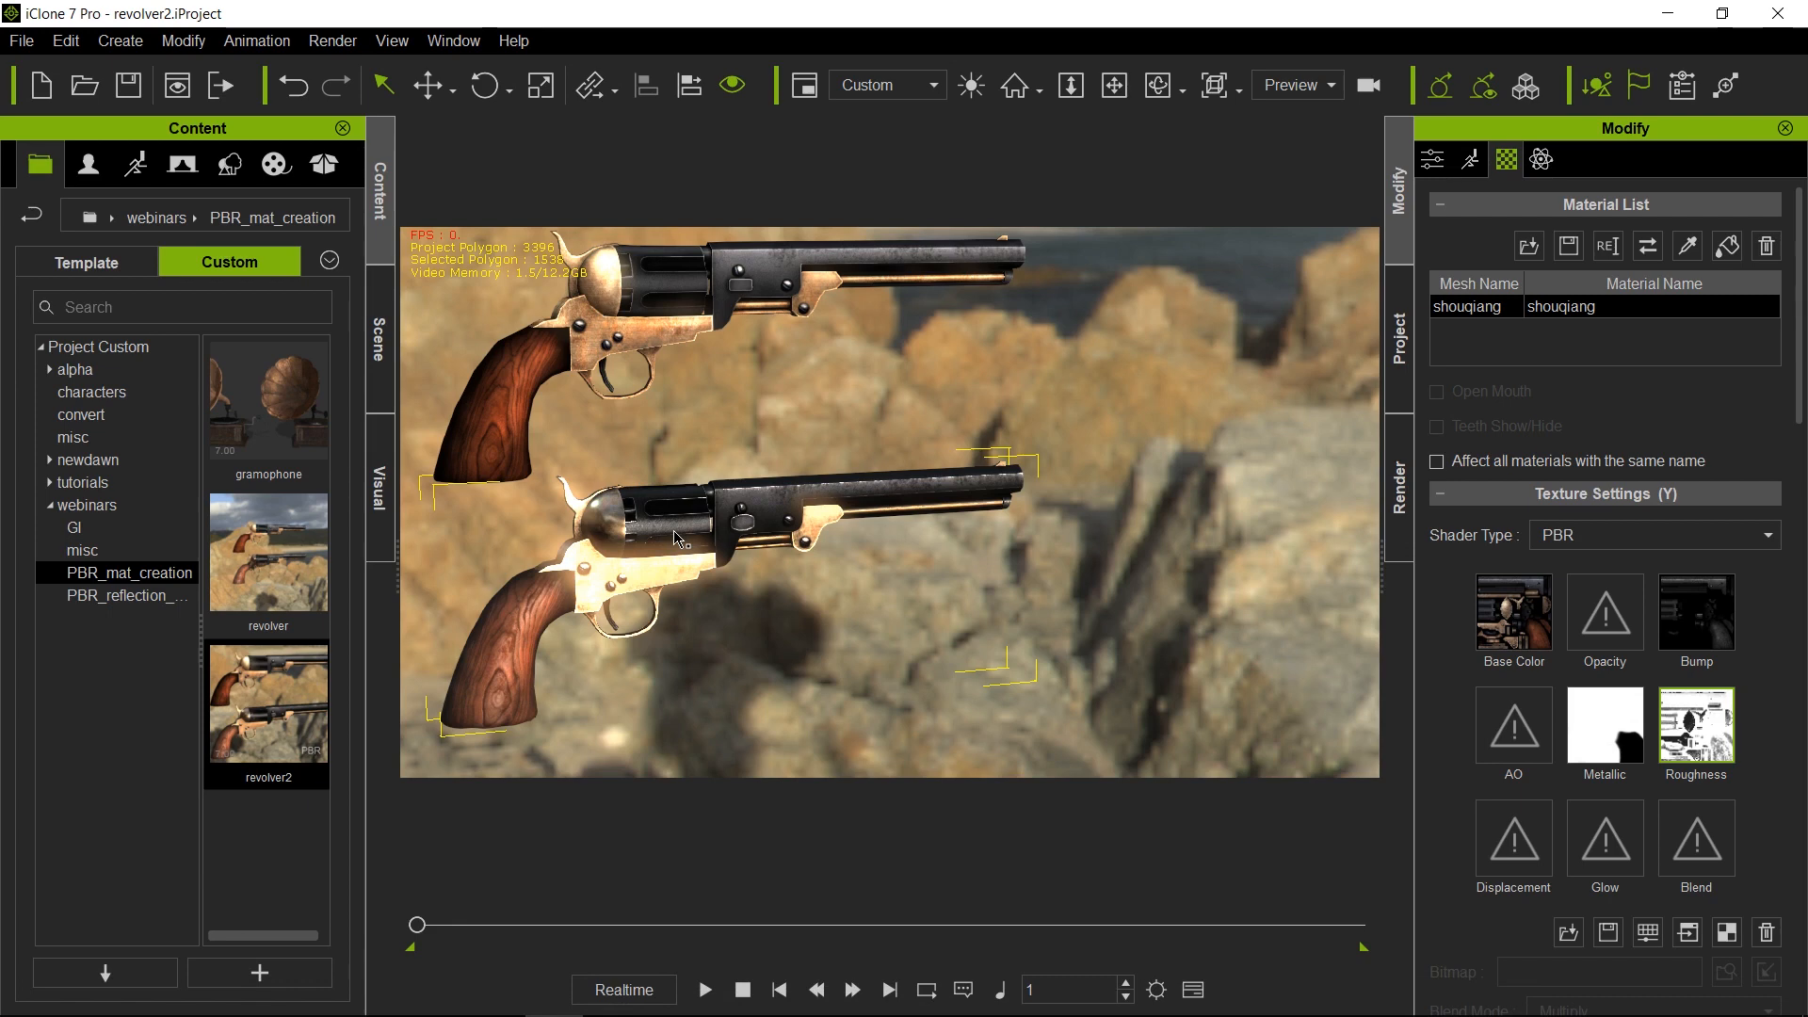
mouse_move(617, 615)
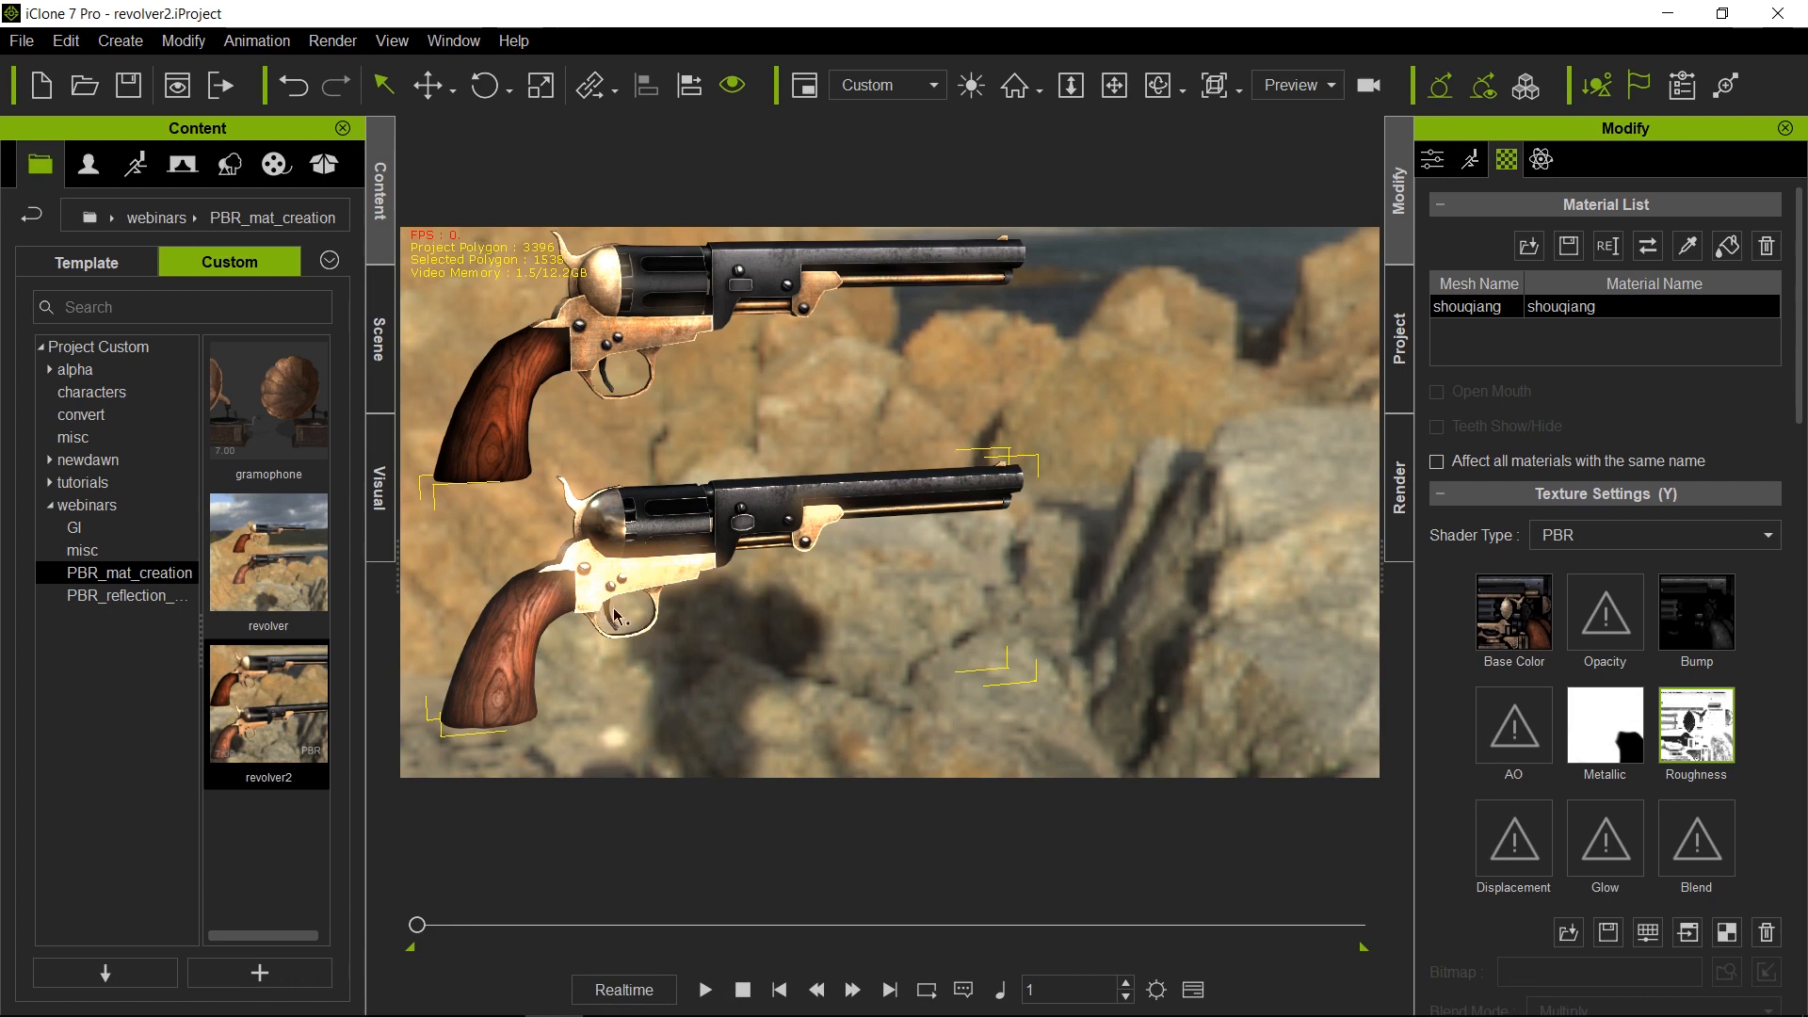
mouse_move(735, 574)
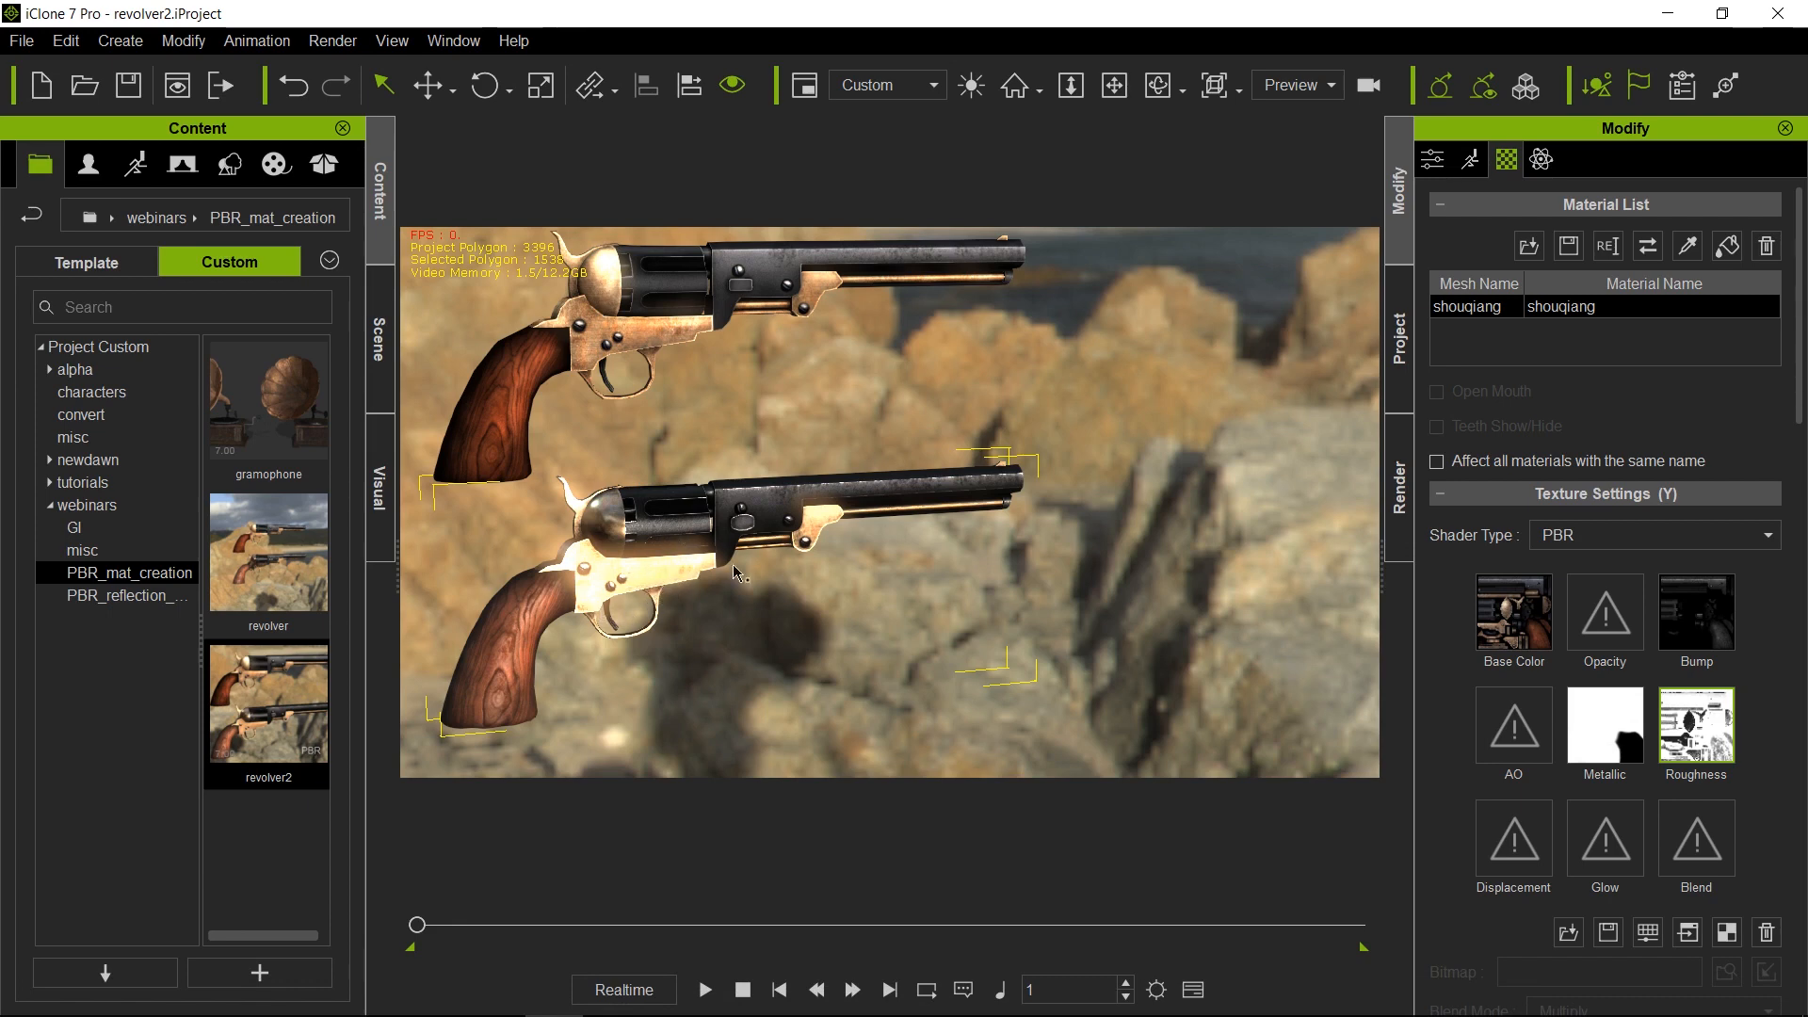
mouse_move(793, 505)
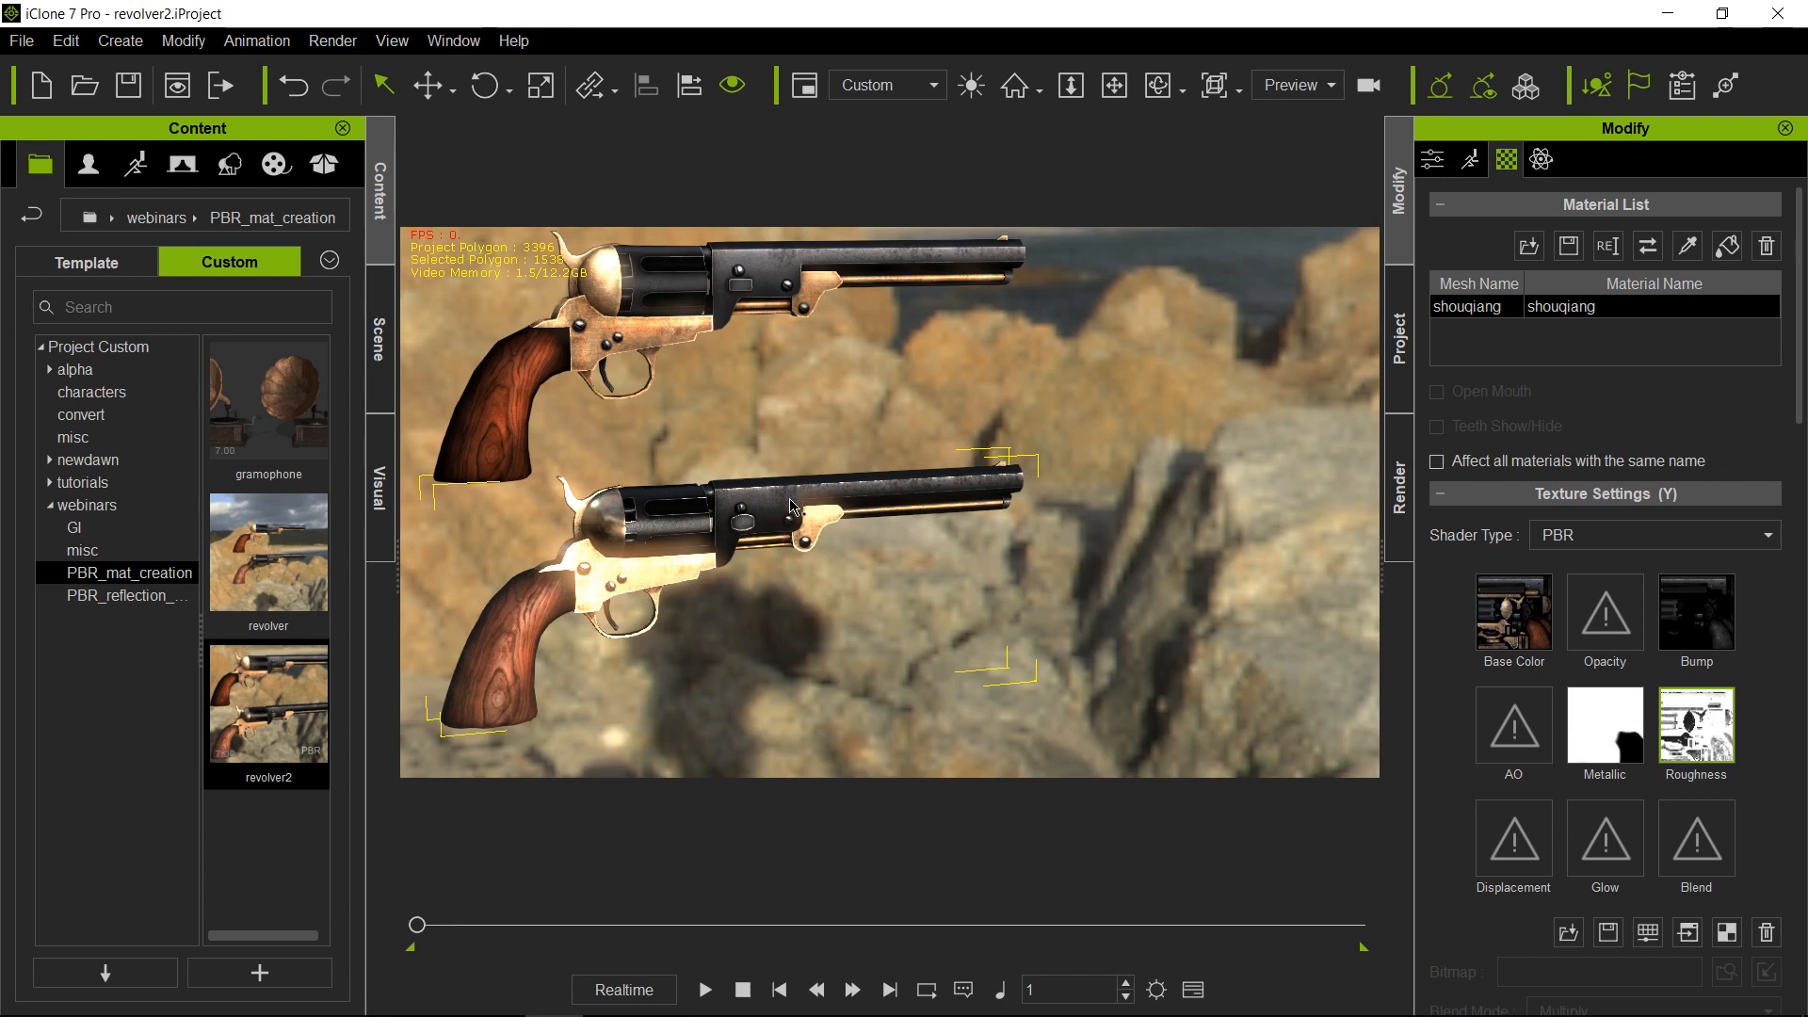
mouse_move(839, 513)
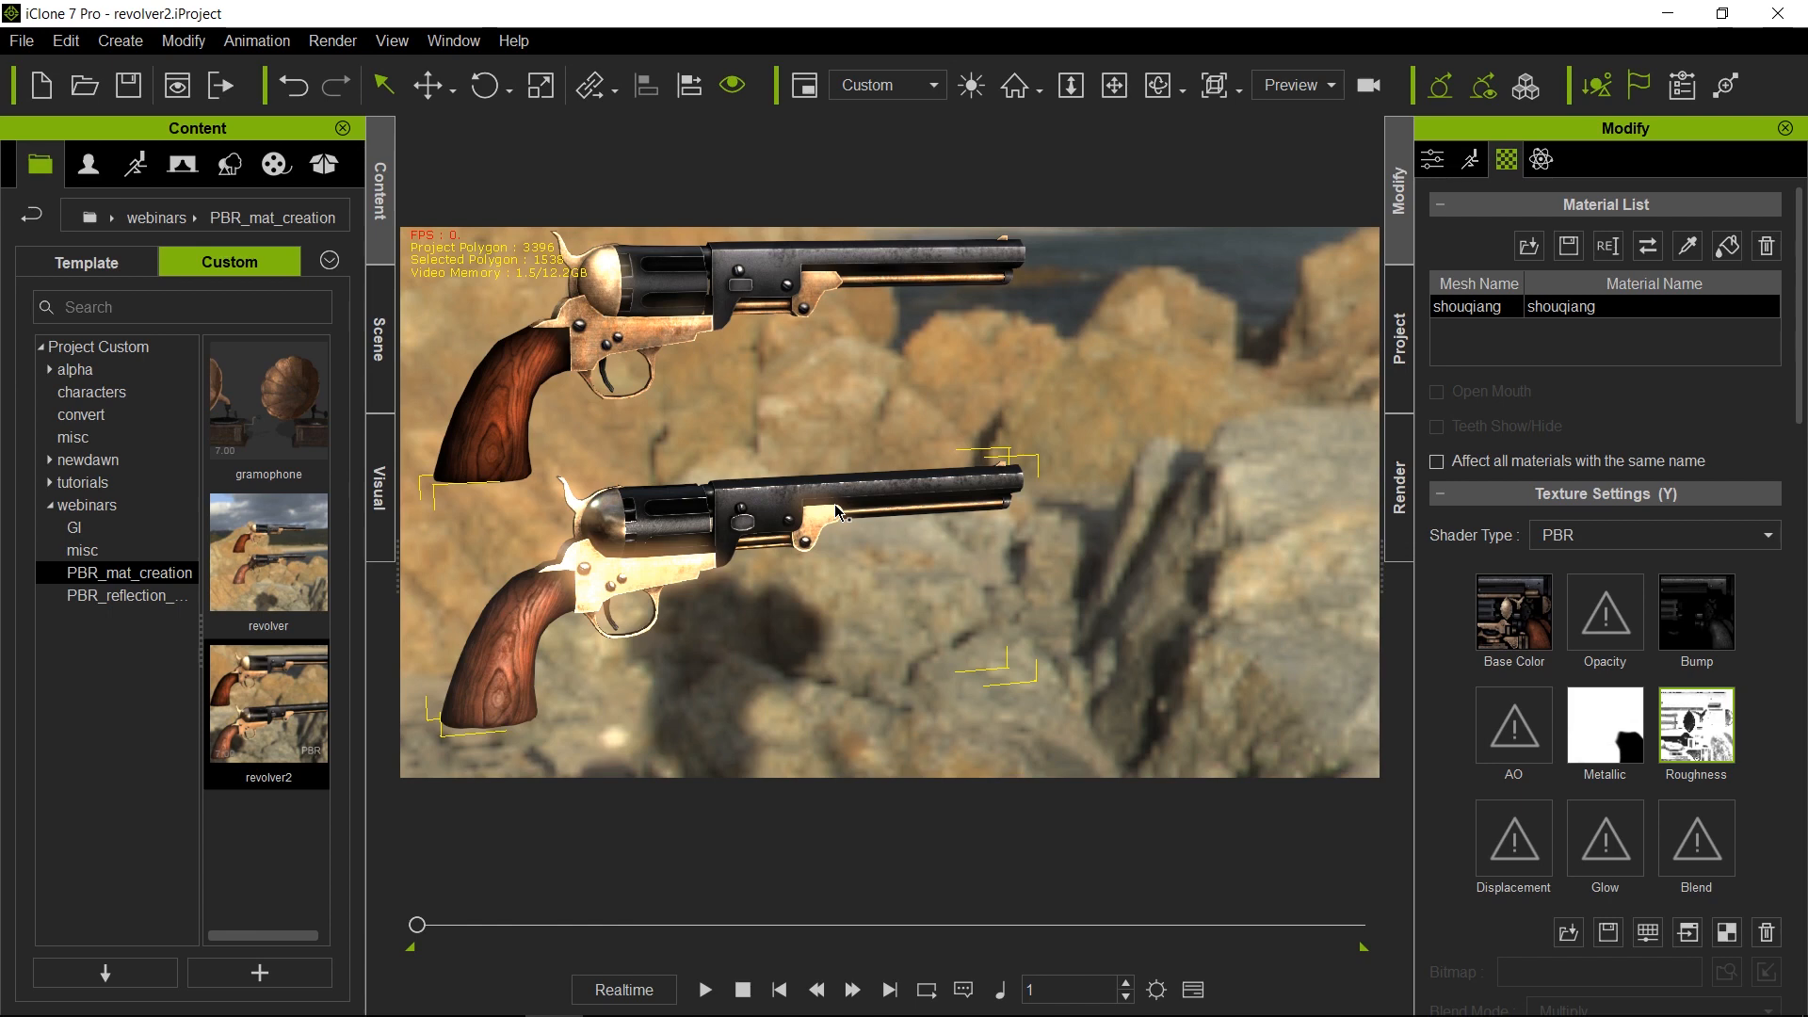
mouse_move(1172, 546)
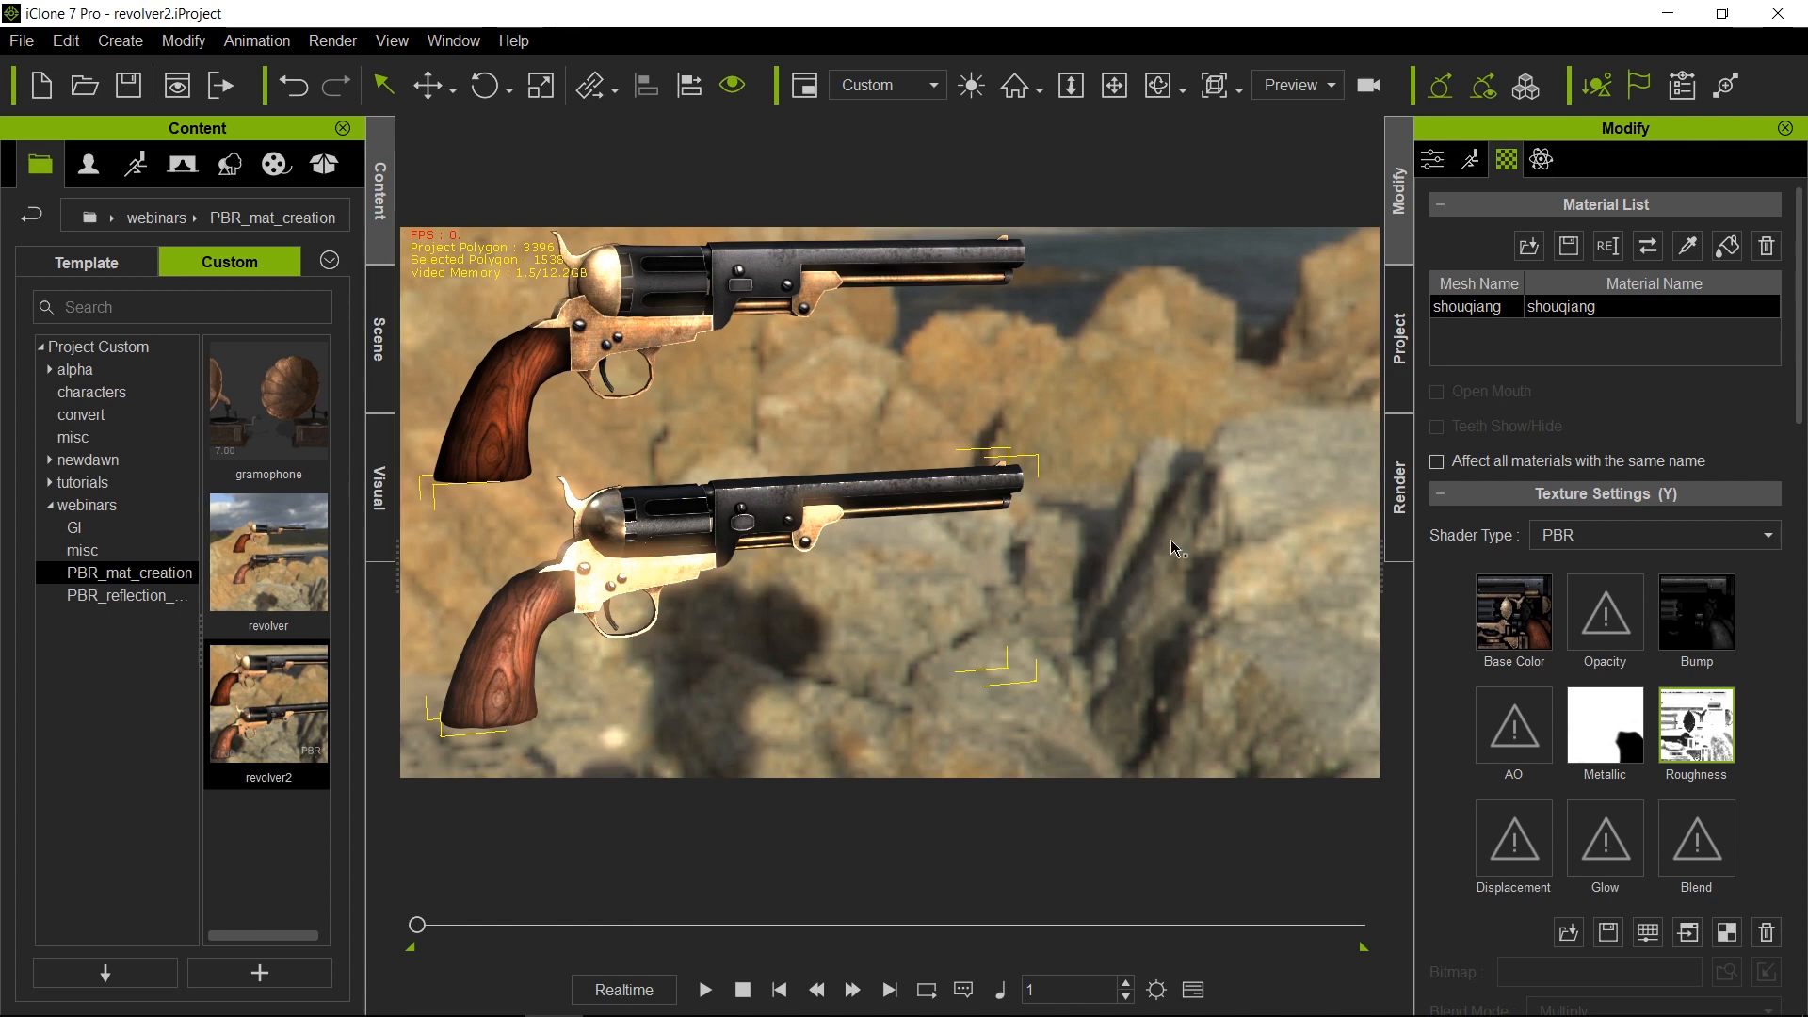
mouse_move(1695, 620)
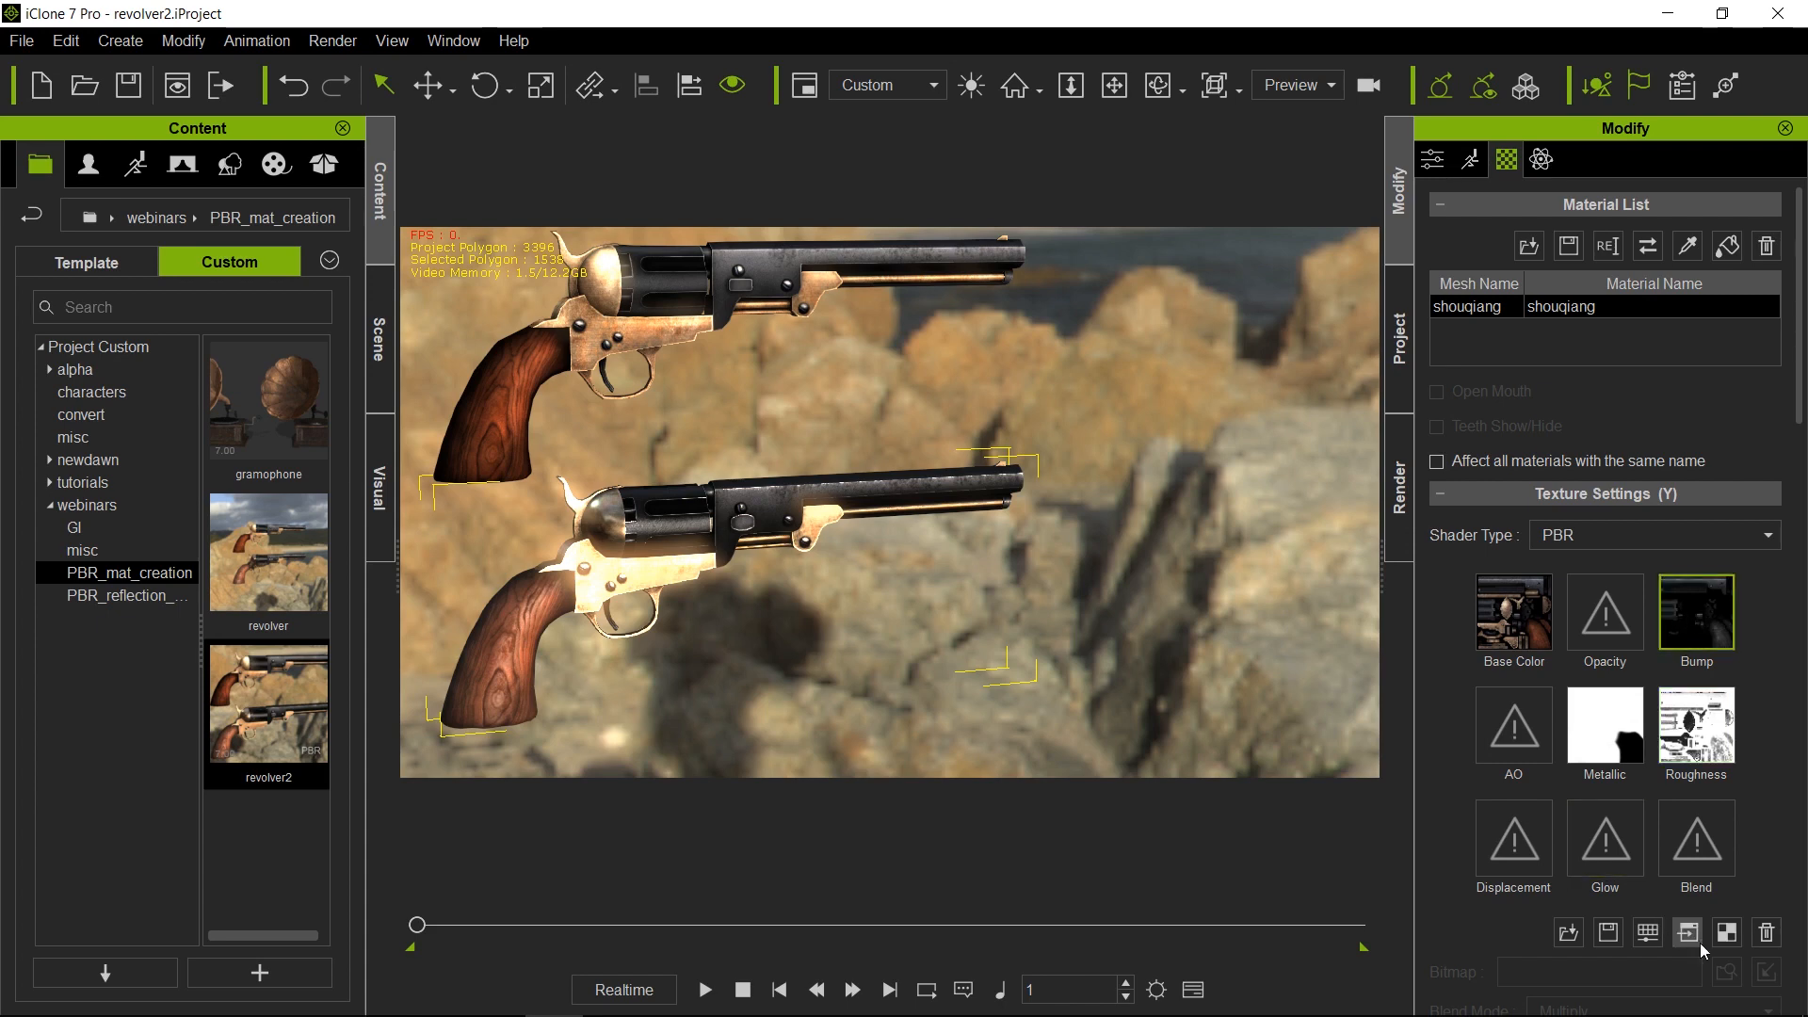
Open the revolver's Bump texture in Photoshop through Launch External Editor.
click(1686, 934)
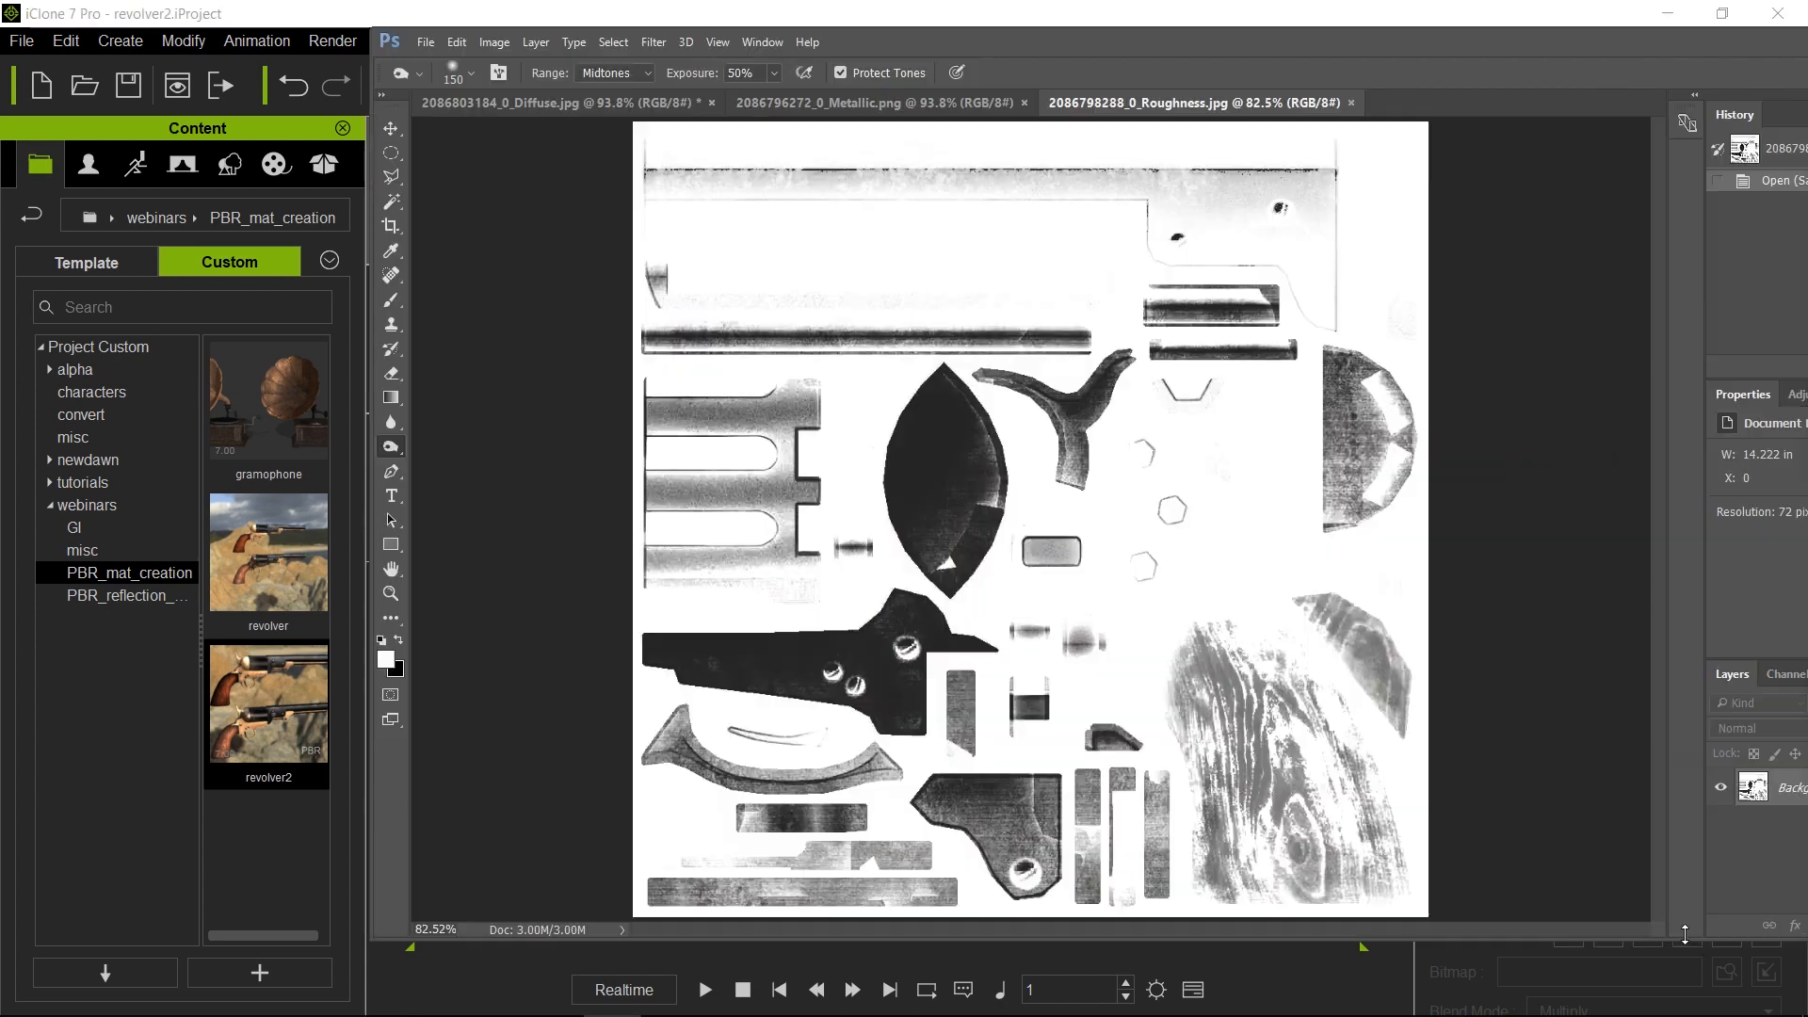
click(1476, 103)
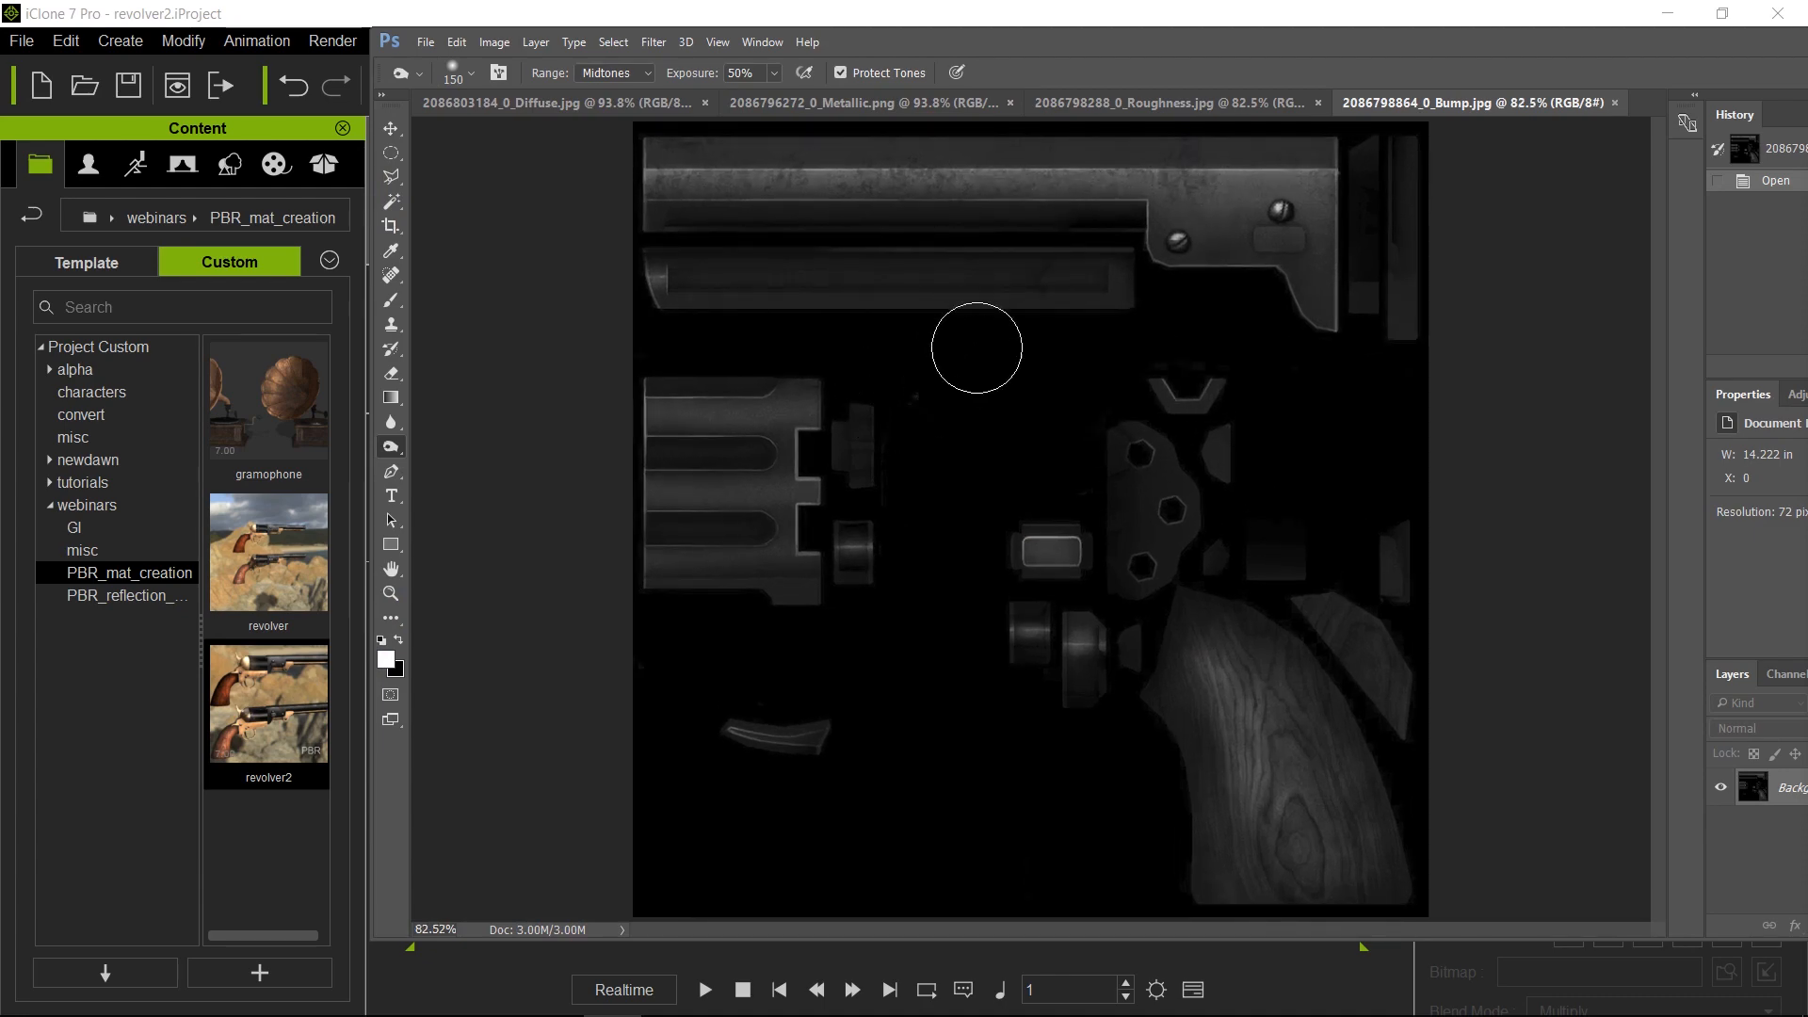
mouse_move(817, 828)
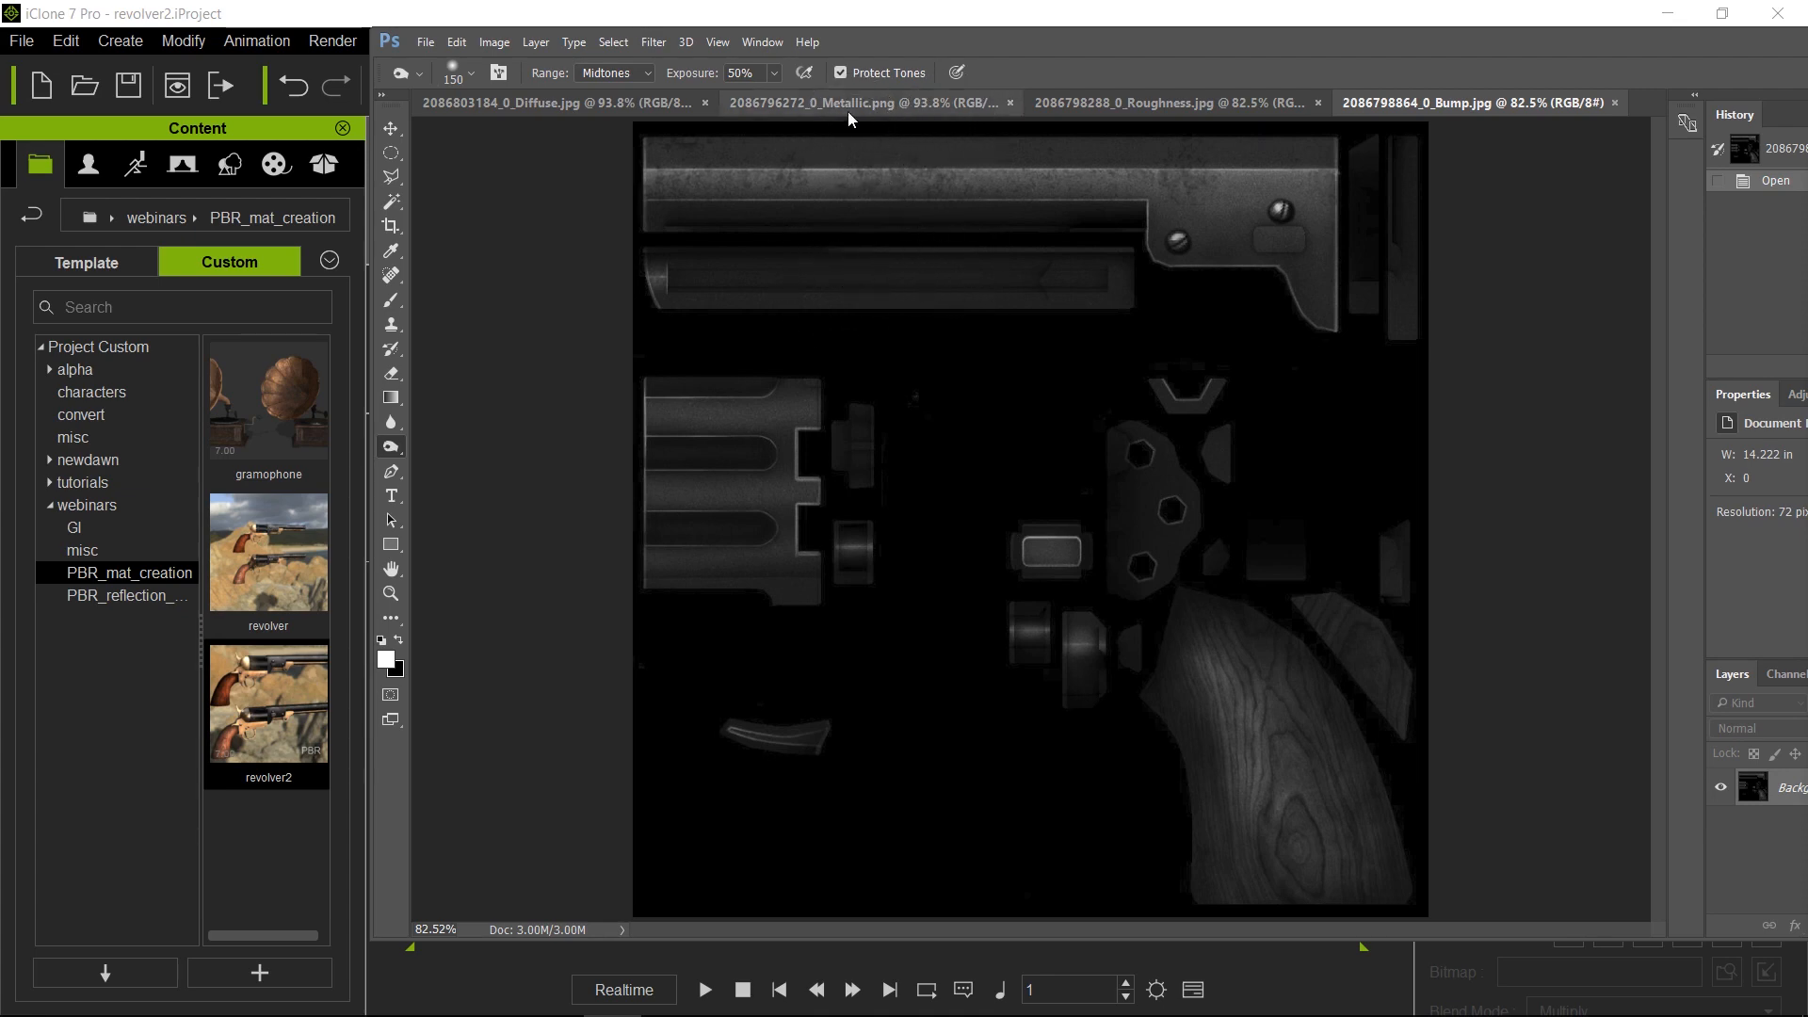
mouse_move(865, 119)
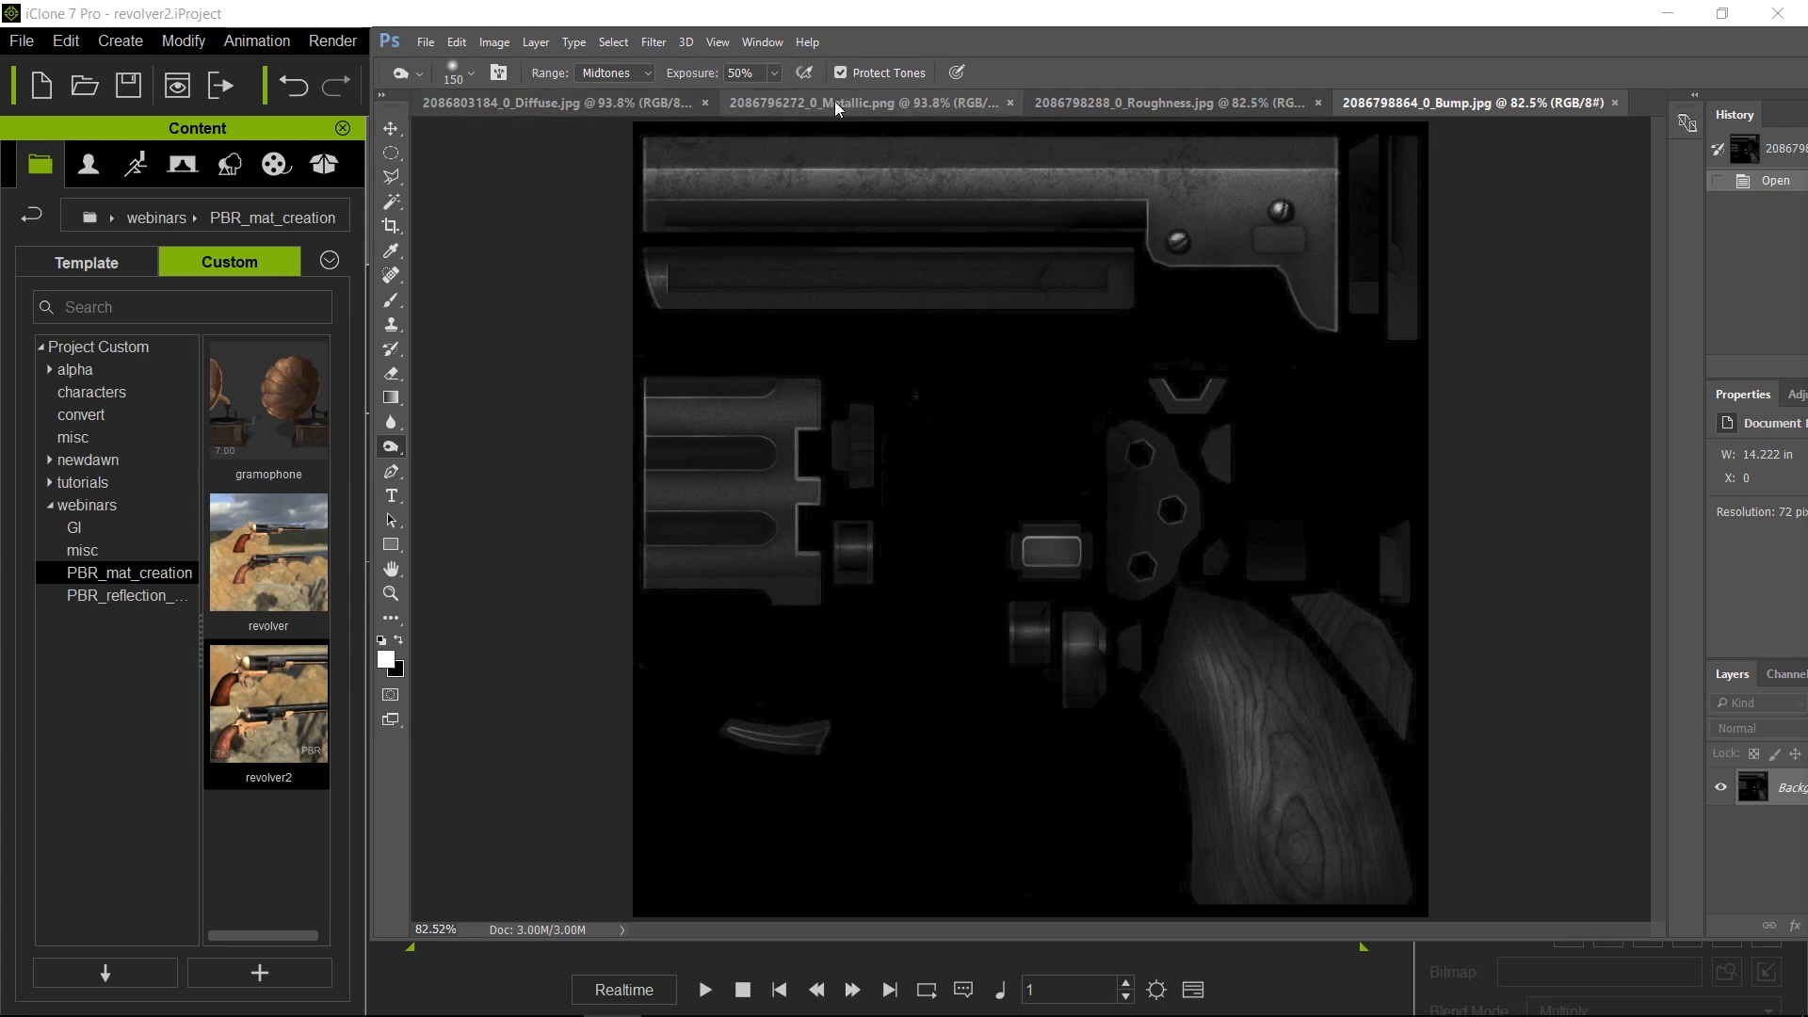
mouse_move(915, 445)
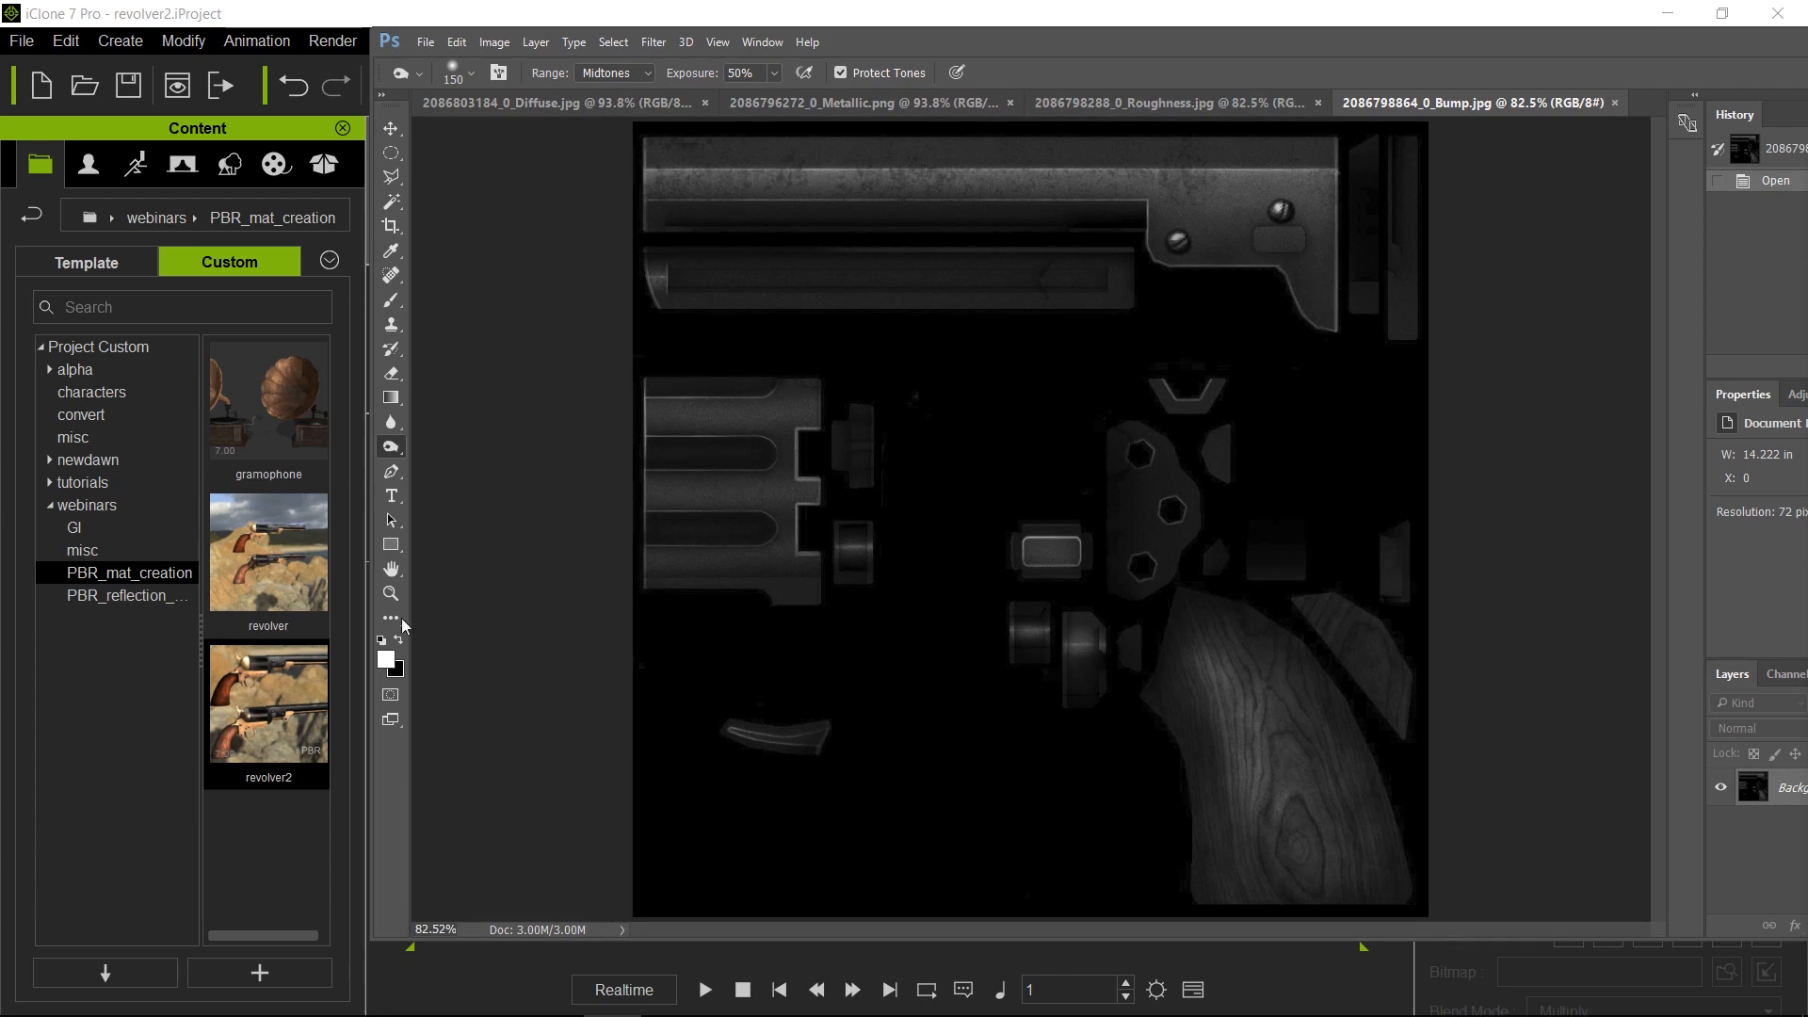
click(551, 991)
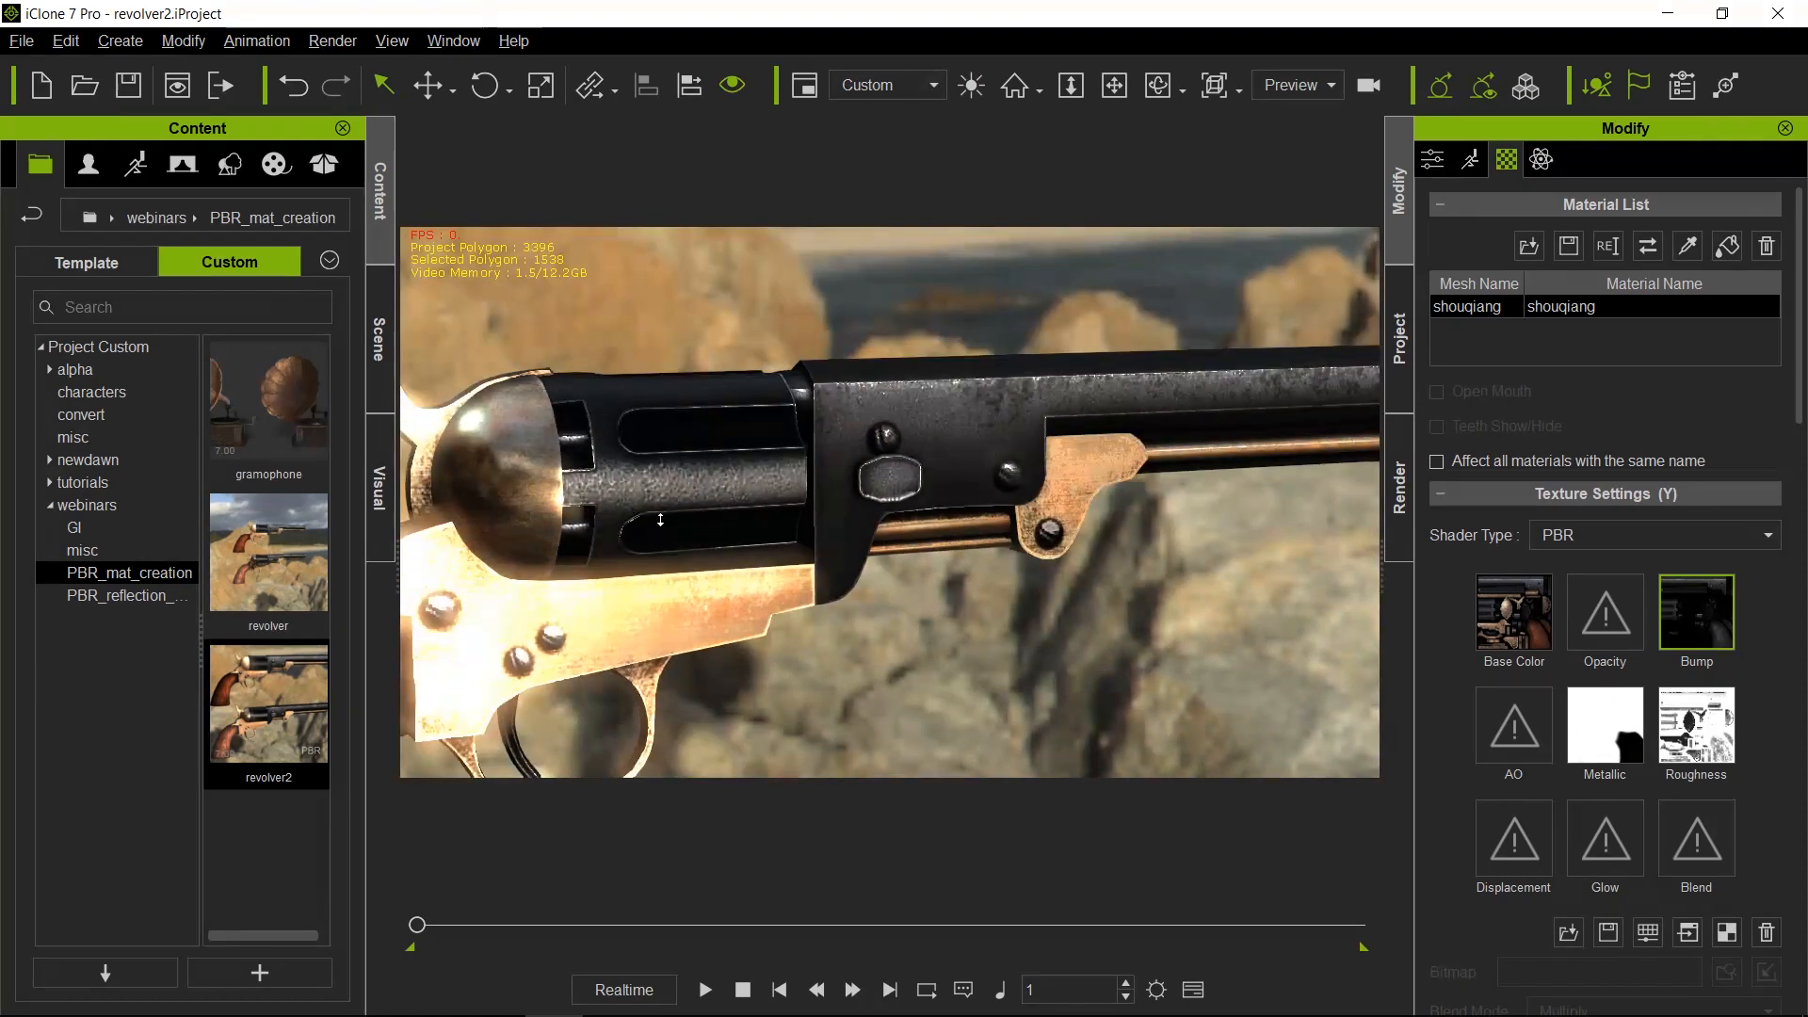
mouse_move(776, 496)
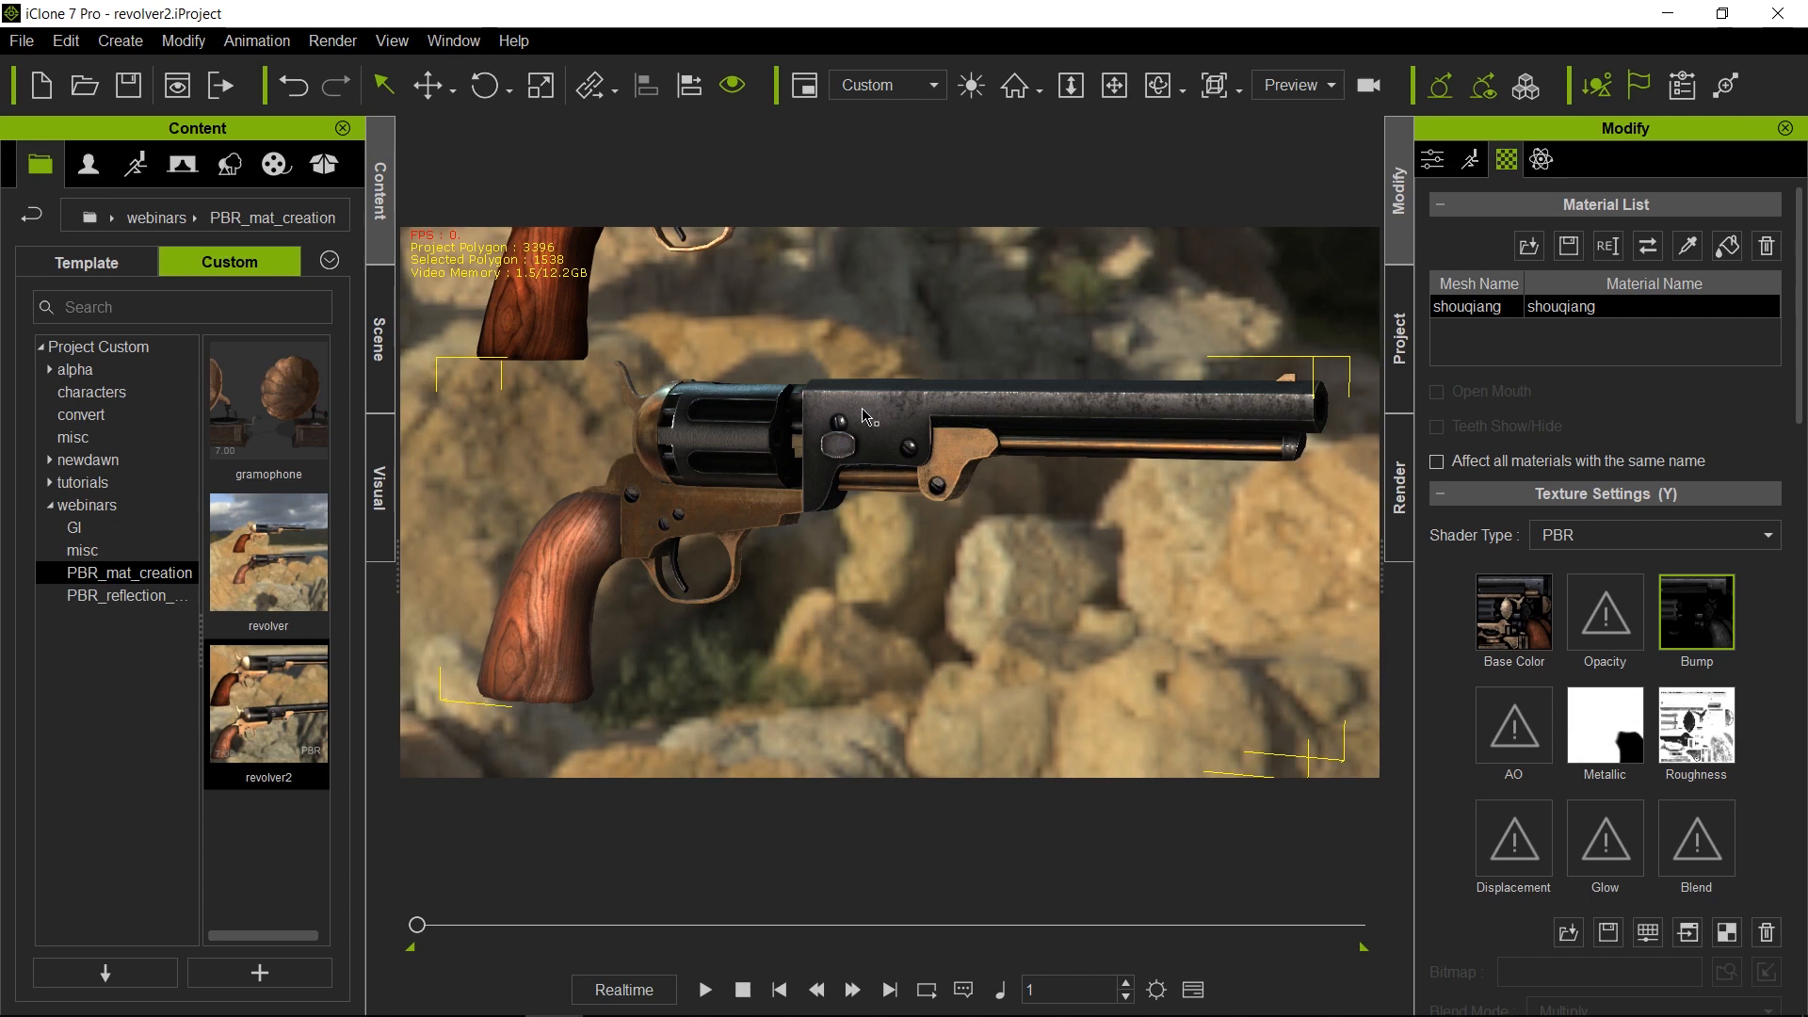
mouse_move(858, 410)
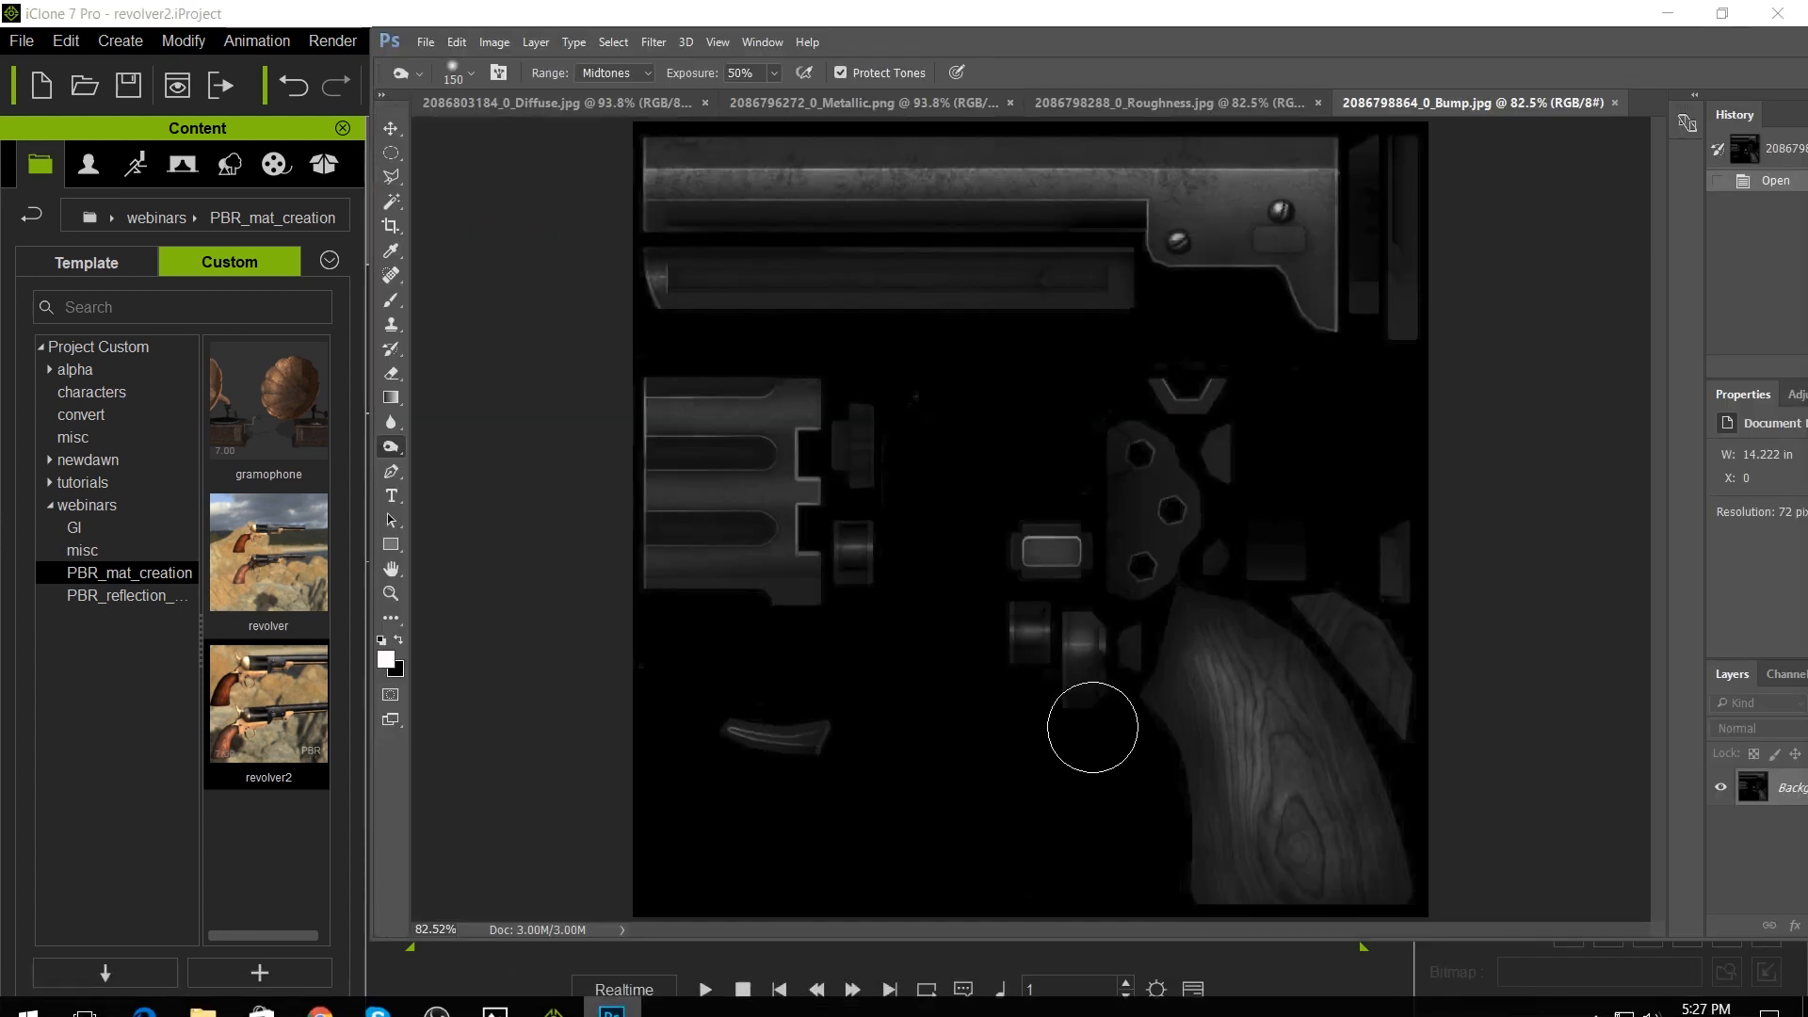
mouse_move(1183, 179)
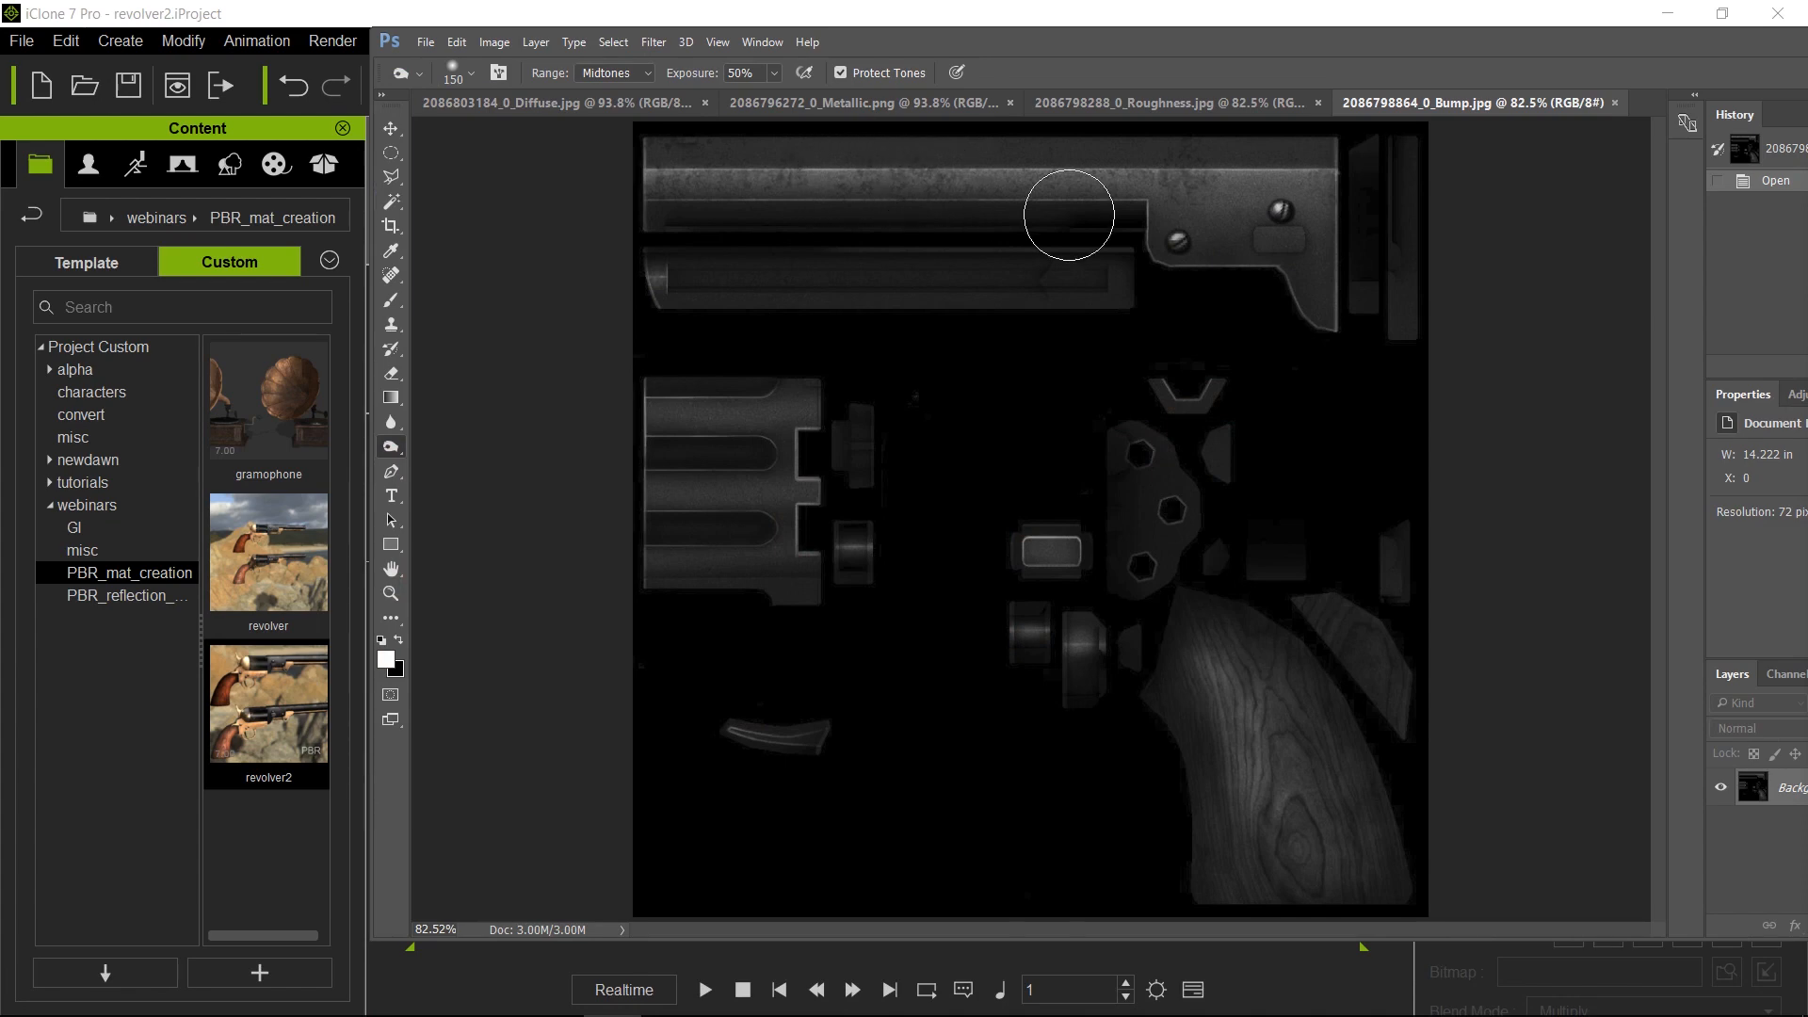
mouse_move(962, 161)
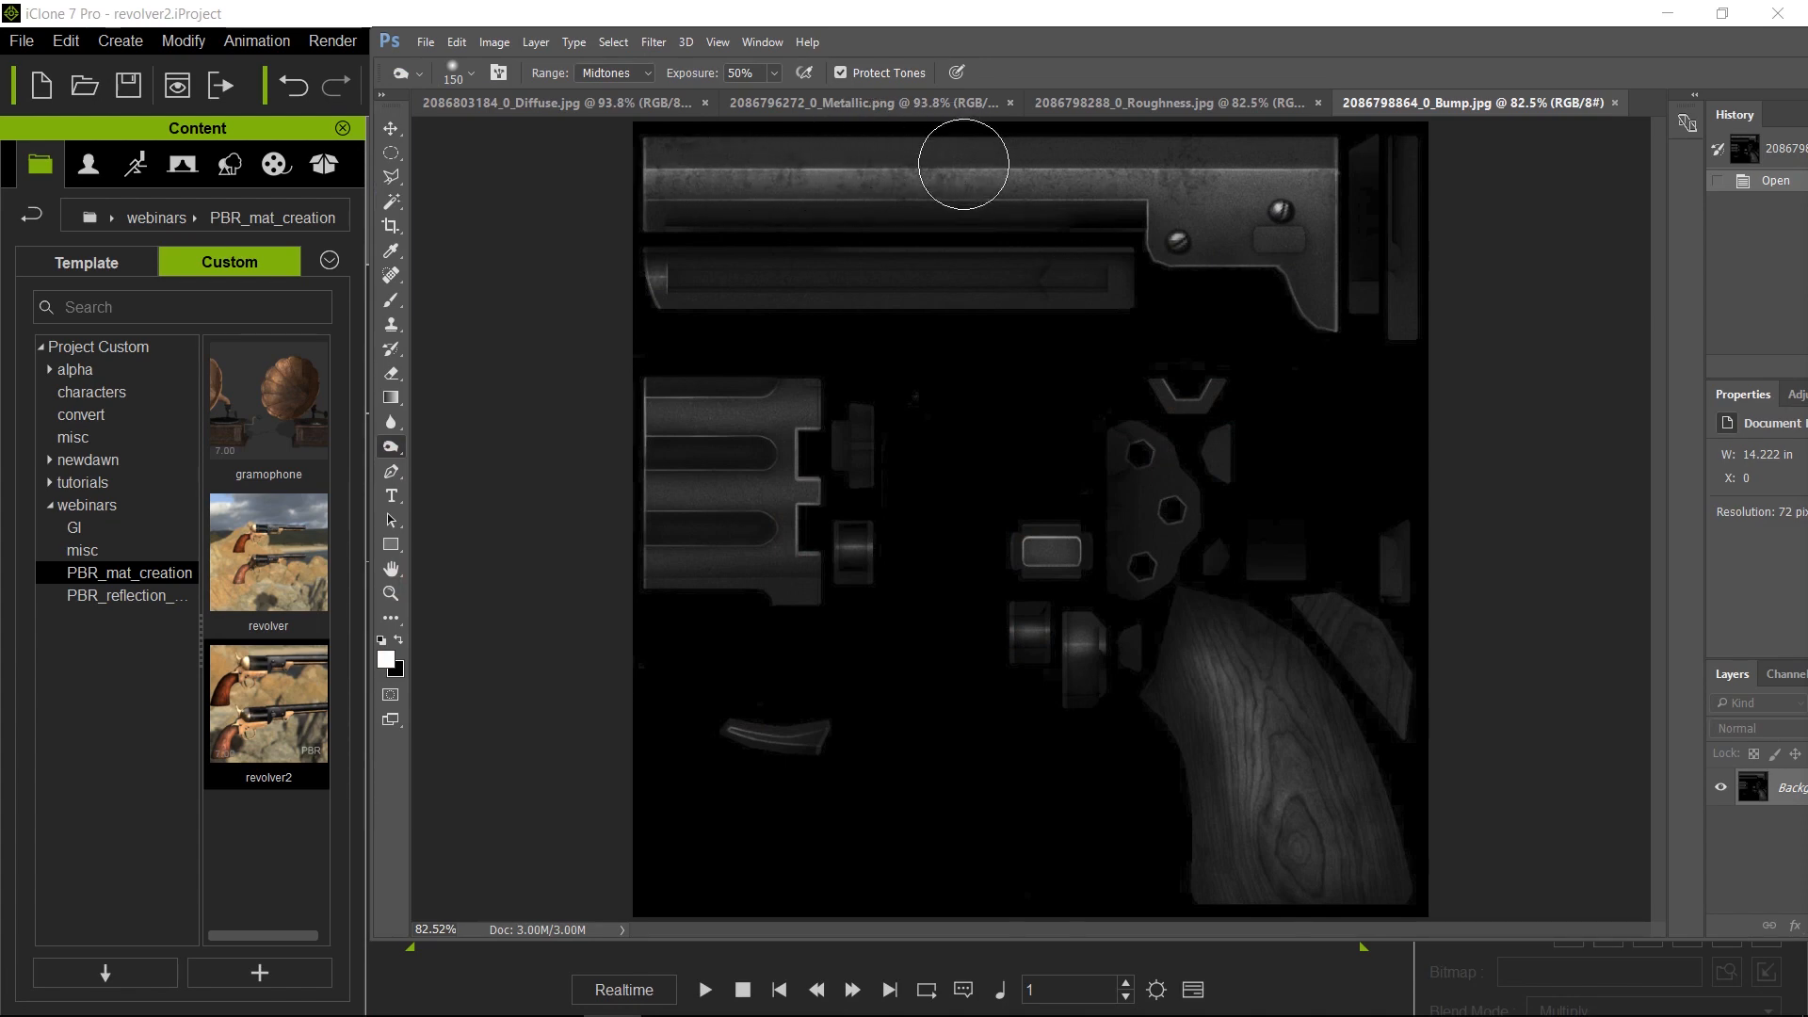
mouse_move(1057, 361)
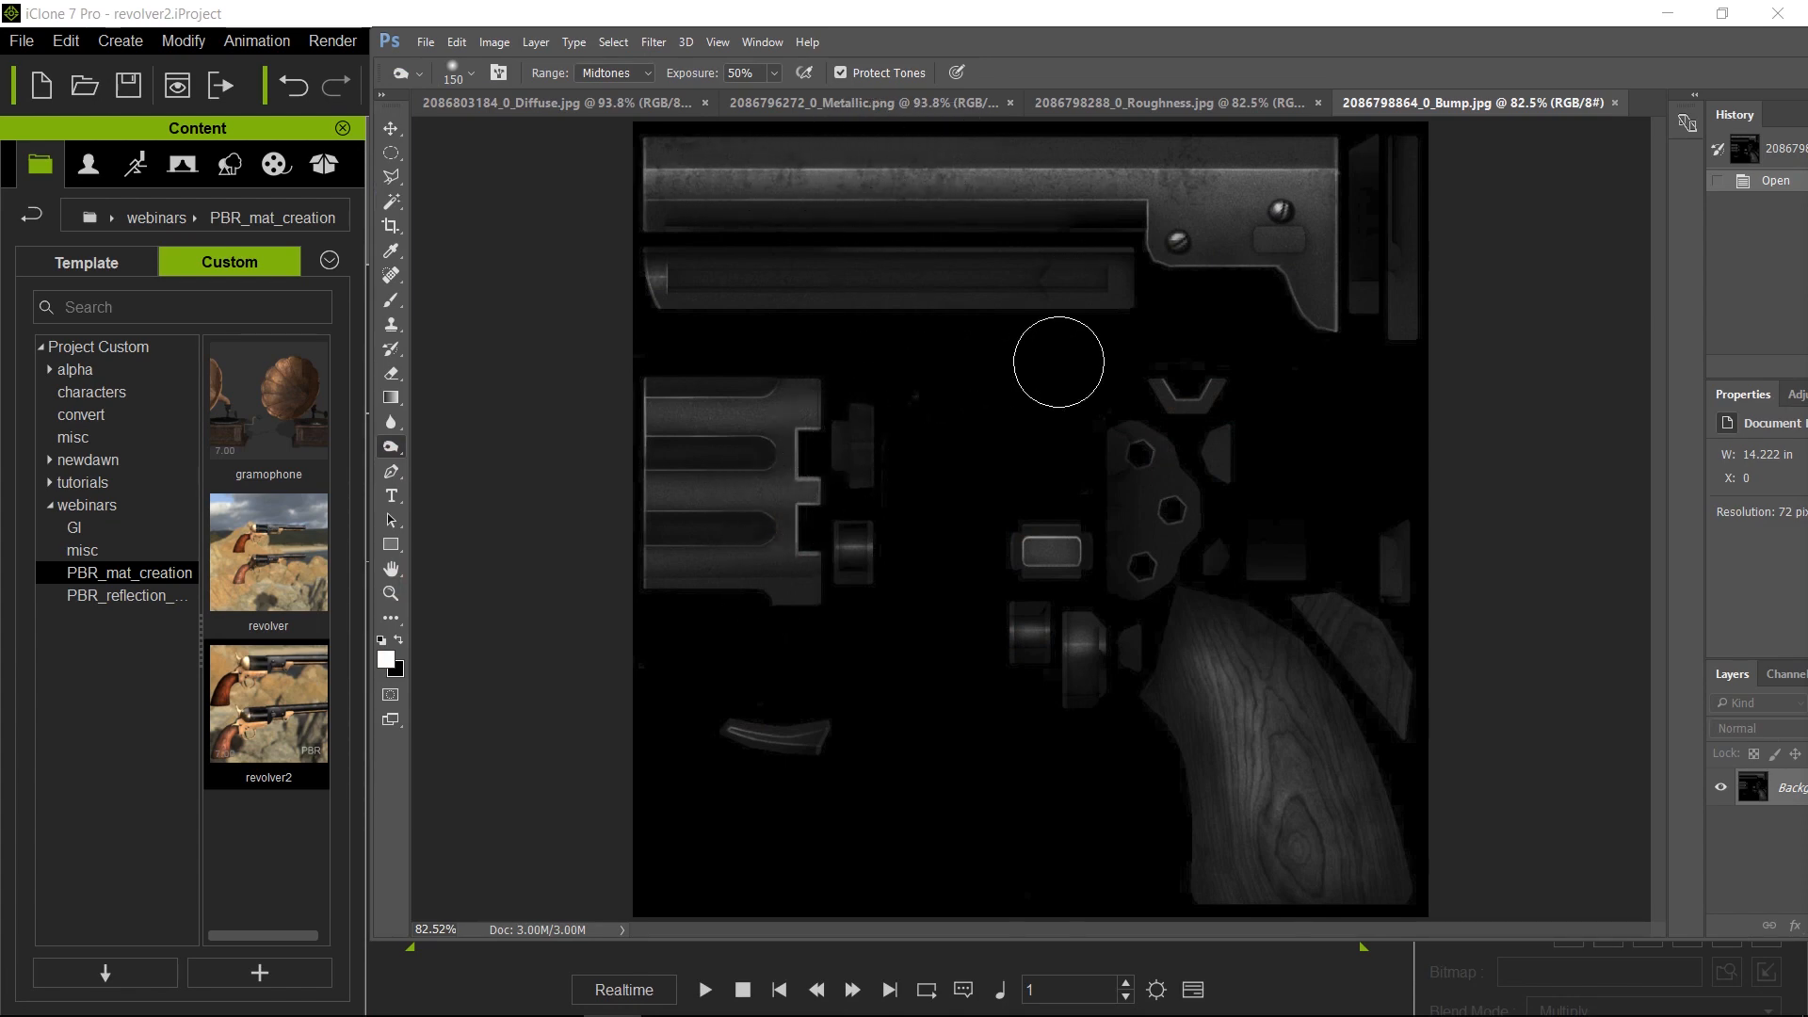
Load the iron channel from the Diffuse file as a selection on the bump map.
click(612, 42)
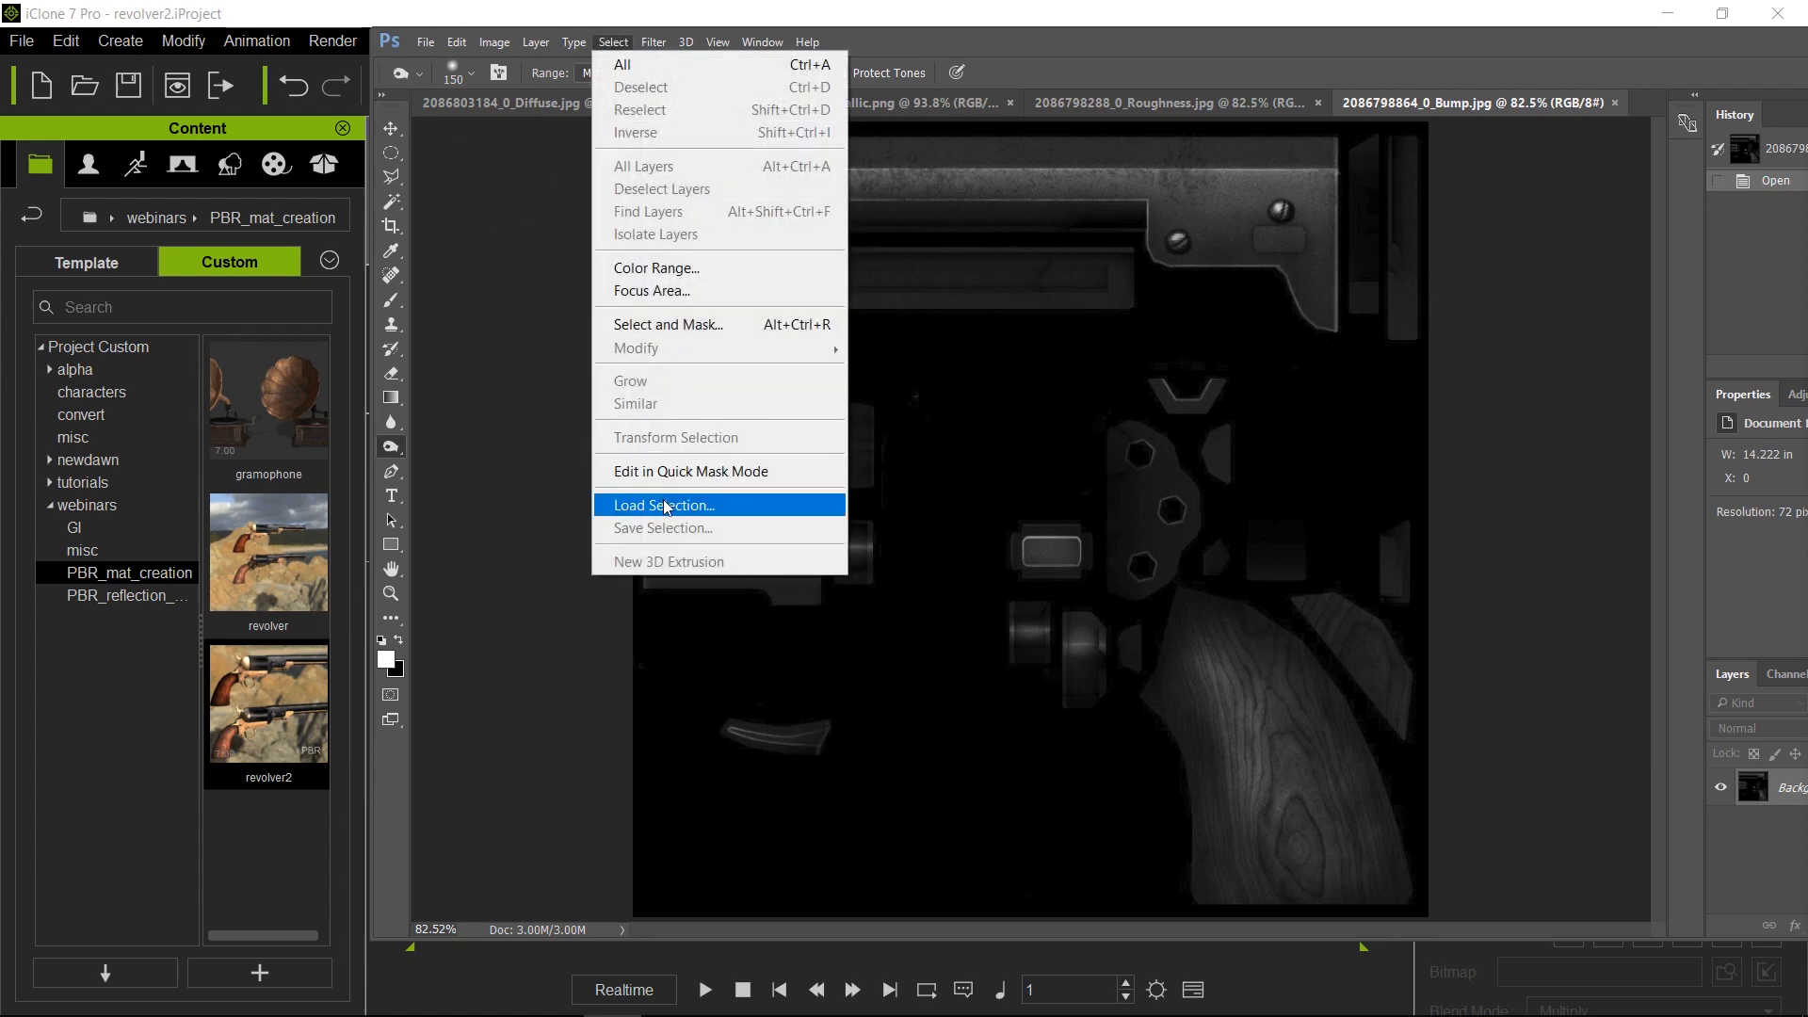
click(663, 505)
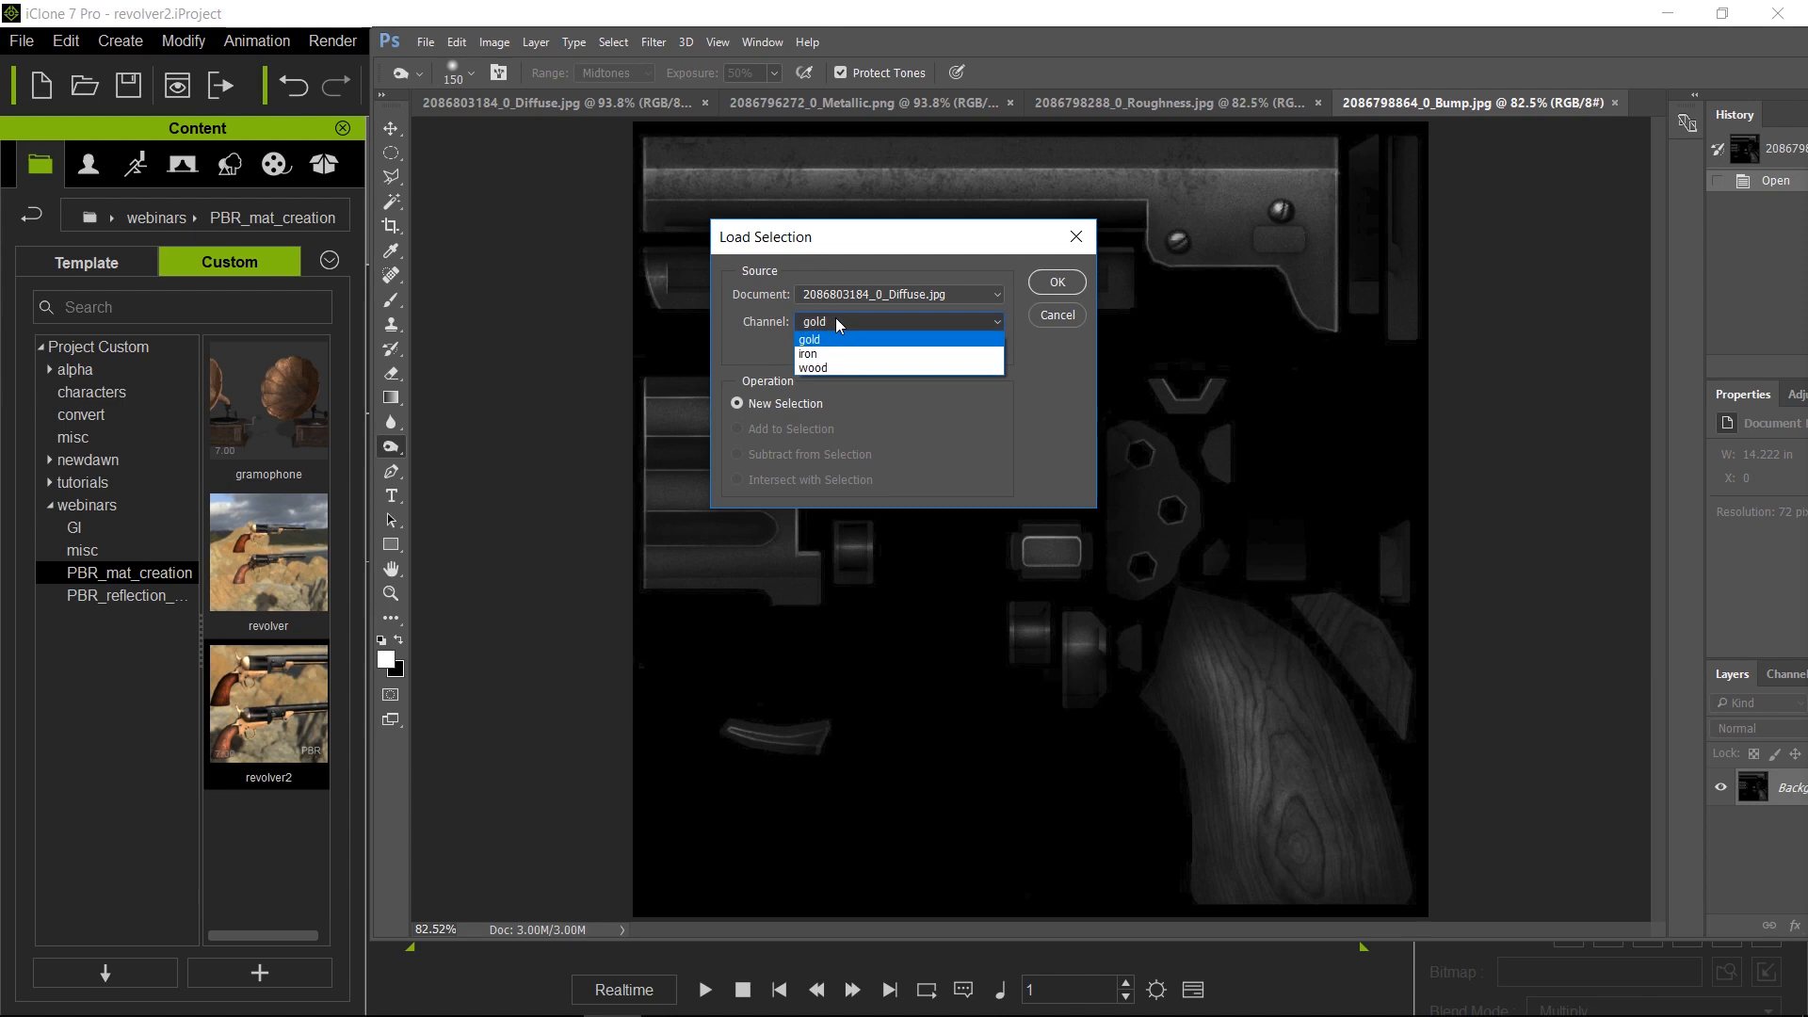
click(810, 353)
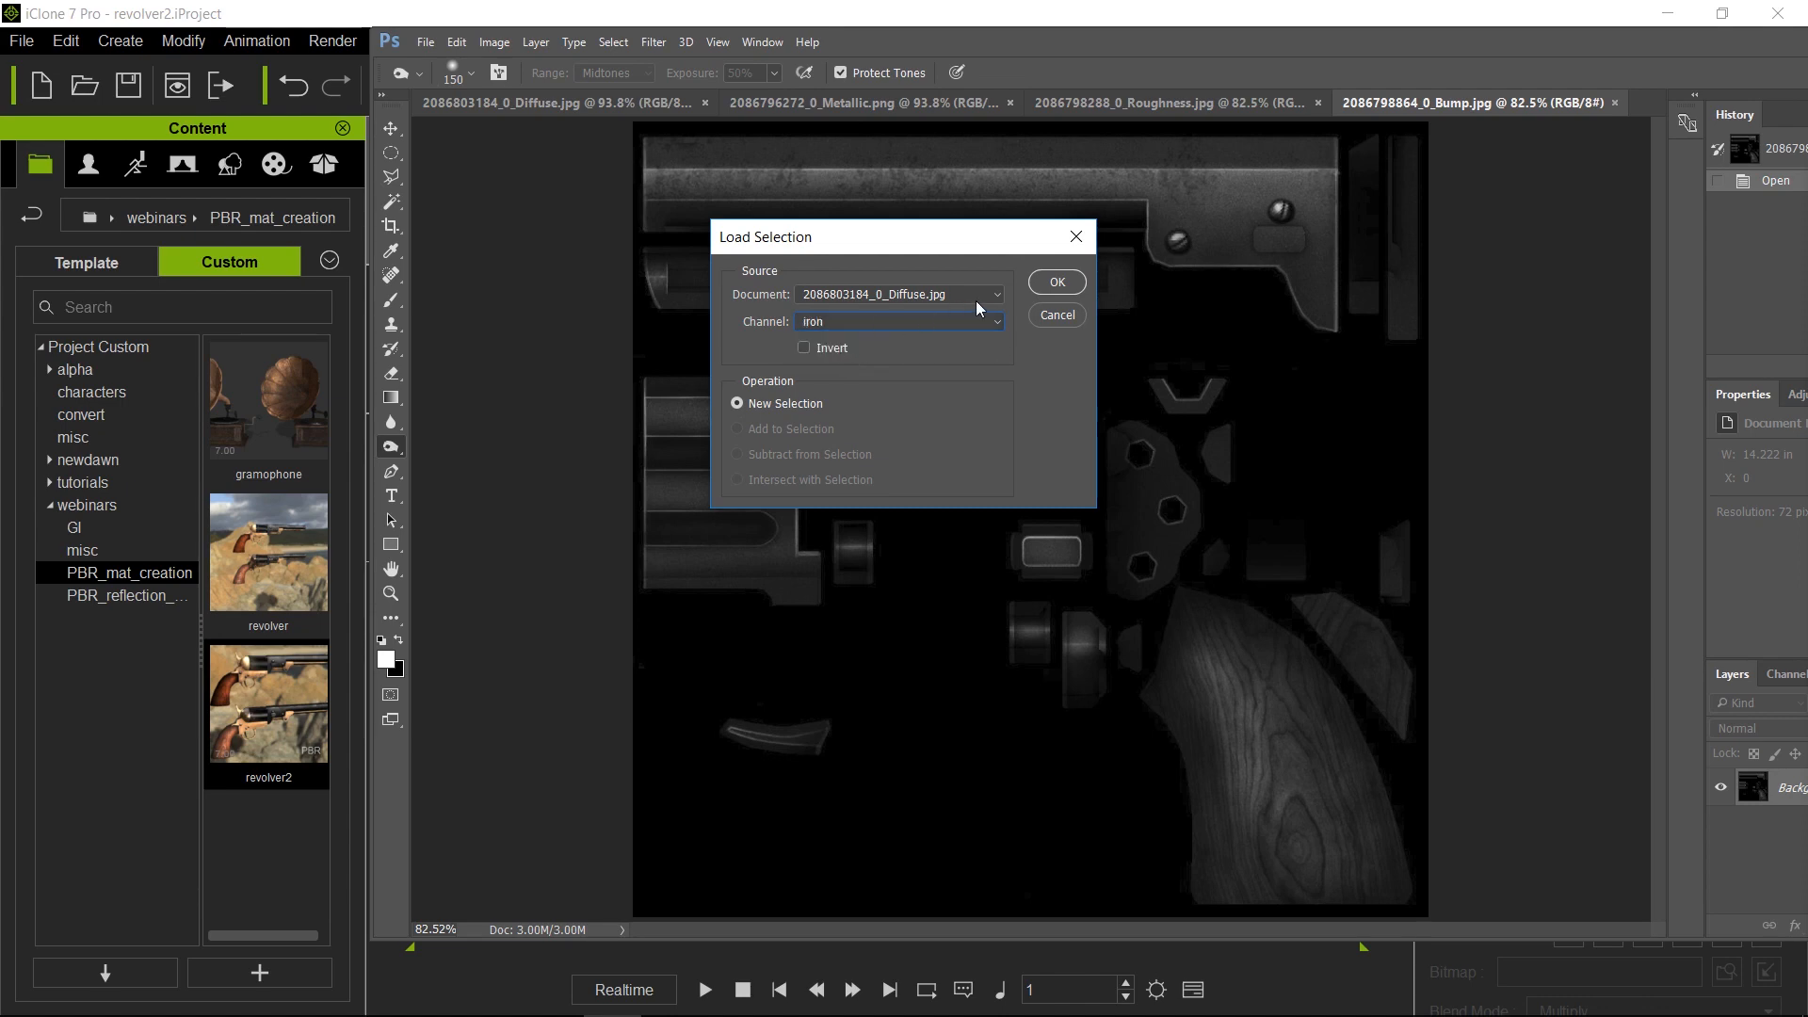
click(1054, 282)
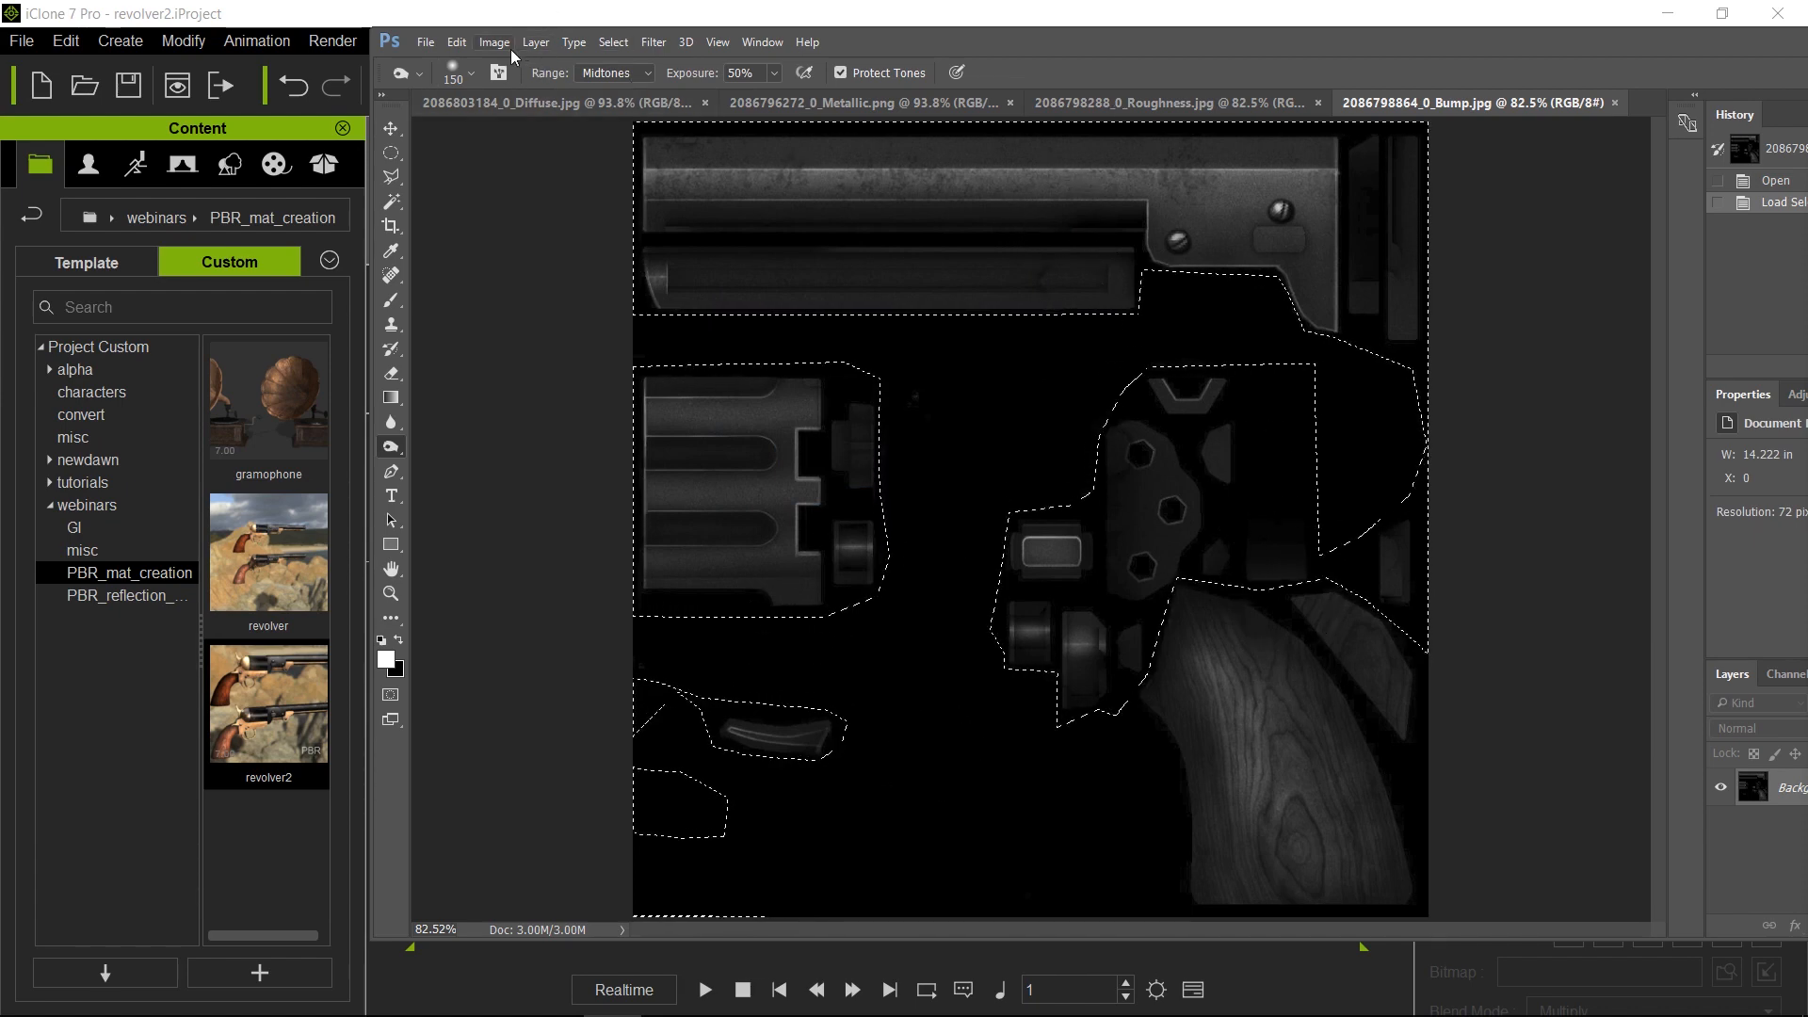
Apply Levels to the iron areas with white input 155 and midtones 0.80.
click(492, 42)
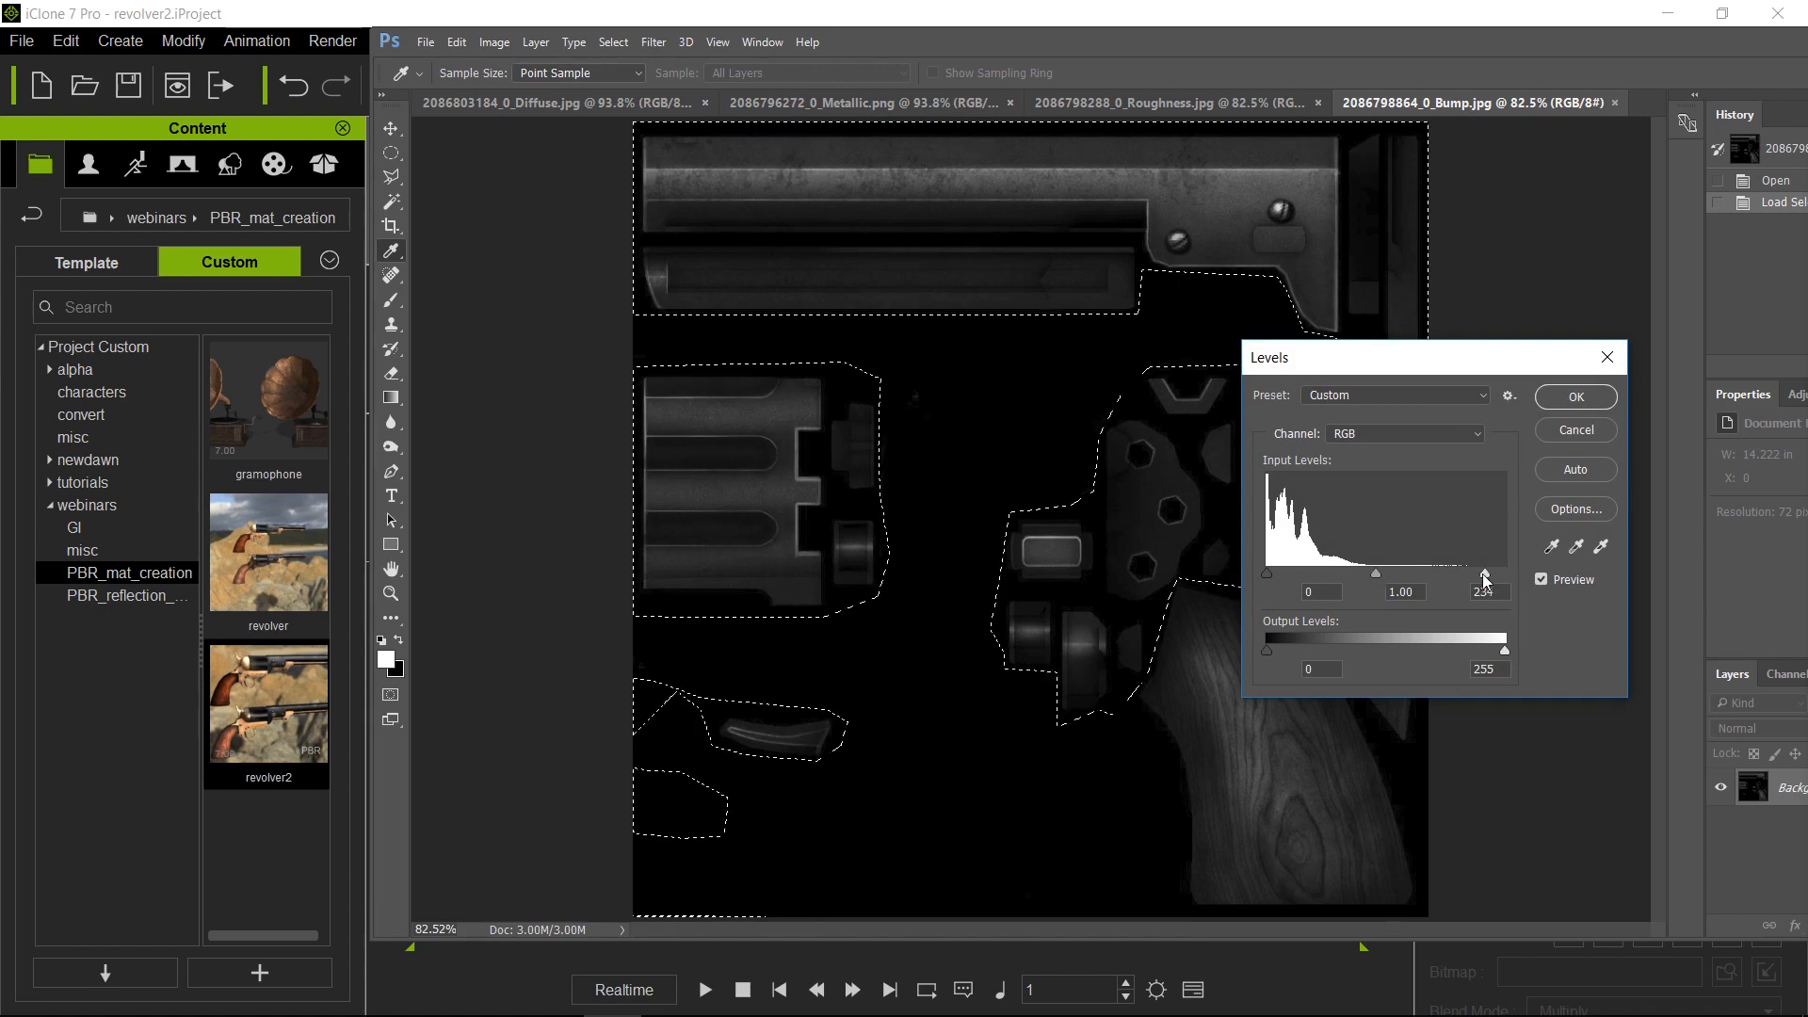
drag(1484, 573, 1412, 574)
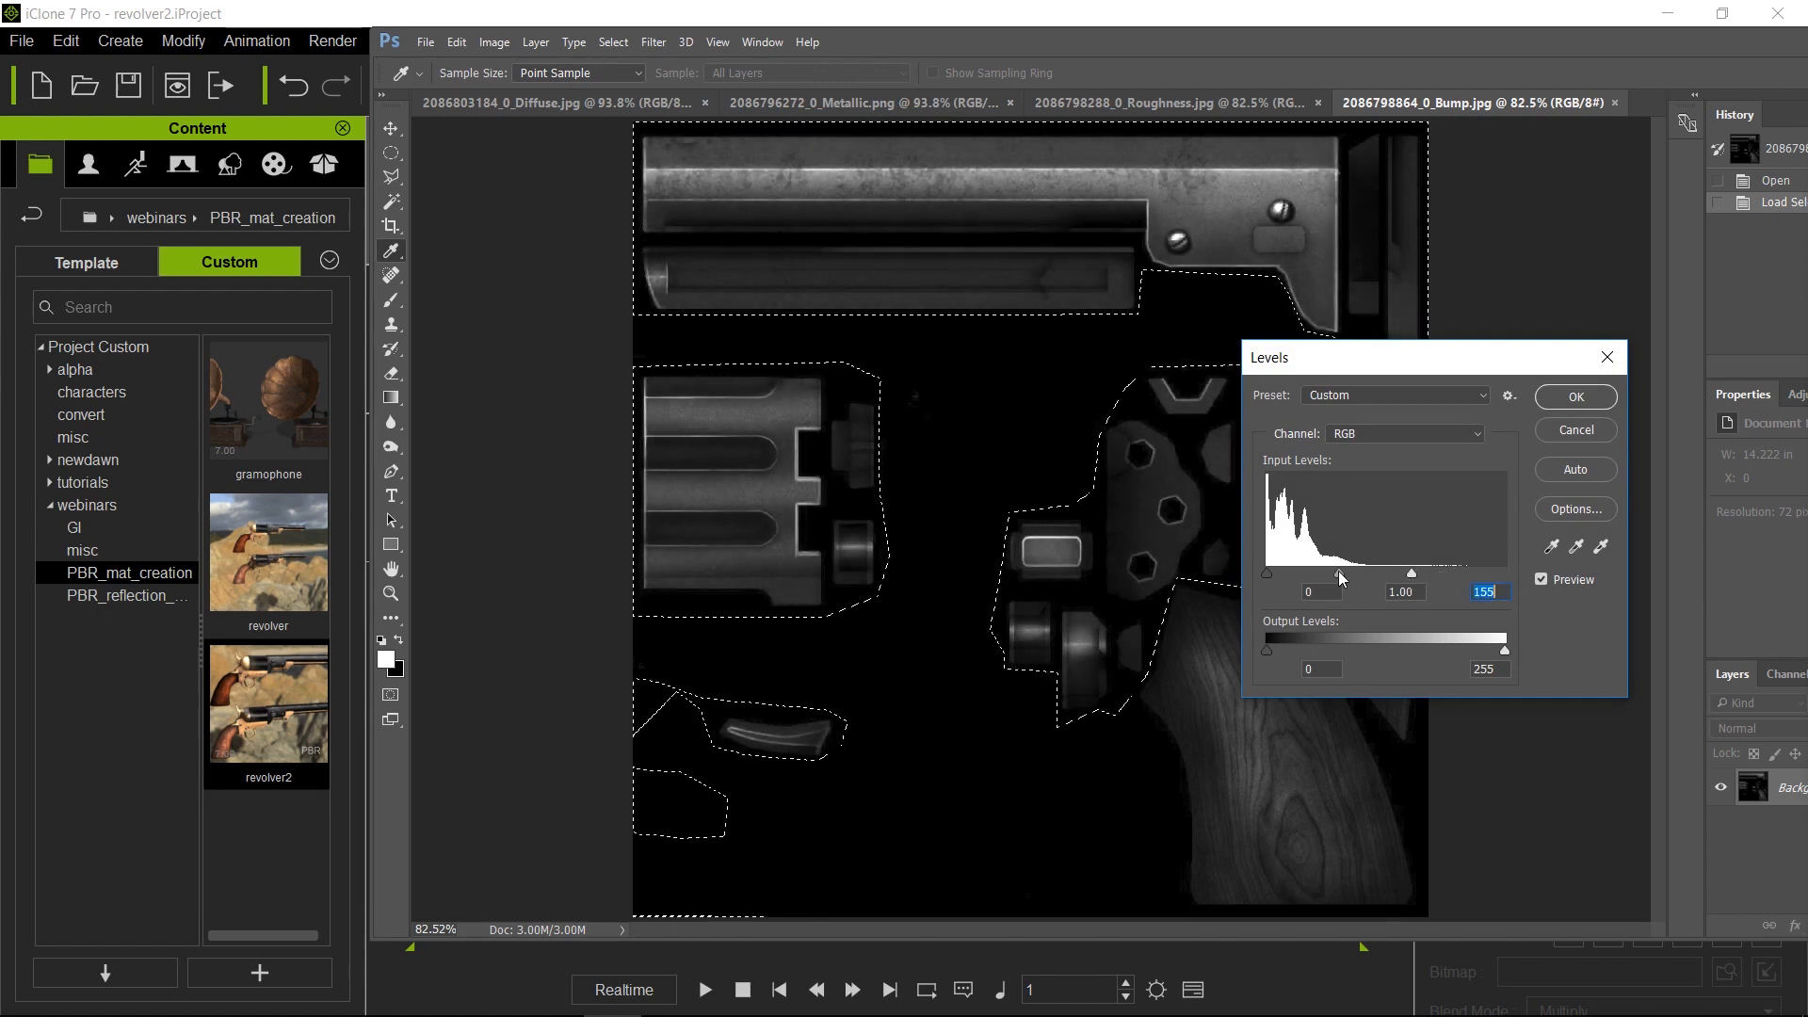
drag(1360, 574, 1345, 573)
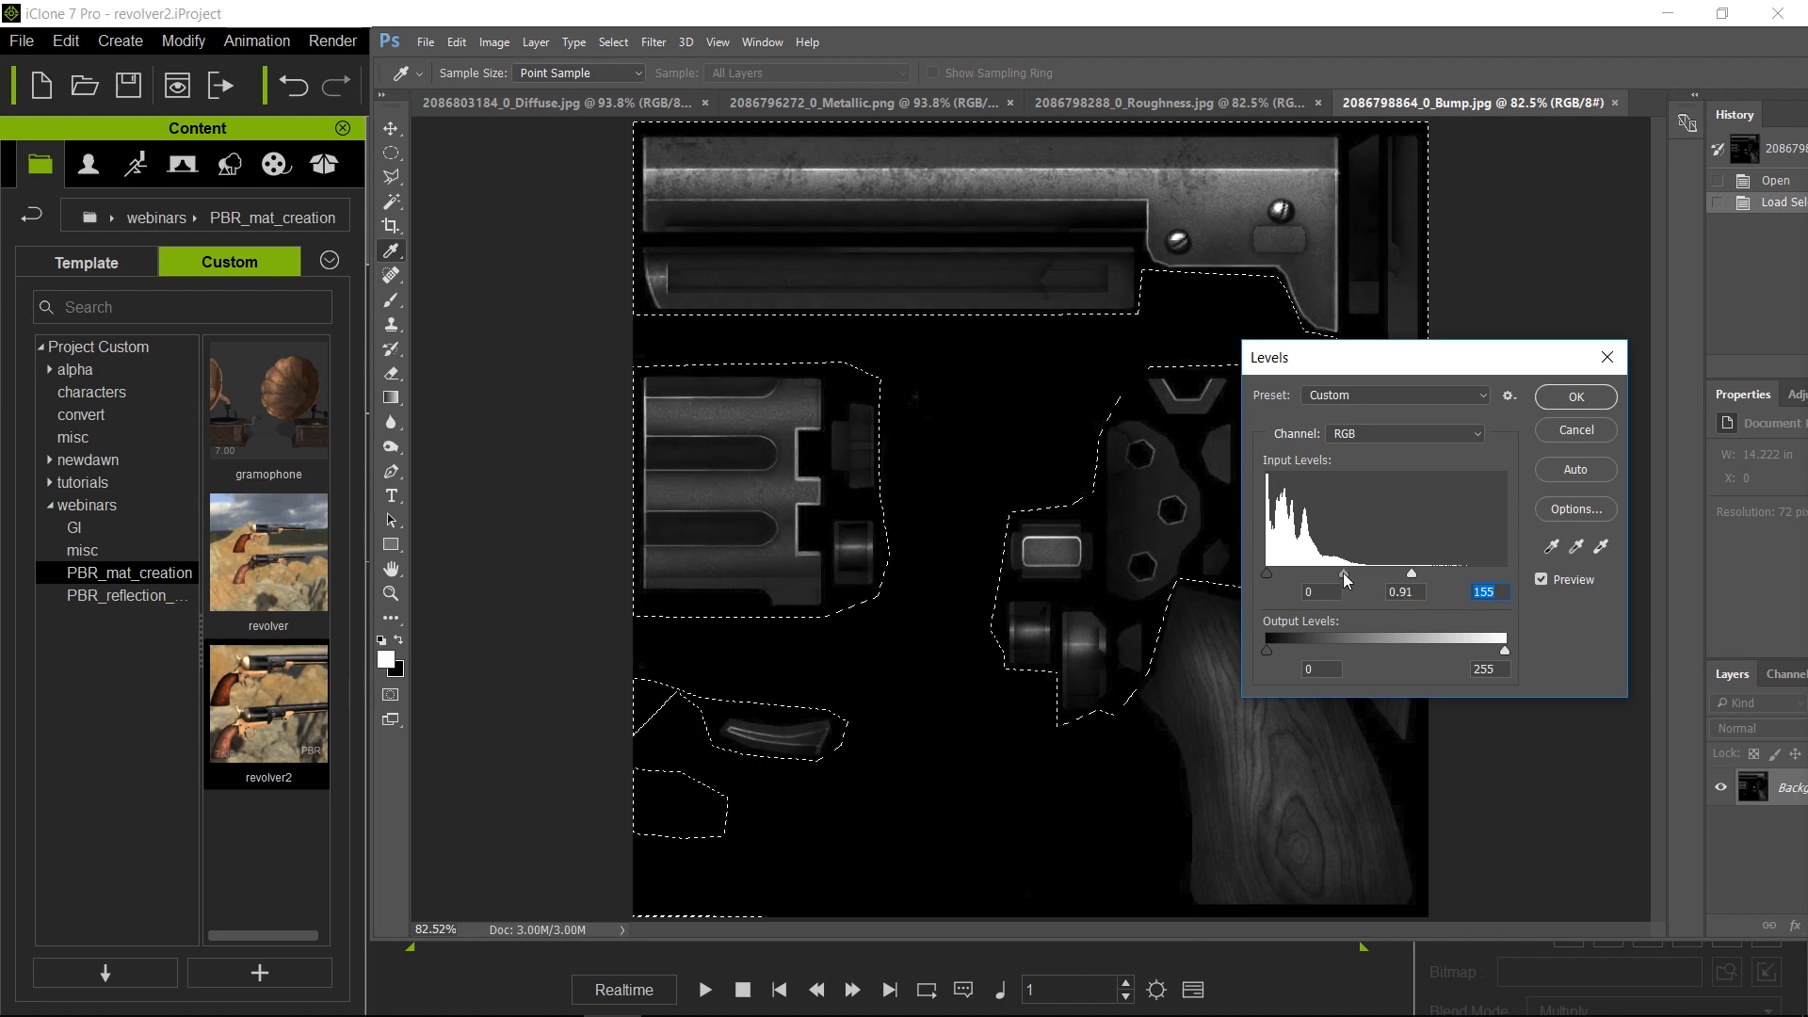
drag(1344, 574, 1360, 574)
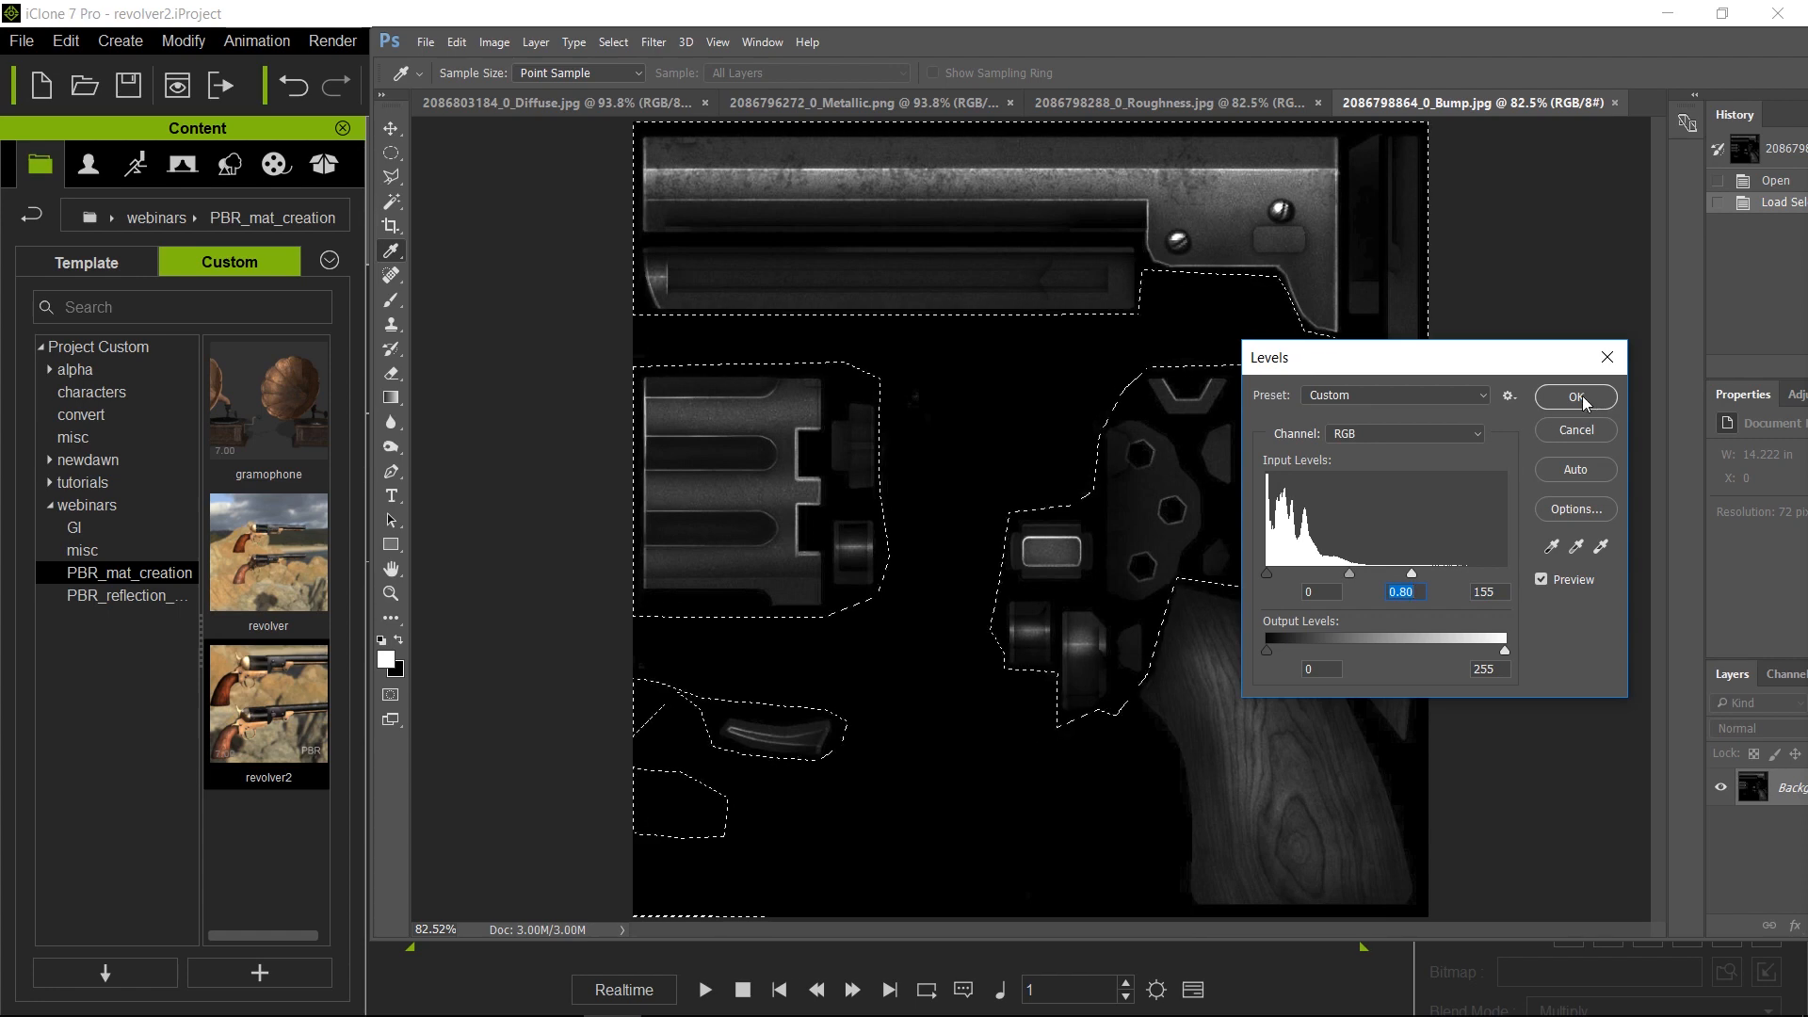
click(1576, 397)
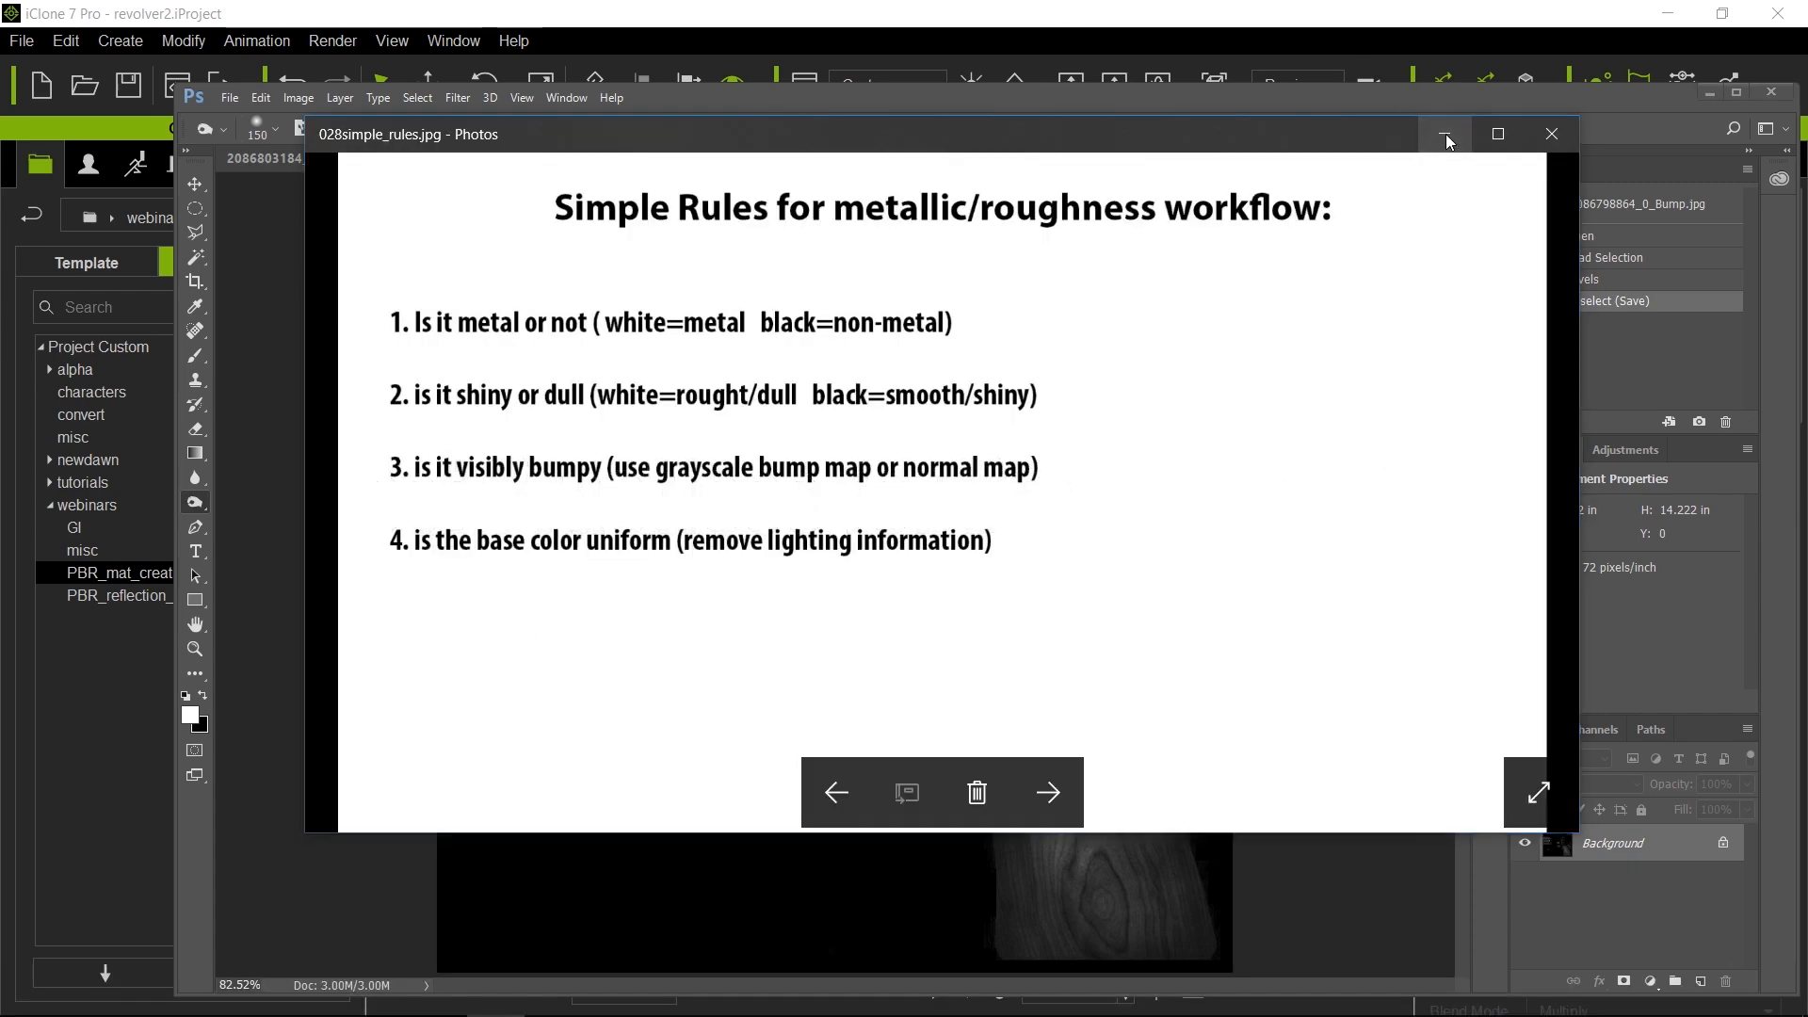
Minimize the Photos window showing the metallic/roughness workflow rules image.
click(1445, 133)
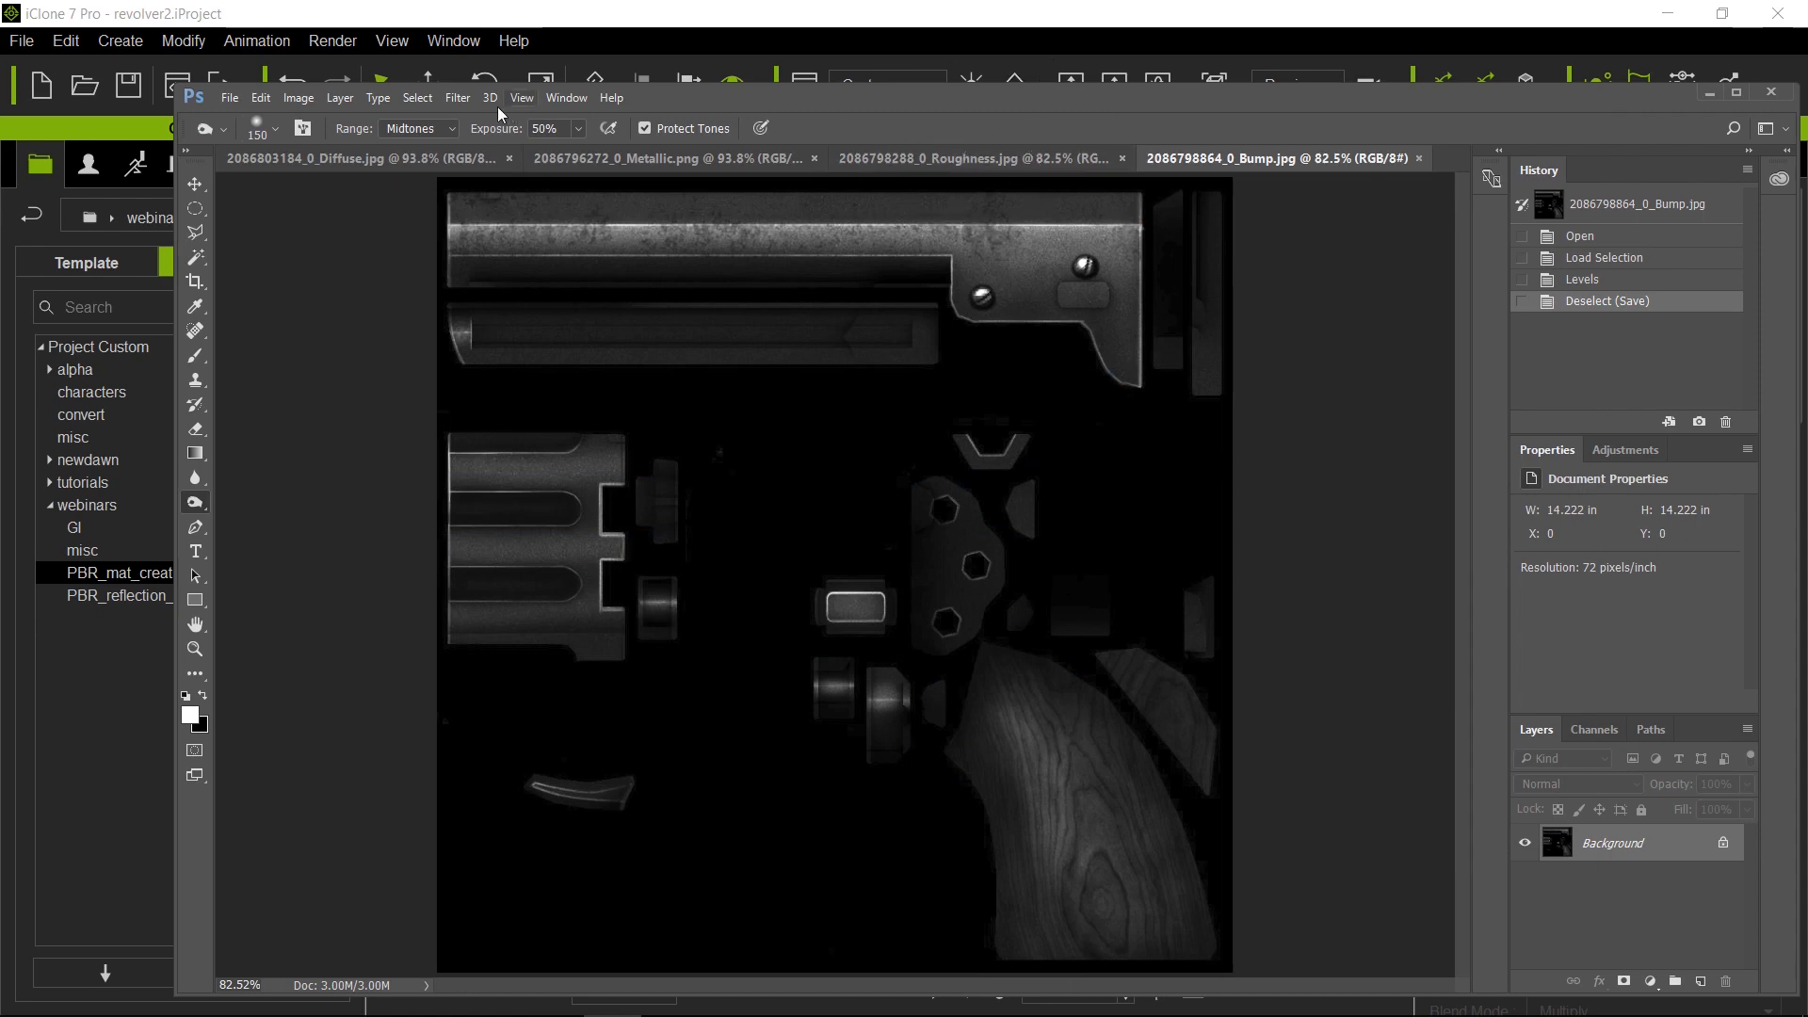
click(358, 158)
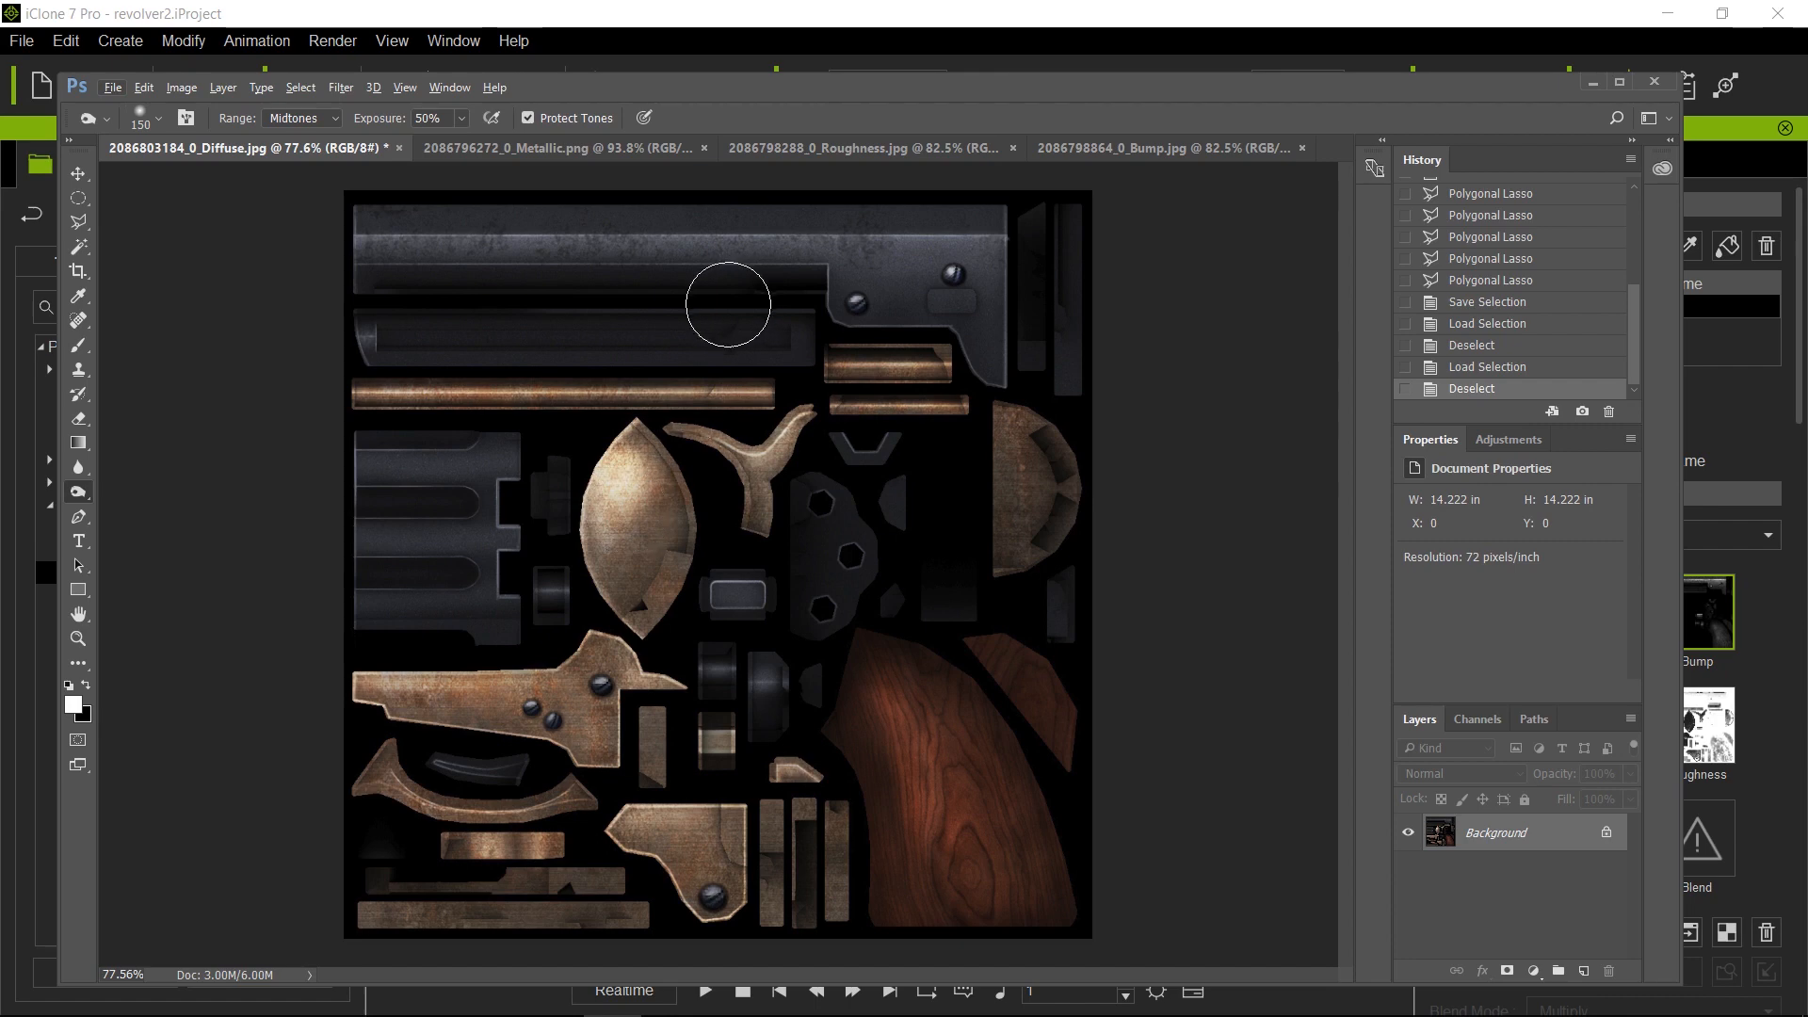
mouse_move(388, 269)
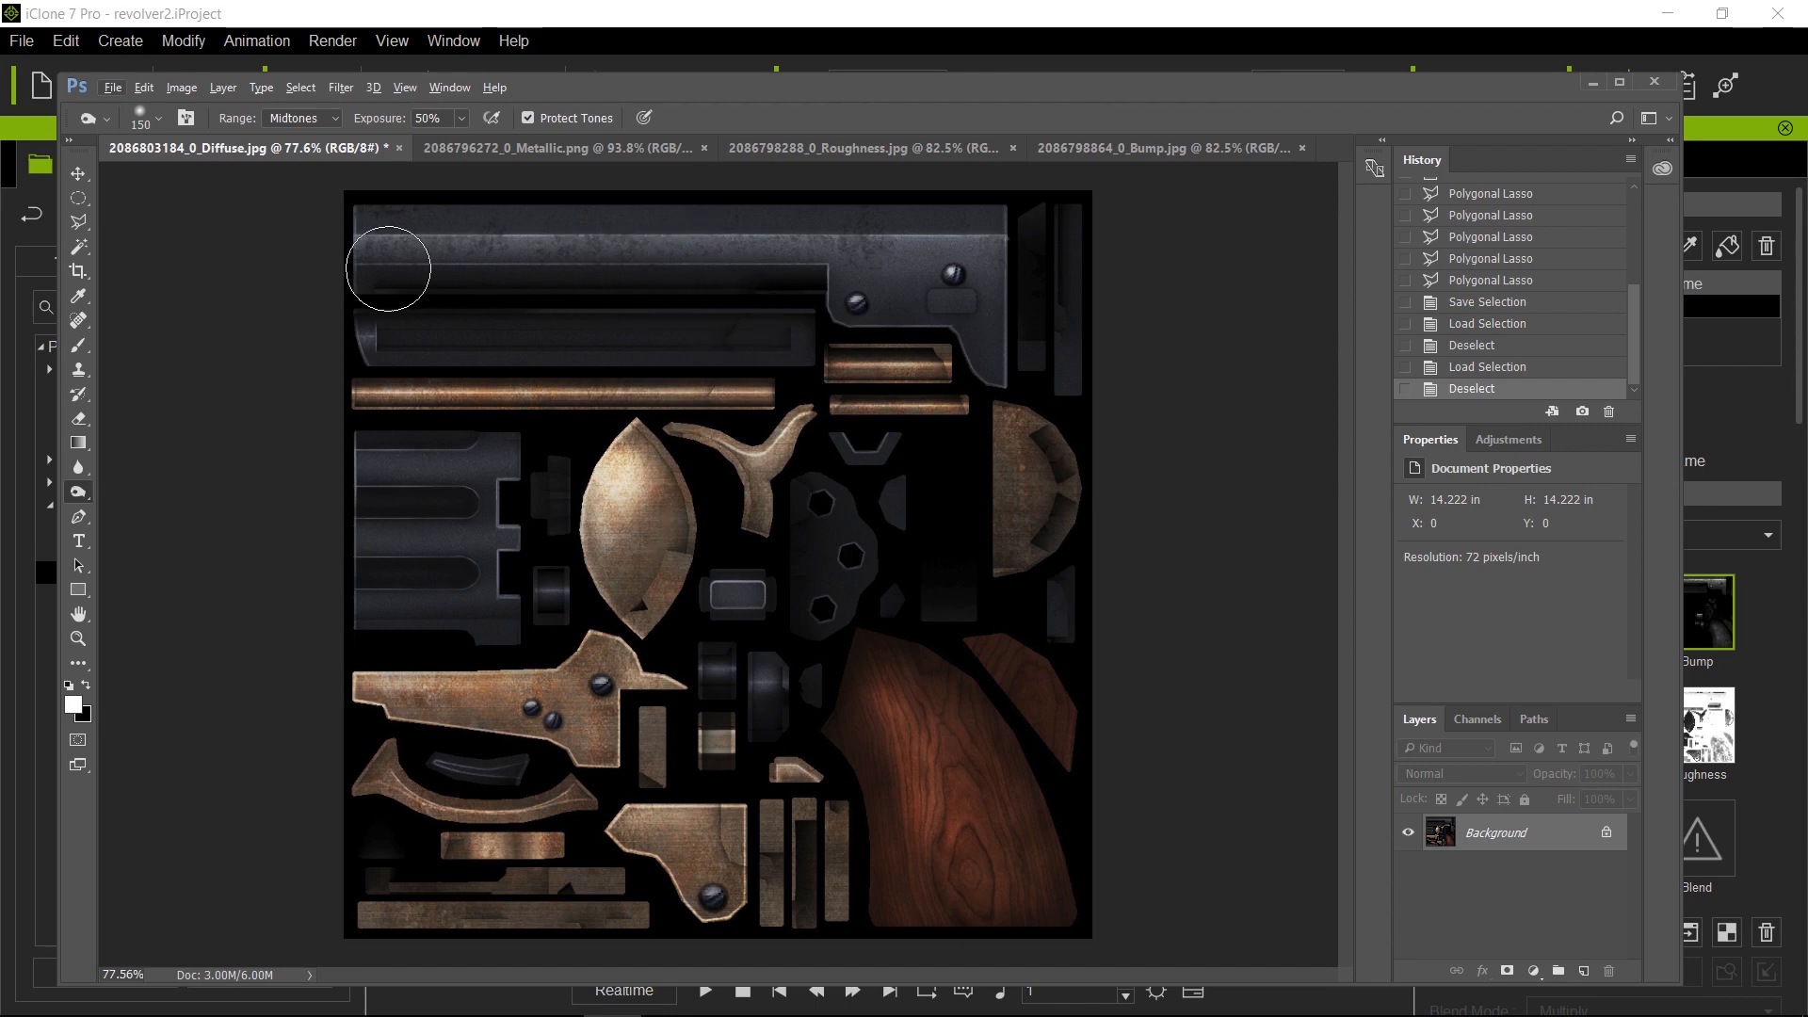
mouse_move(909, 281)
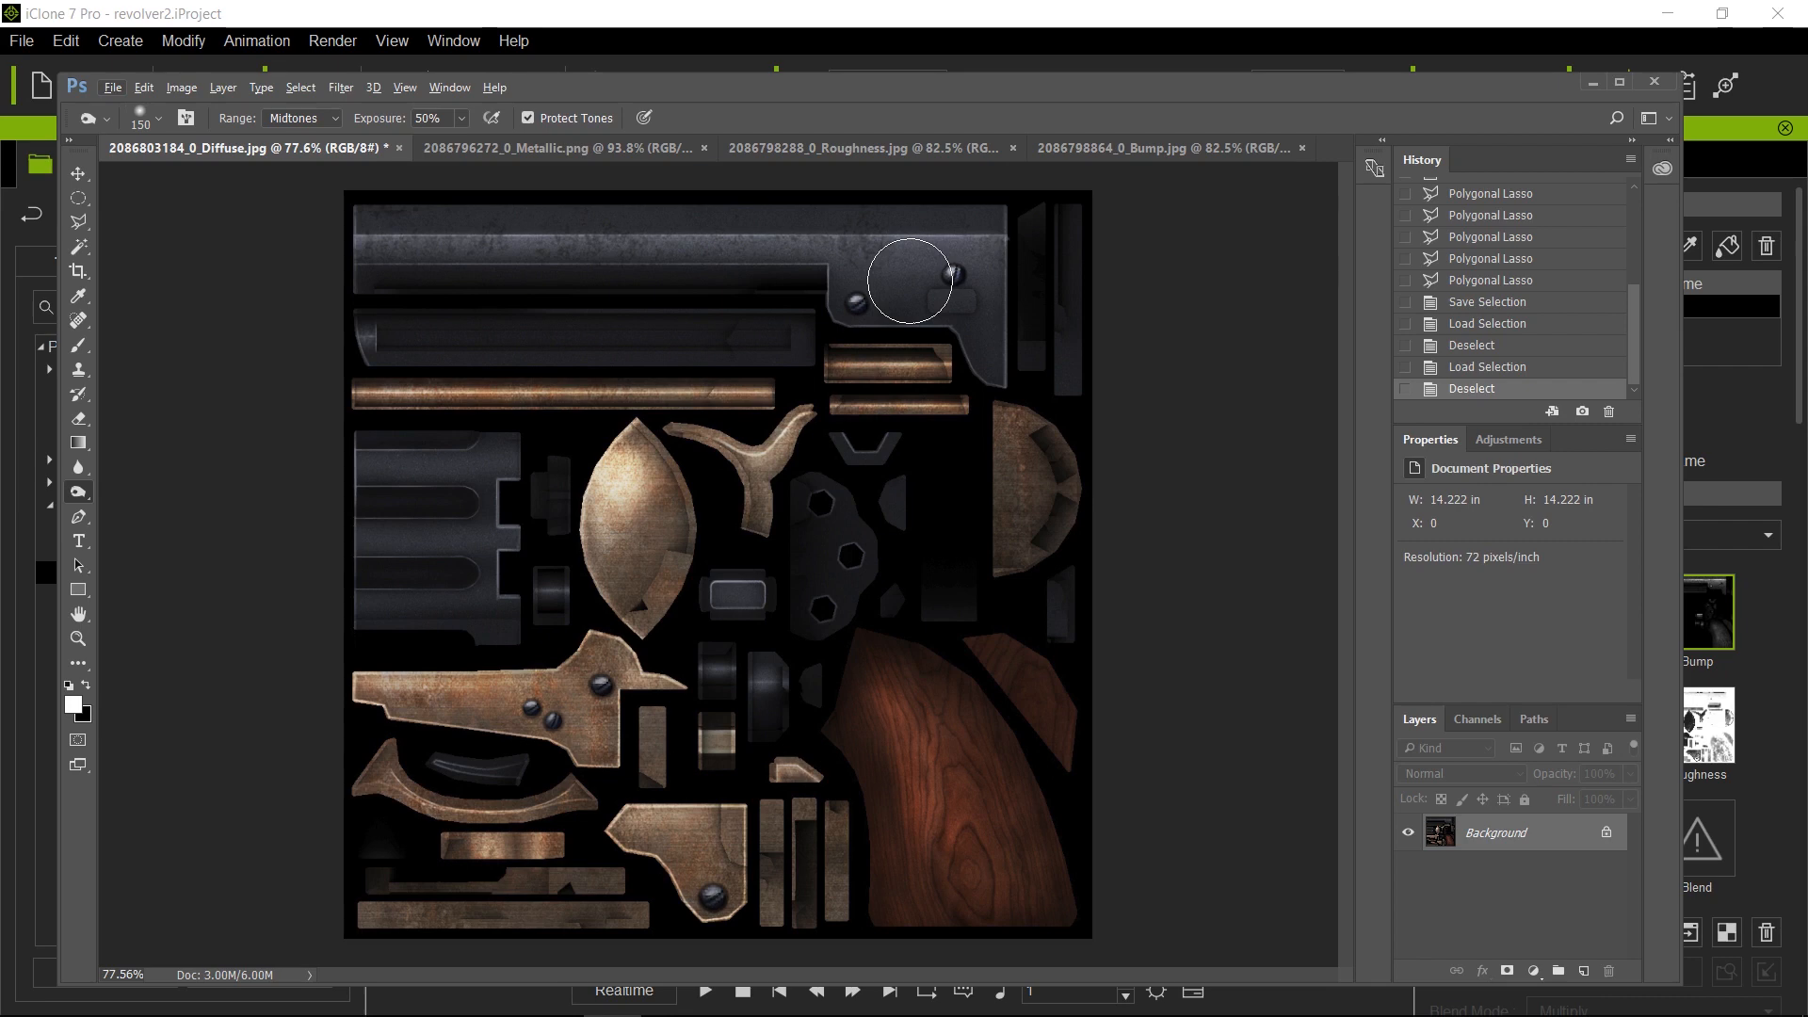
mouse_move(642, 565)
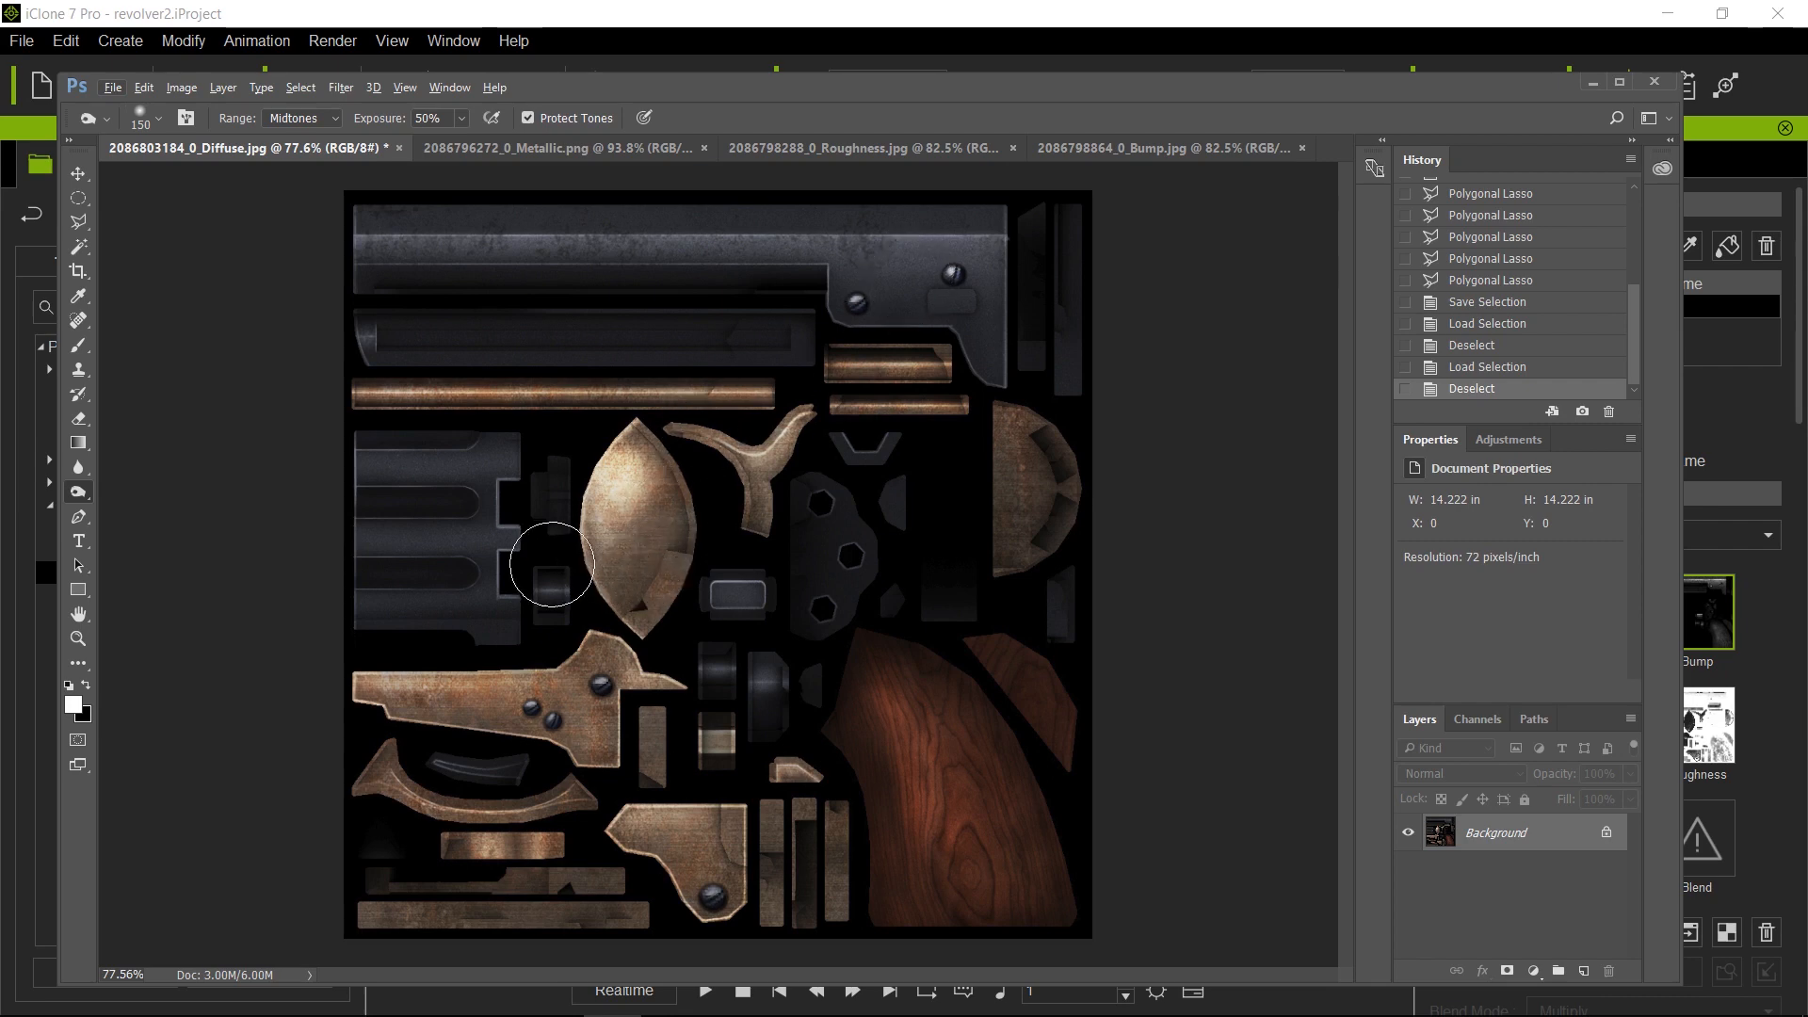
mouse_move(713, 301)
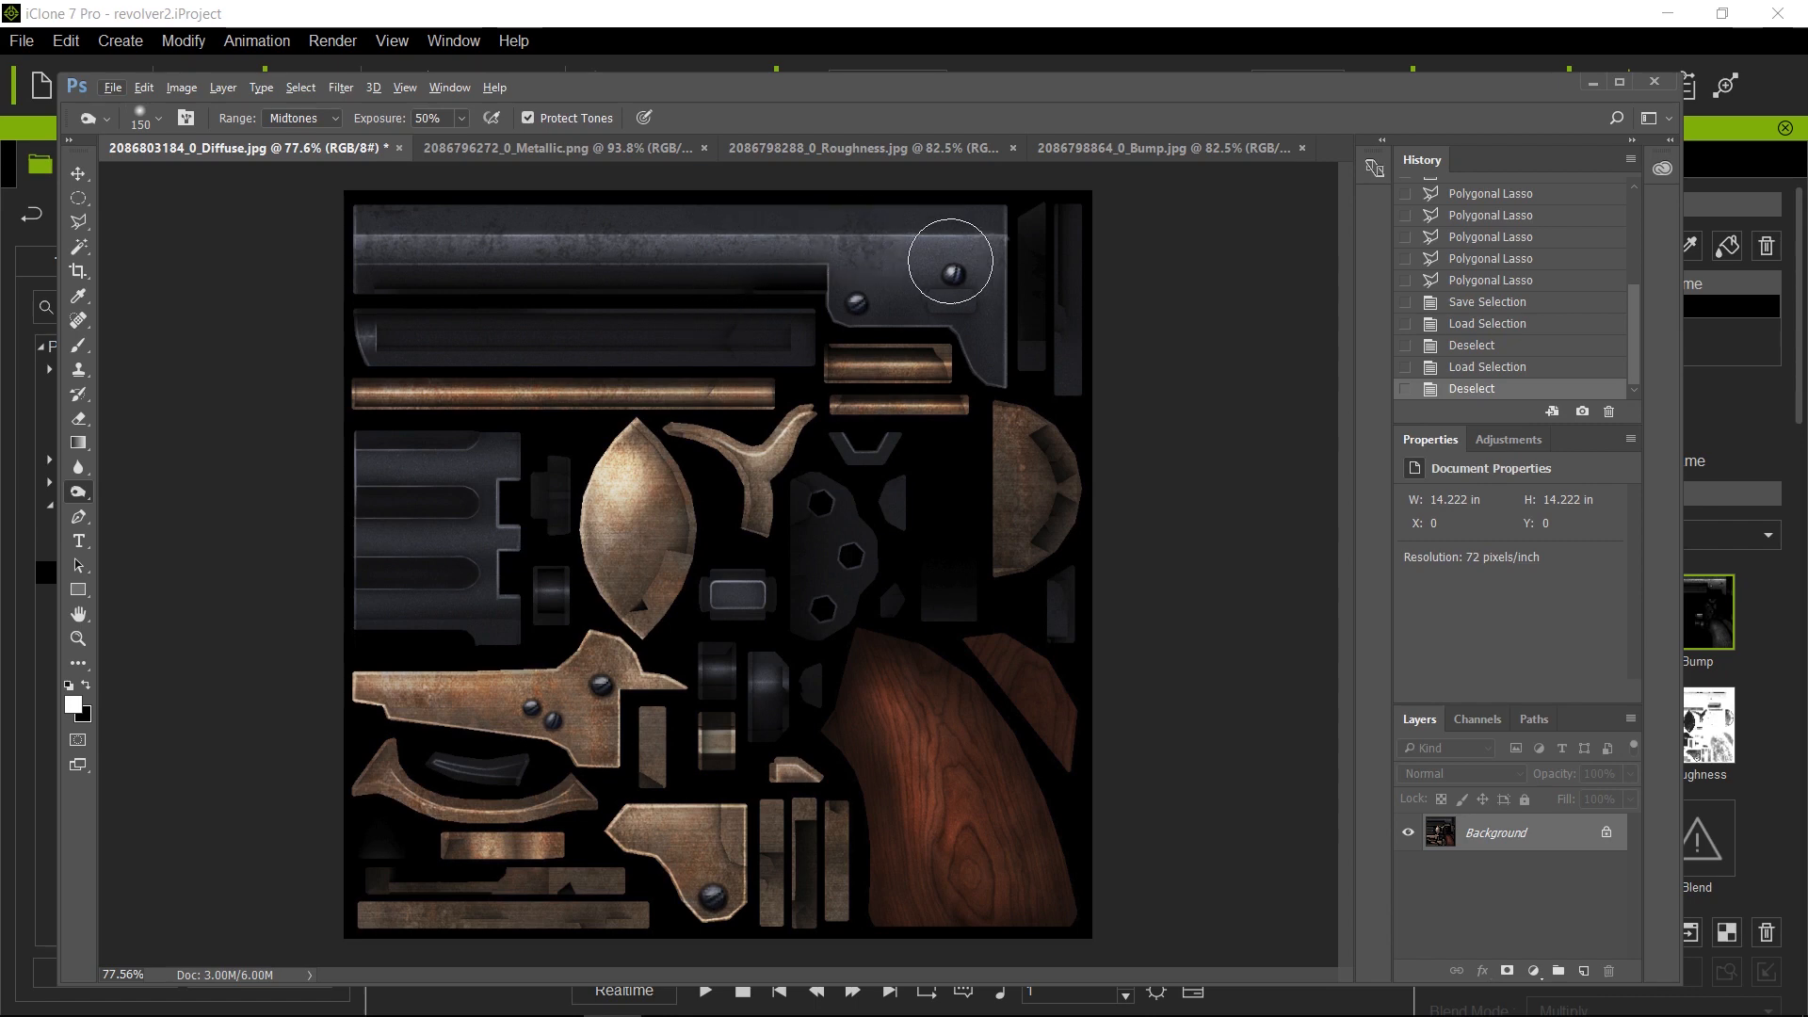
mouse_move(597, 647)
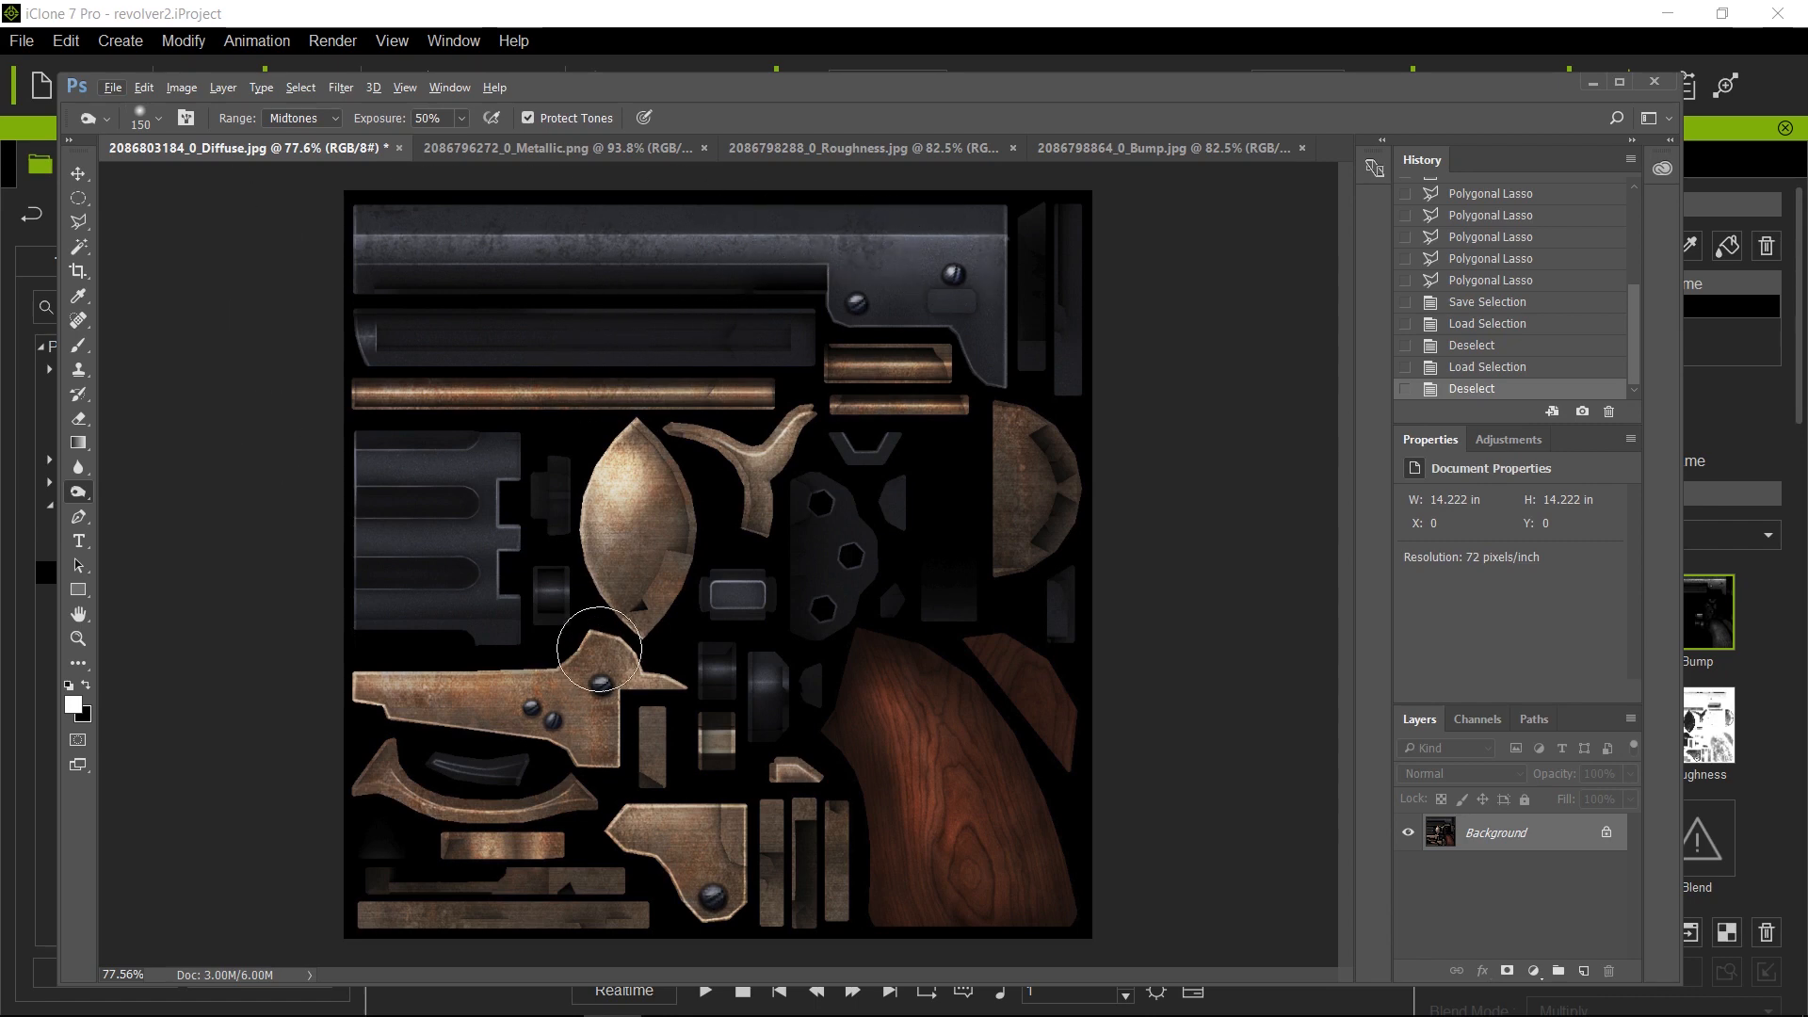
mouse_move(923, 709)
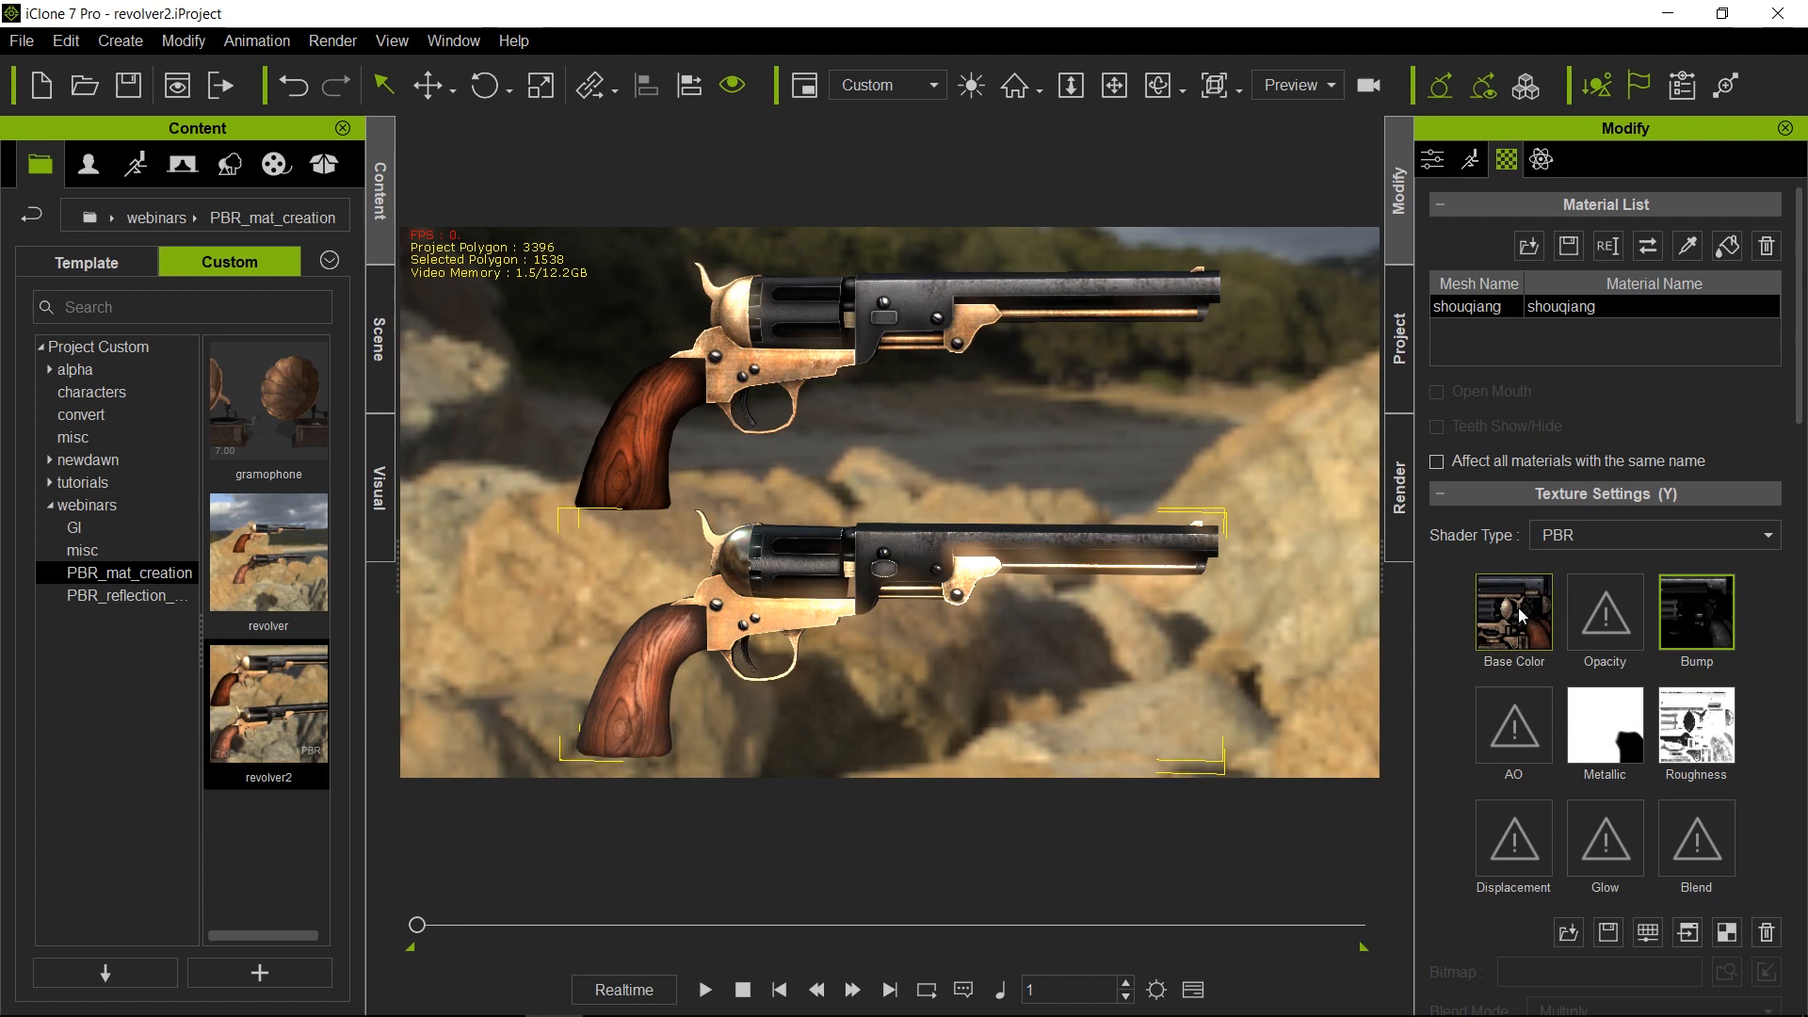
mouse_move(1522, 628)
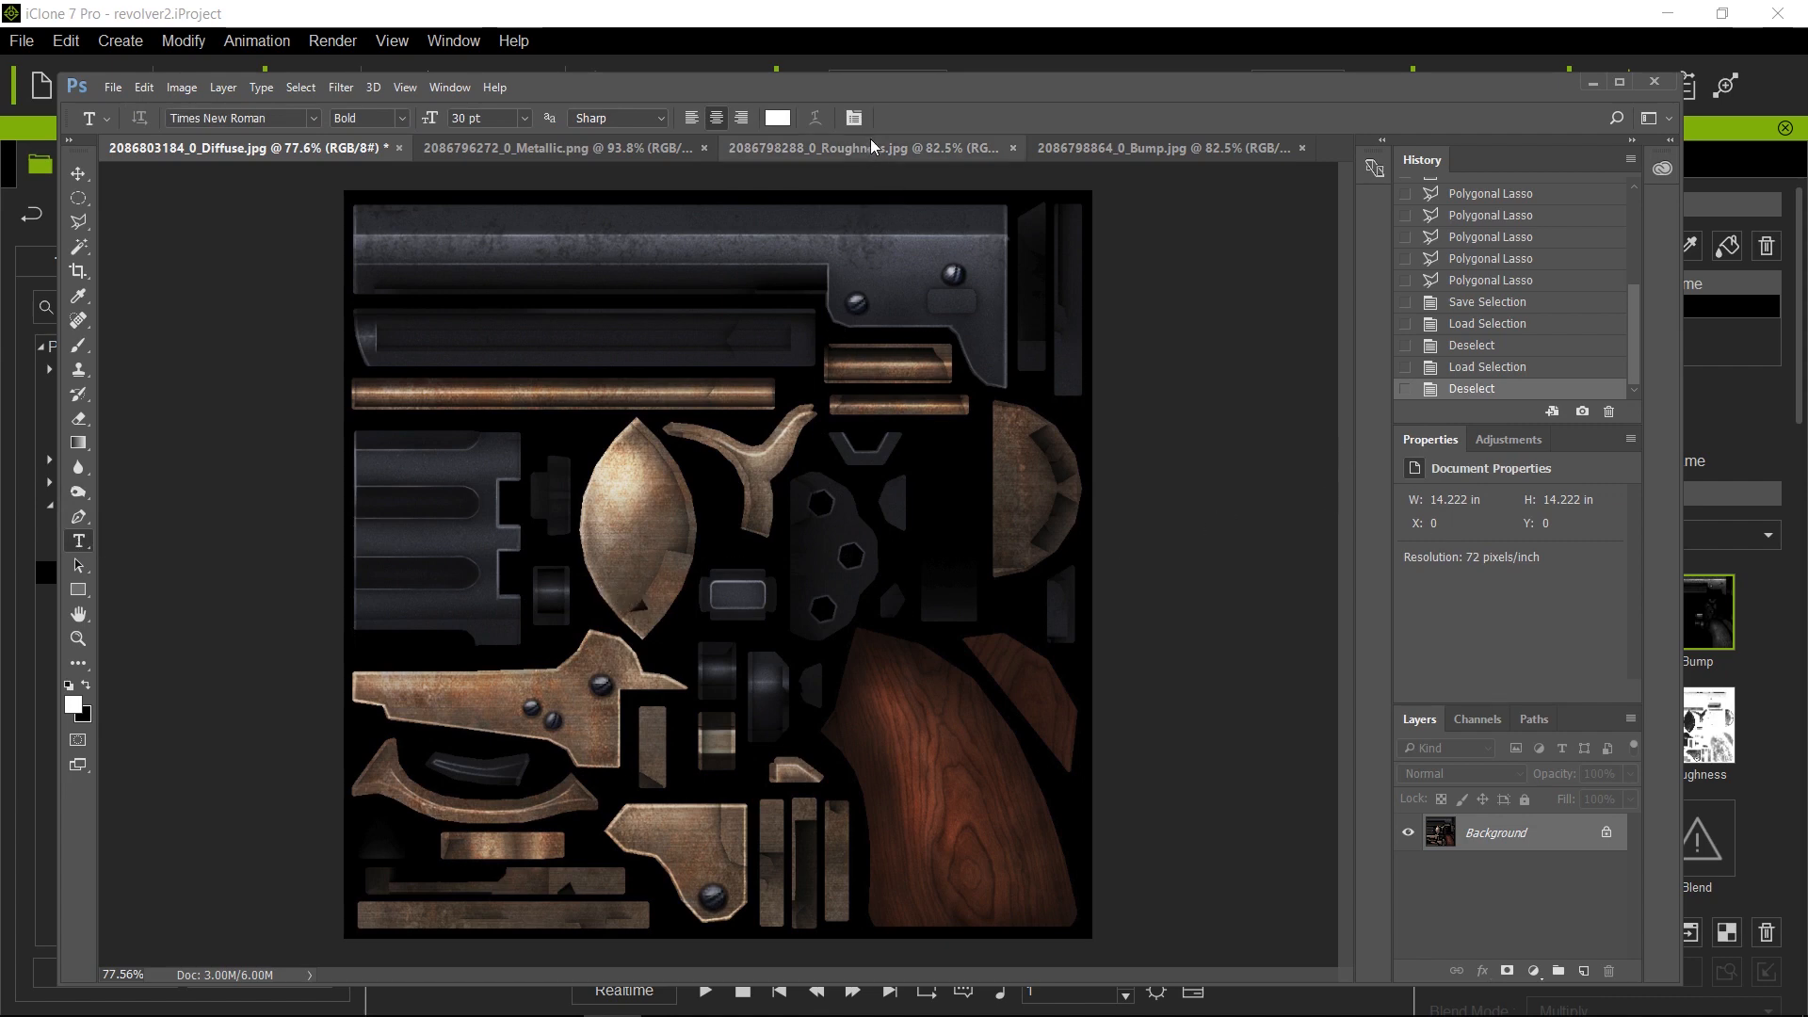
Type 'SO3D' on the dark frame piece of the Roughness.jpg map.
click(856, 147)
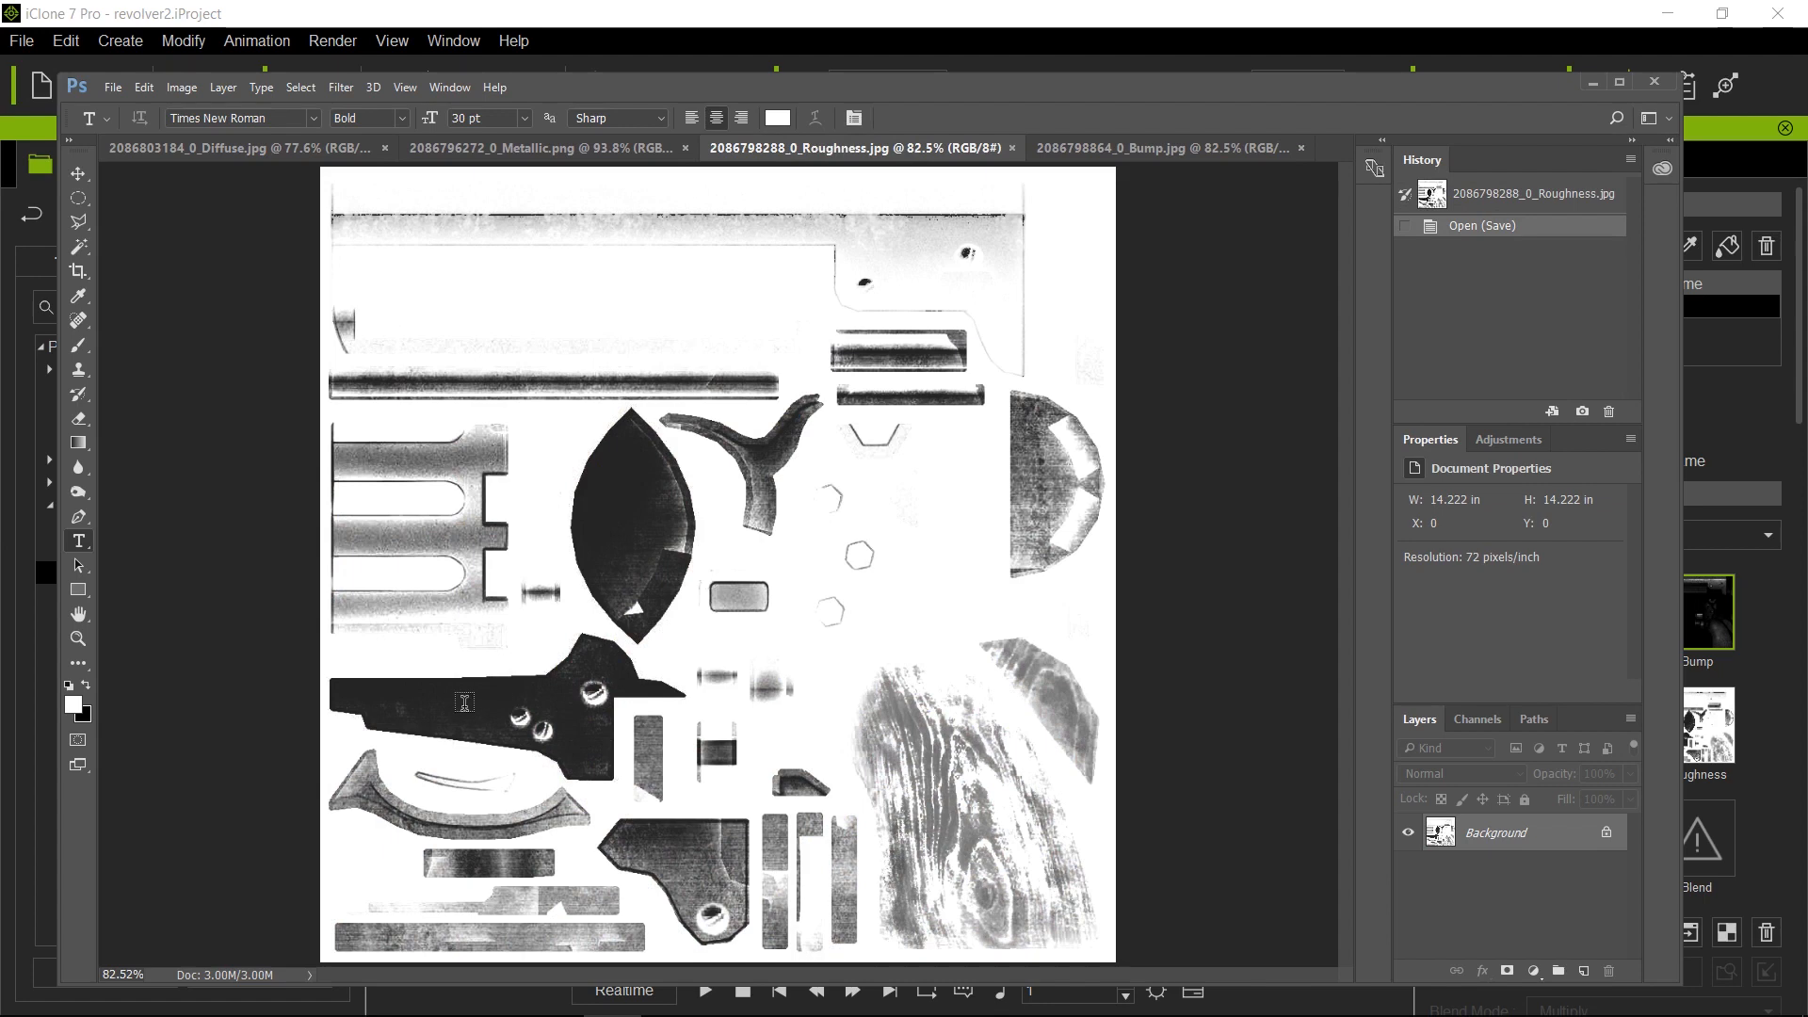
mouse_move(438, 705)
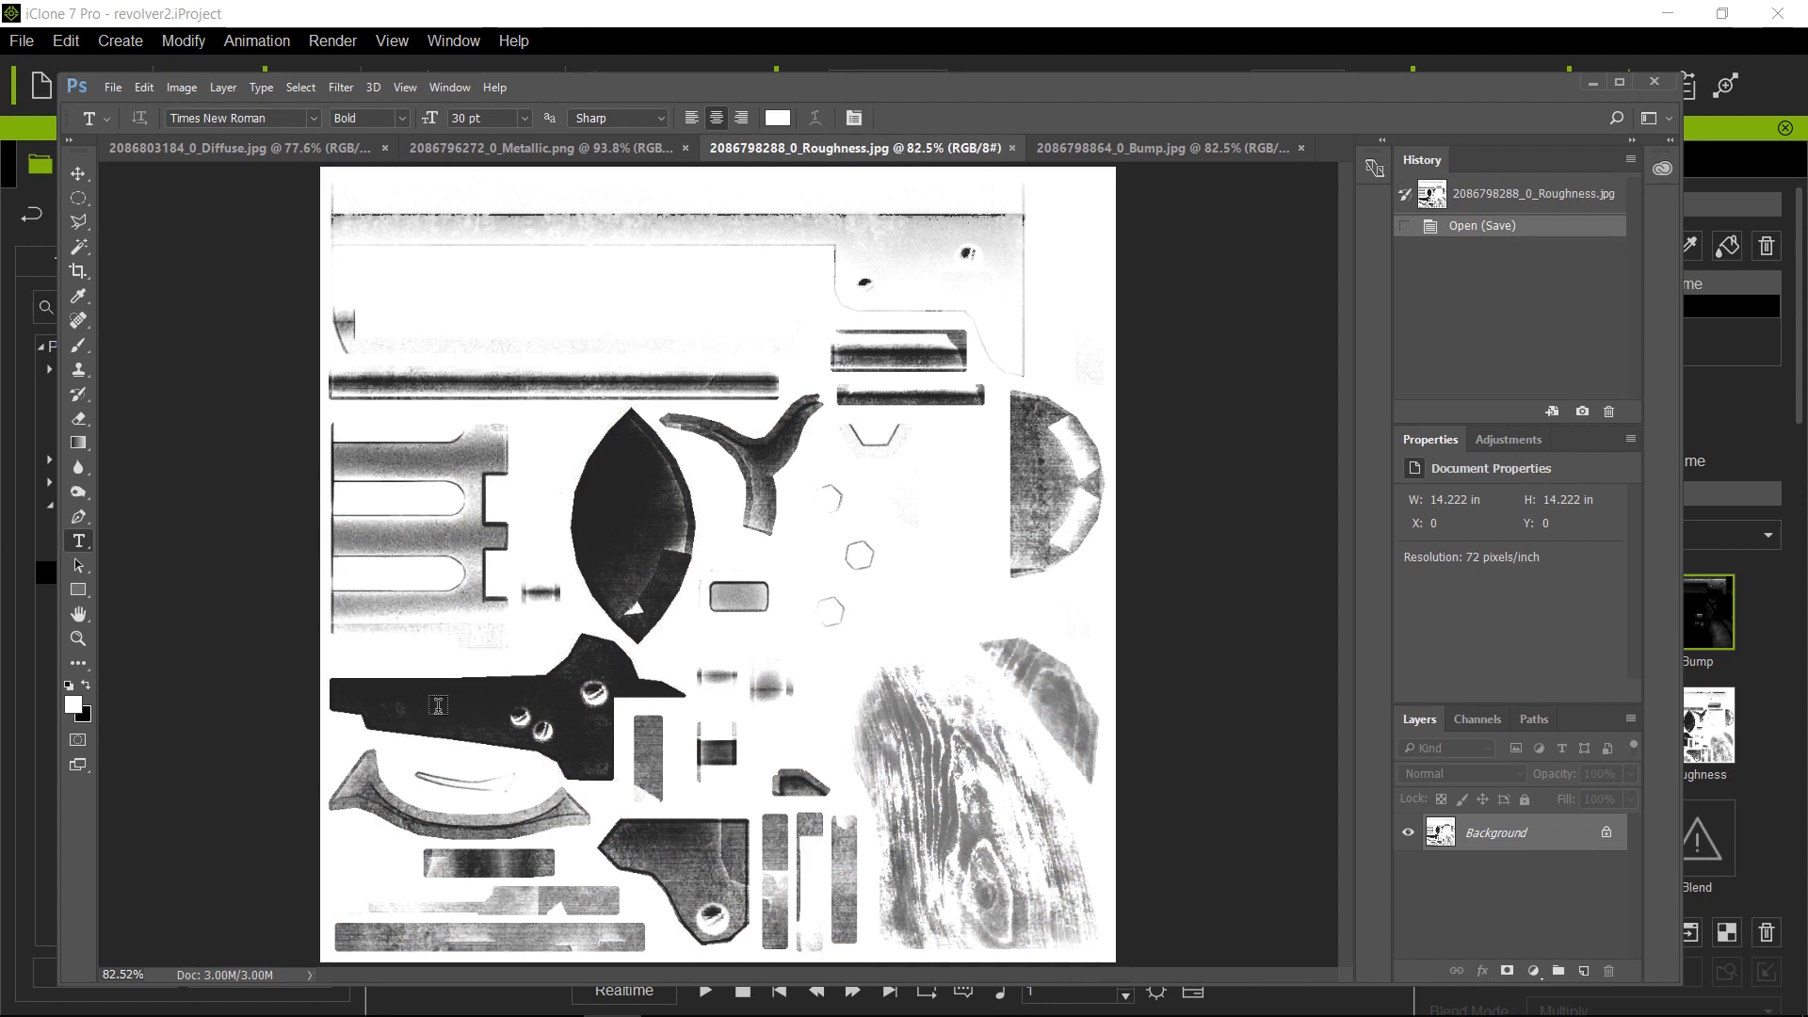
mouse_move(456, 712)
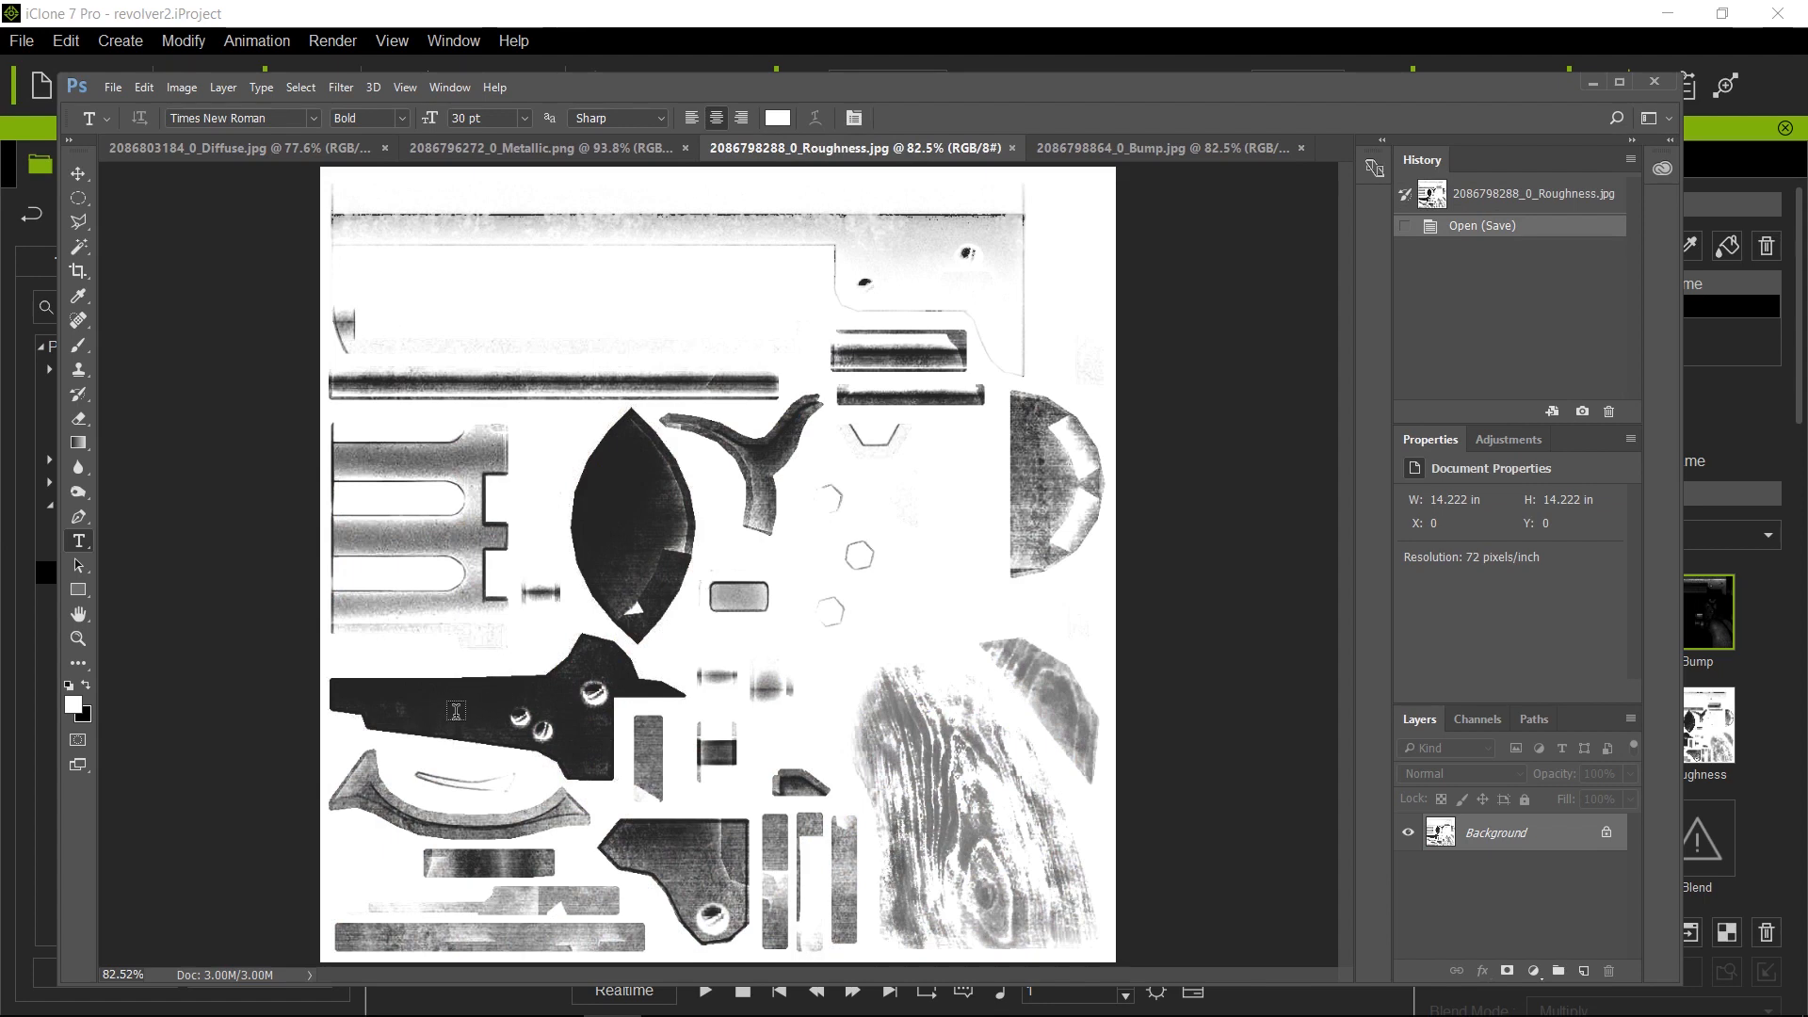
click(456, 712)
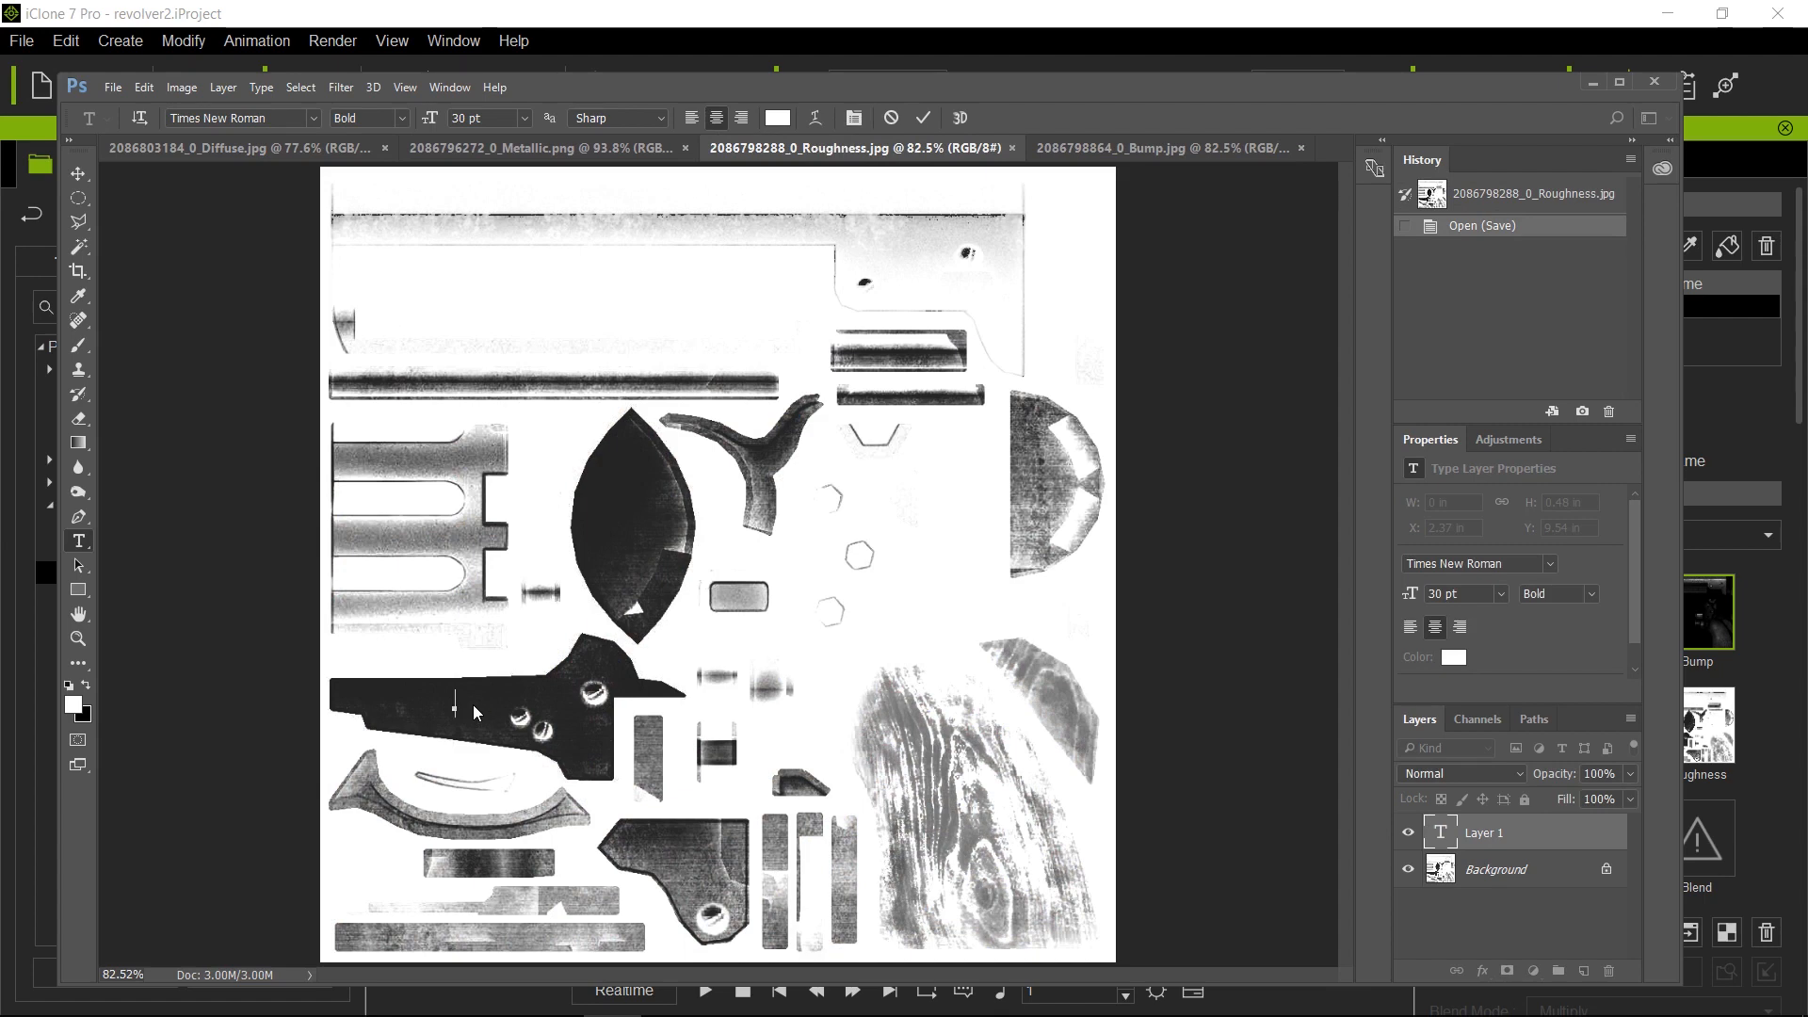
text(SO)
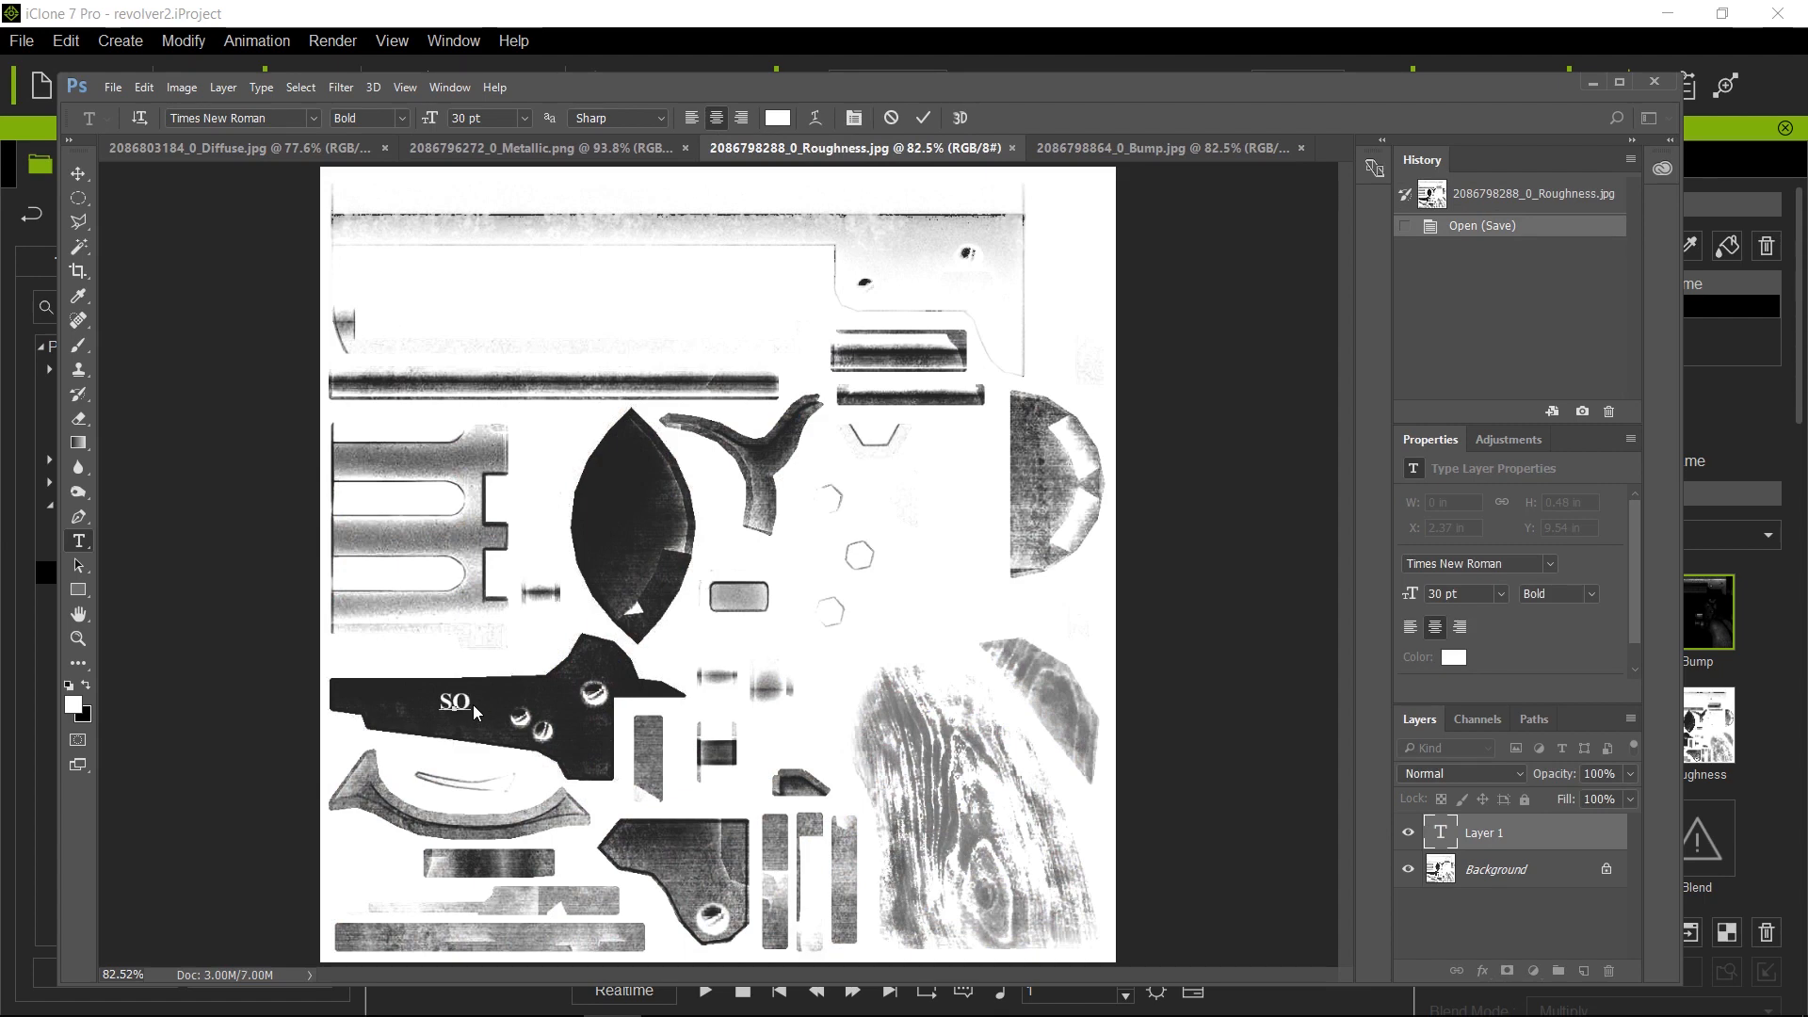
text(3D)
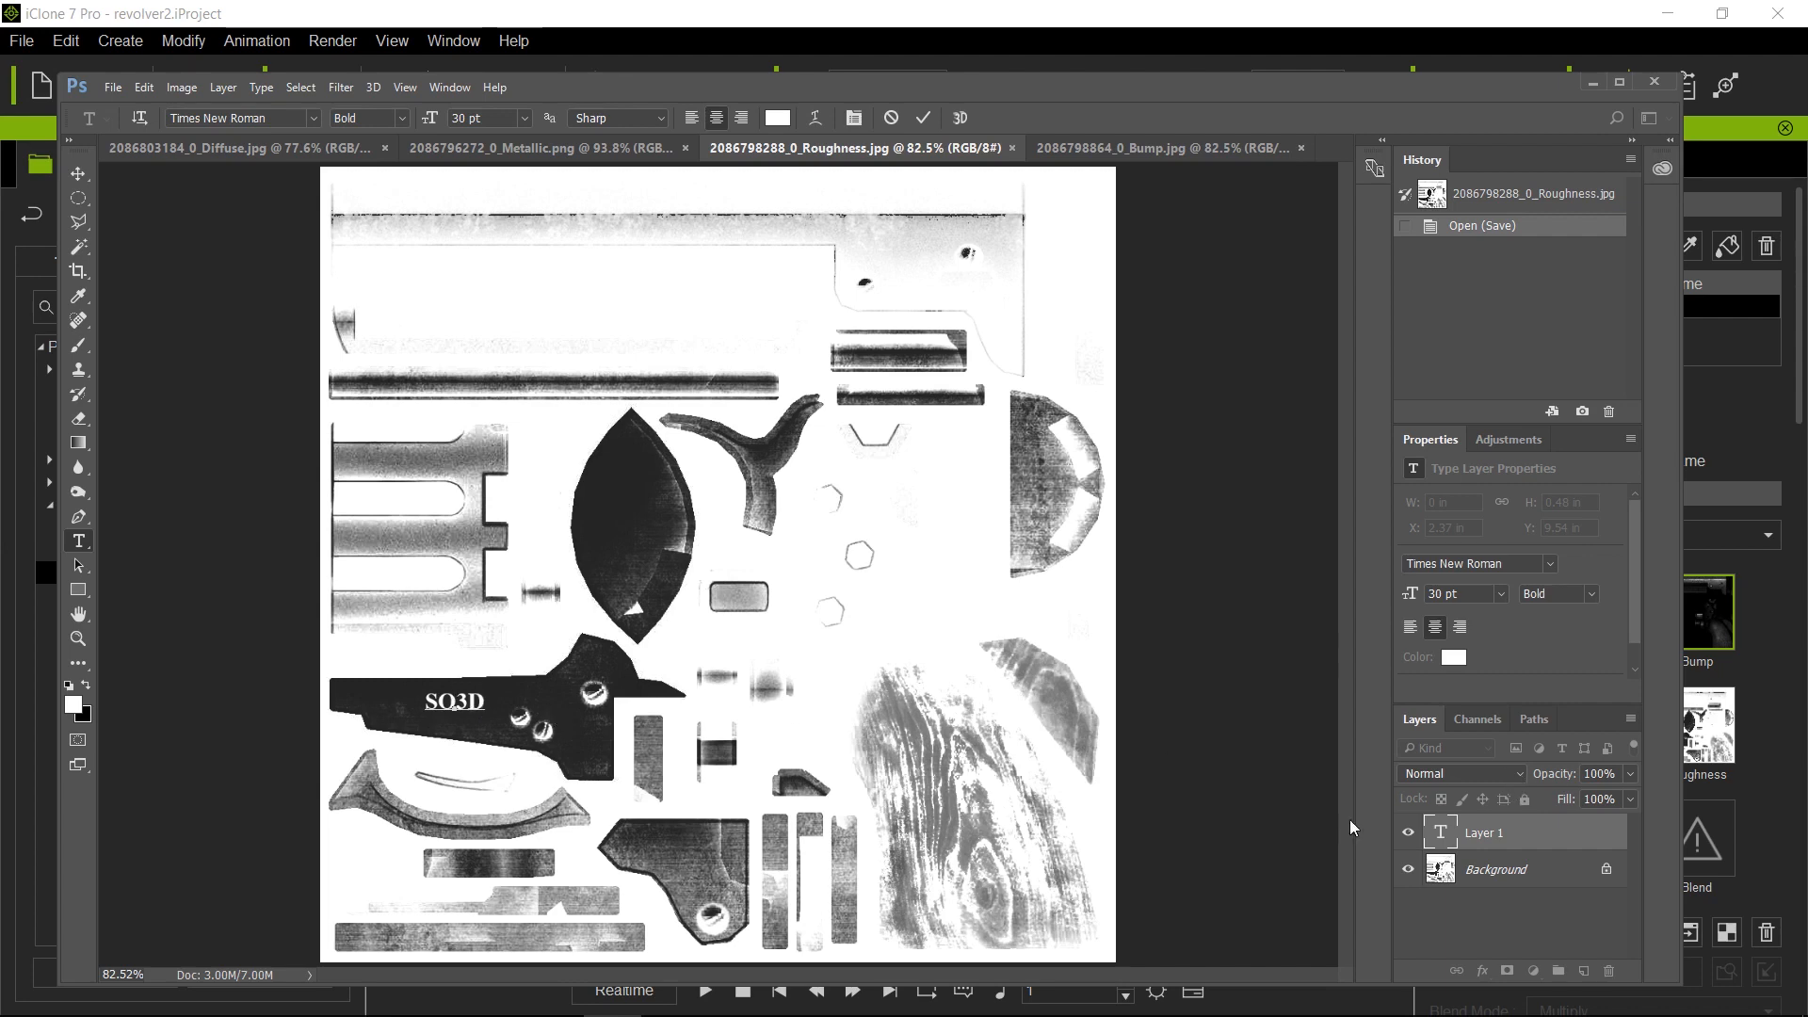
mouse_move(78, 174)
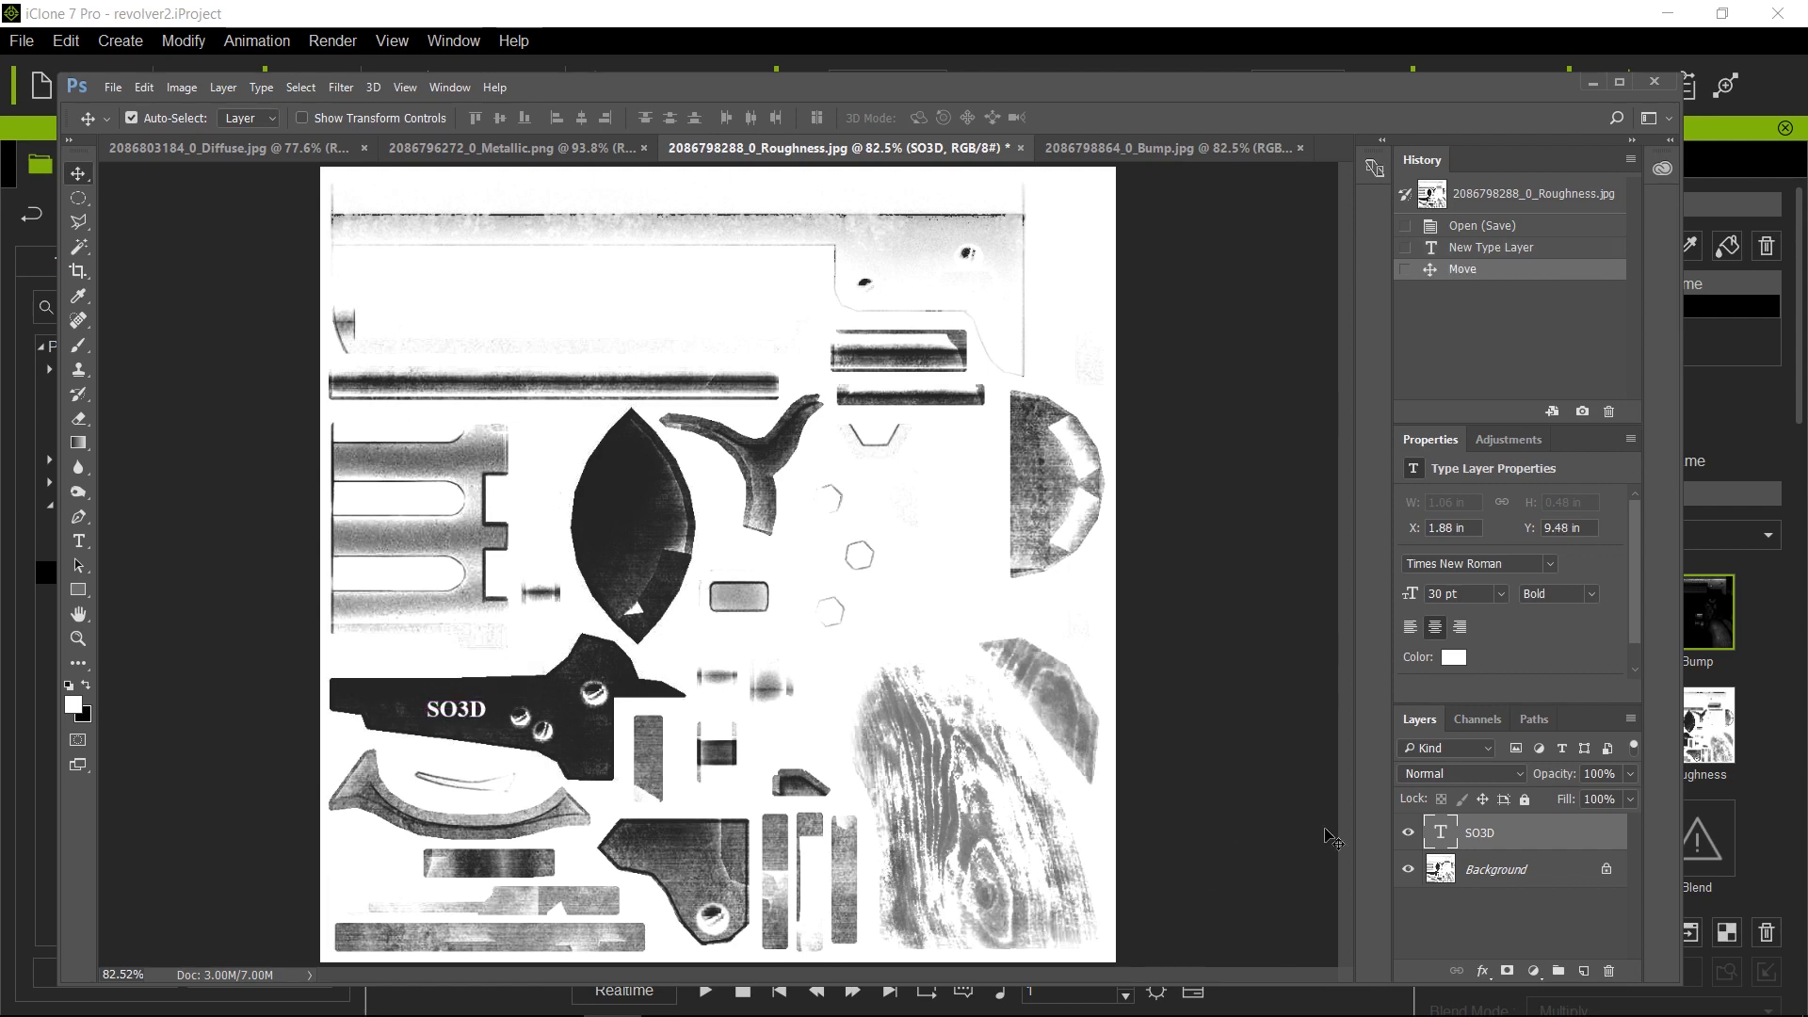
Rasterize the SO3D type layer and flatten the image into the background.
right_click(1479, 832)
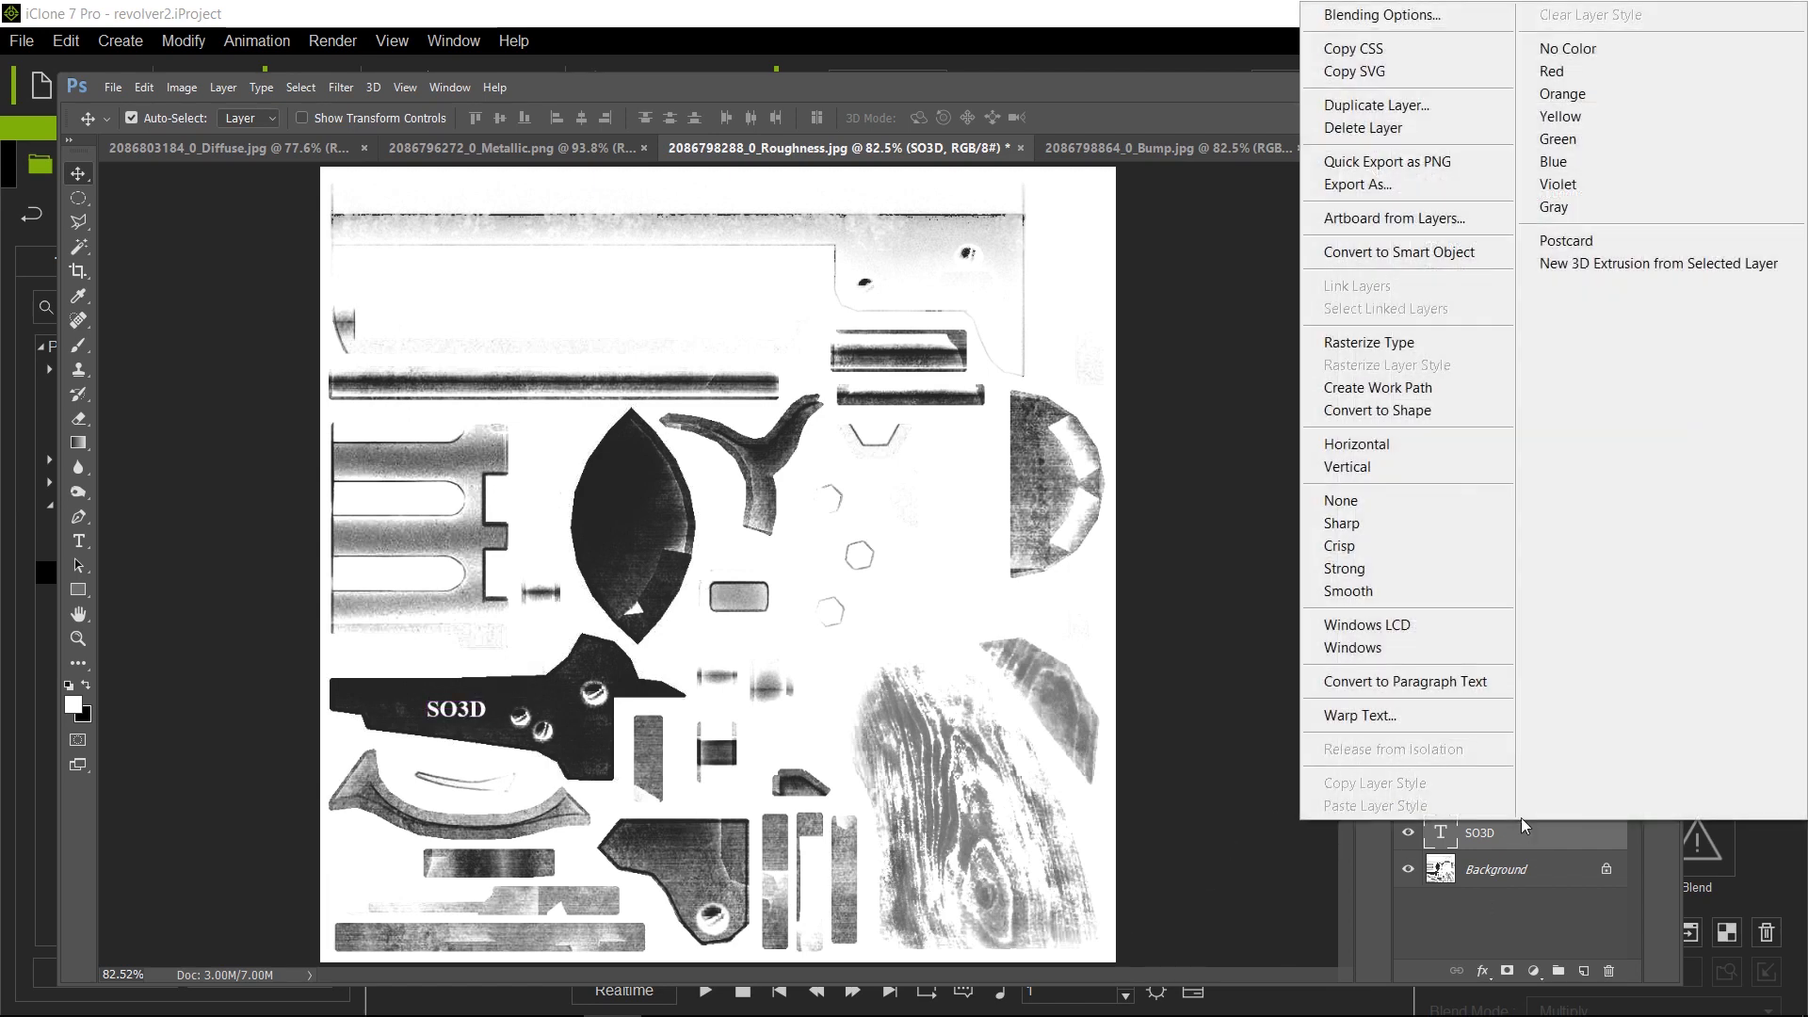
click(1371, 343)
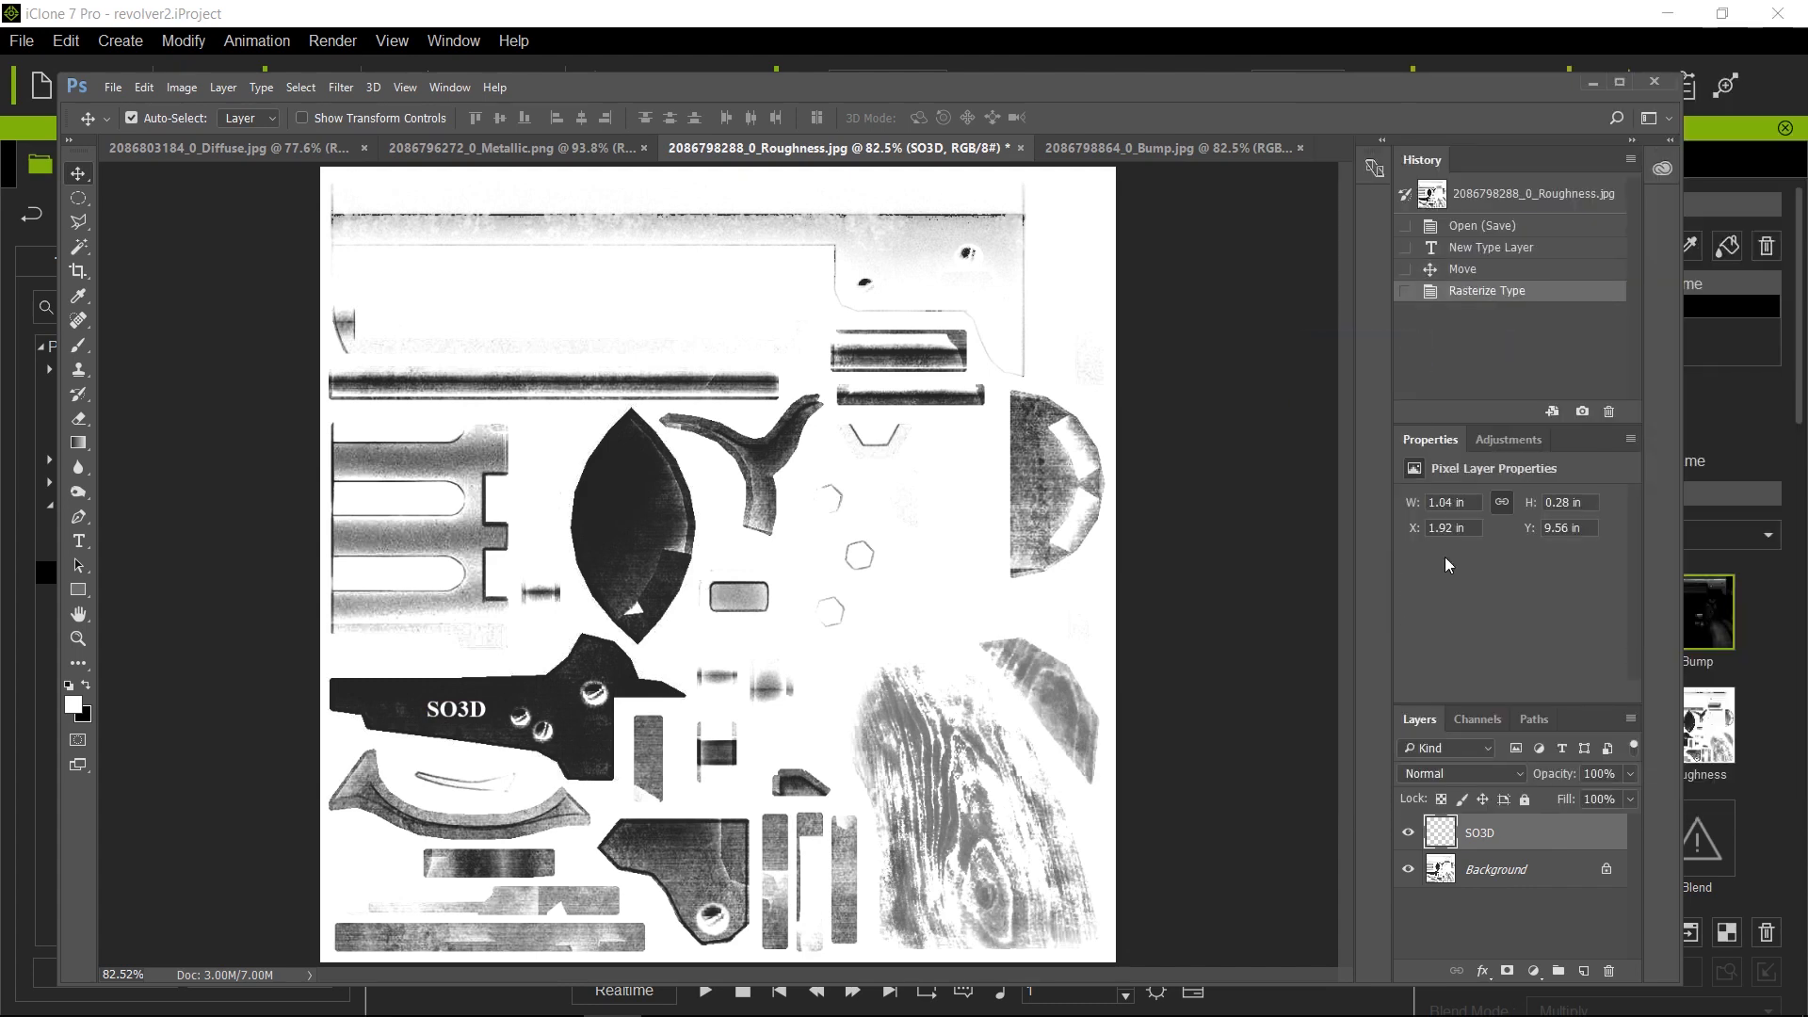
right_click(1479, 831)
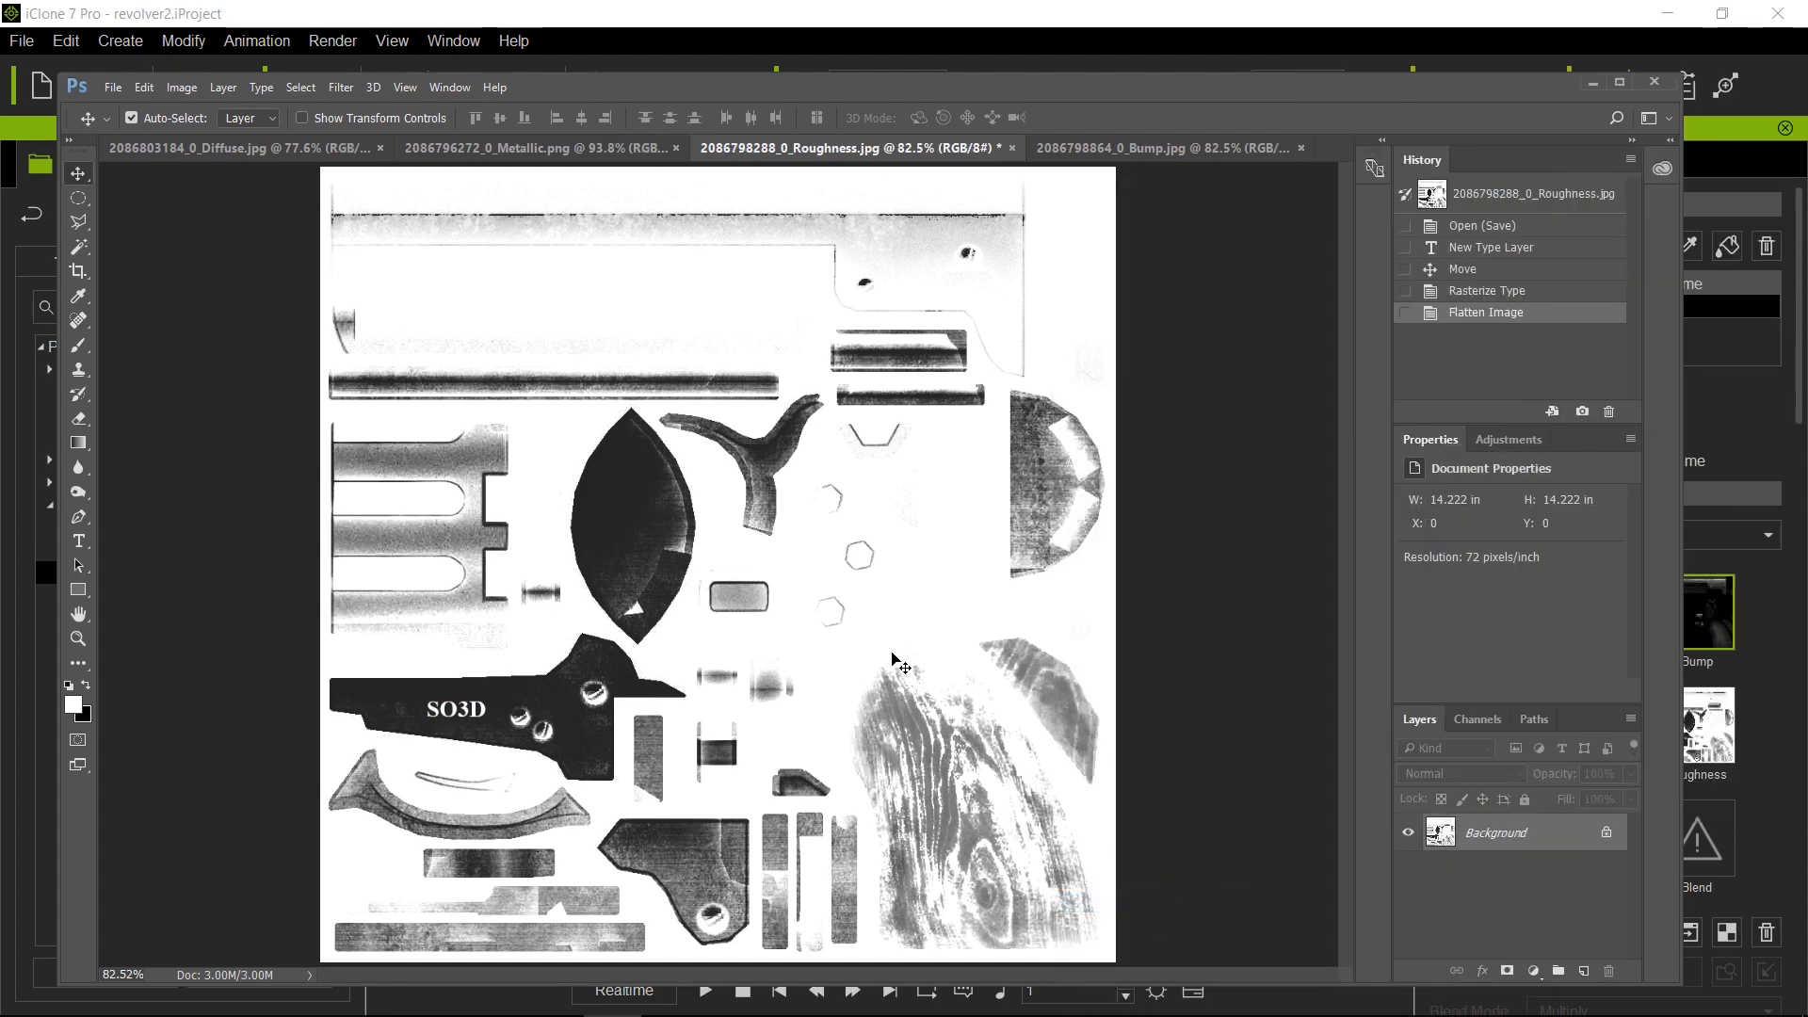
click(130, 118)
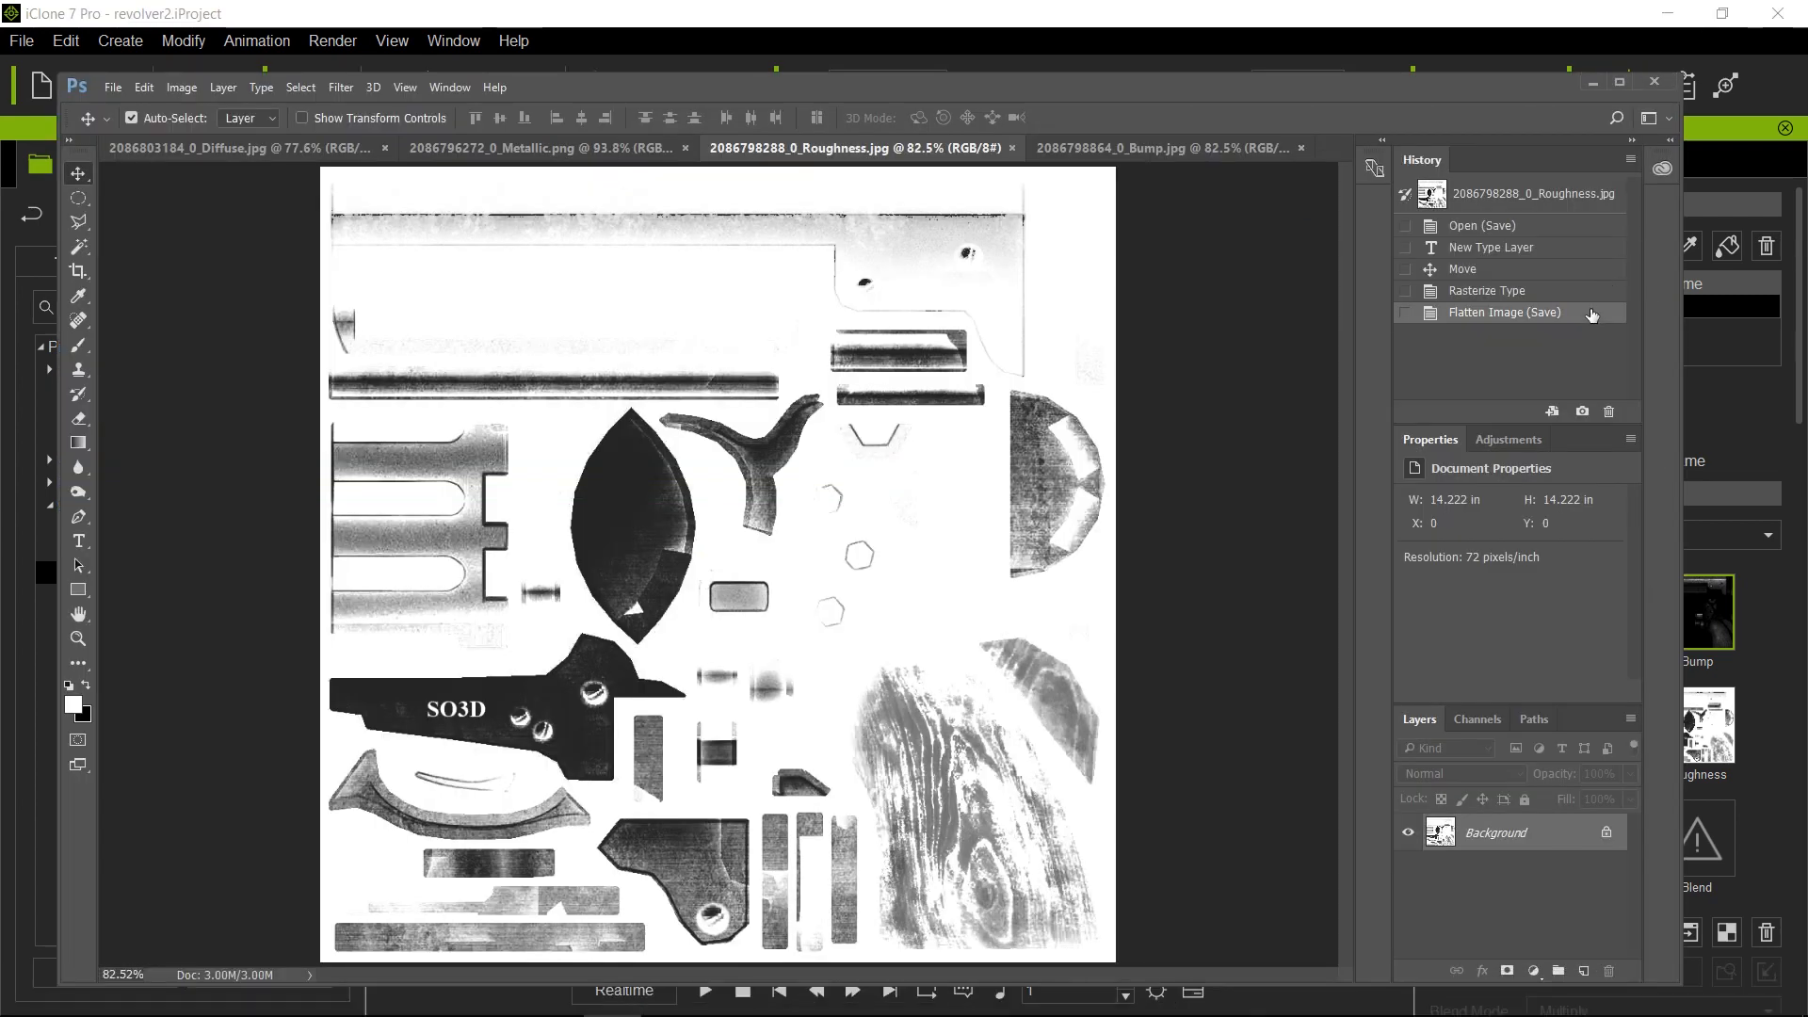
Revert History to the type layer, then move the mirrored SO3D onto the frame.
click(1486, 291)
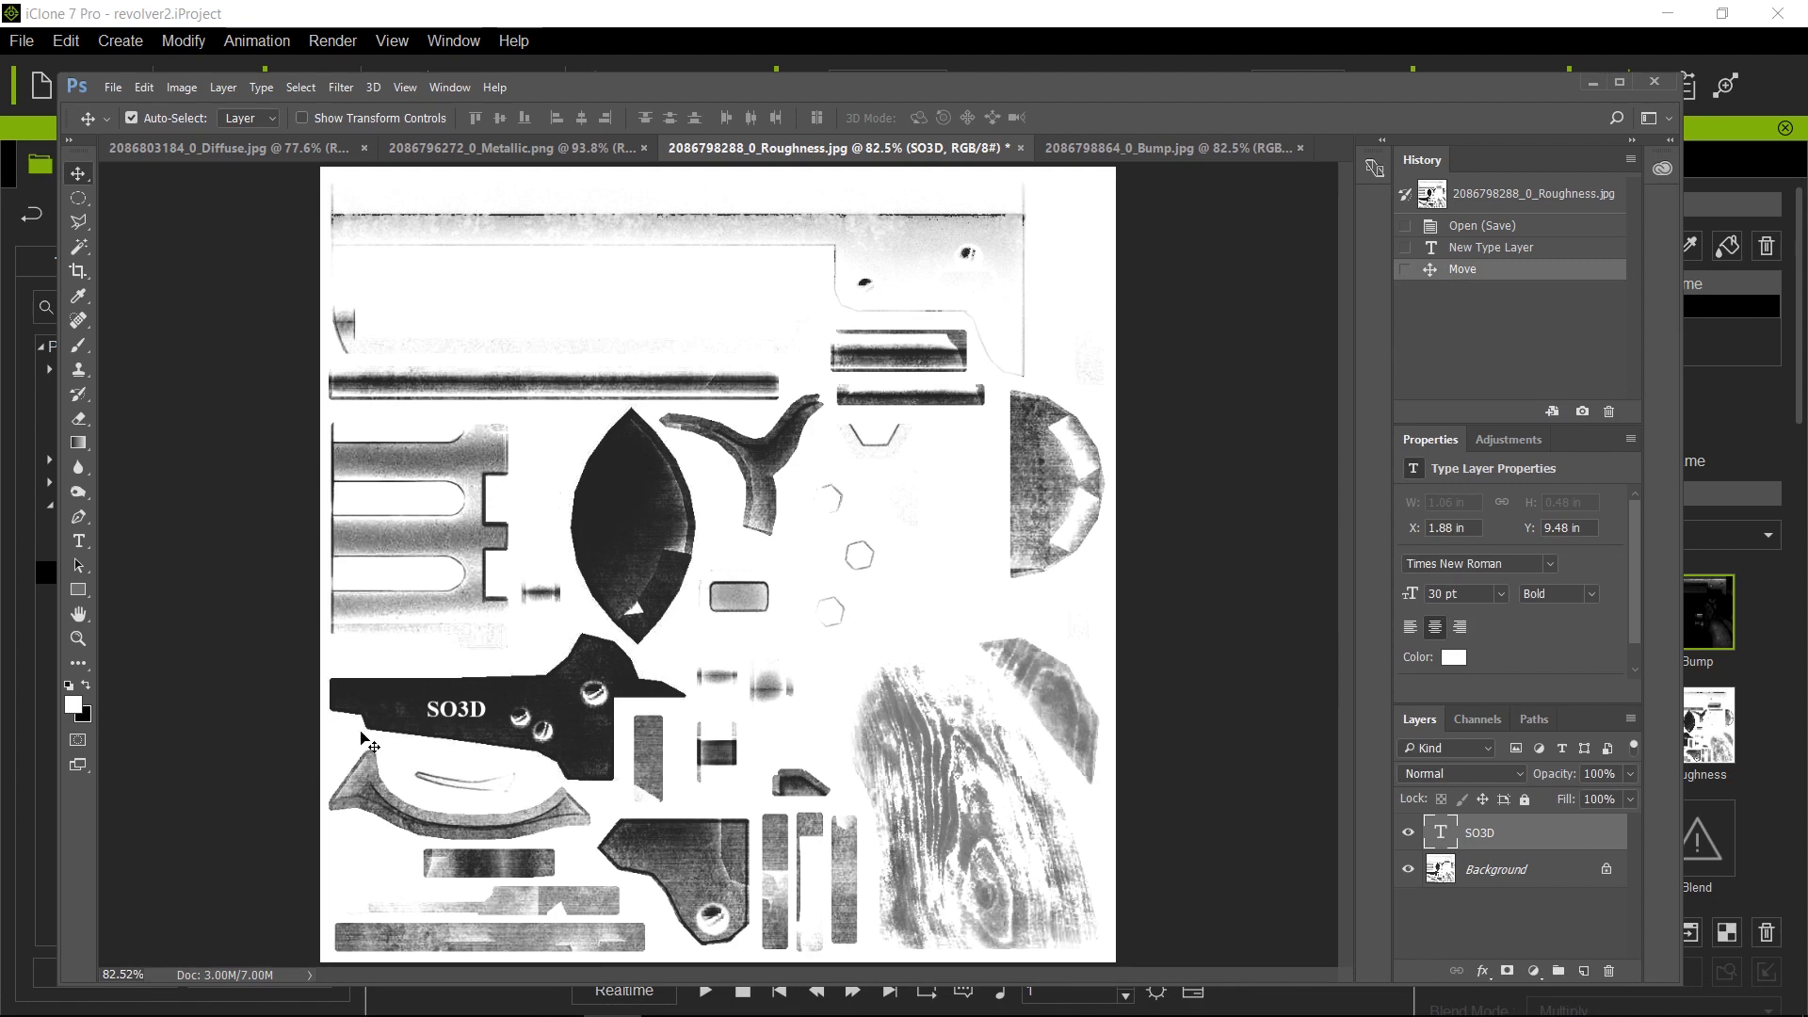
mouse_move(1531, 271)
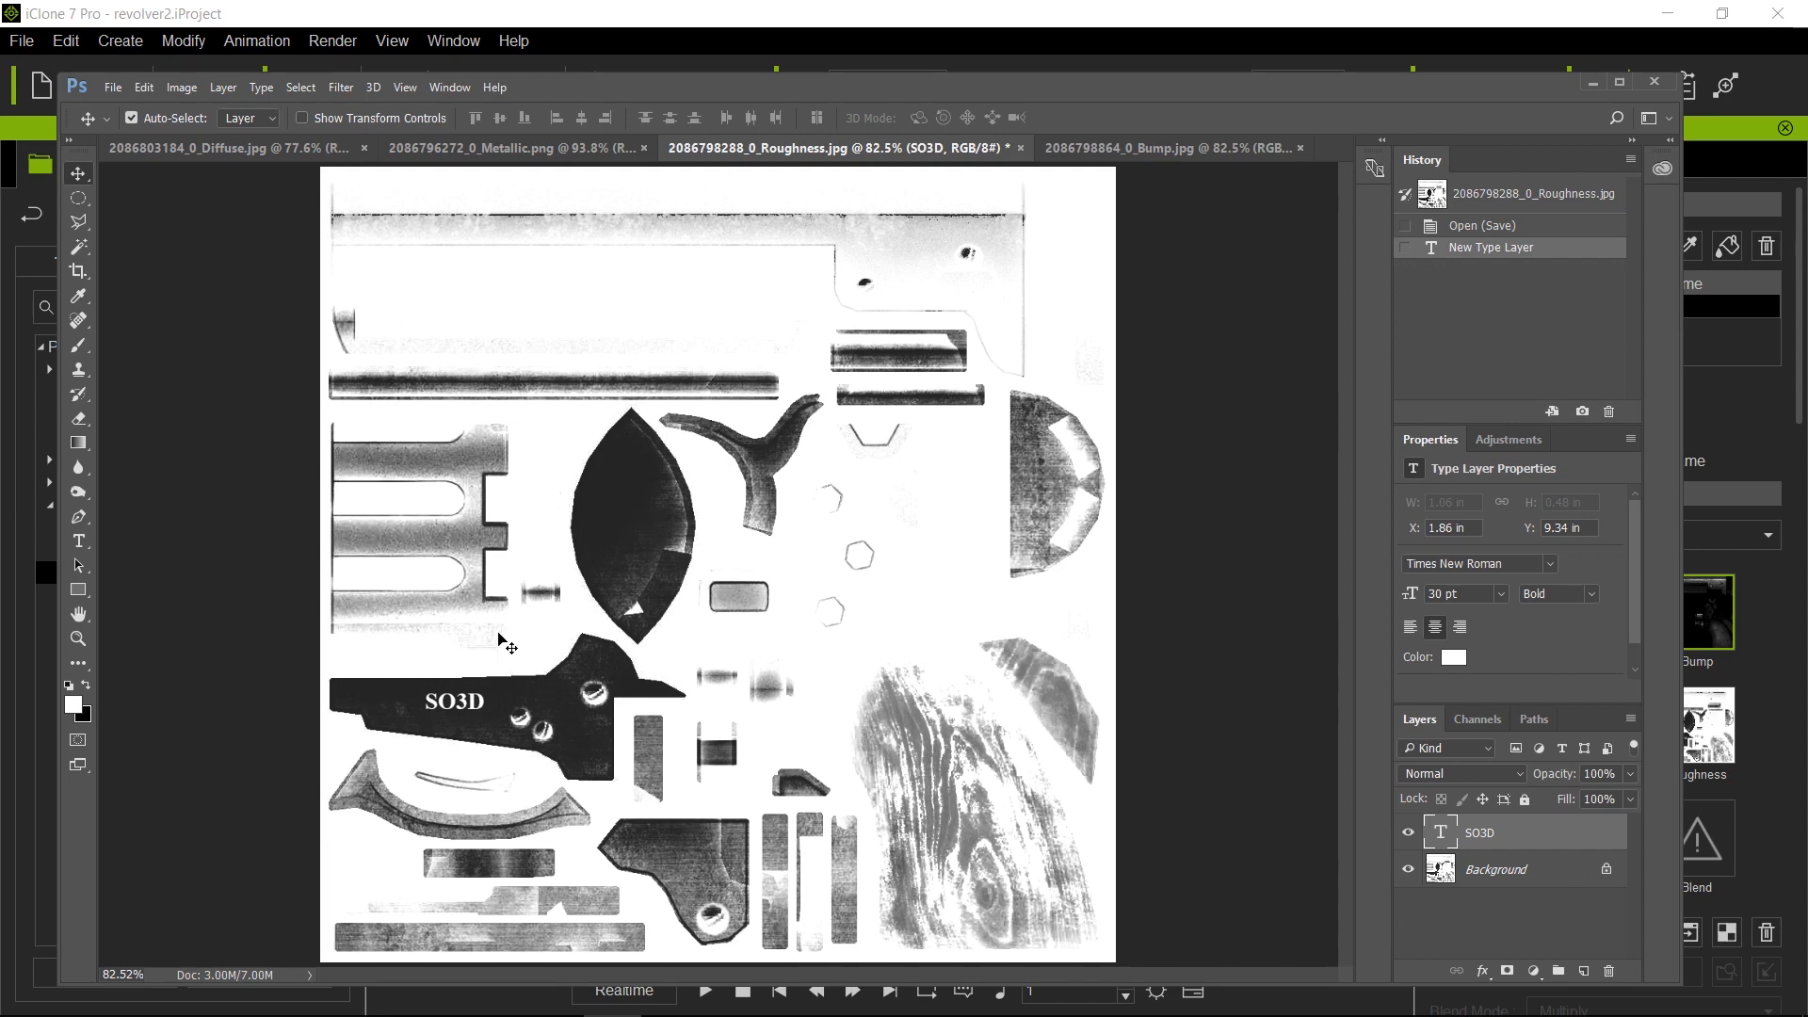
mouse_move(467, 713)
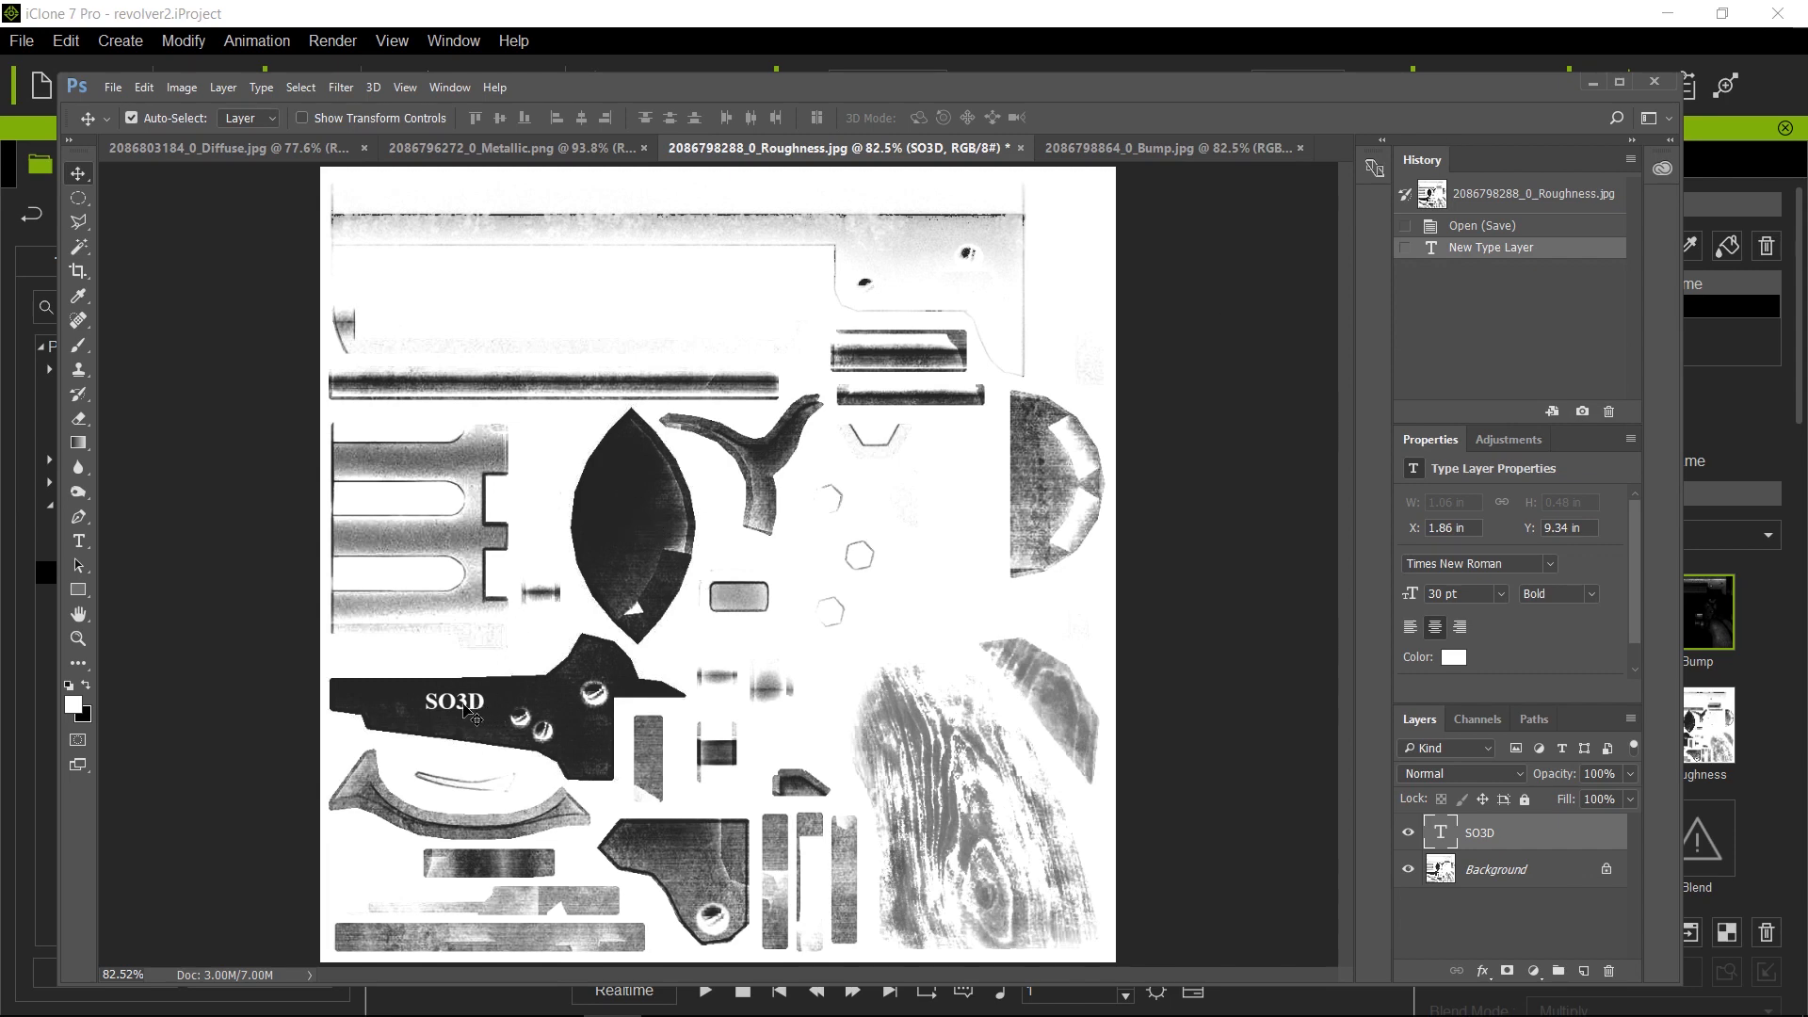
mouse_move(81, 554)
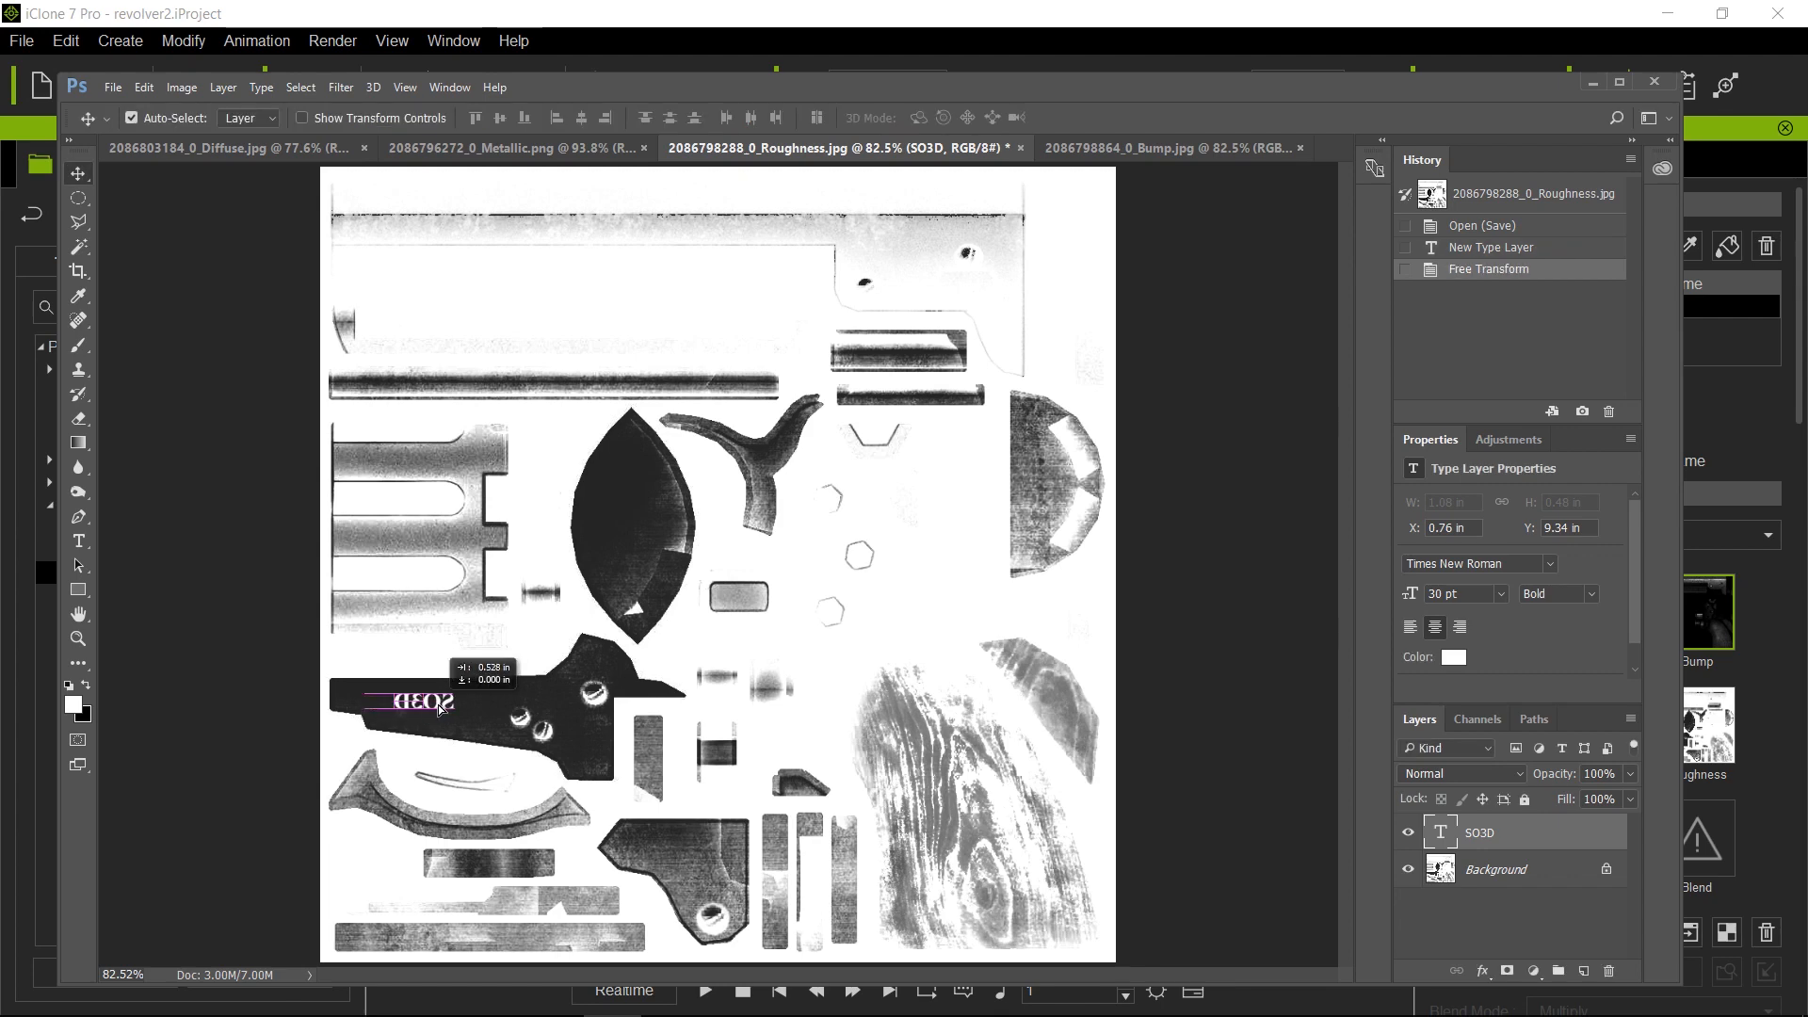
drag(421, 704, 473, 712)
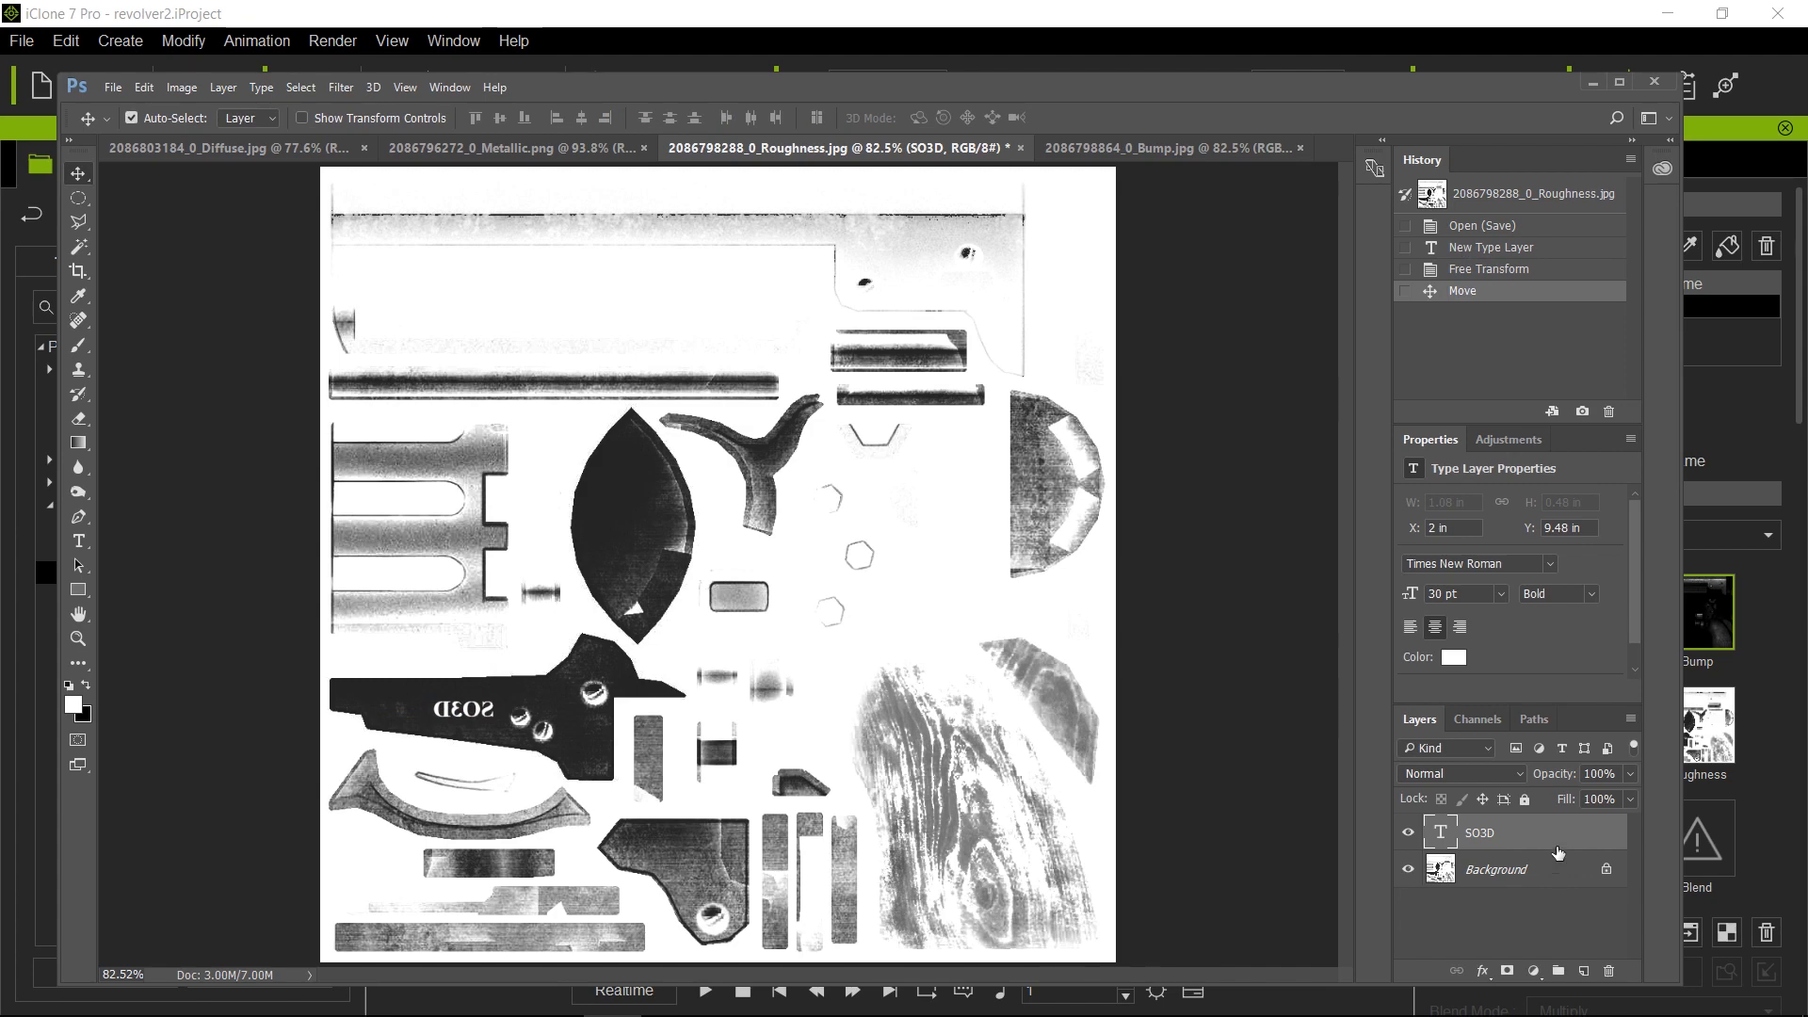
right_click(1479, 833)
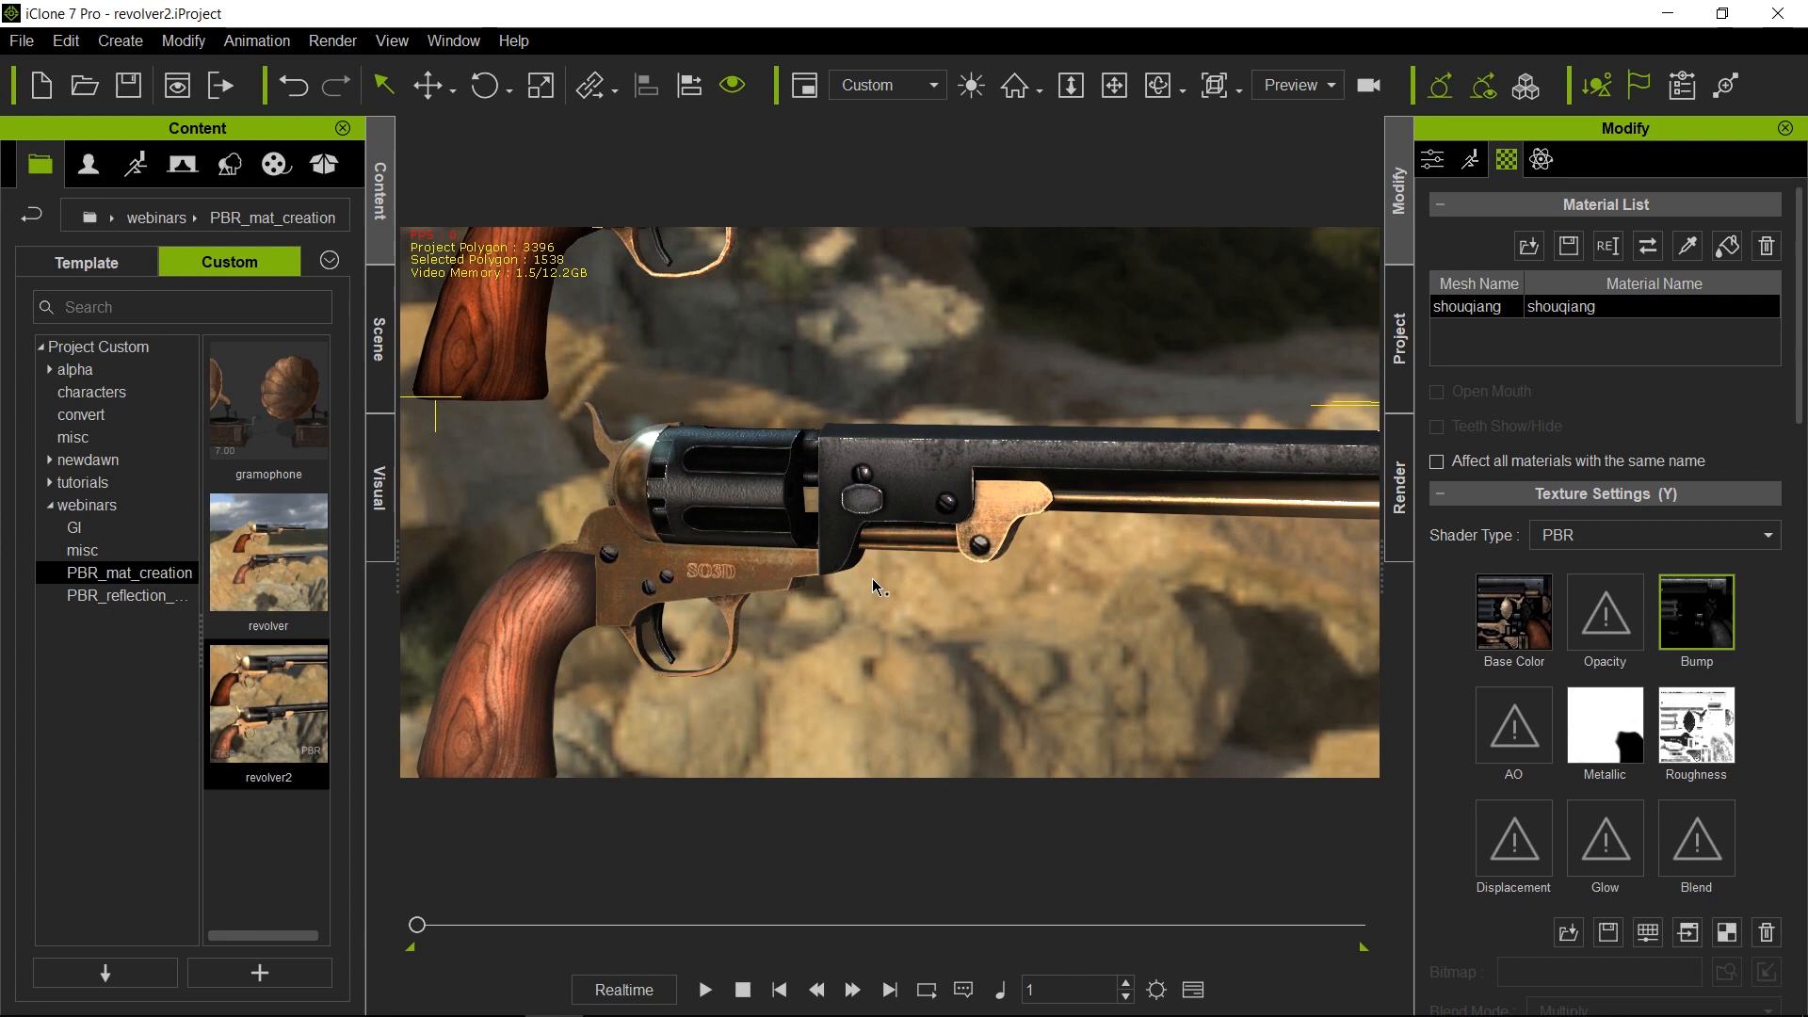
mouse_move(725, 579)
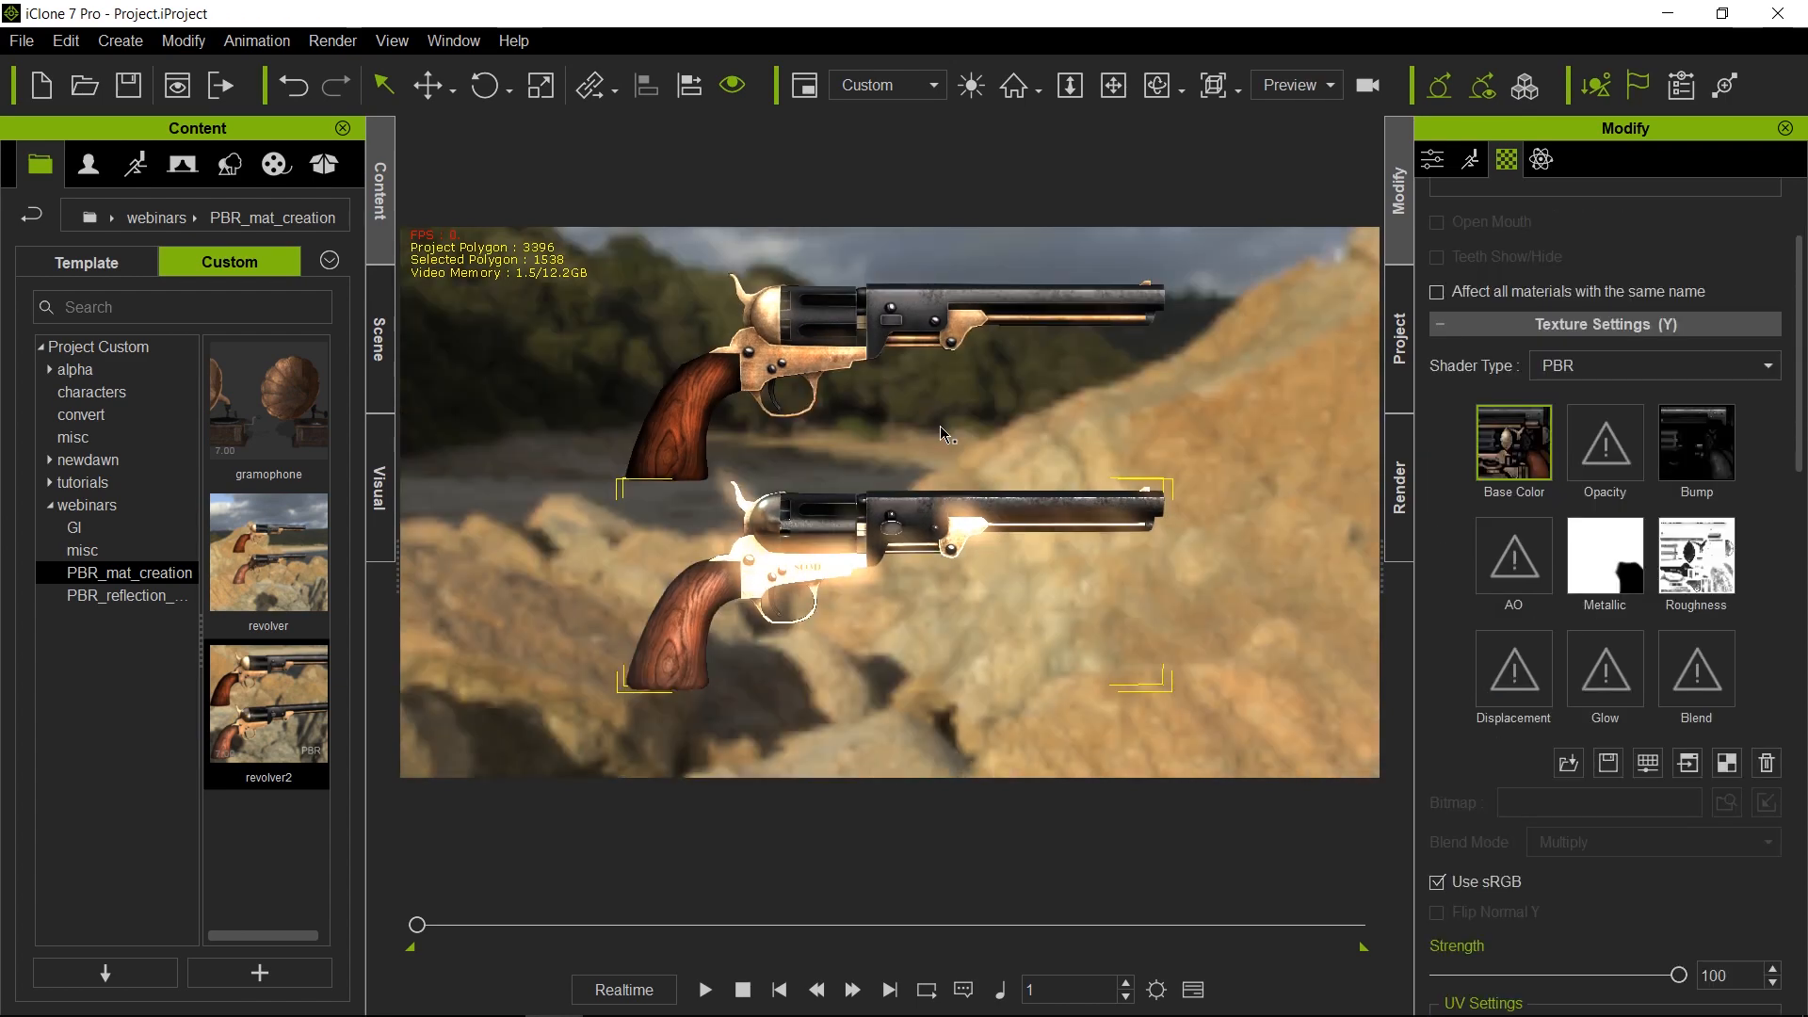
mouse_move(957, 468)
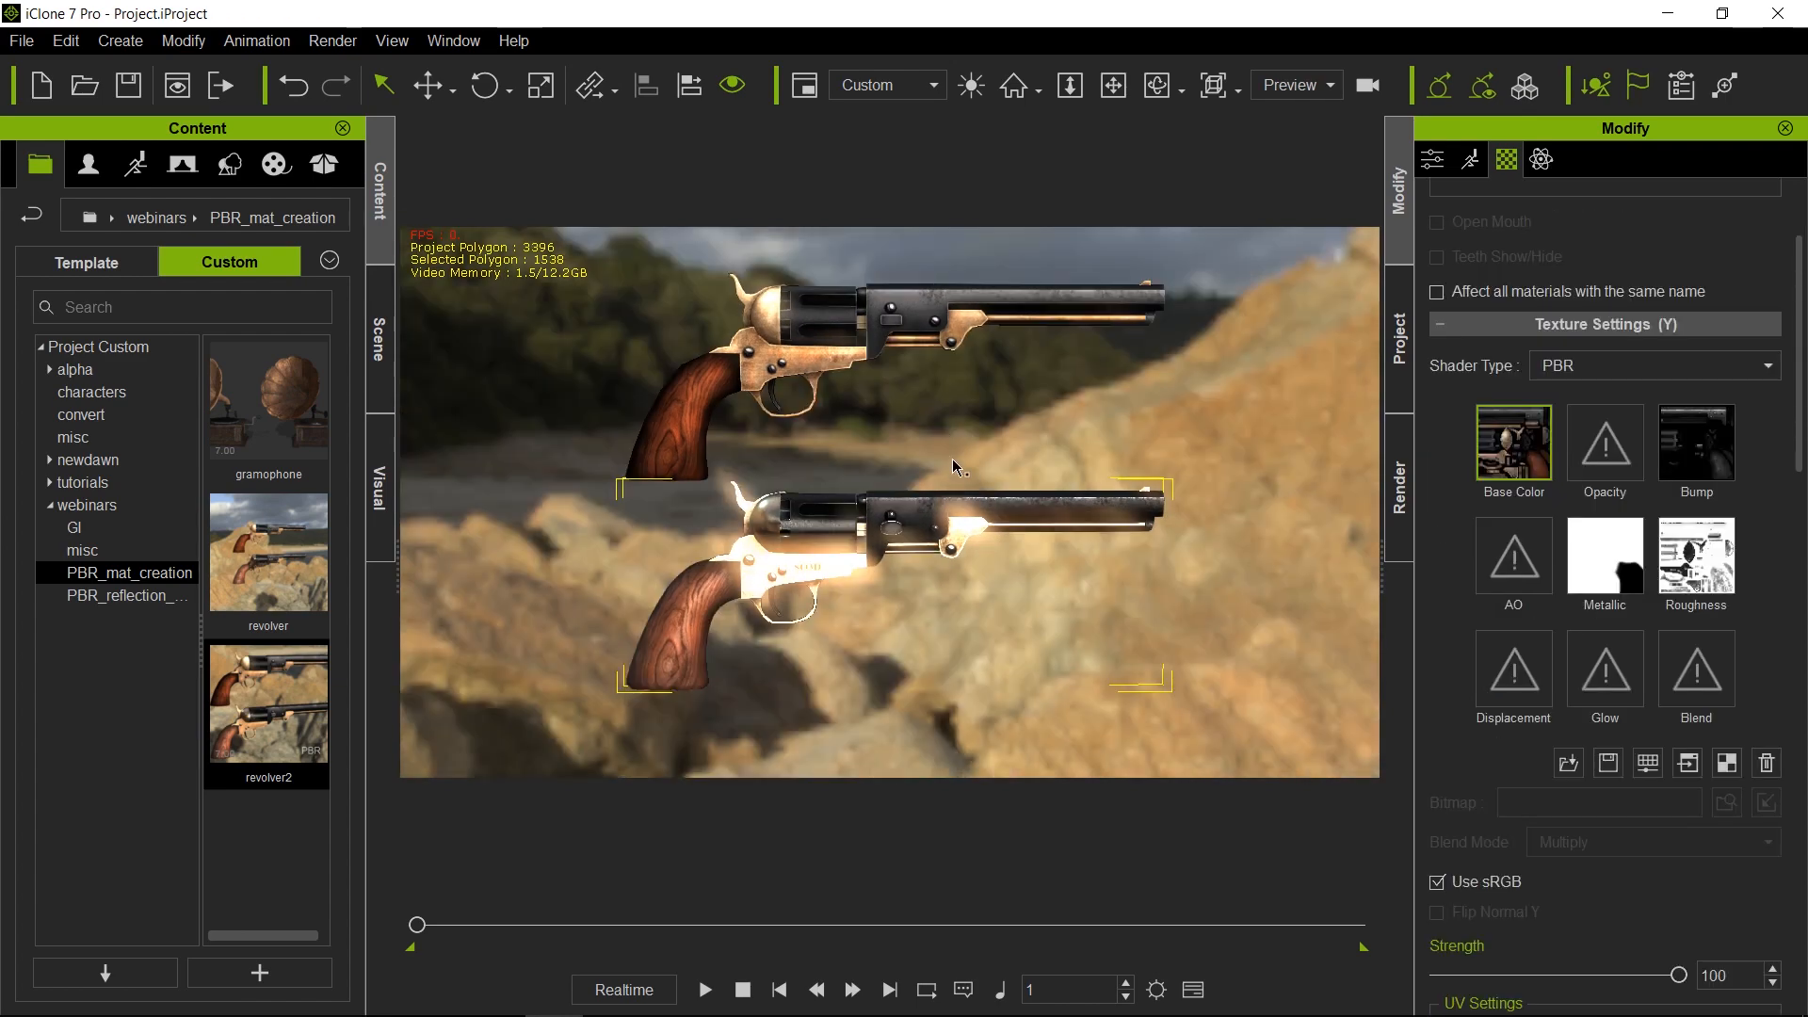